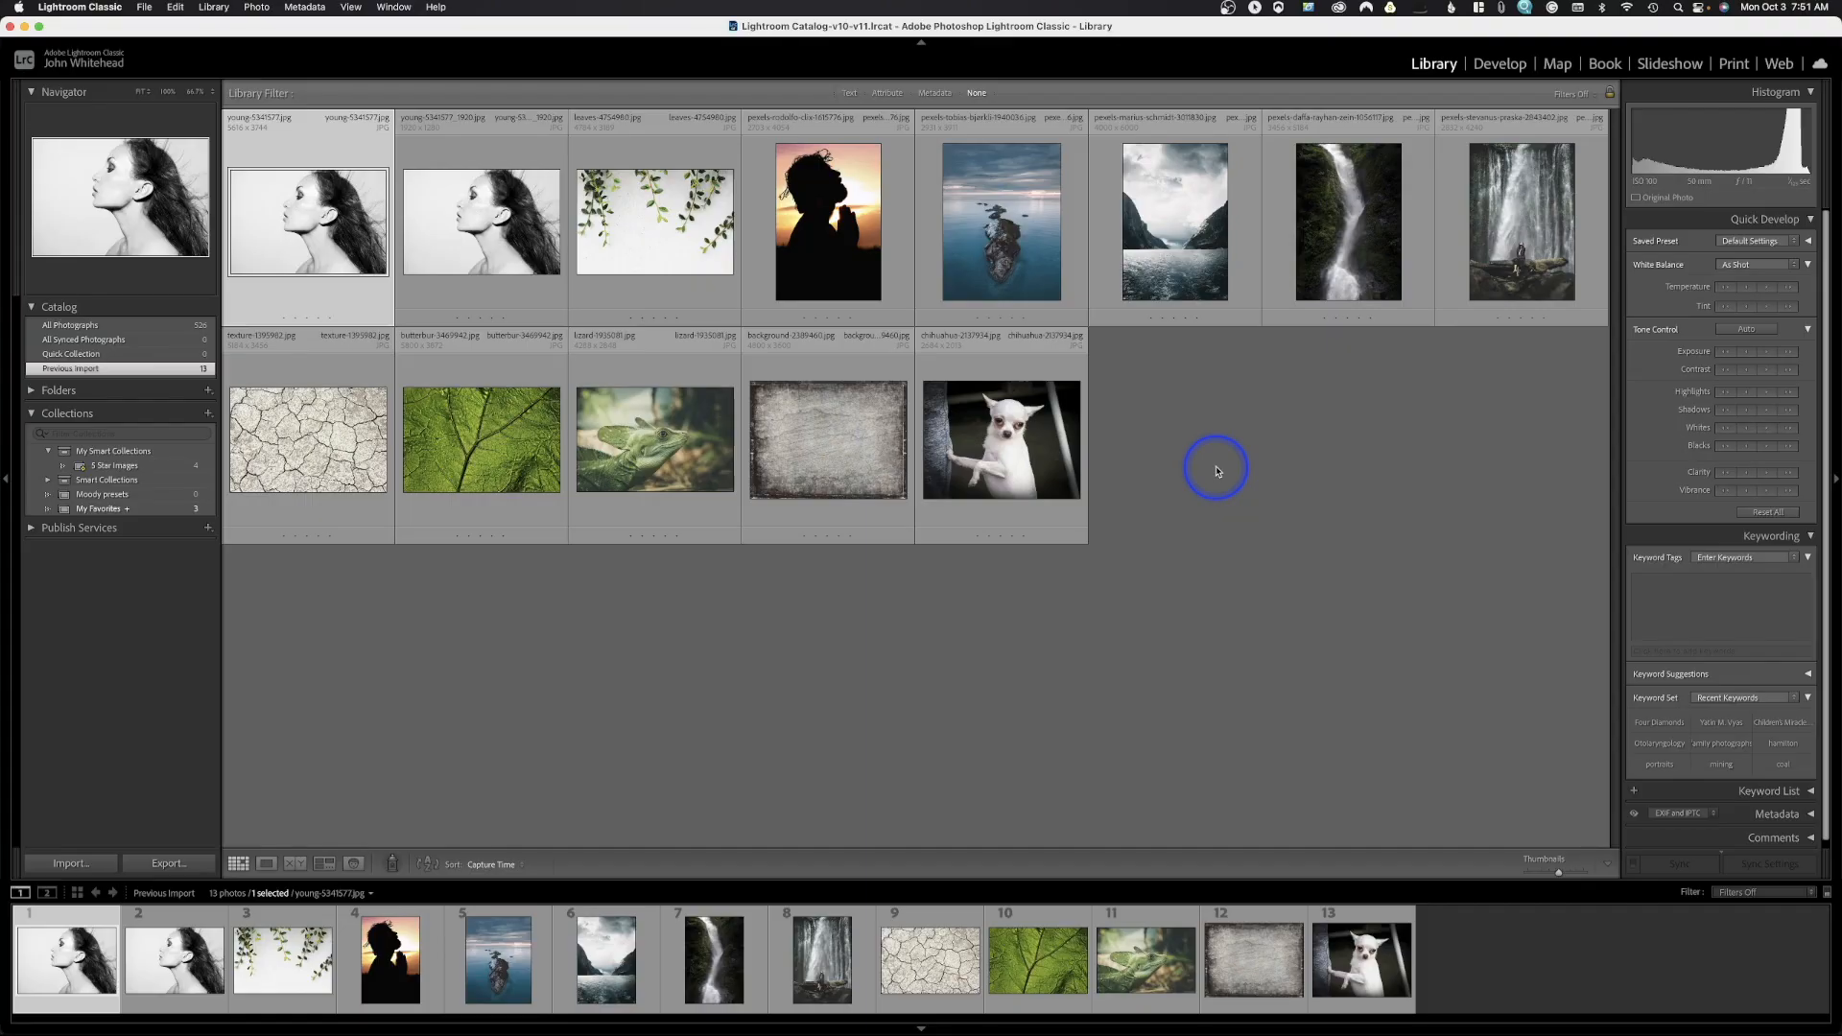
pyautogui.moveTo(145, 7)
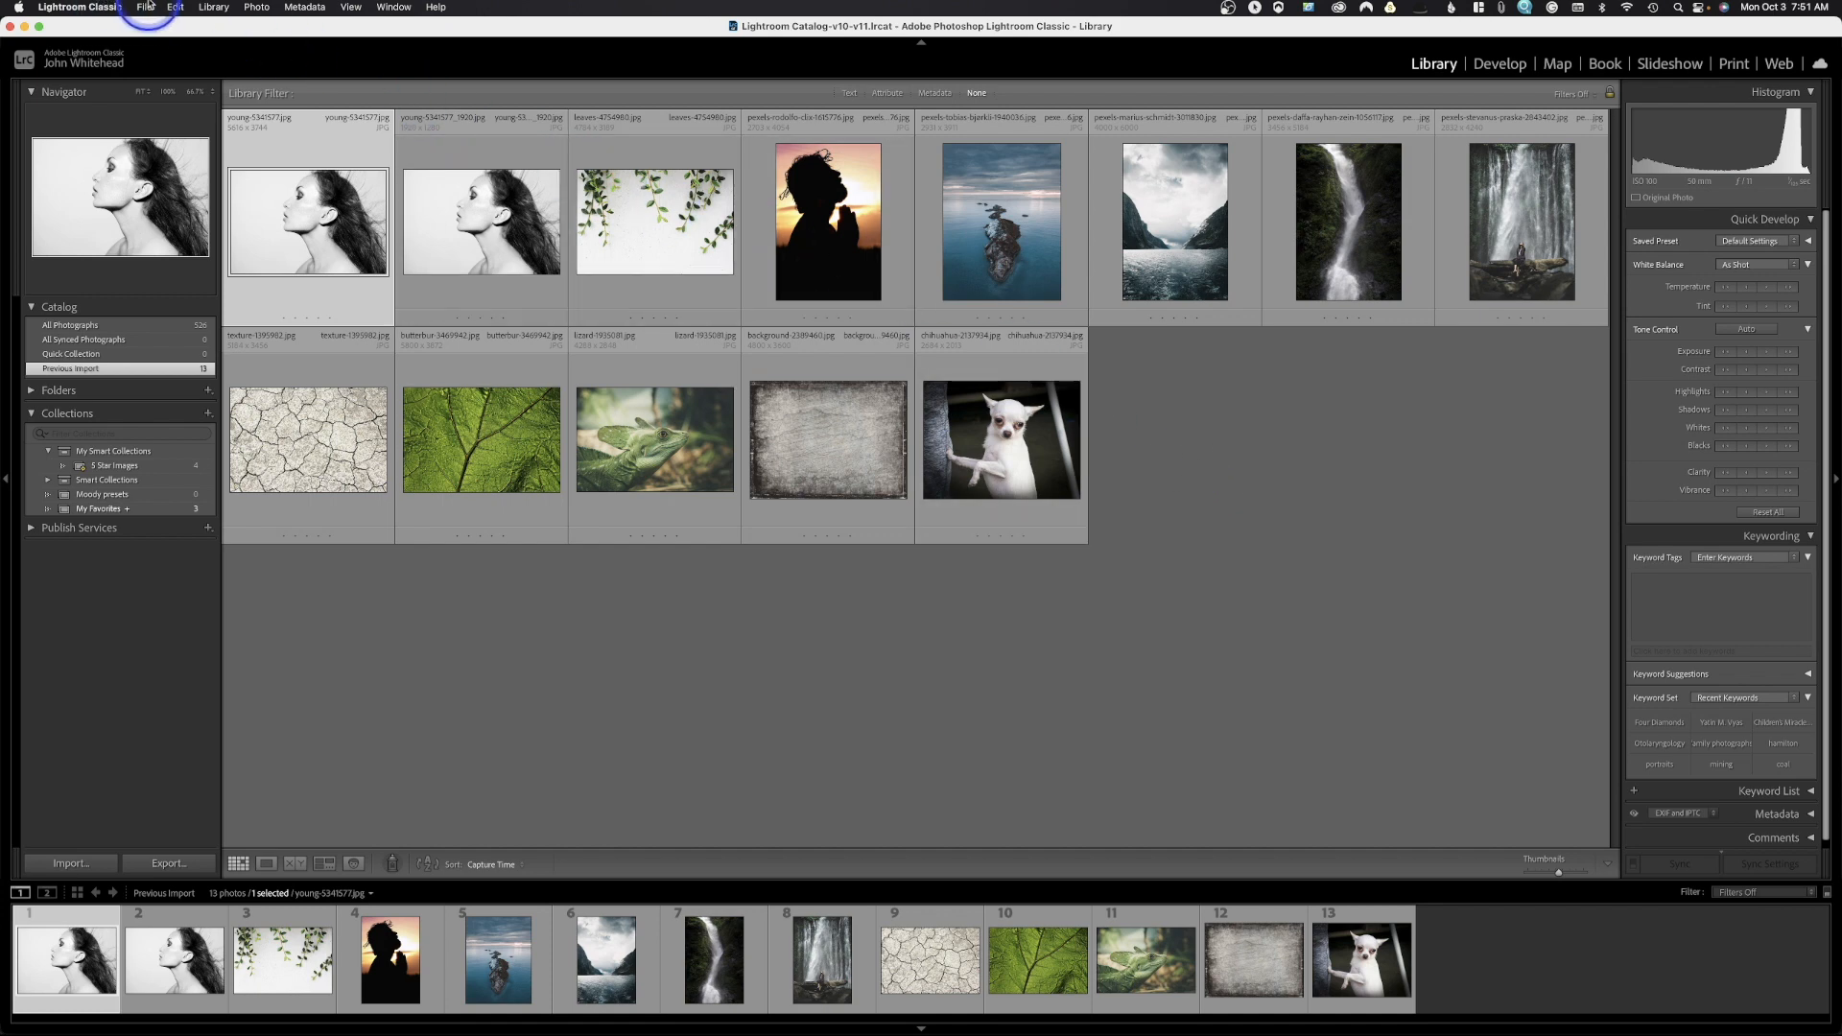
# - Browse the File menu, glance at the Photo menu, then return to Optimize Catalog
pyautogui.click(143, 7)
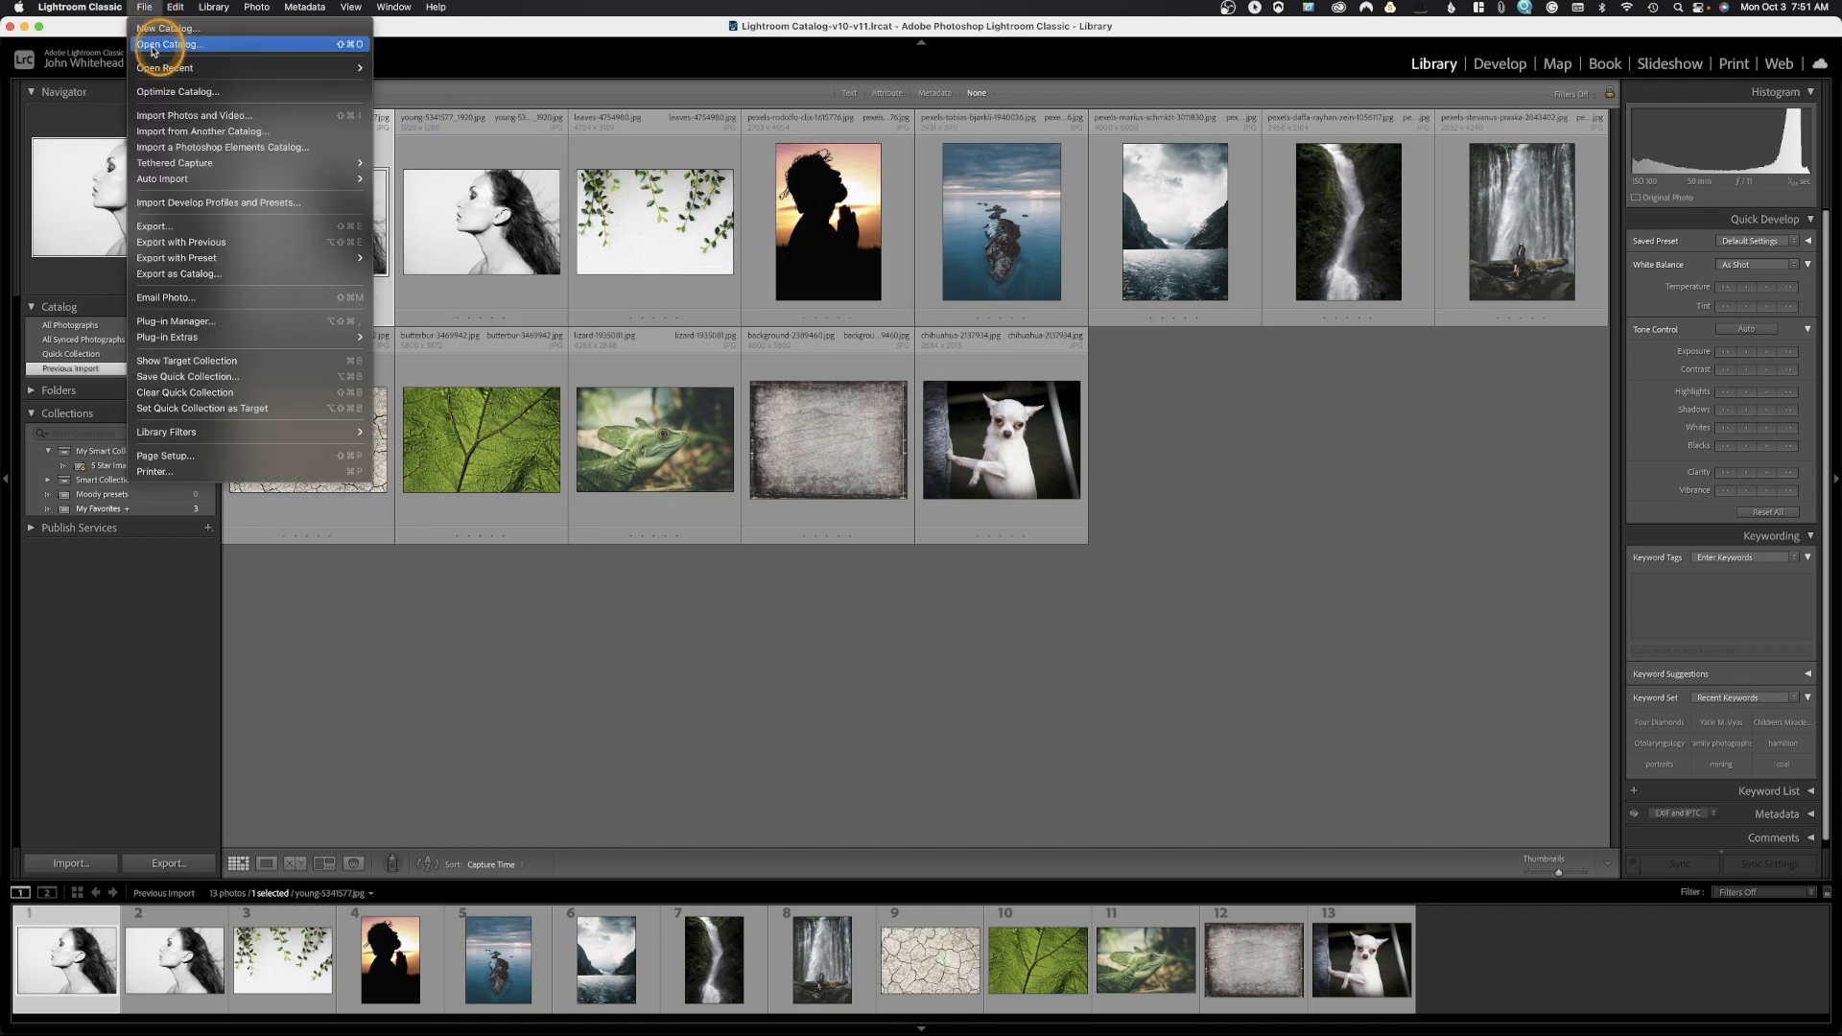
pyautogui.moveTo(143, 10)
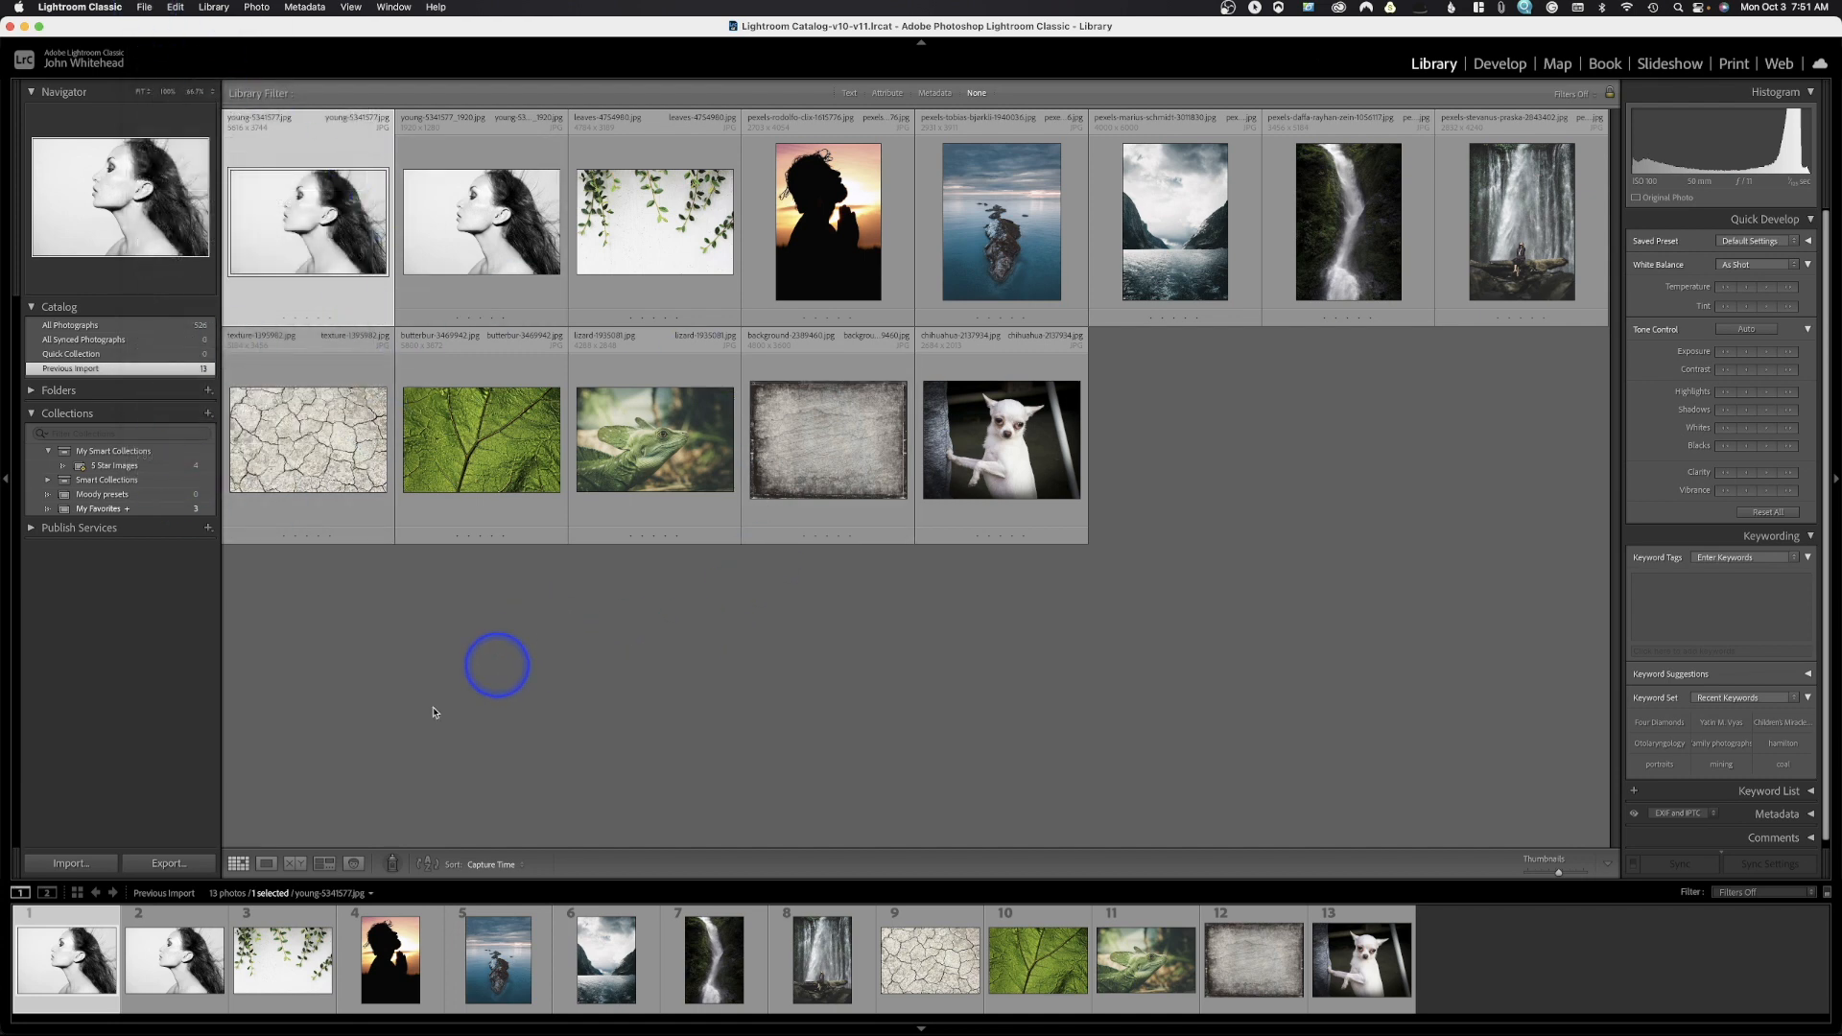
pyautogui.moveTo(472, 849)
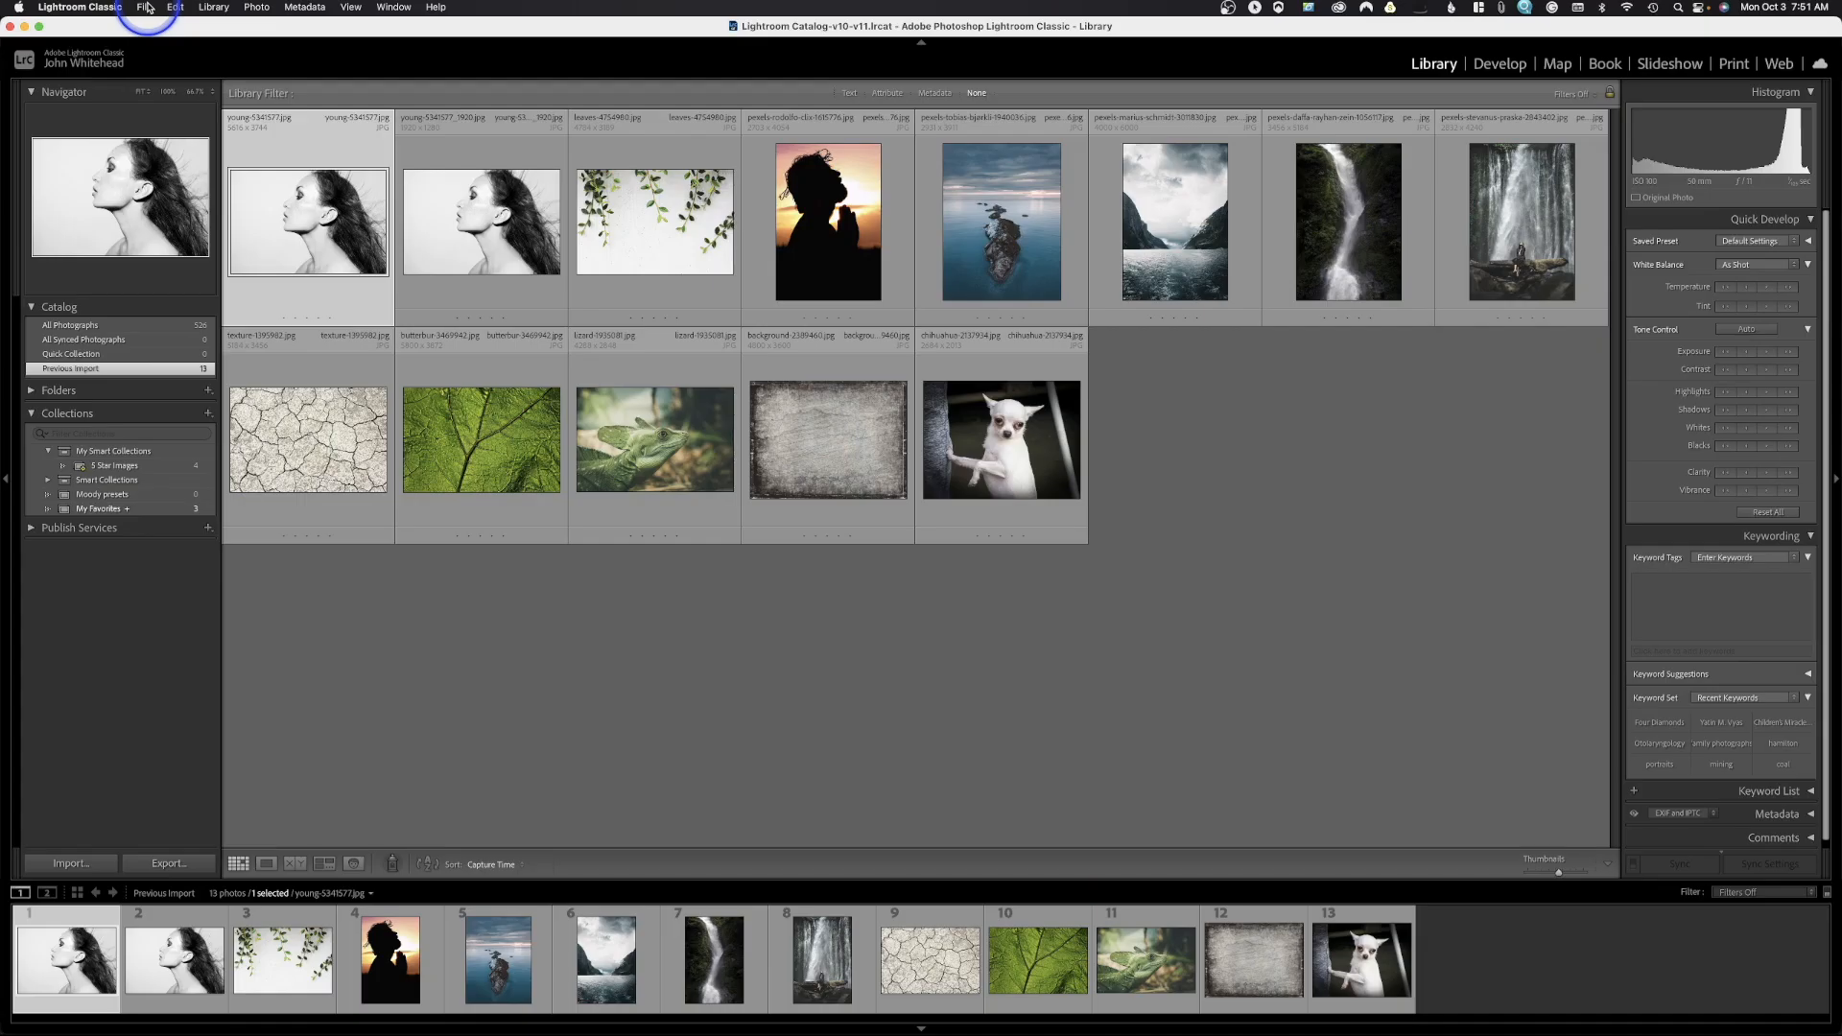
pyautogui.click(147, 7)
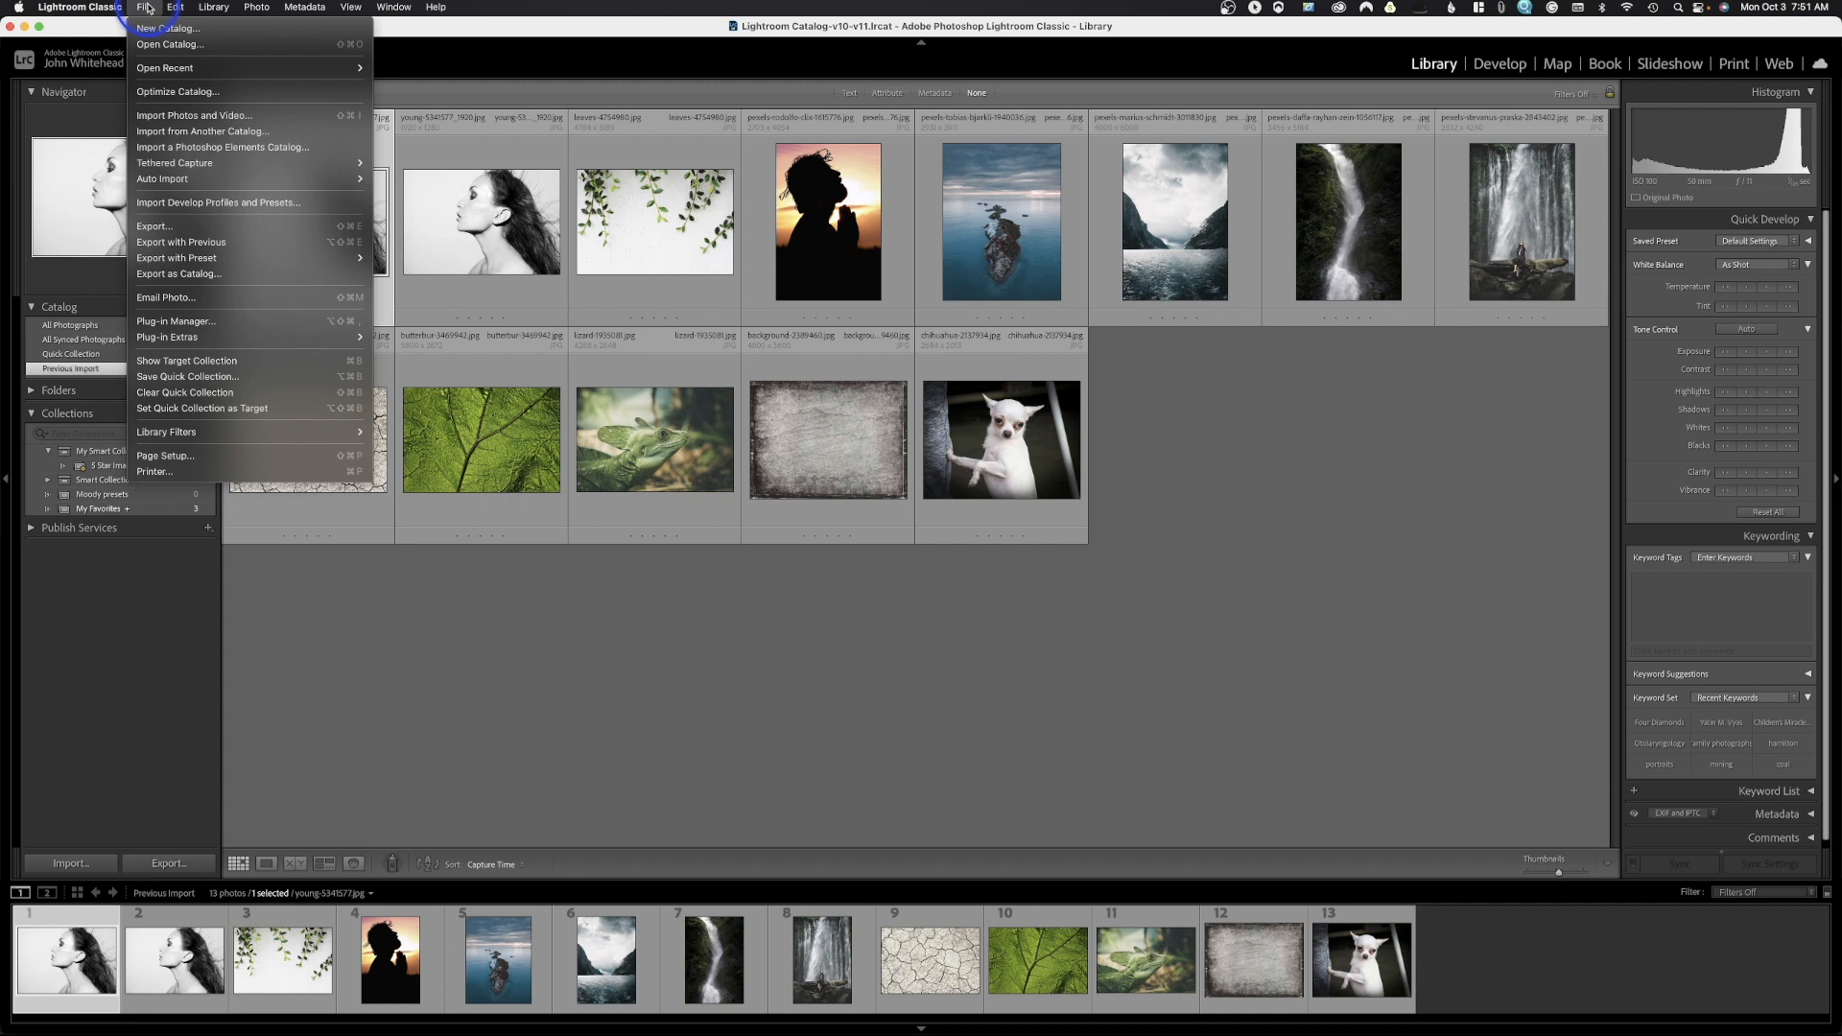
pyautogui.moveTo(164, 28)
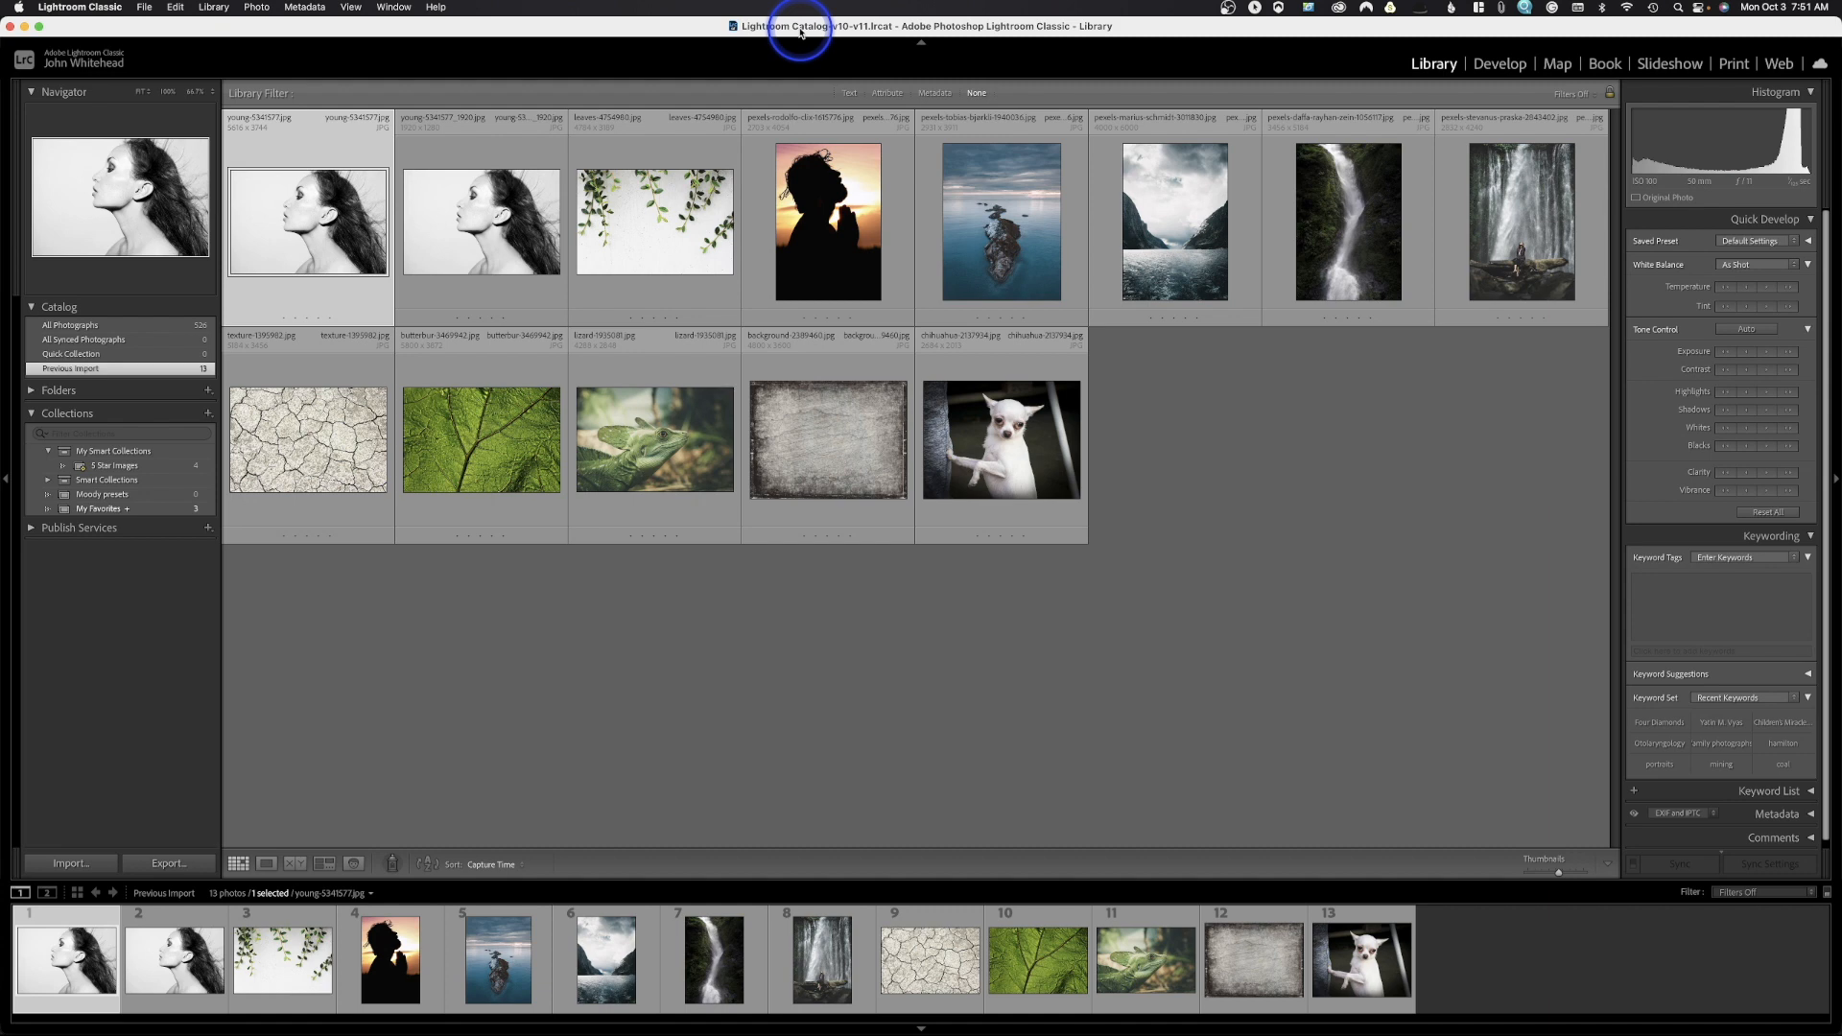
pyautogui.click(145, 7)
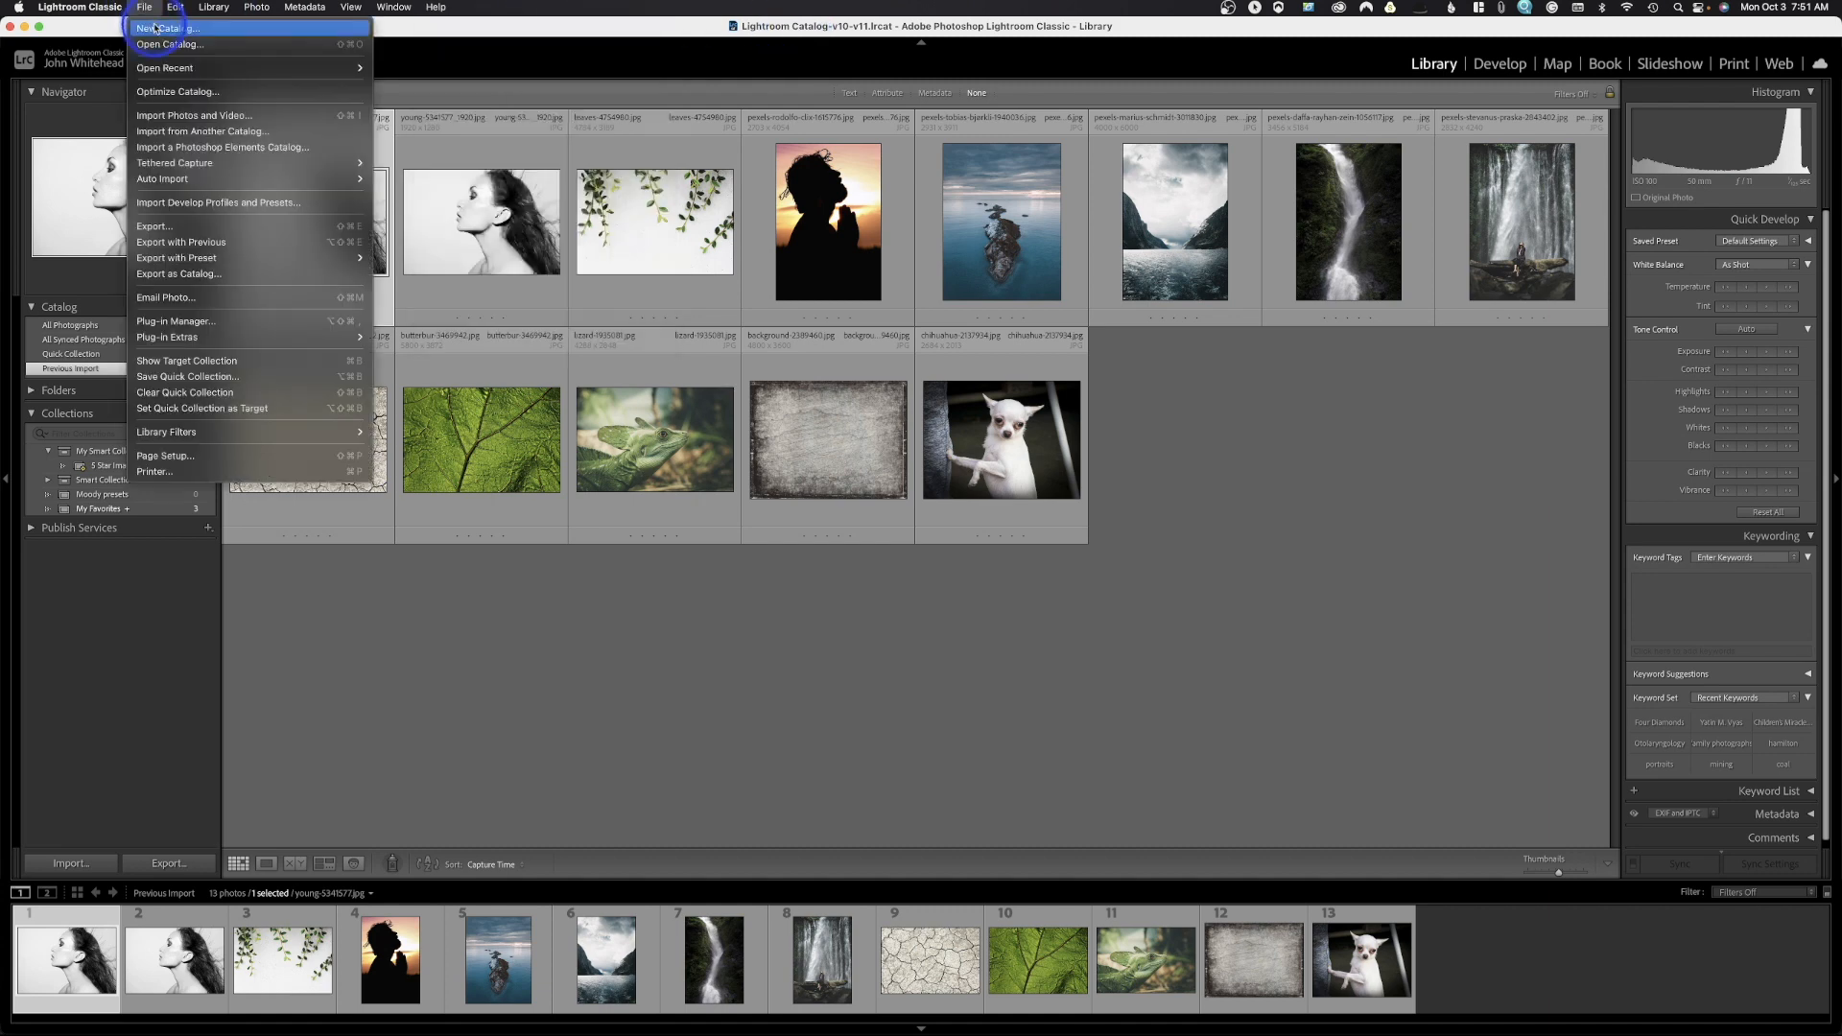
pyautogui.moveTo(168, 44)
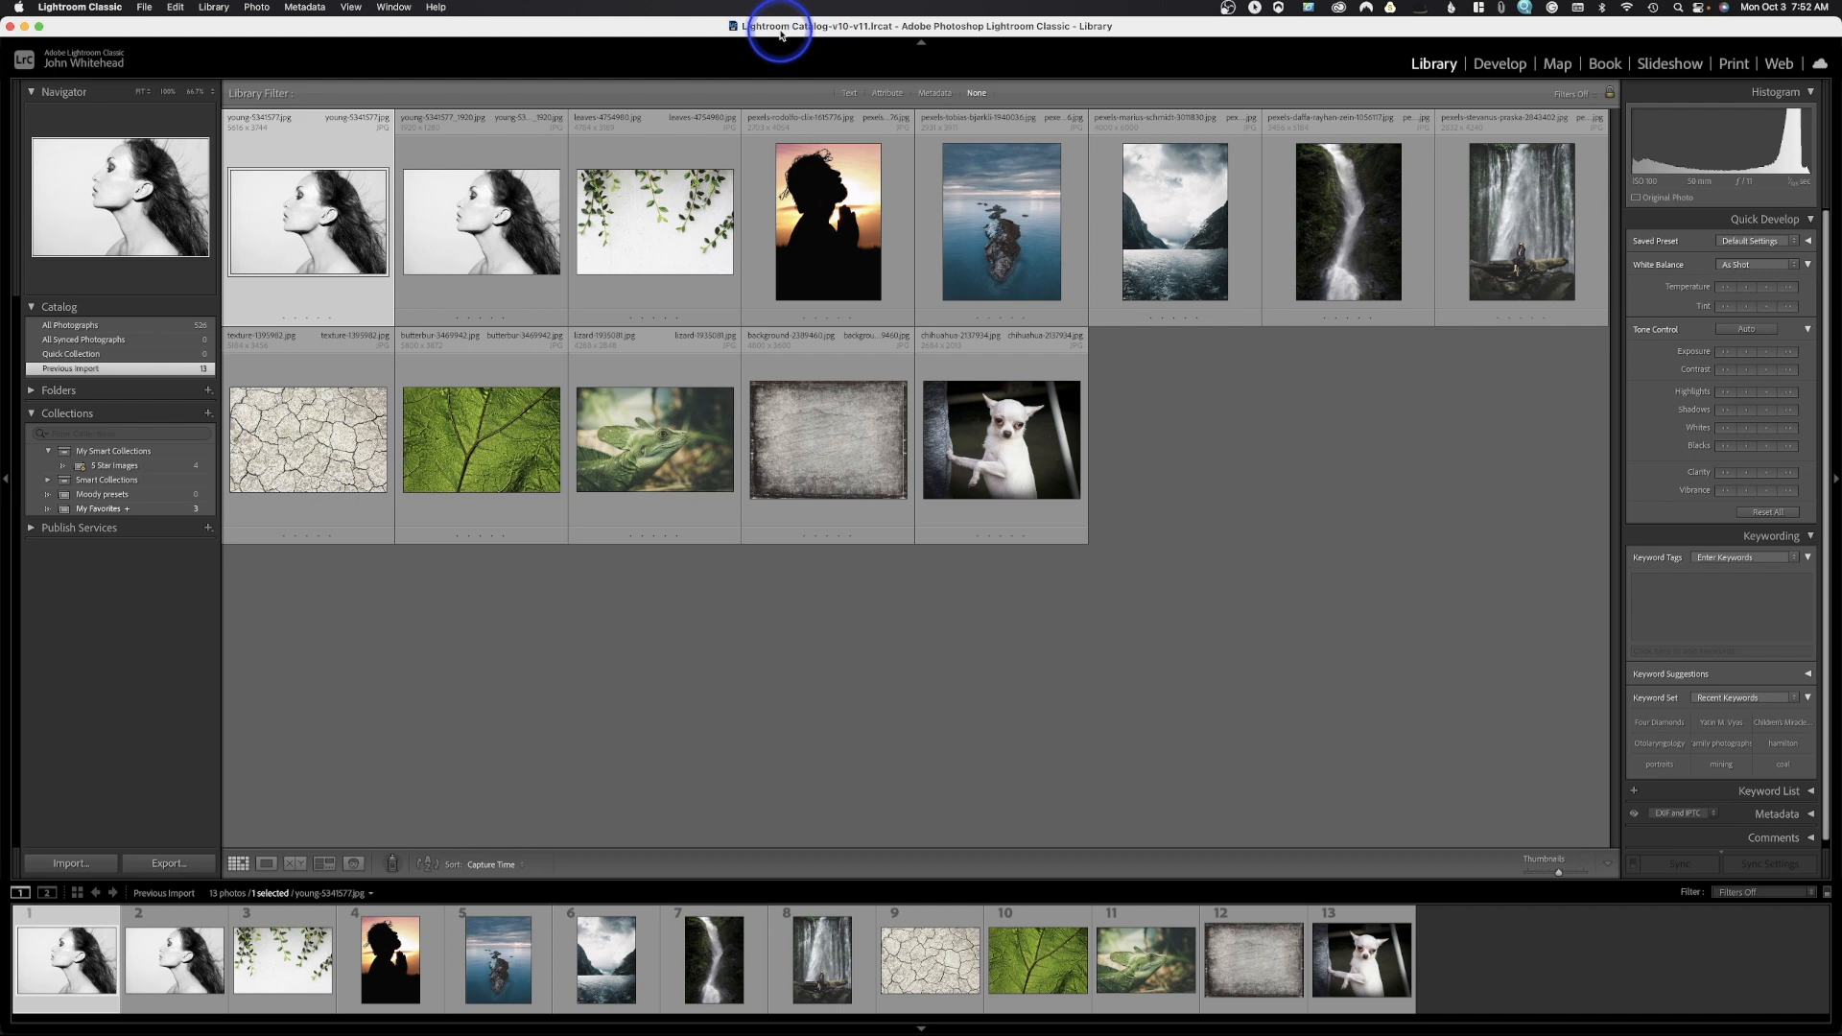
pyautogui.click(255, 7)
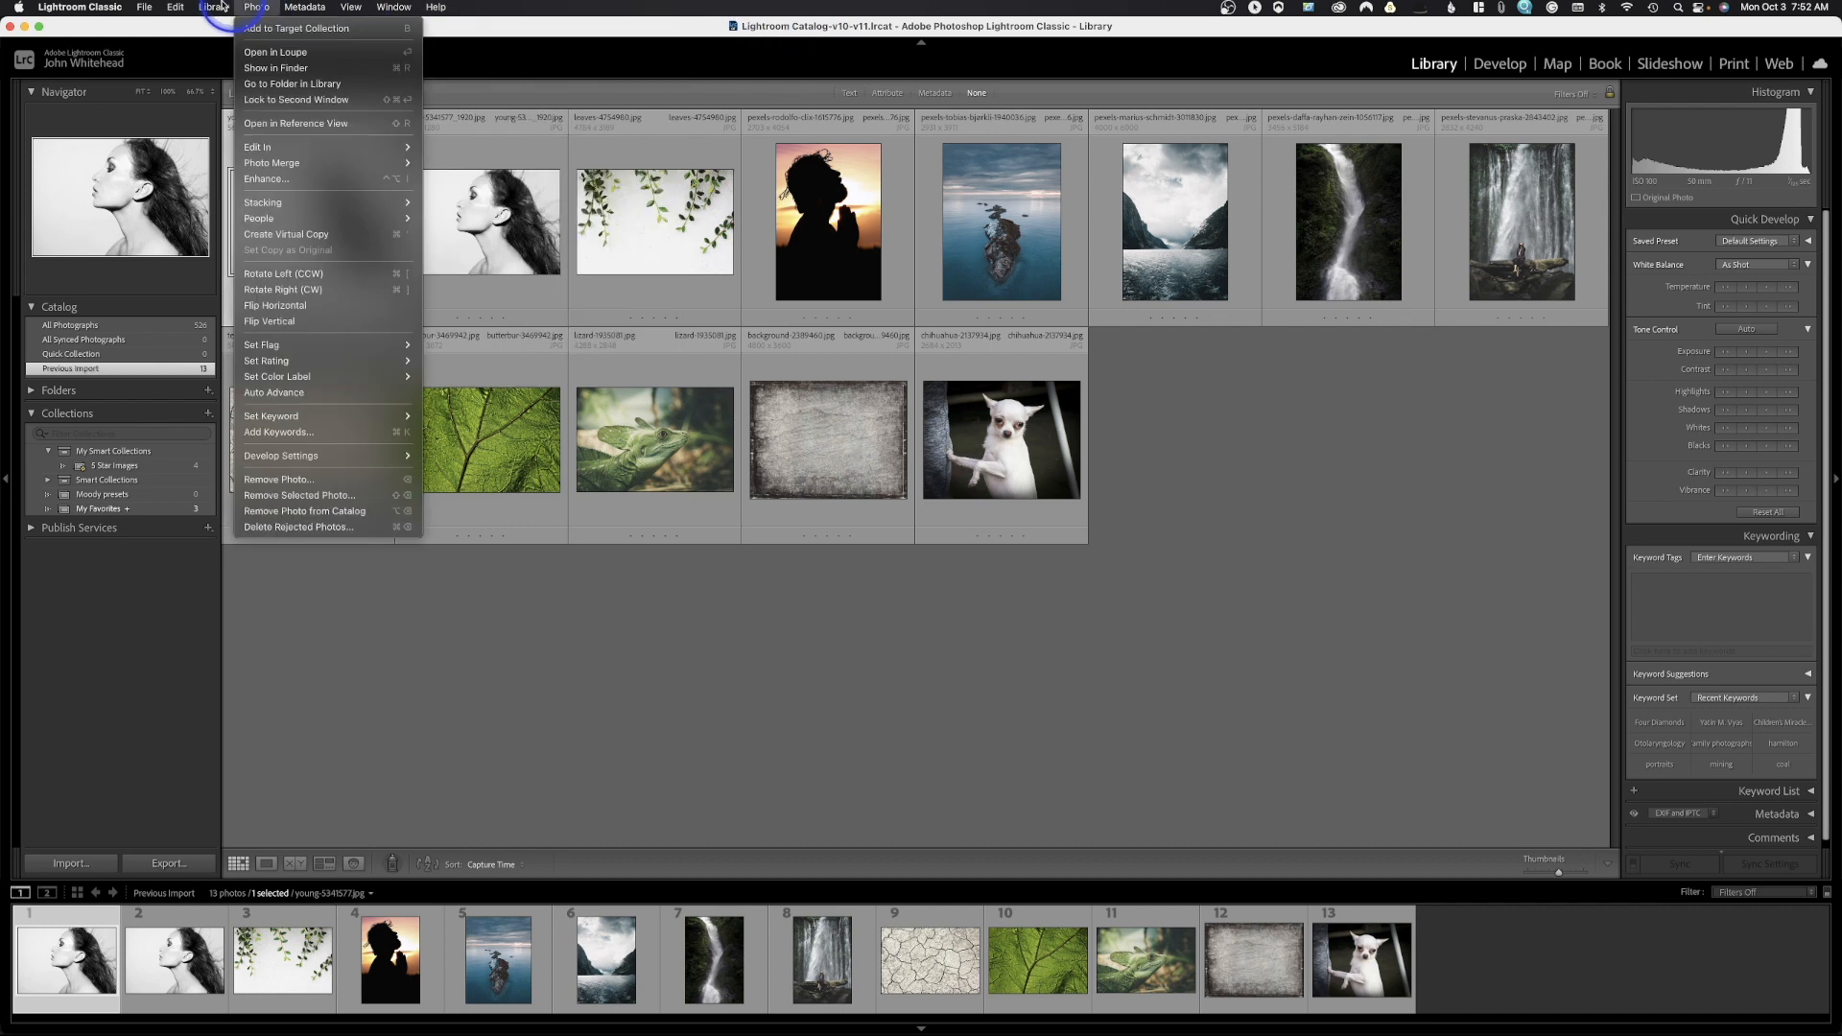
pyautogui.click(145, 7)
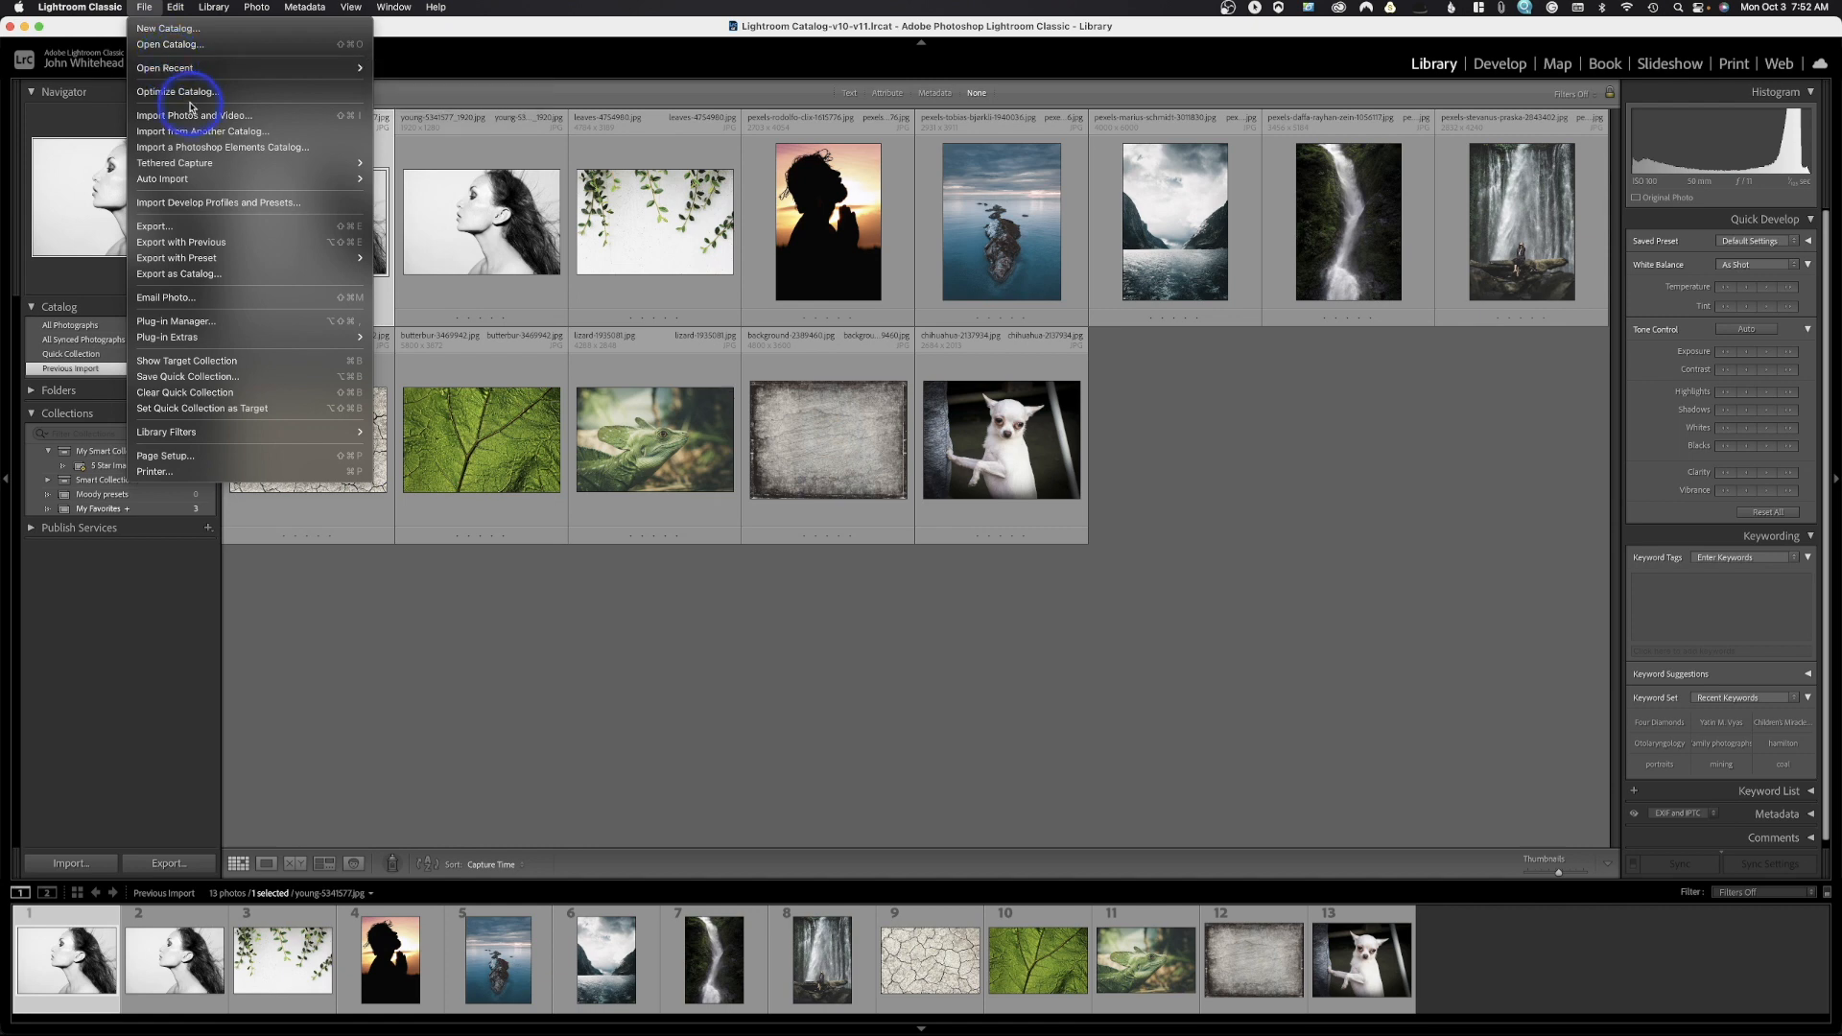
pyautogui.moveTo(177, 92)
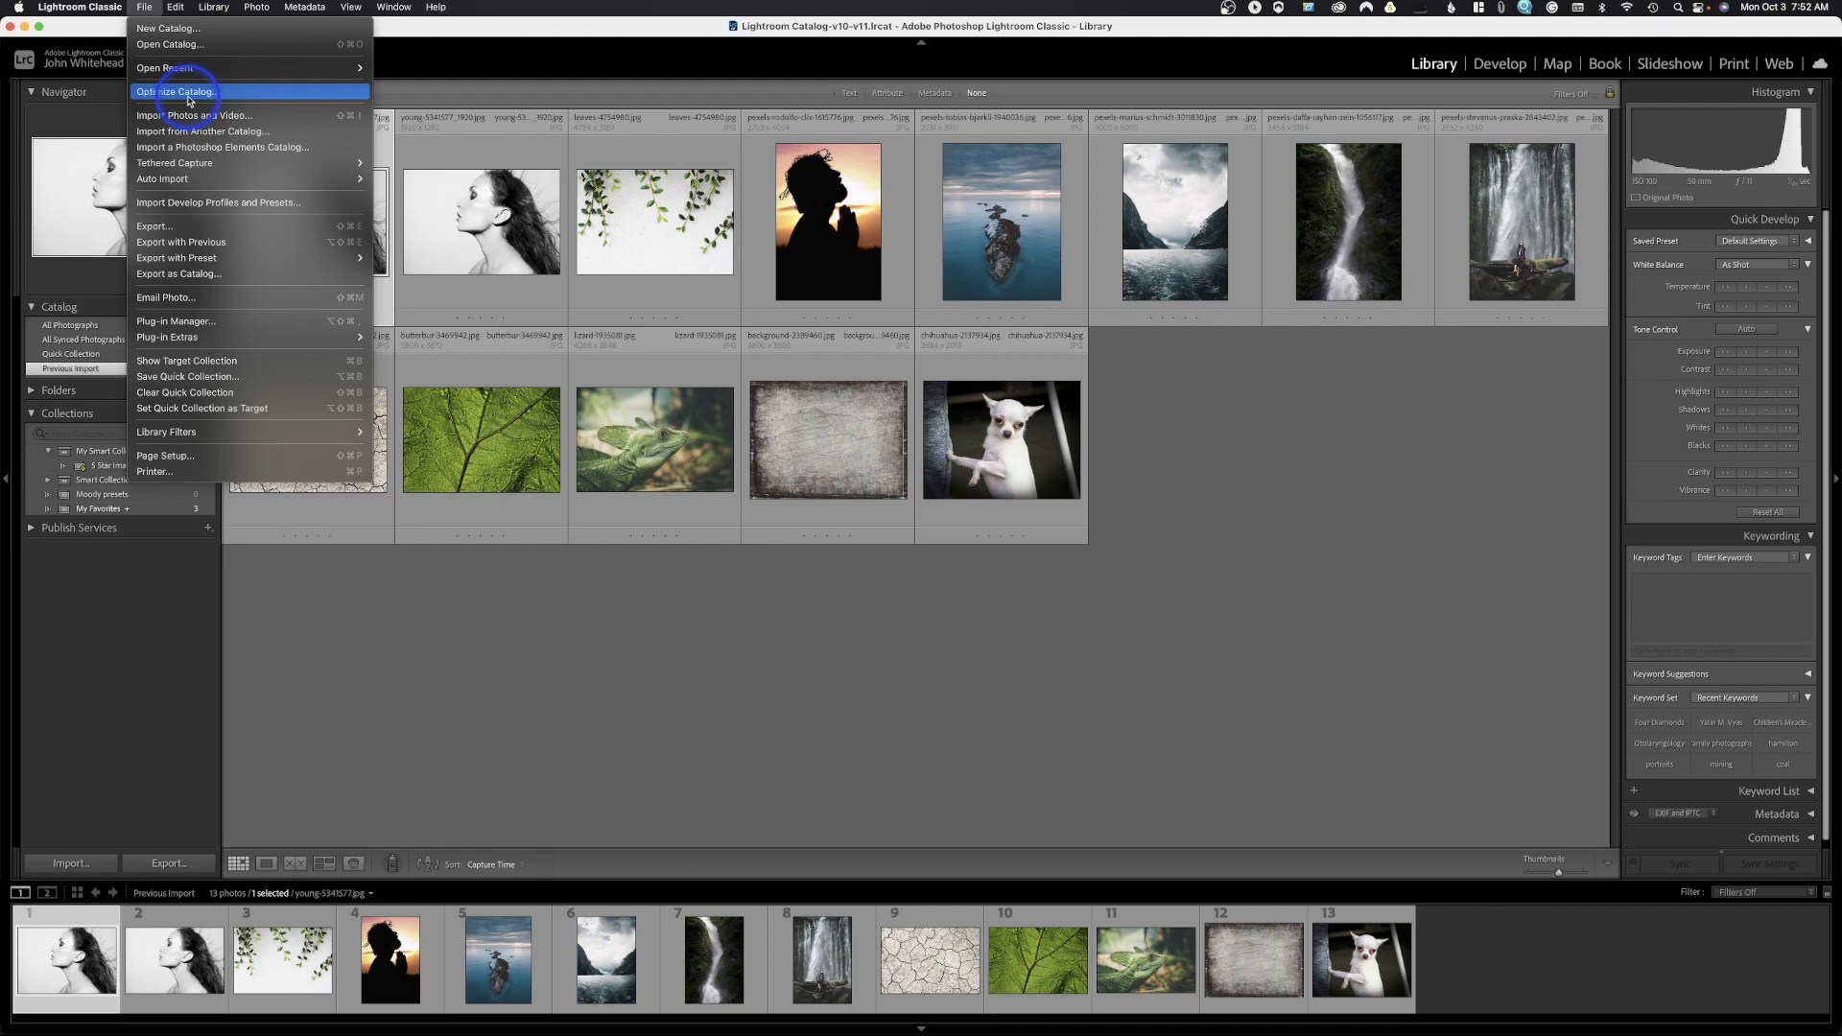
pyautogui.moveTo(194, 116)
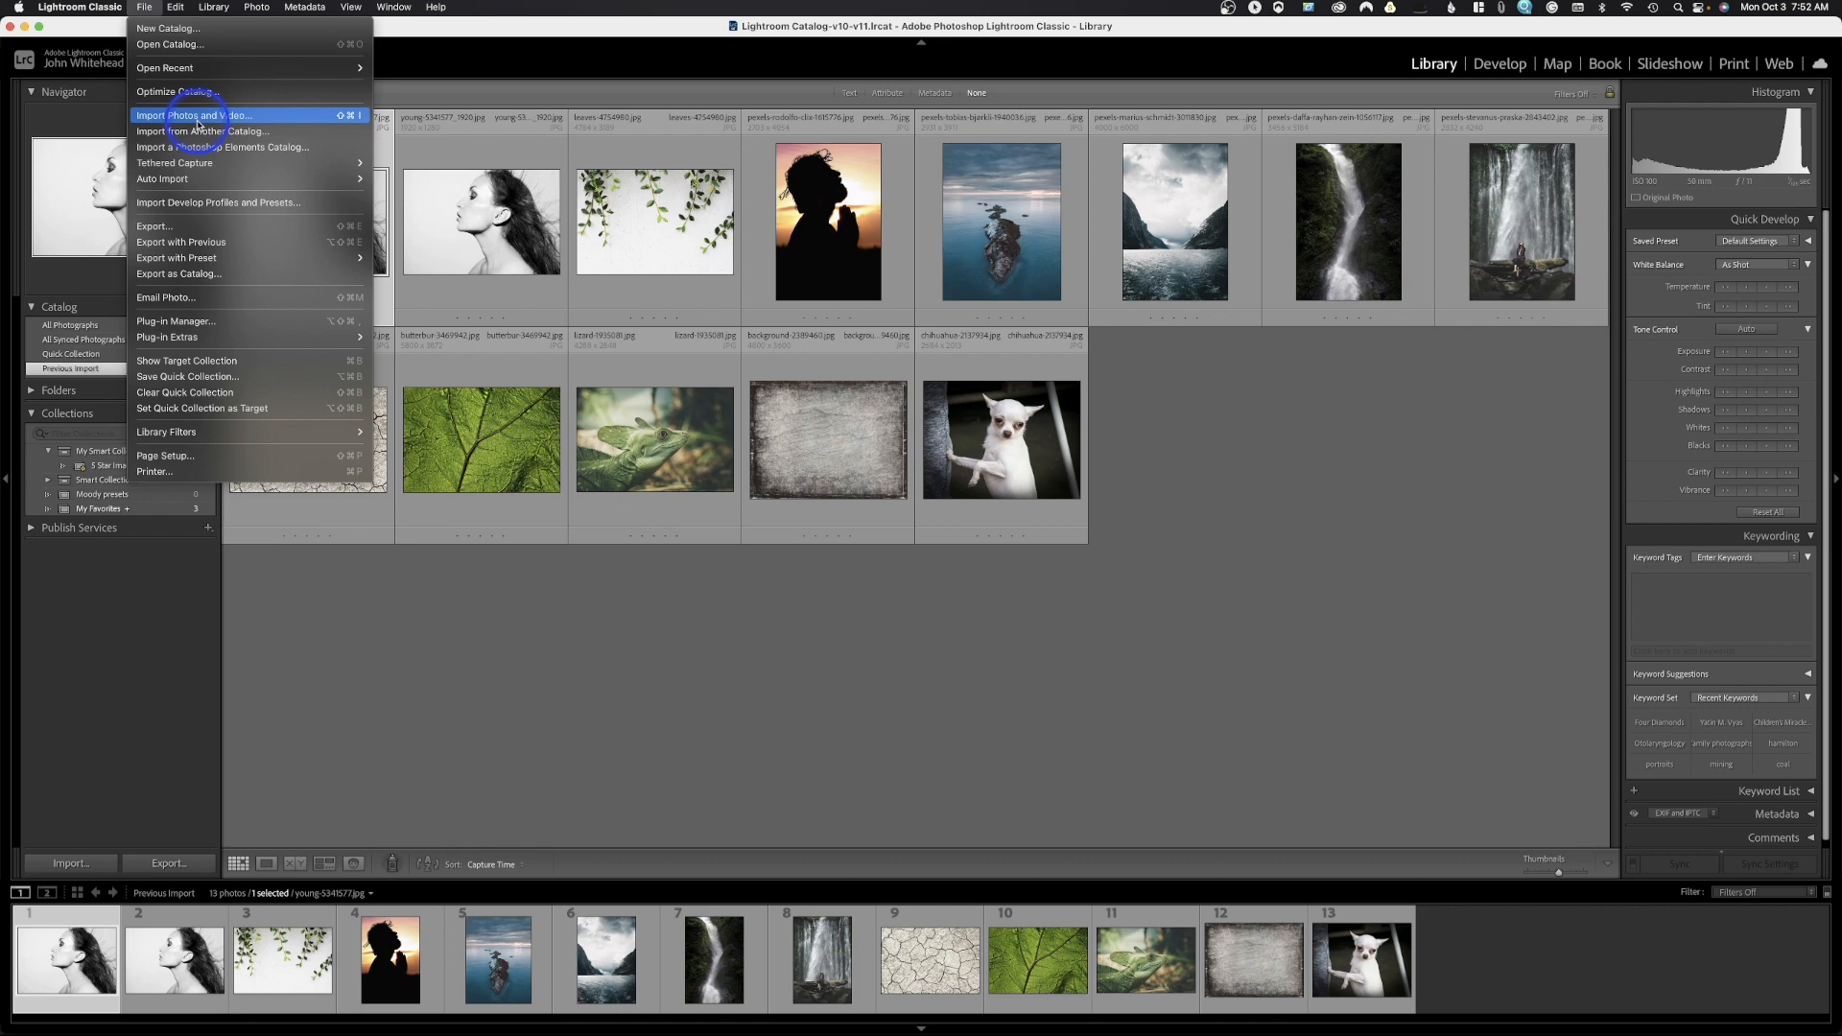
pyautogui.moveTo(202, 131)
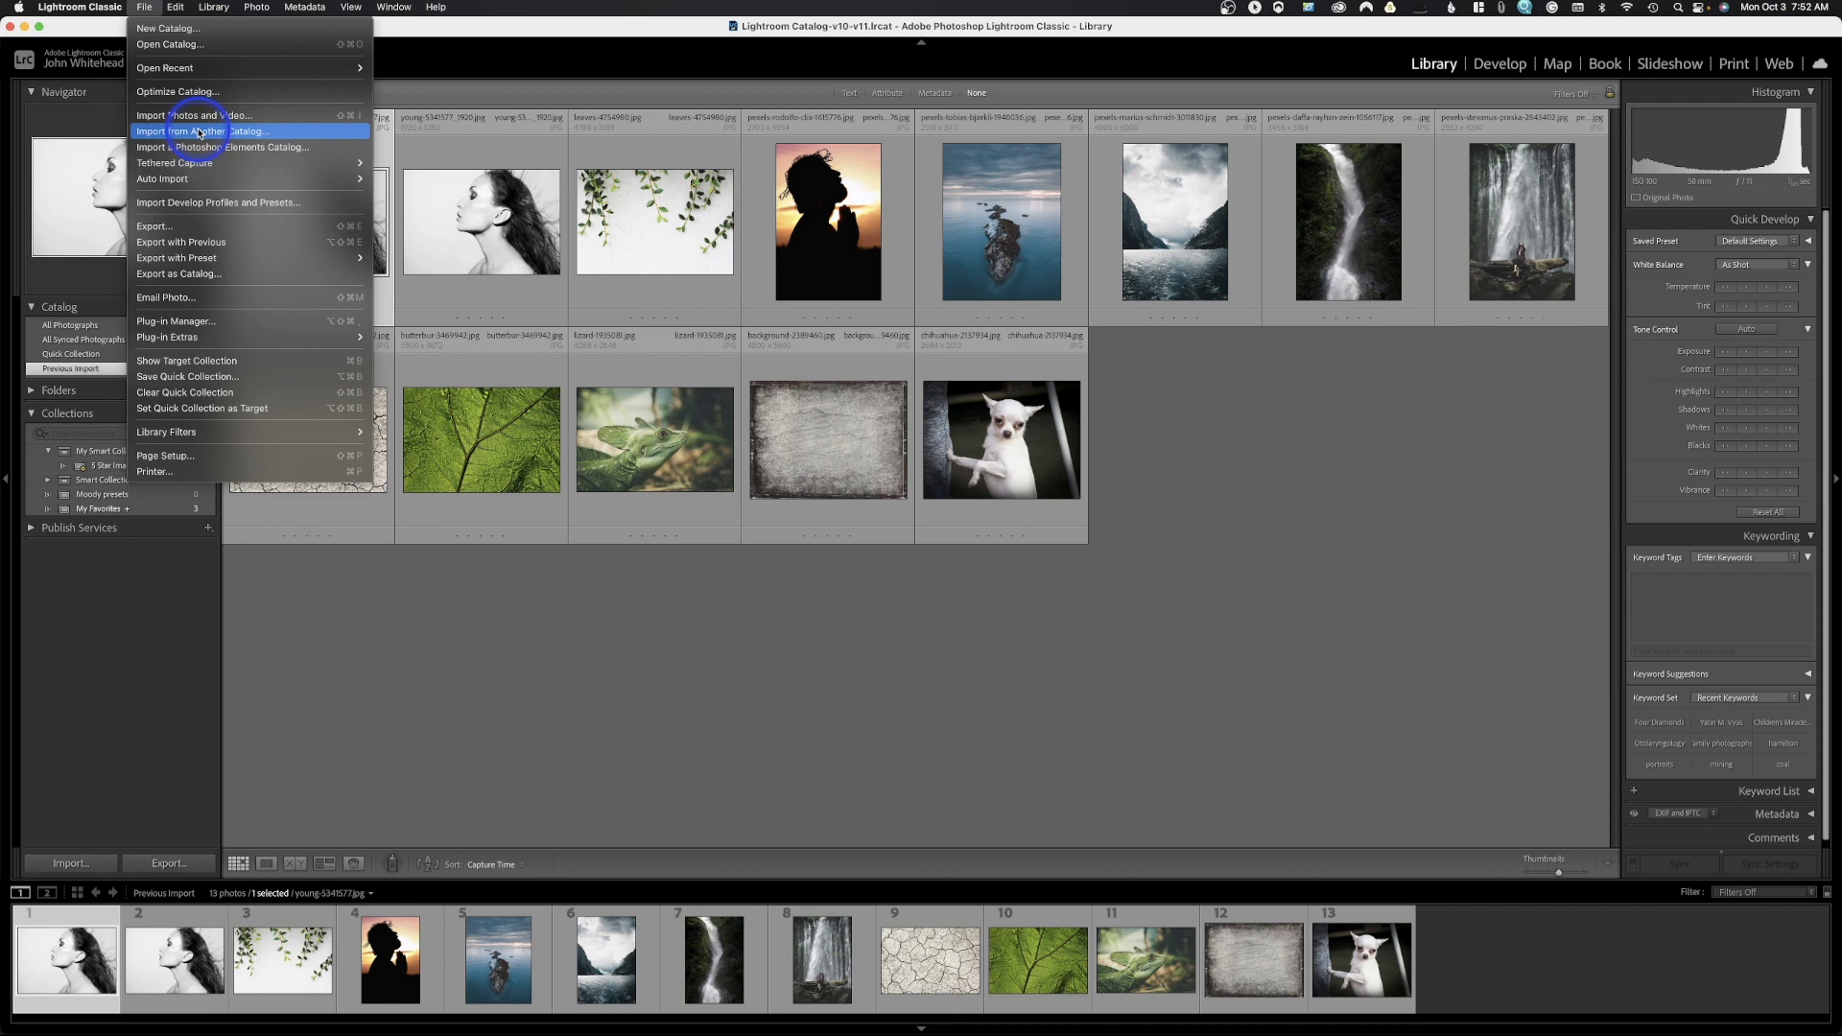
pyautogui.moveTo(206, 146)
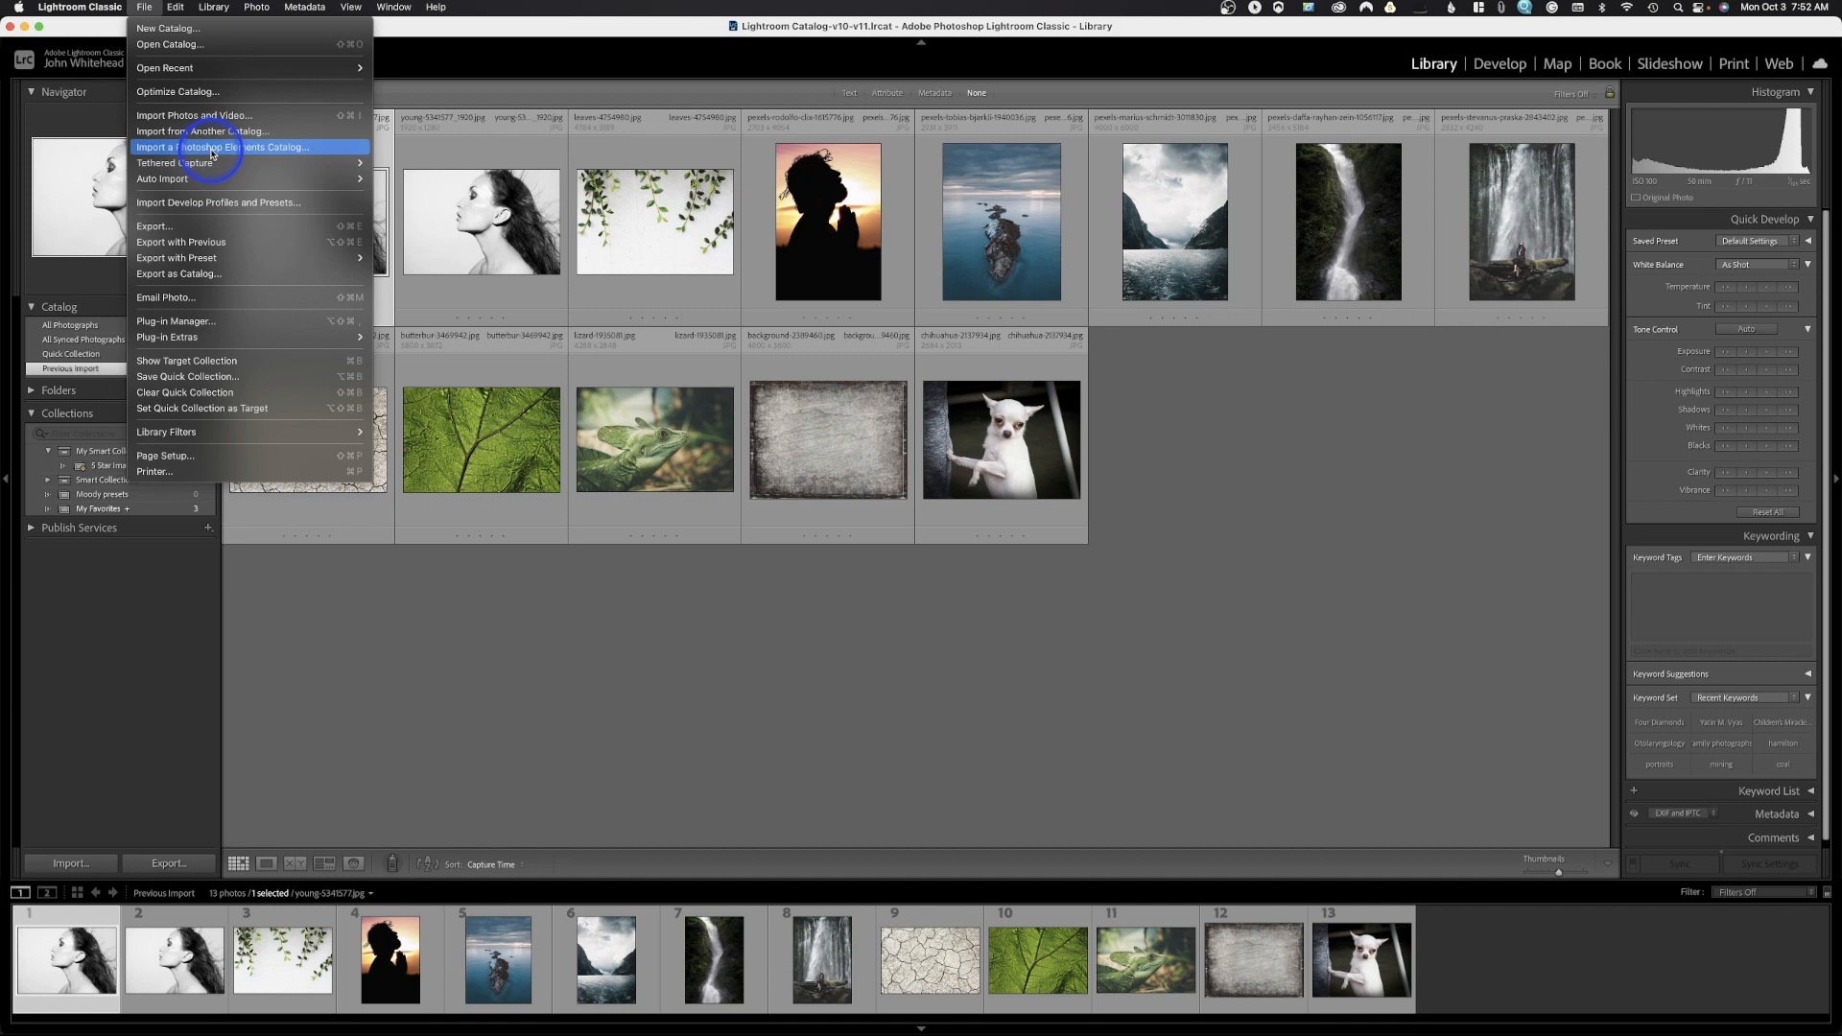
pyautogui.moveTo(173, 162)
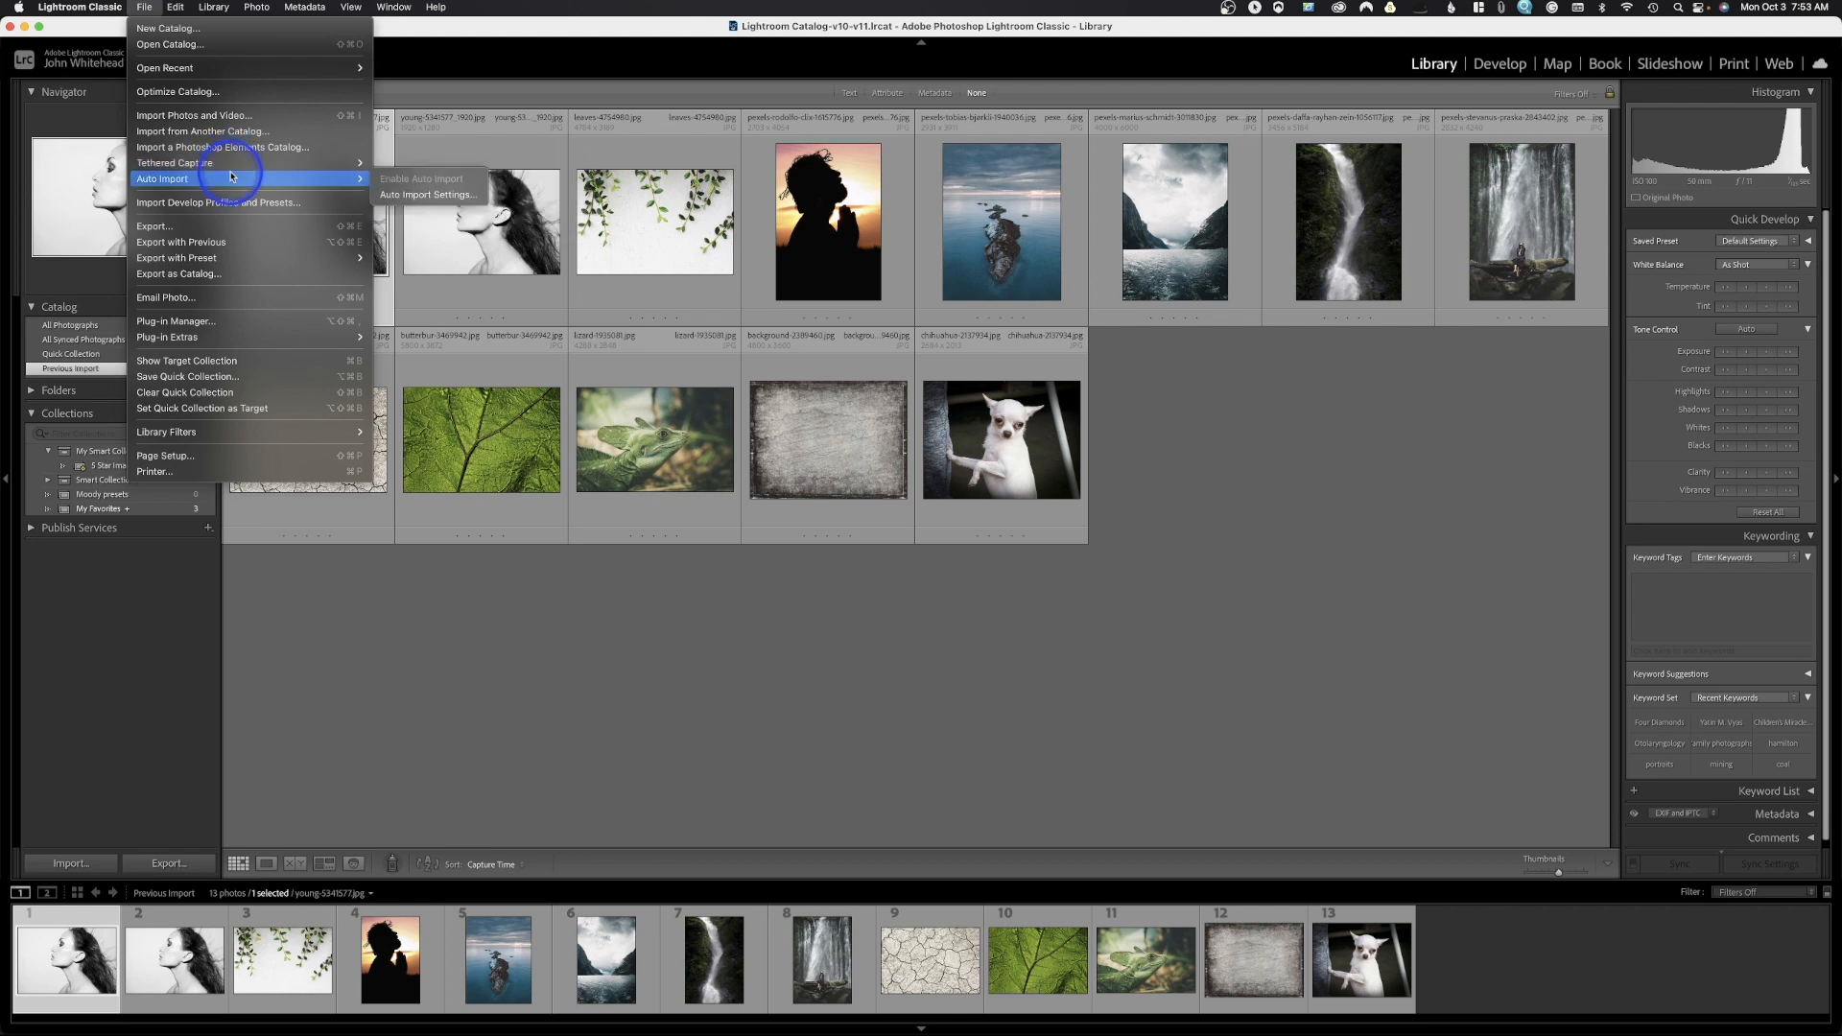
pyautogui.moveTo(429, 194)
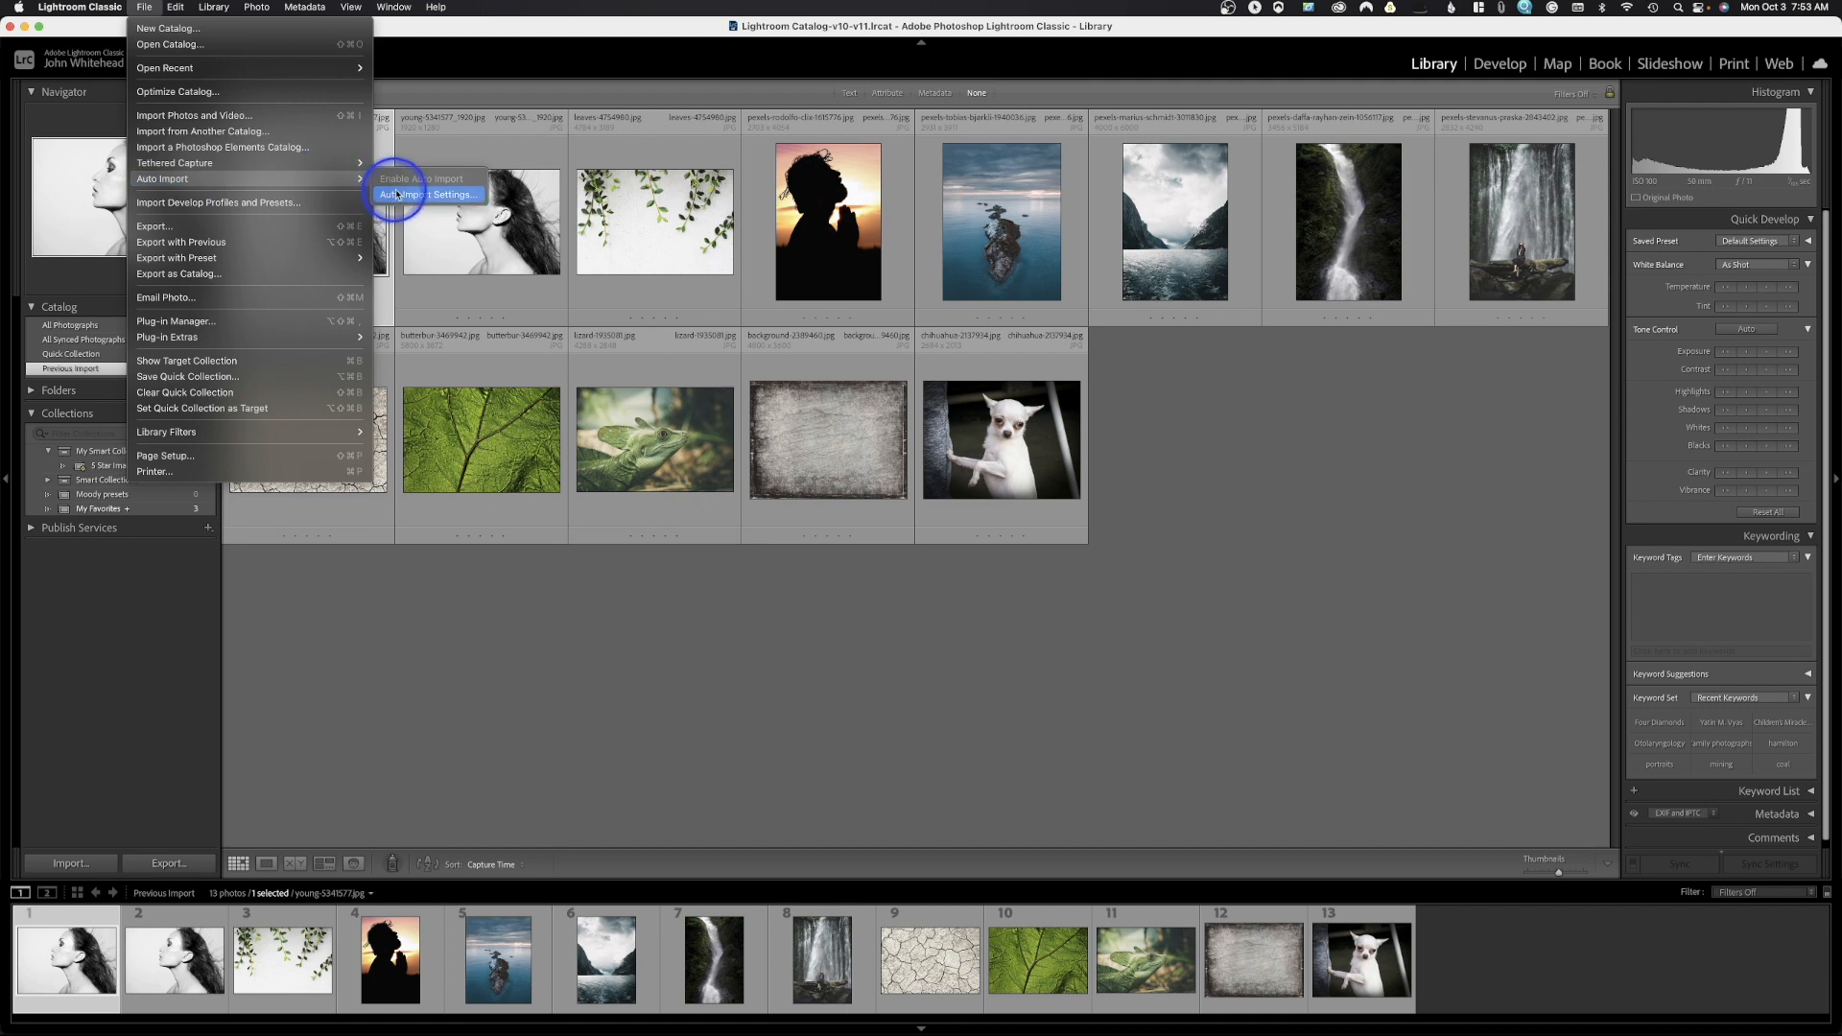
# - Open Auto Import Settings and cancel it without changing anything
pyautogui.click(429, 194)
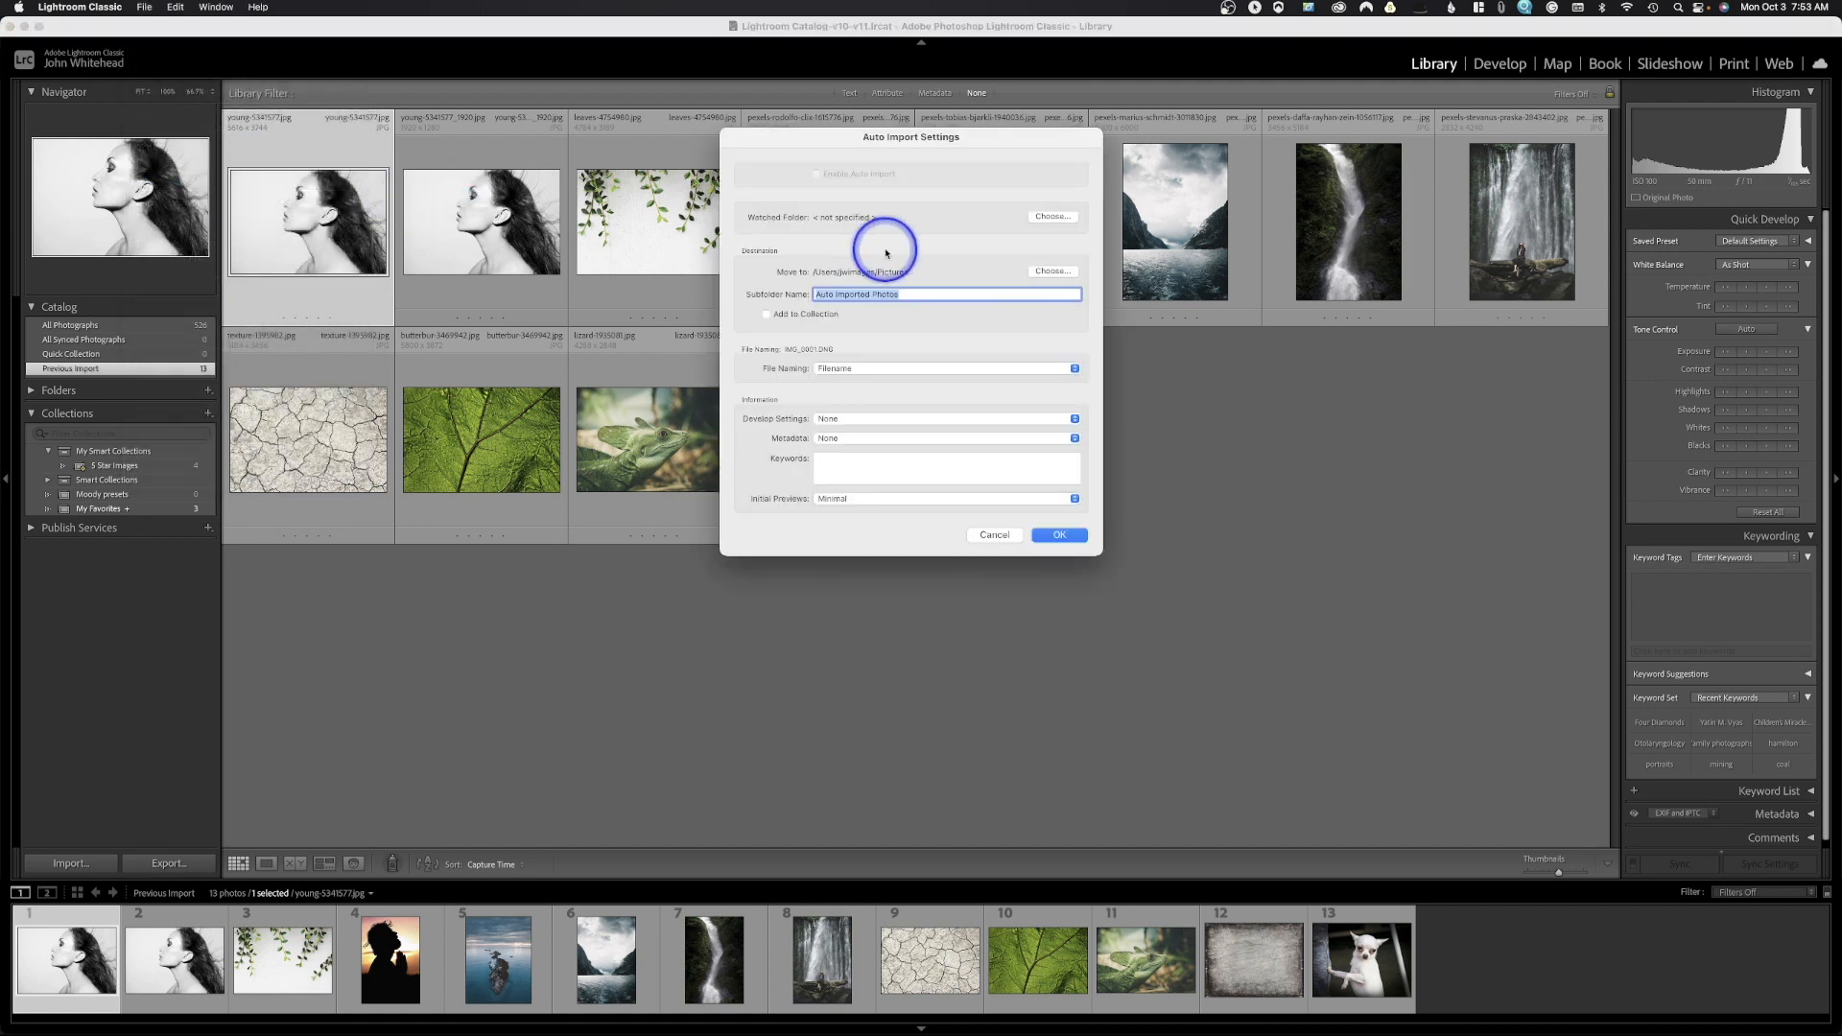
pyautogui.moveTo(1017, 546)
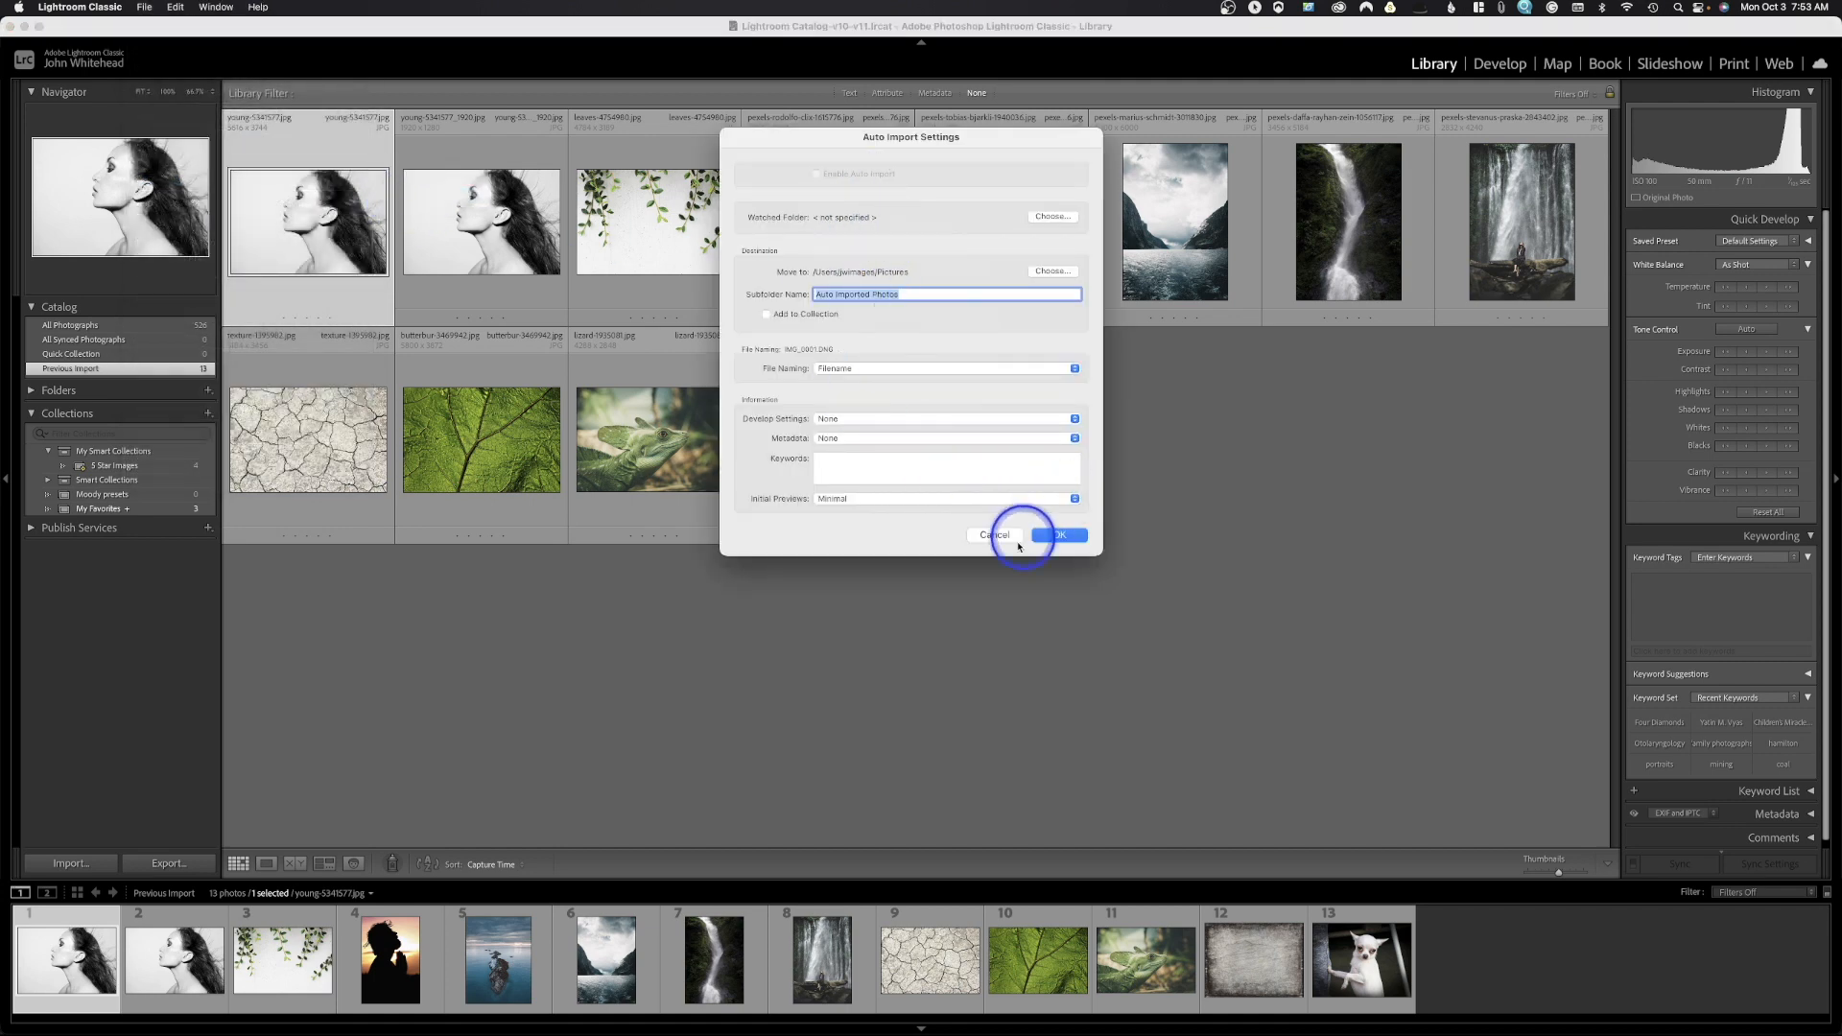
pyautogui.click(1056, 536)
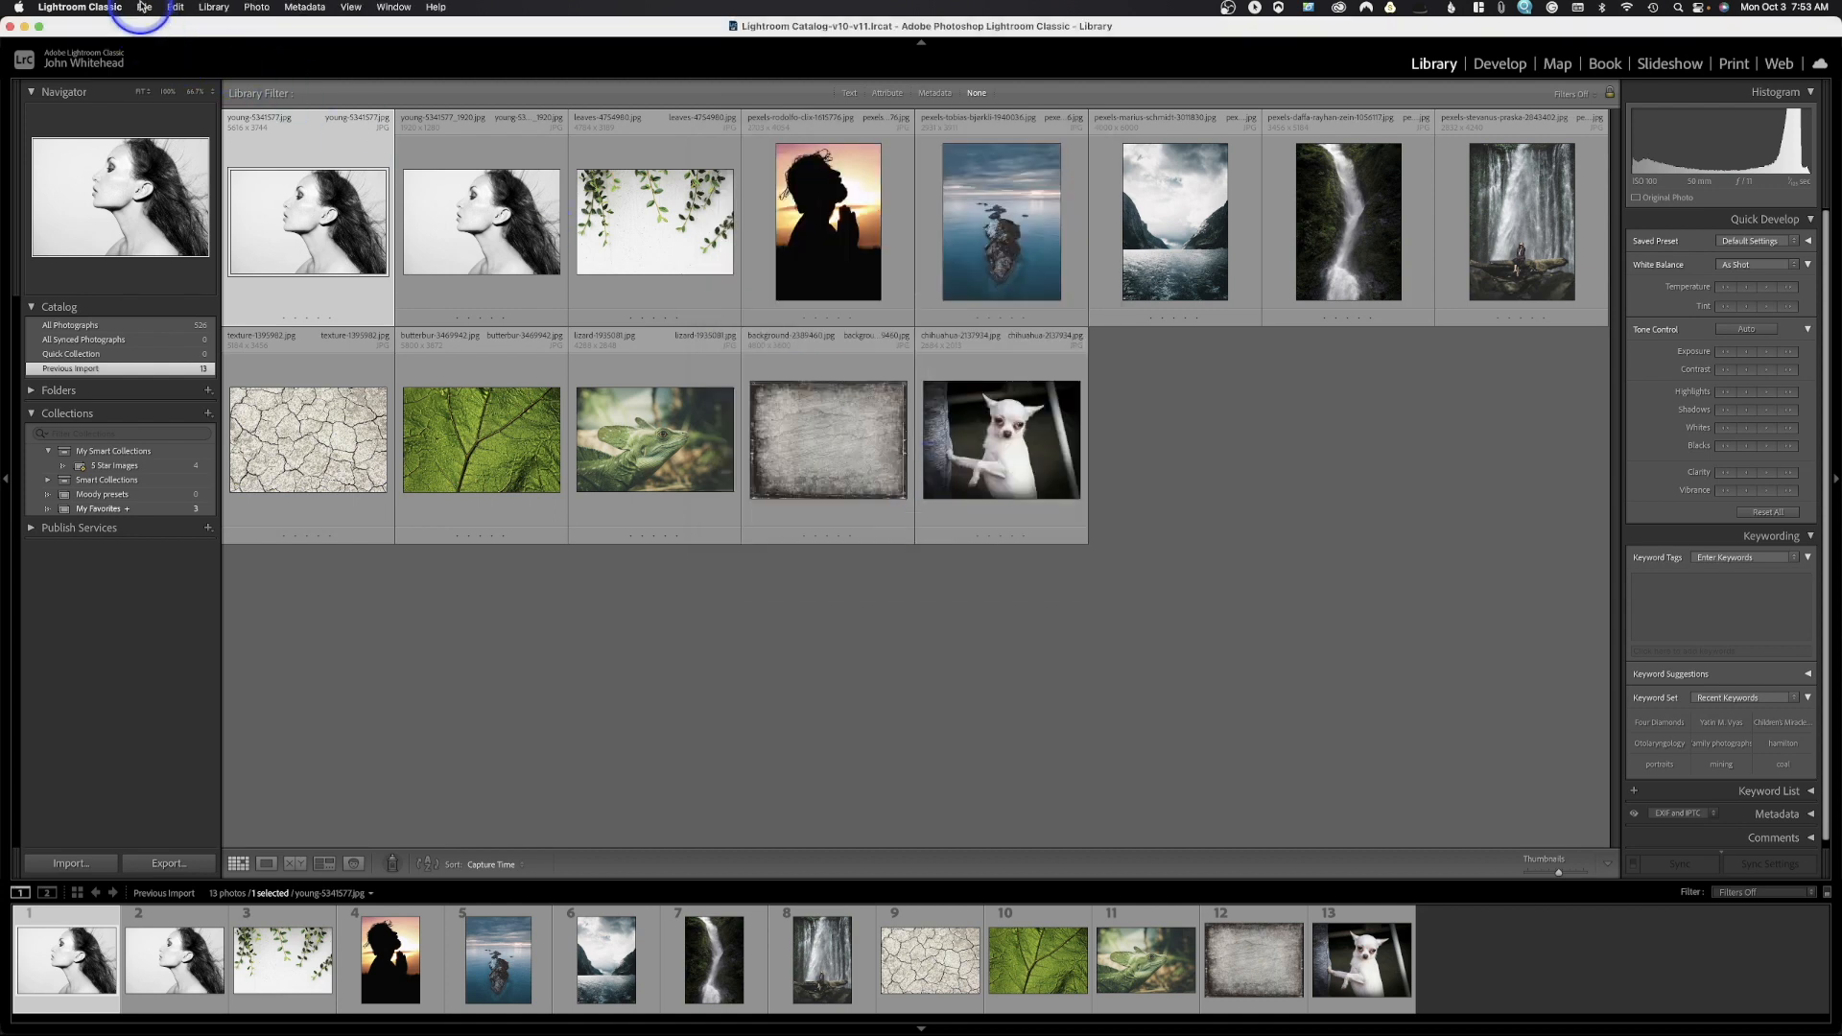
# - Reopen the File menu to review Export, Email Photo, Plug-in Extras and Quick Collection
pyautogui.click(143, 6)
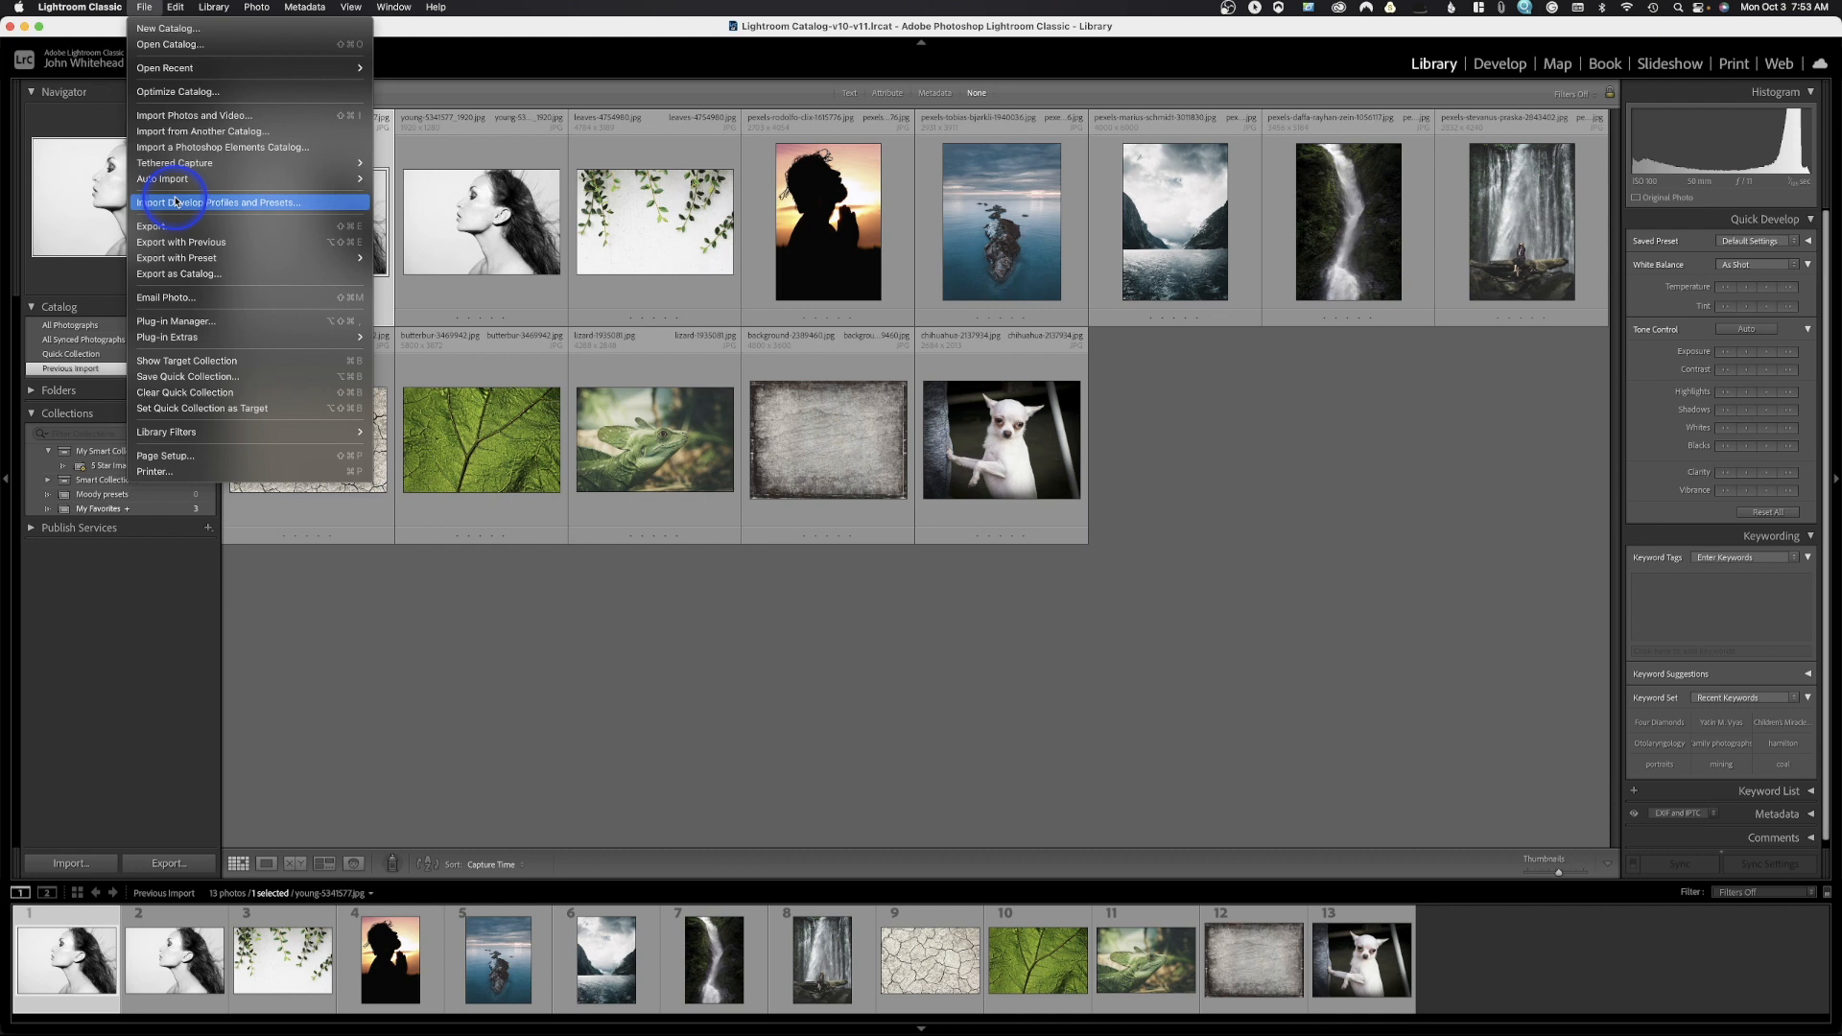
pyautogui.moveTo(174, 218)
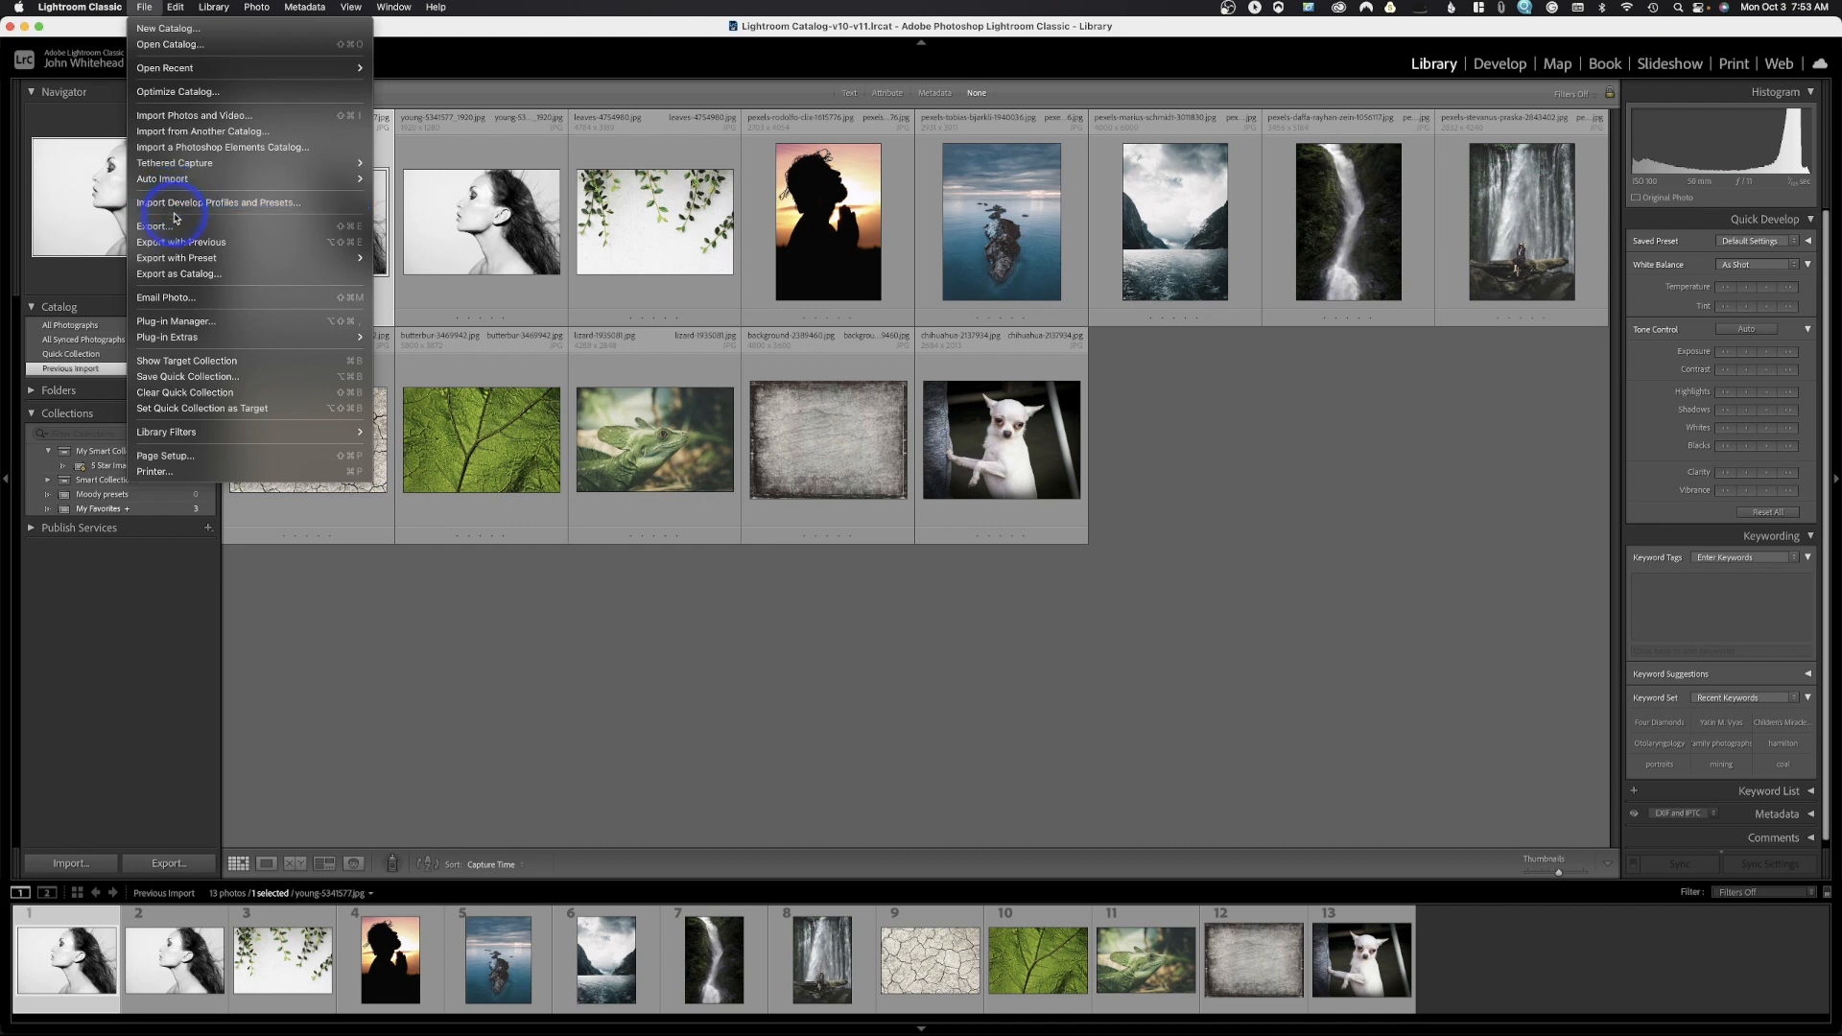
pyautogui.moveTo(174, 290)
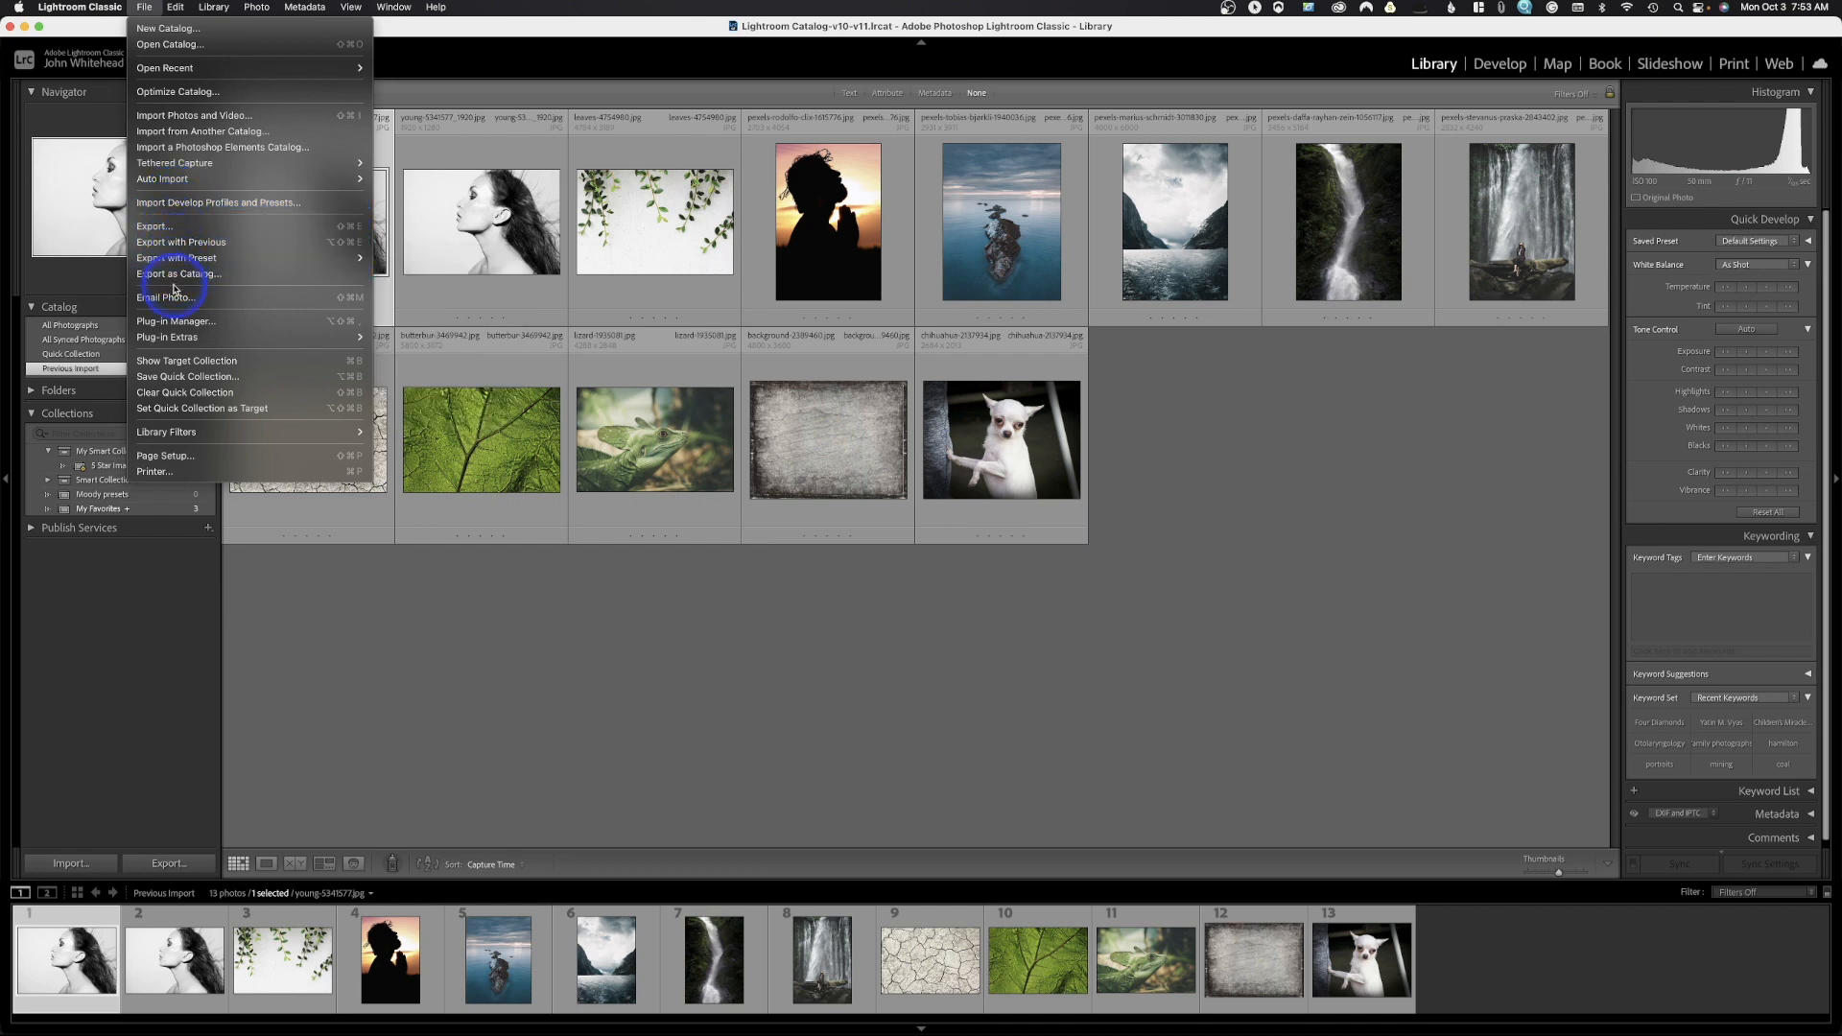
pyautogui.moveTo(179, 274)
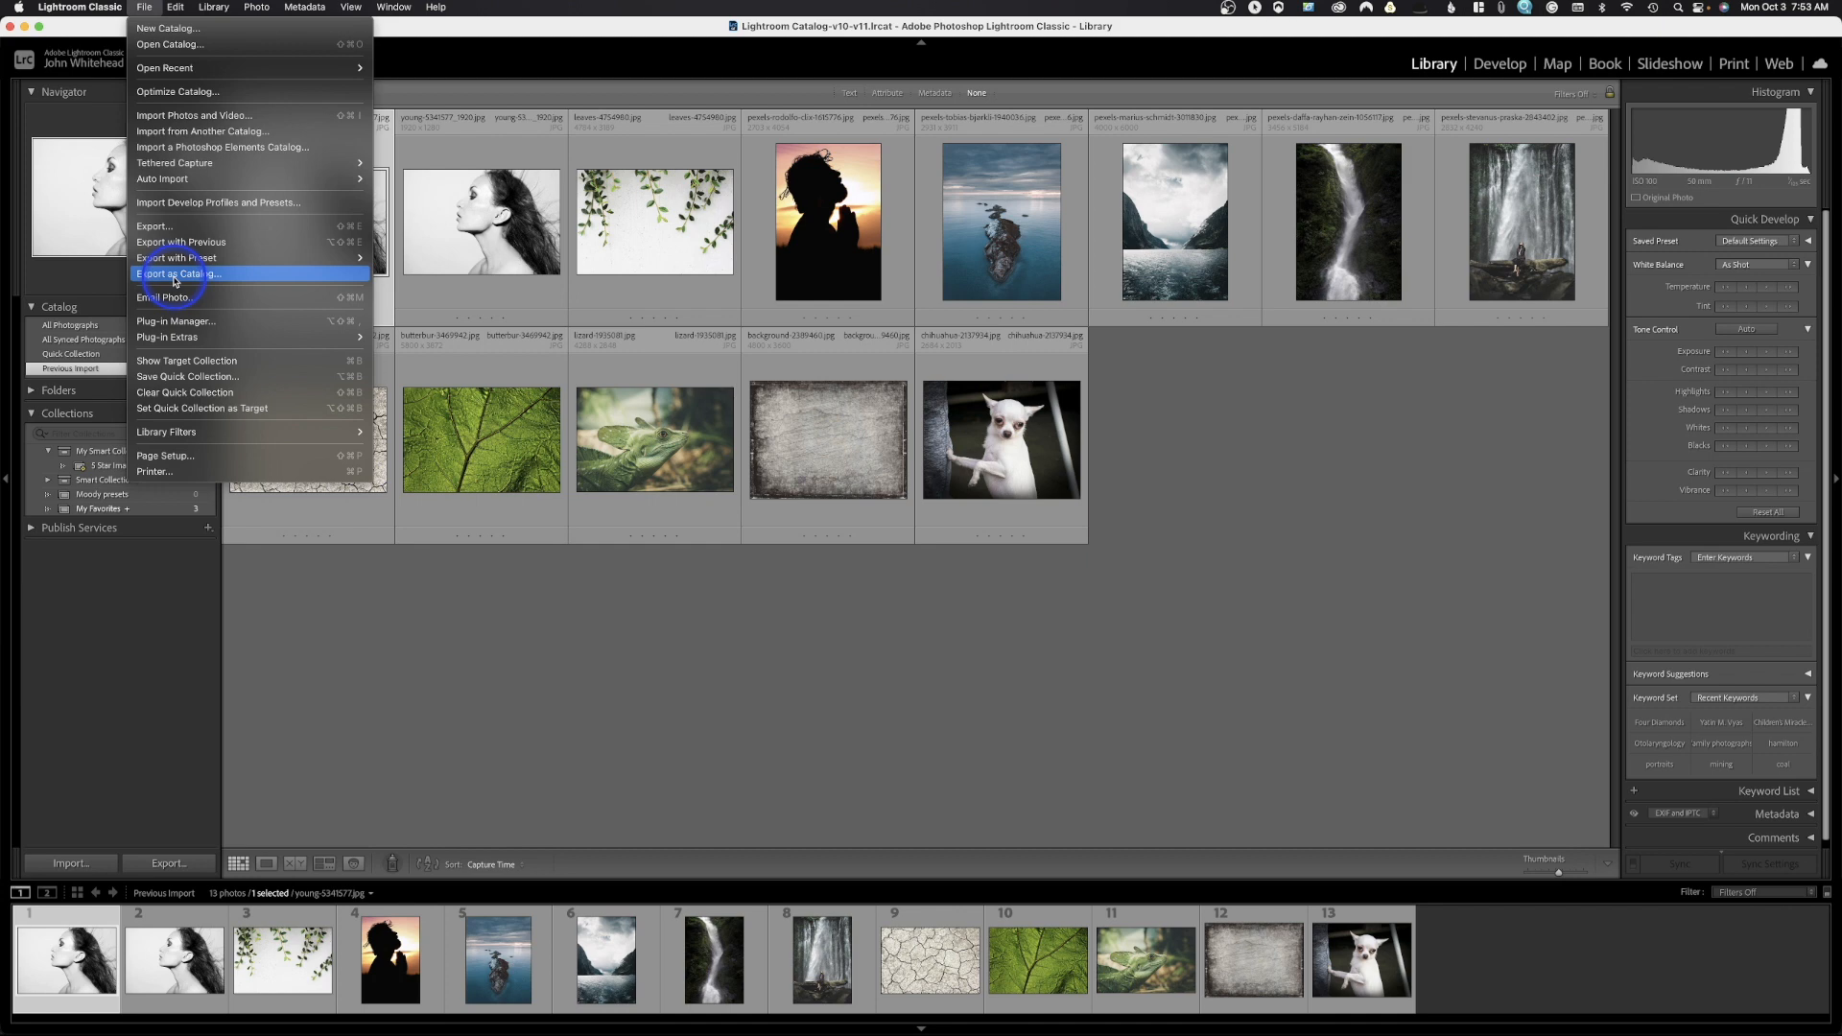
pyautogui.moveTo(177, 297)
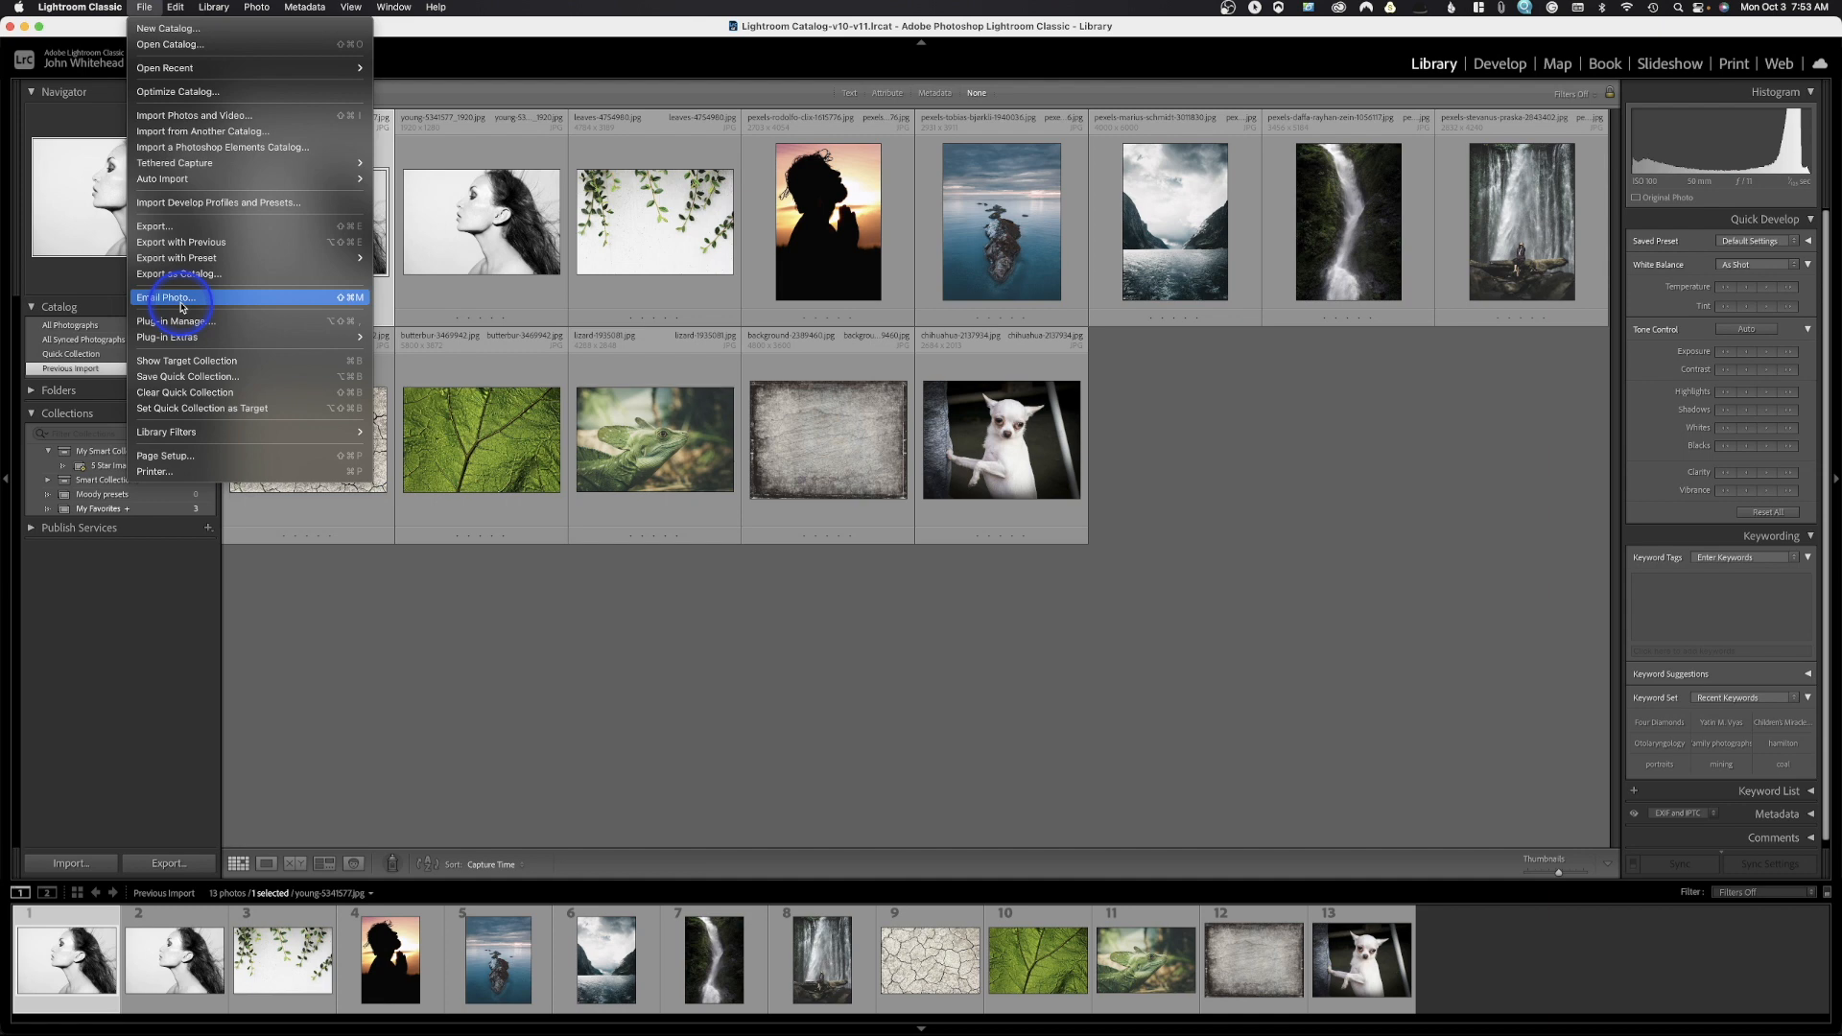
pyautogui.moveTo(174, 322)
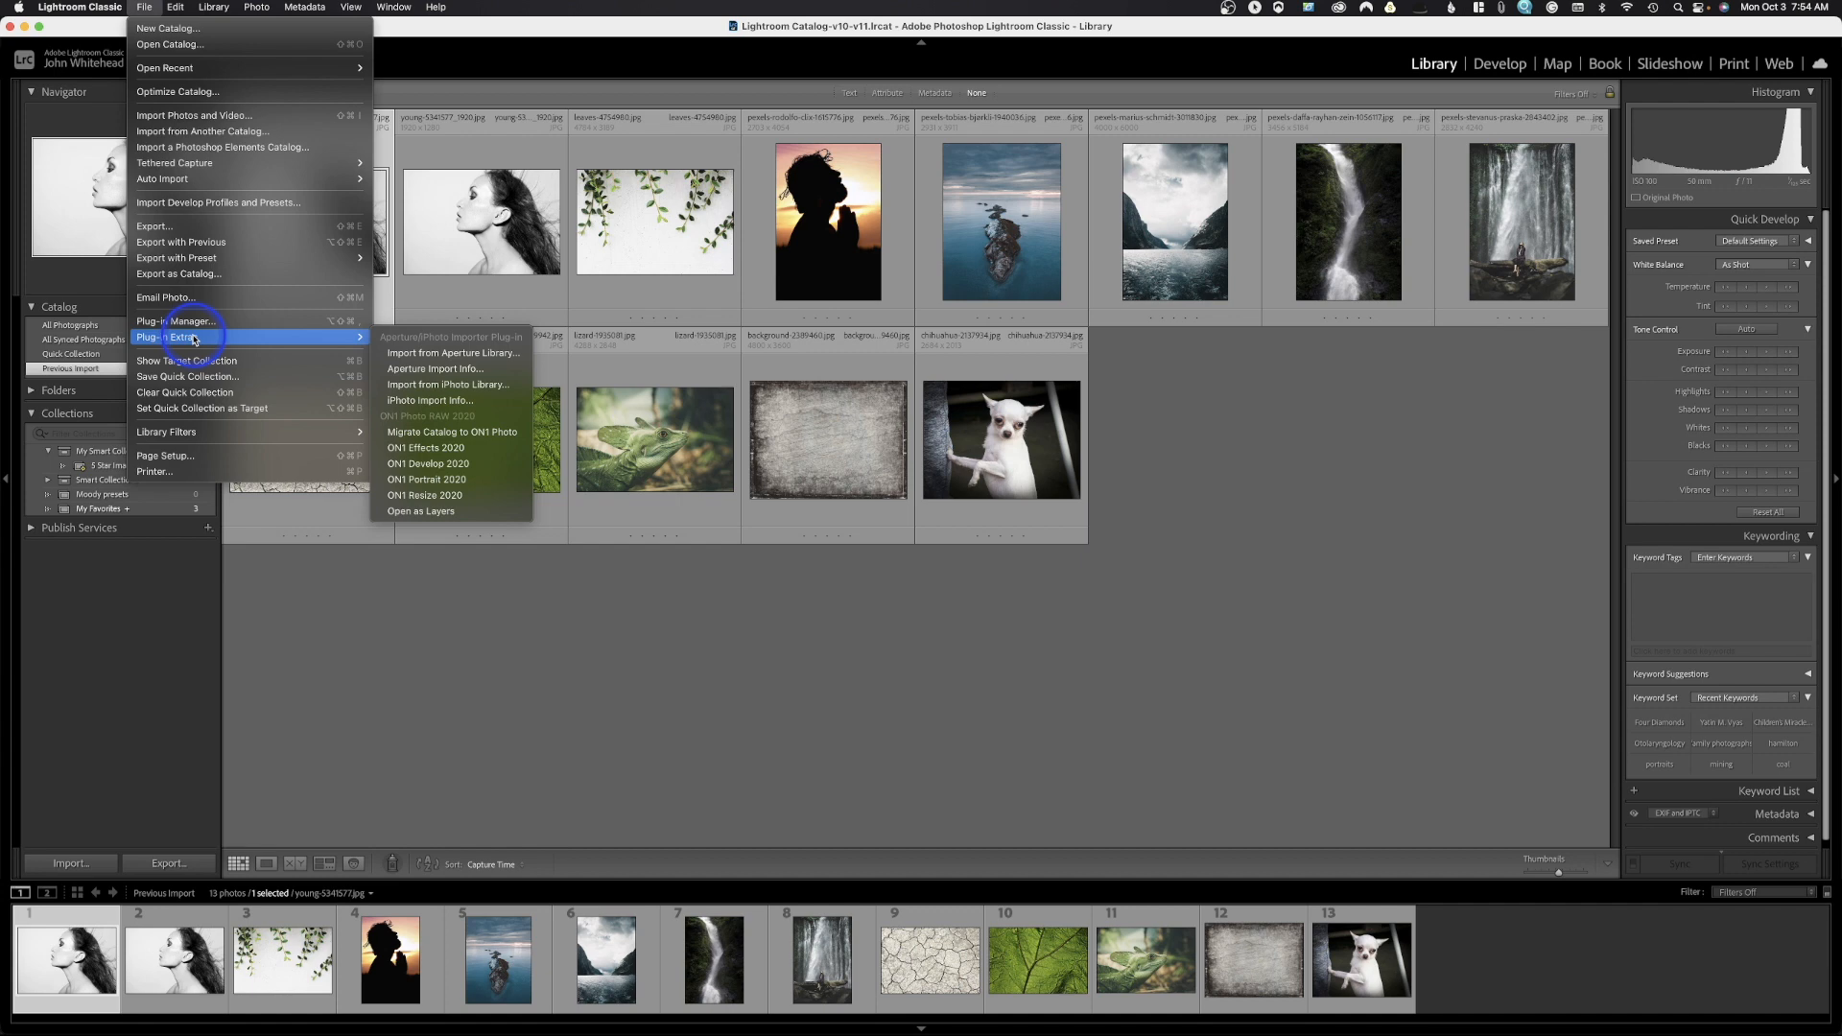
pyautogui.moveTo(185, 360)
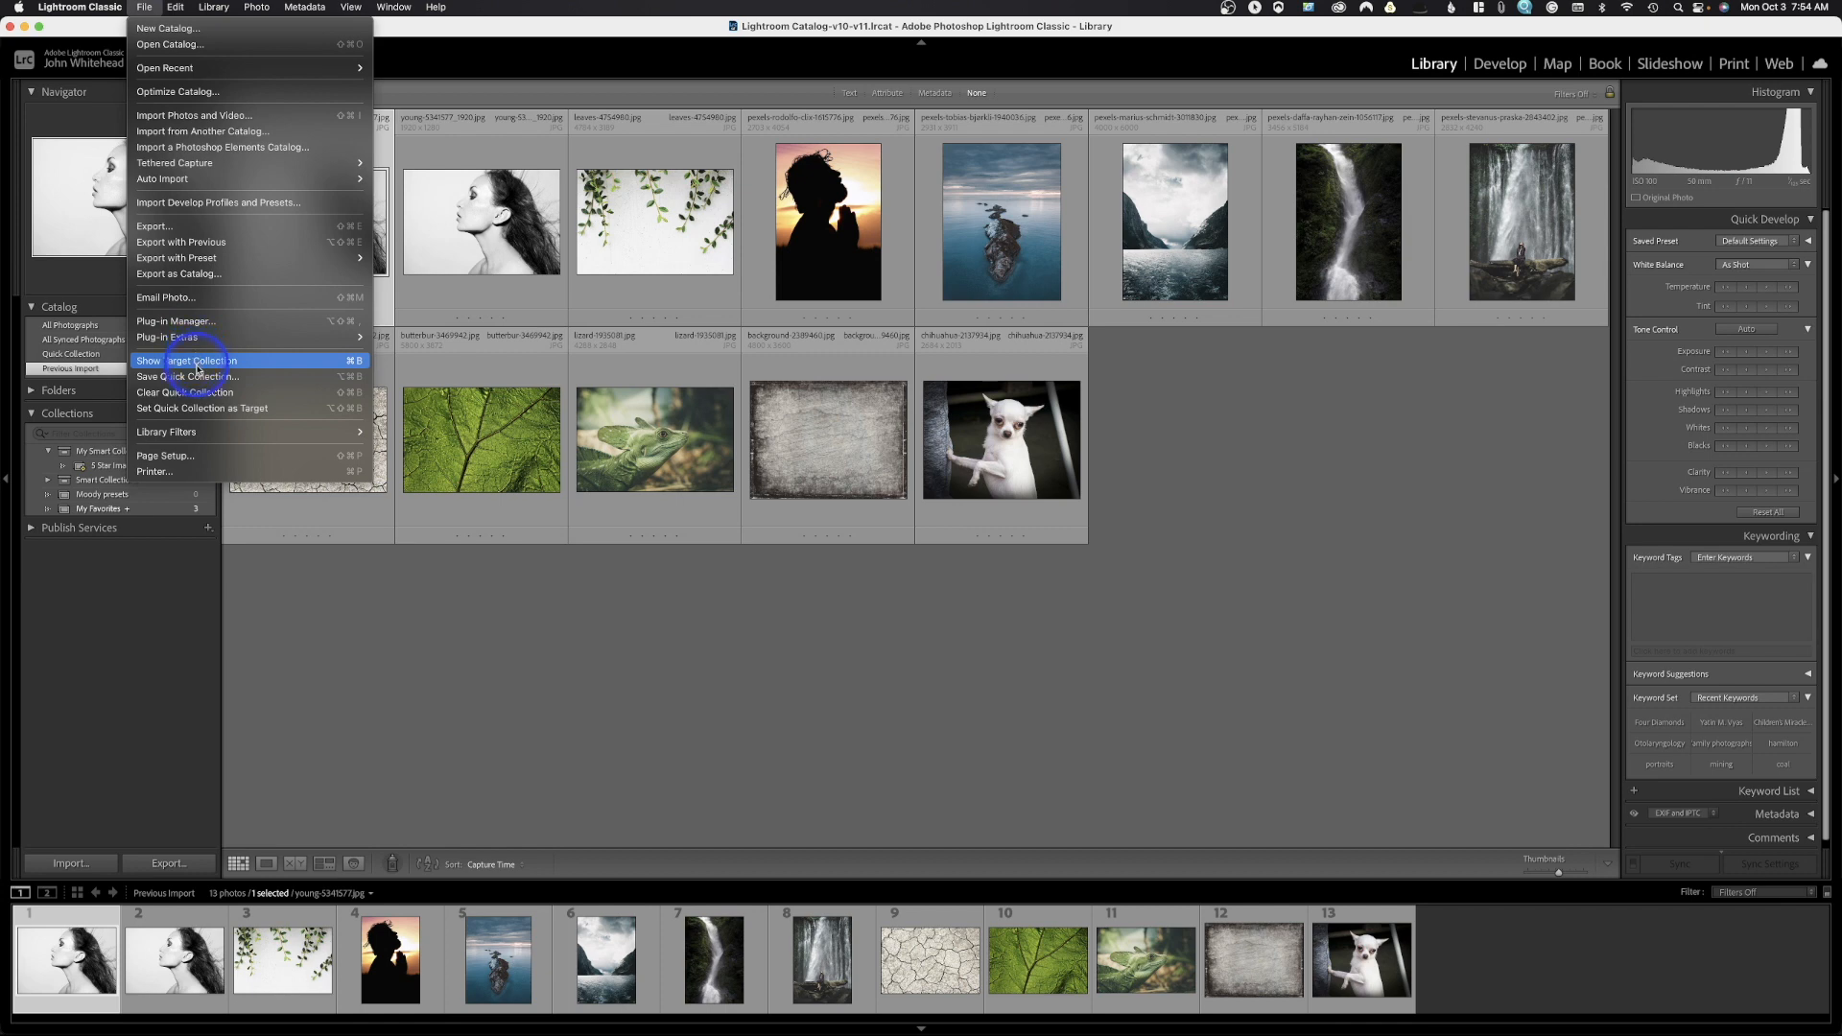
pyautogui.moveTo(194, 376)
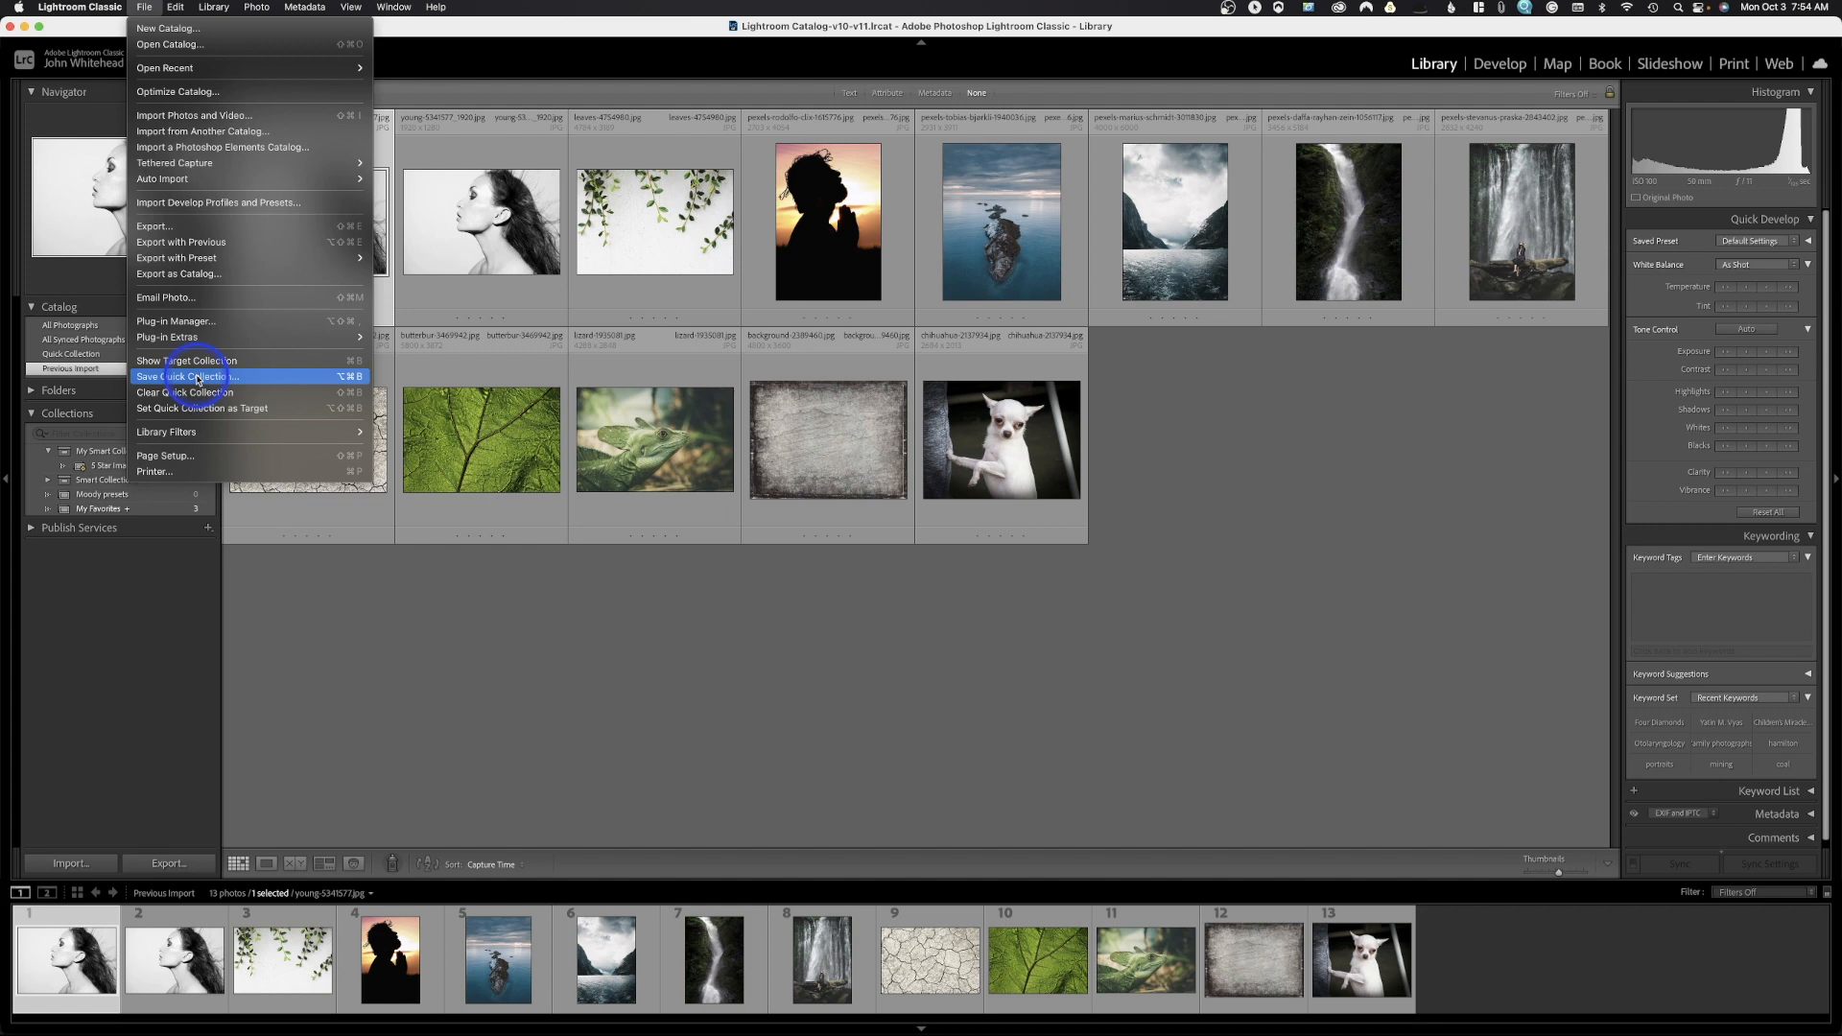
pyautogui.moveTo(183, 391)
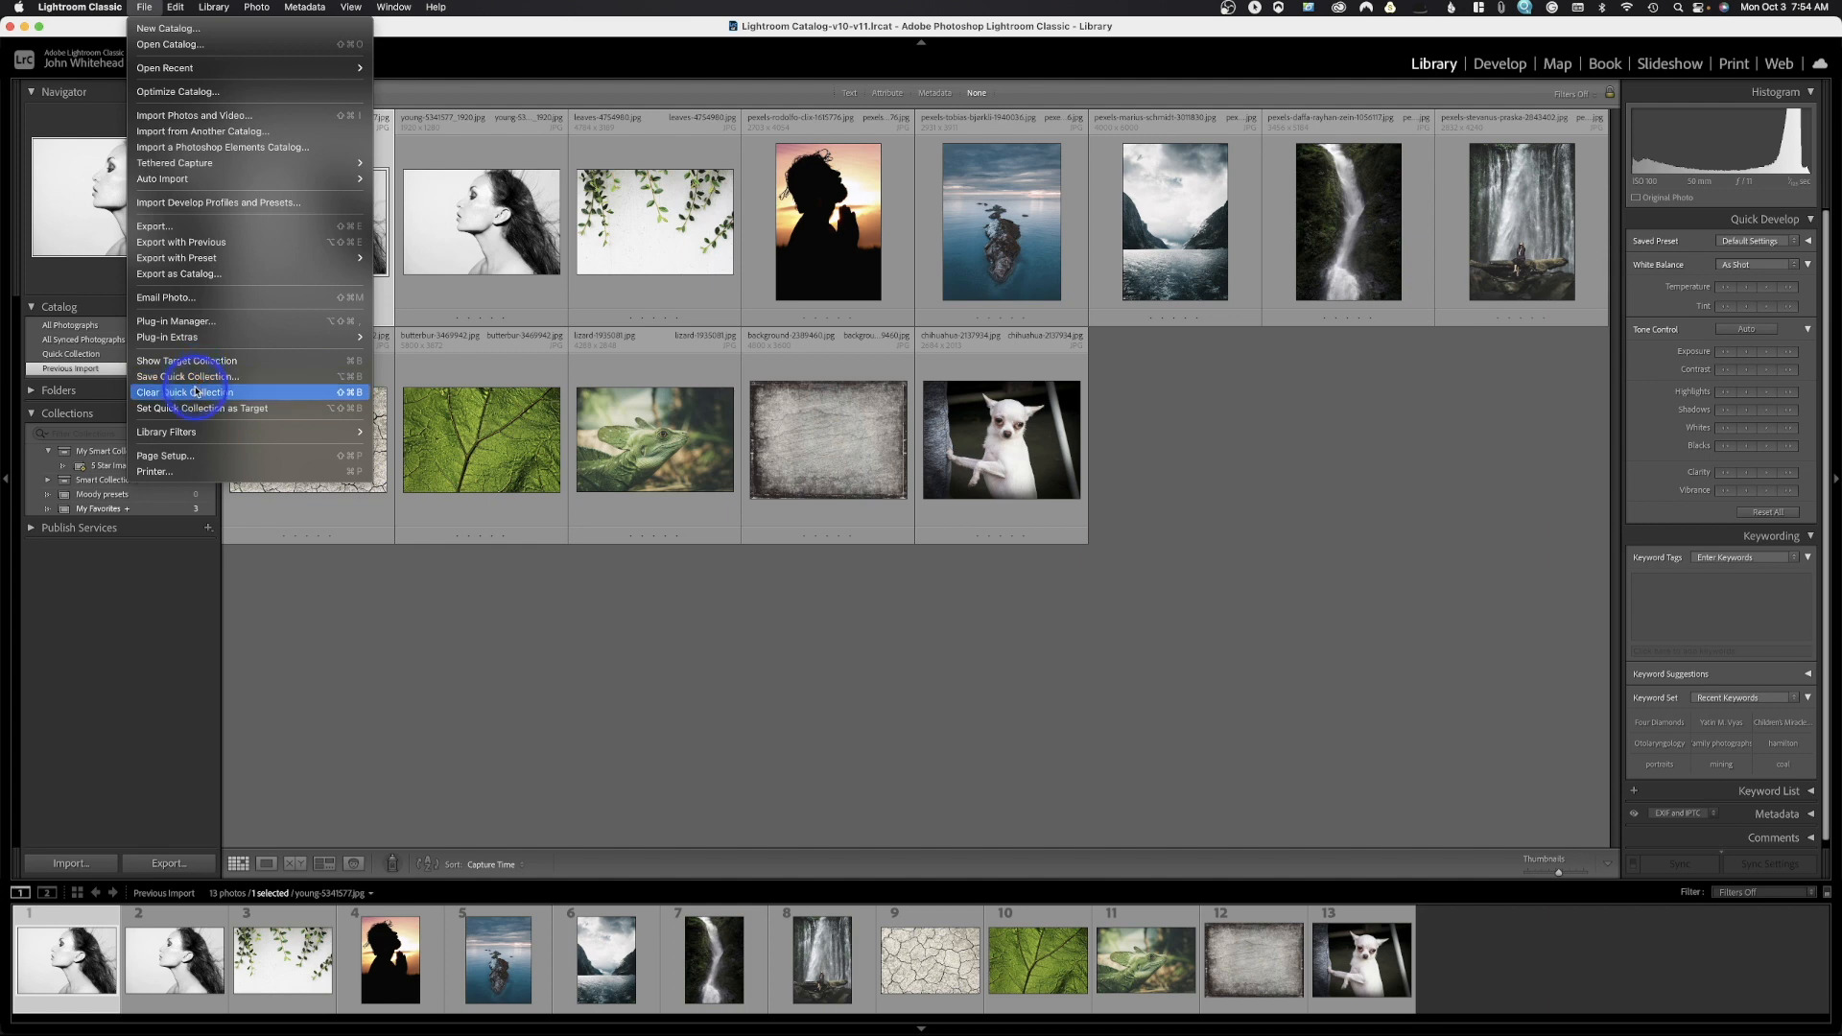
pyautogui.moveTo(200, 412)
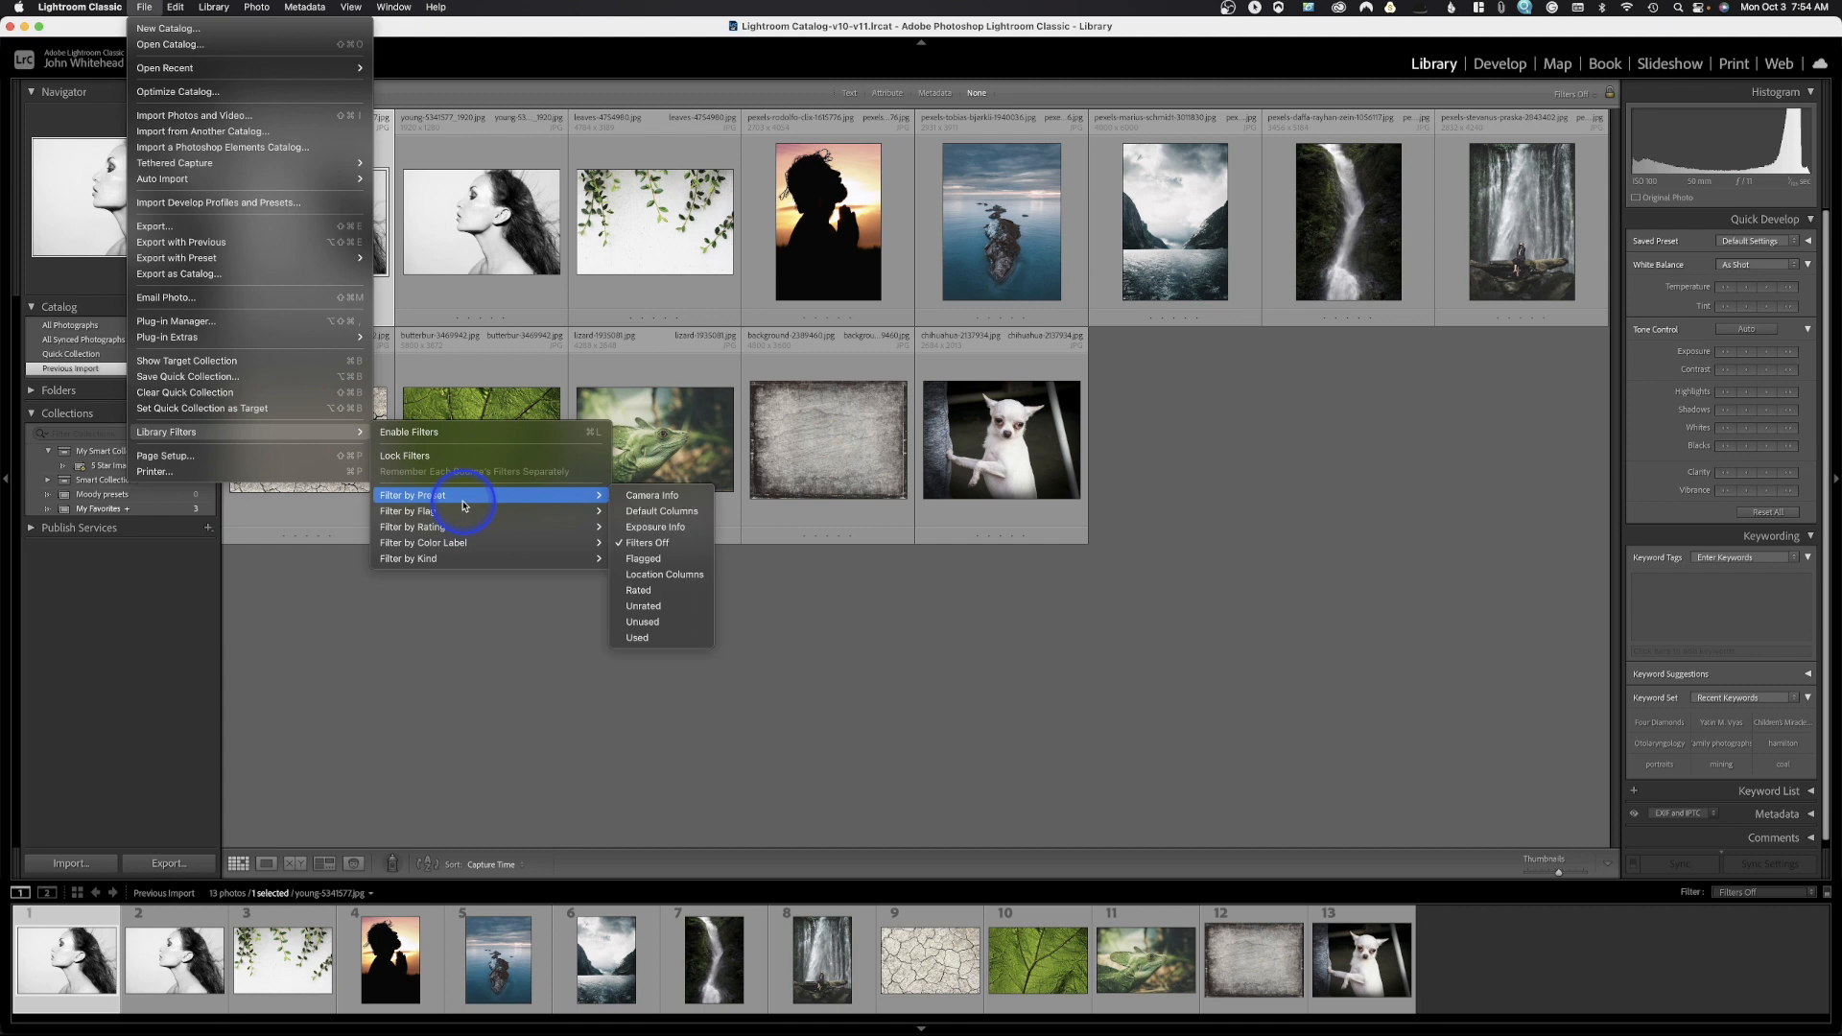
pyautogui.moveTo(167, 433)
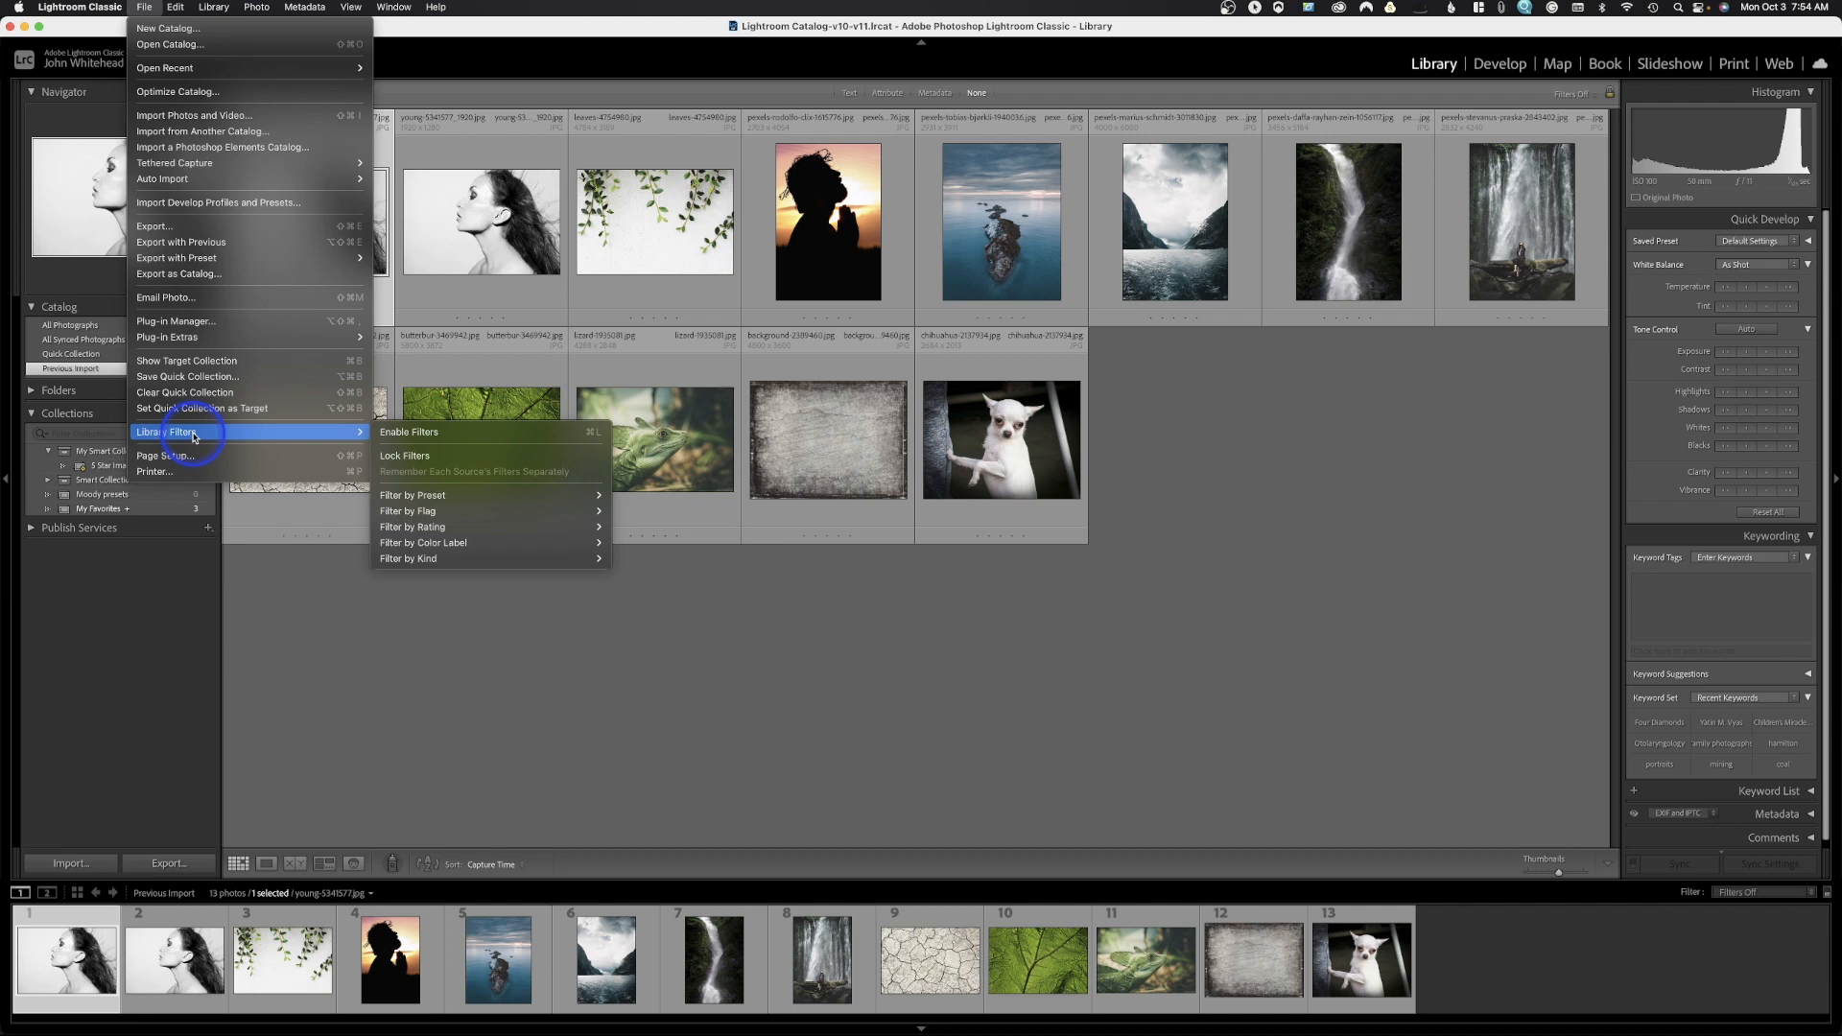
pyautogui.moveTo(164, 456)
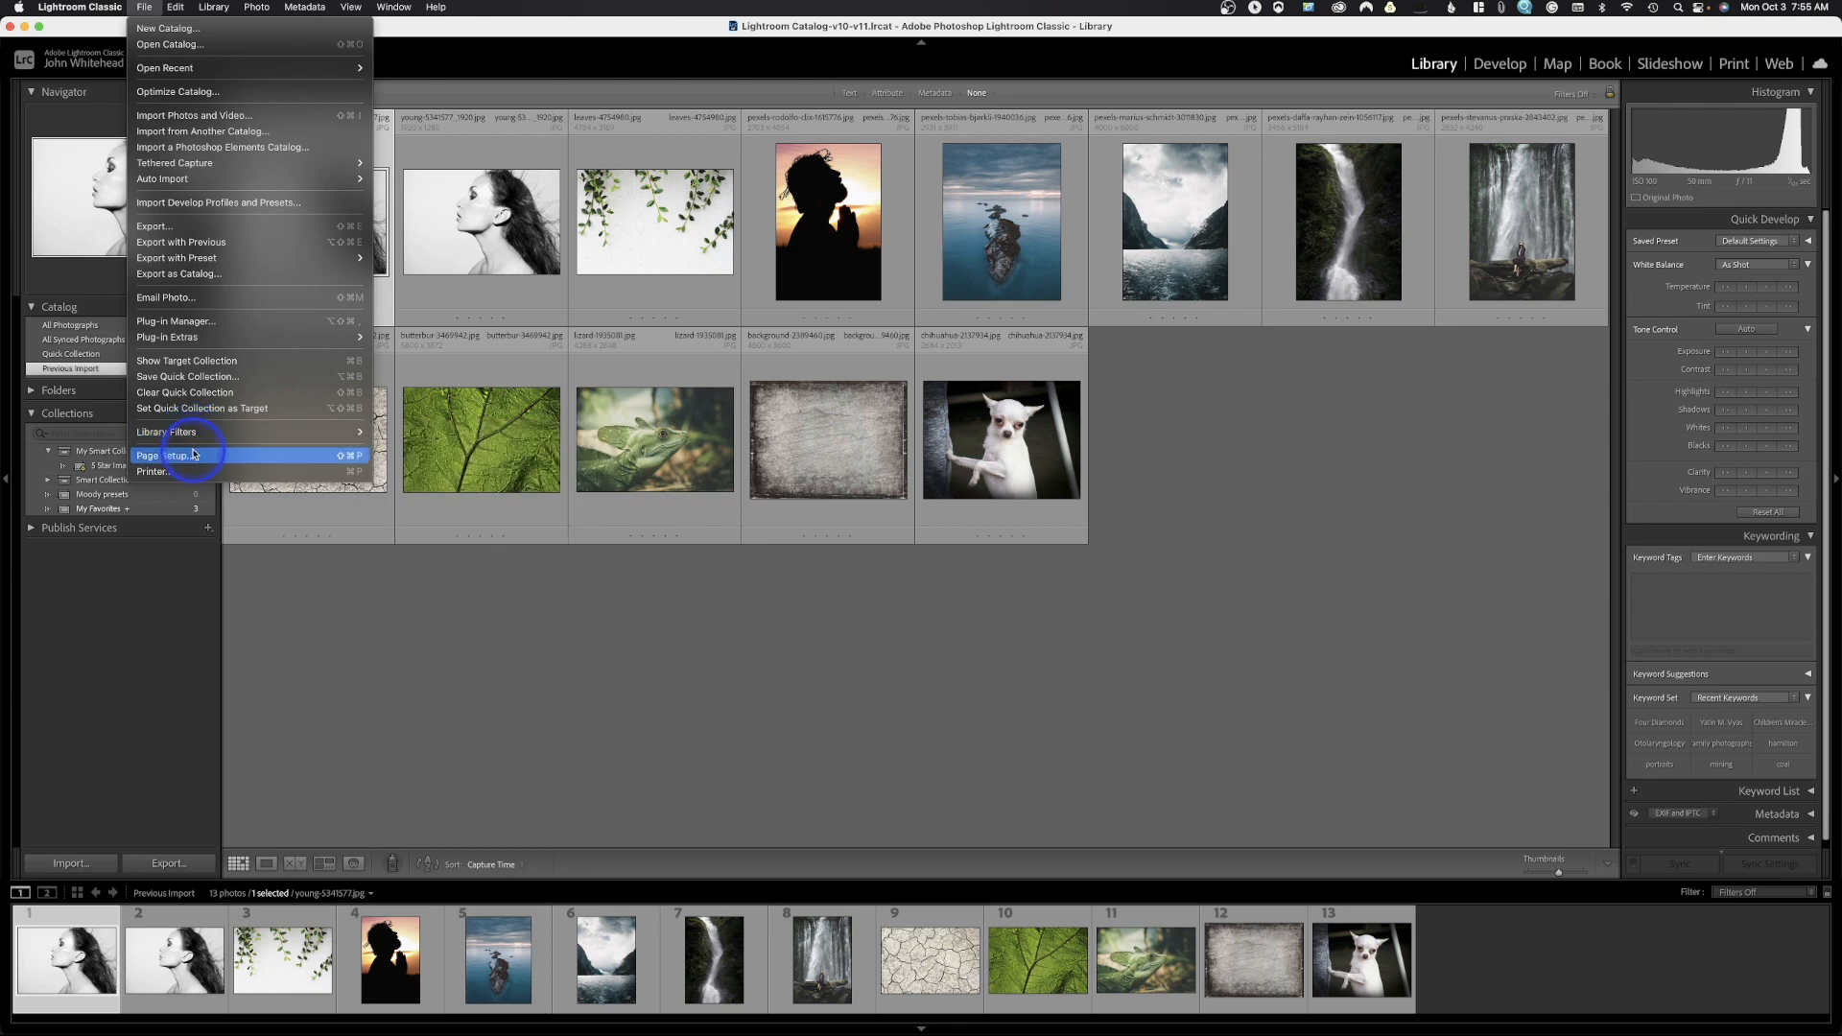
pyautogui.click(174, 6)
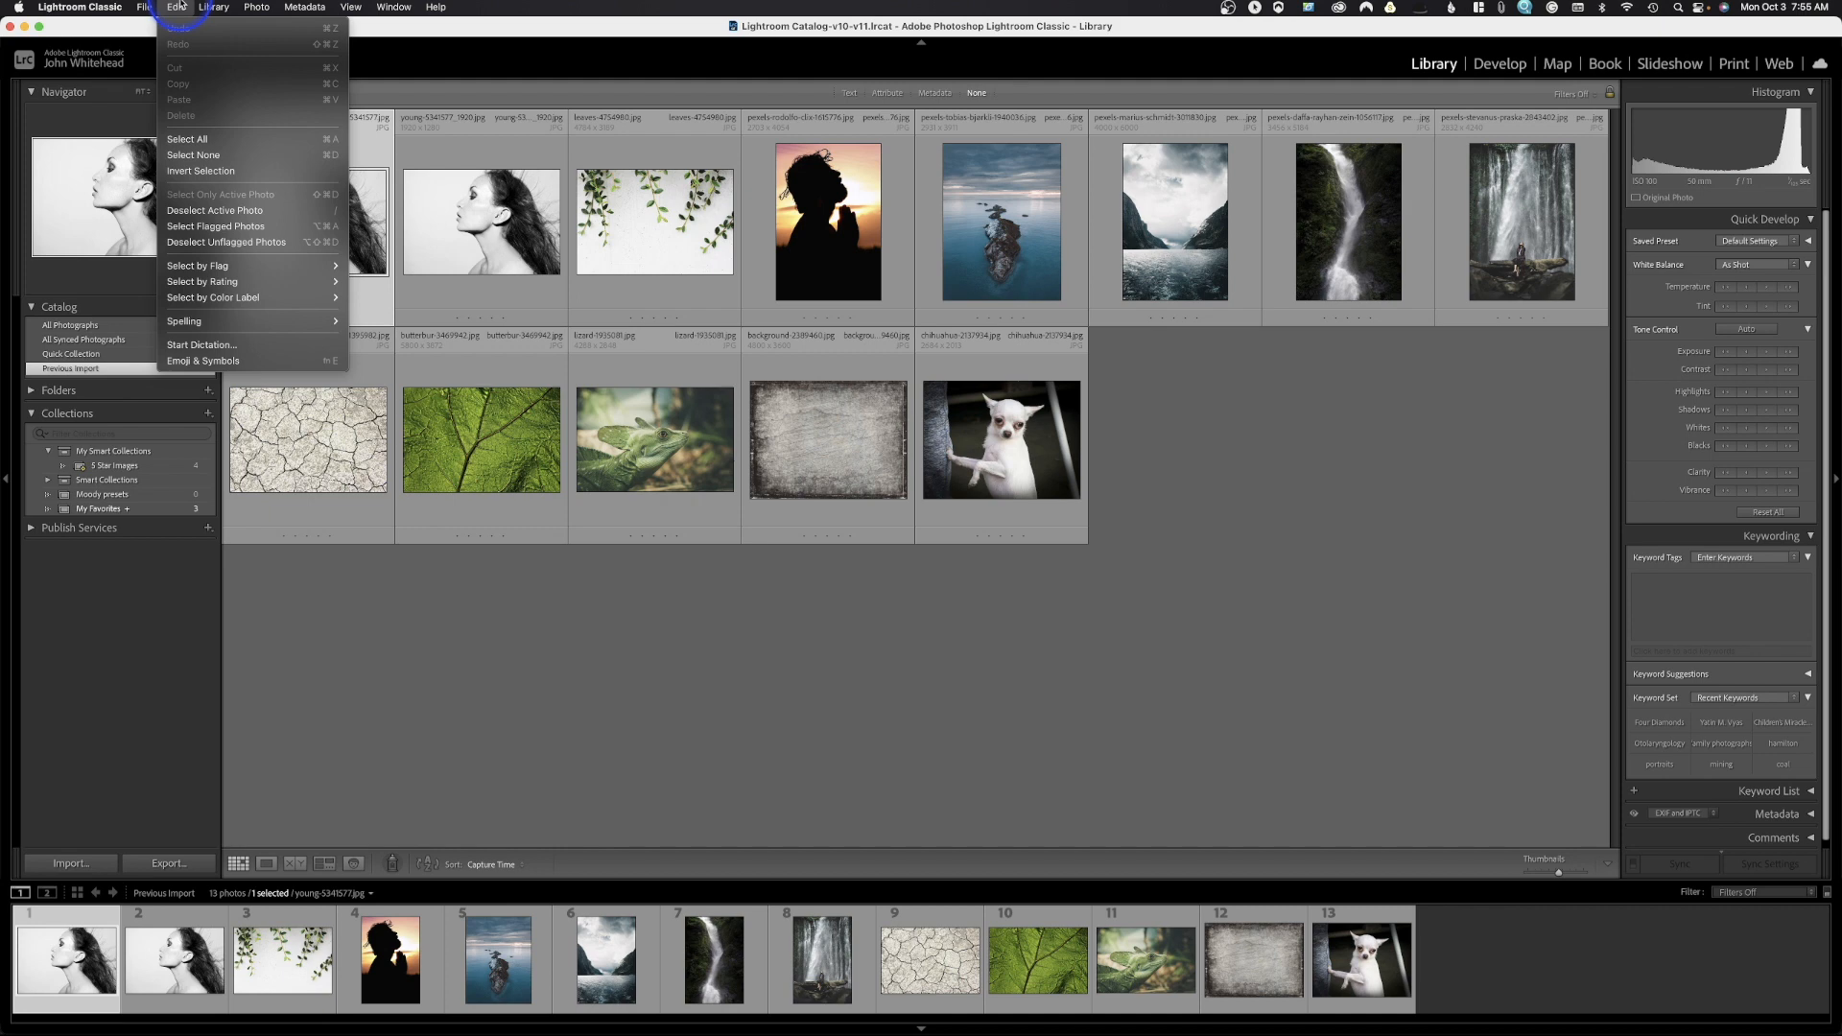
pyautogui.moveTo(185, 138)
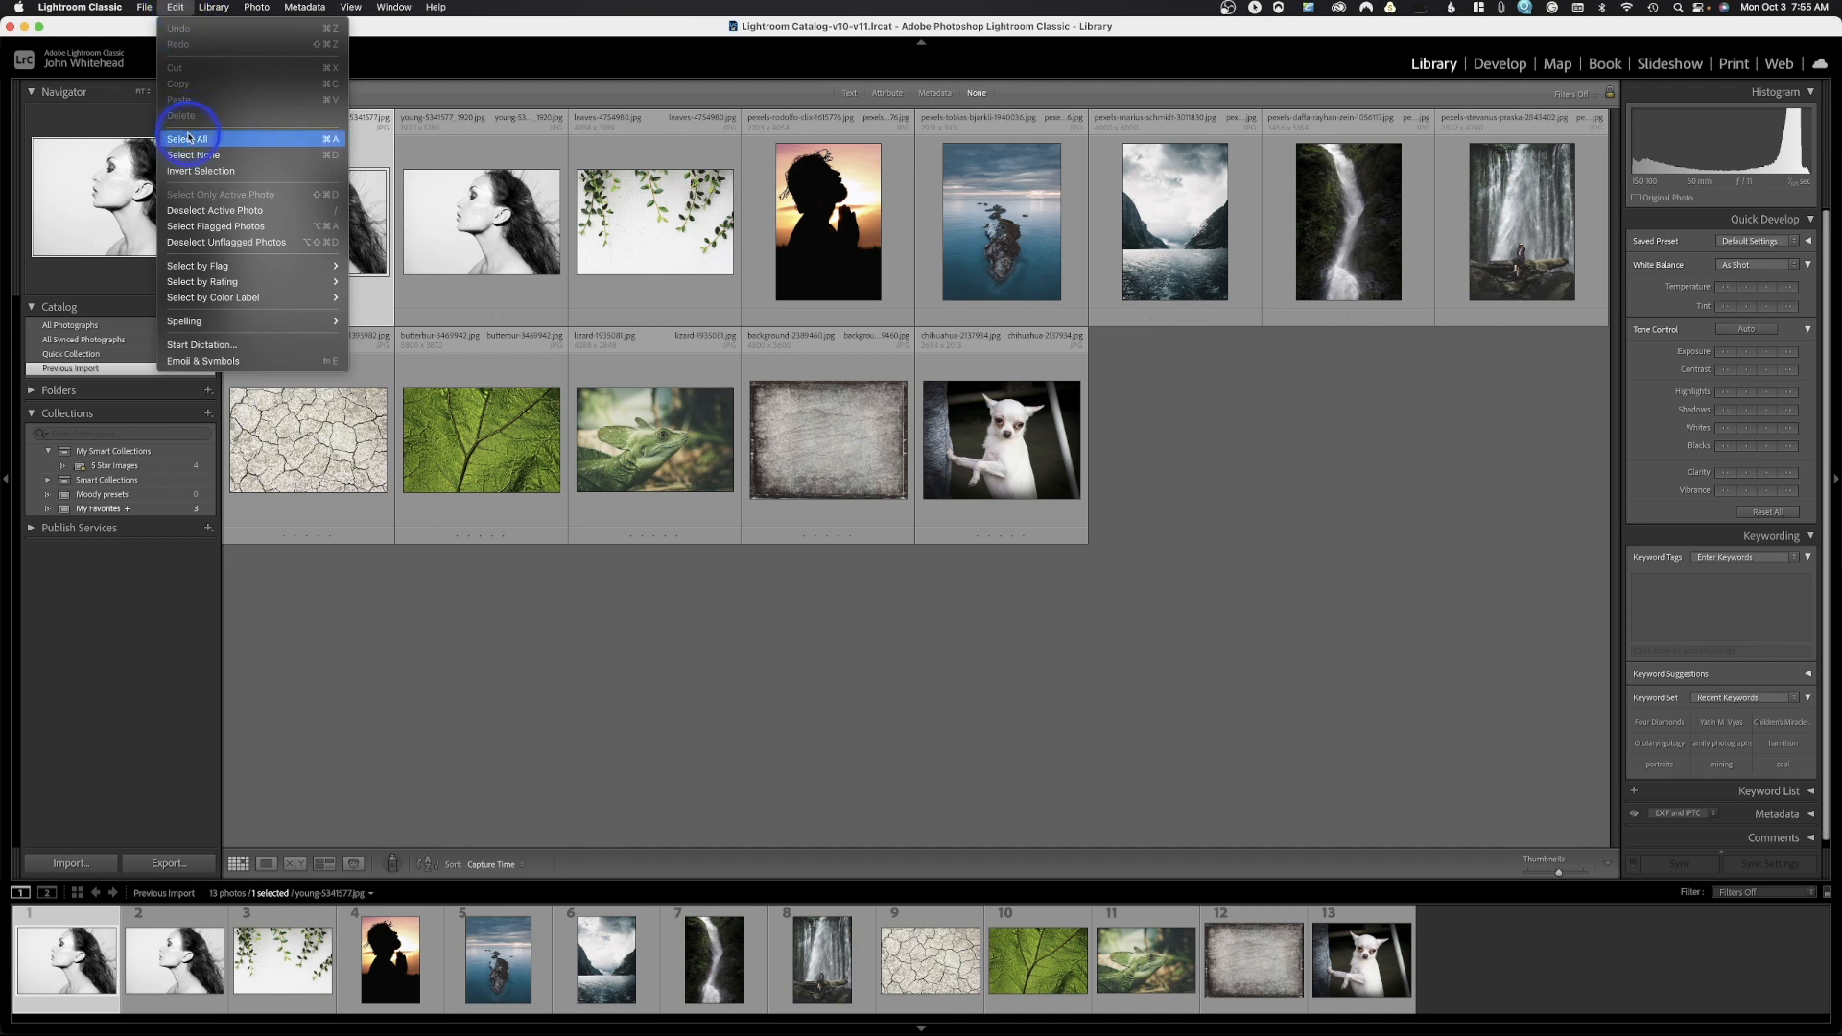
pyautogui.moveTo(202, 41)
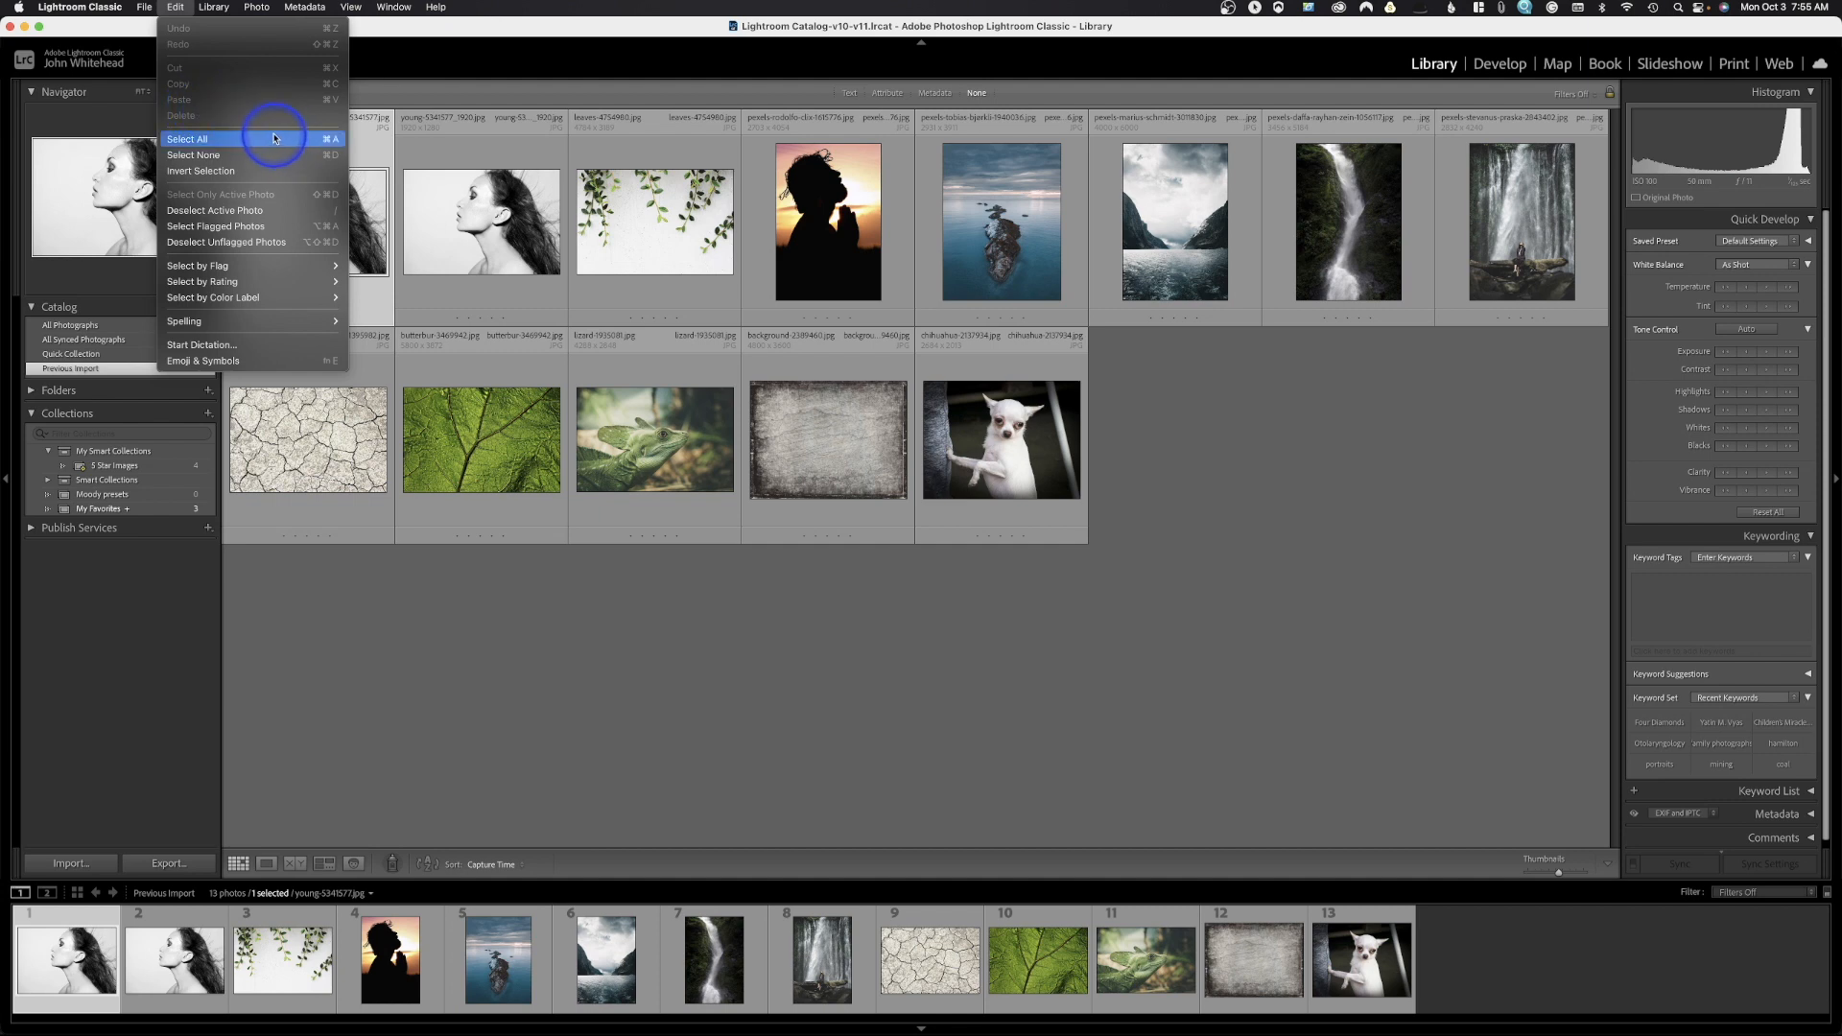
pyautogui.moveTo(216, 103)
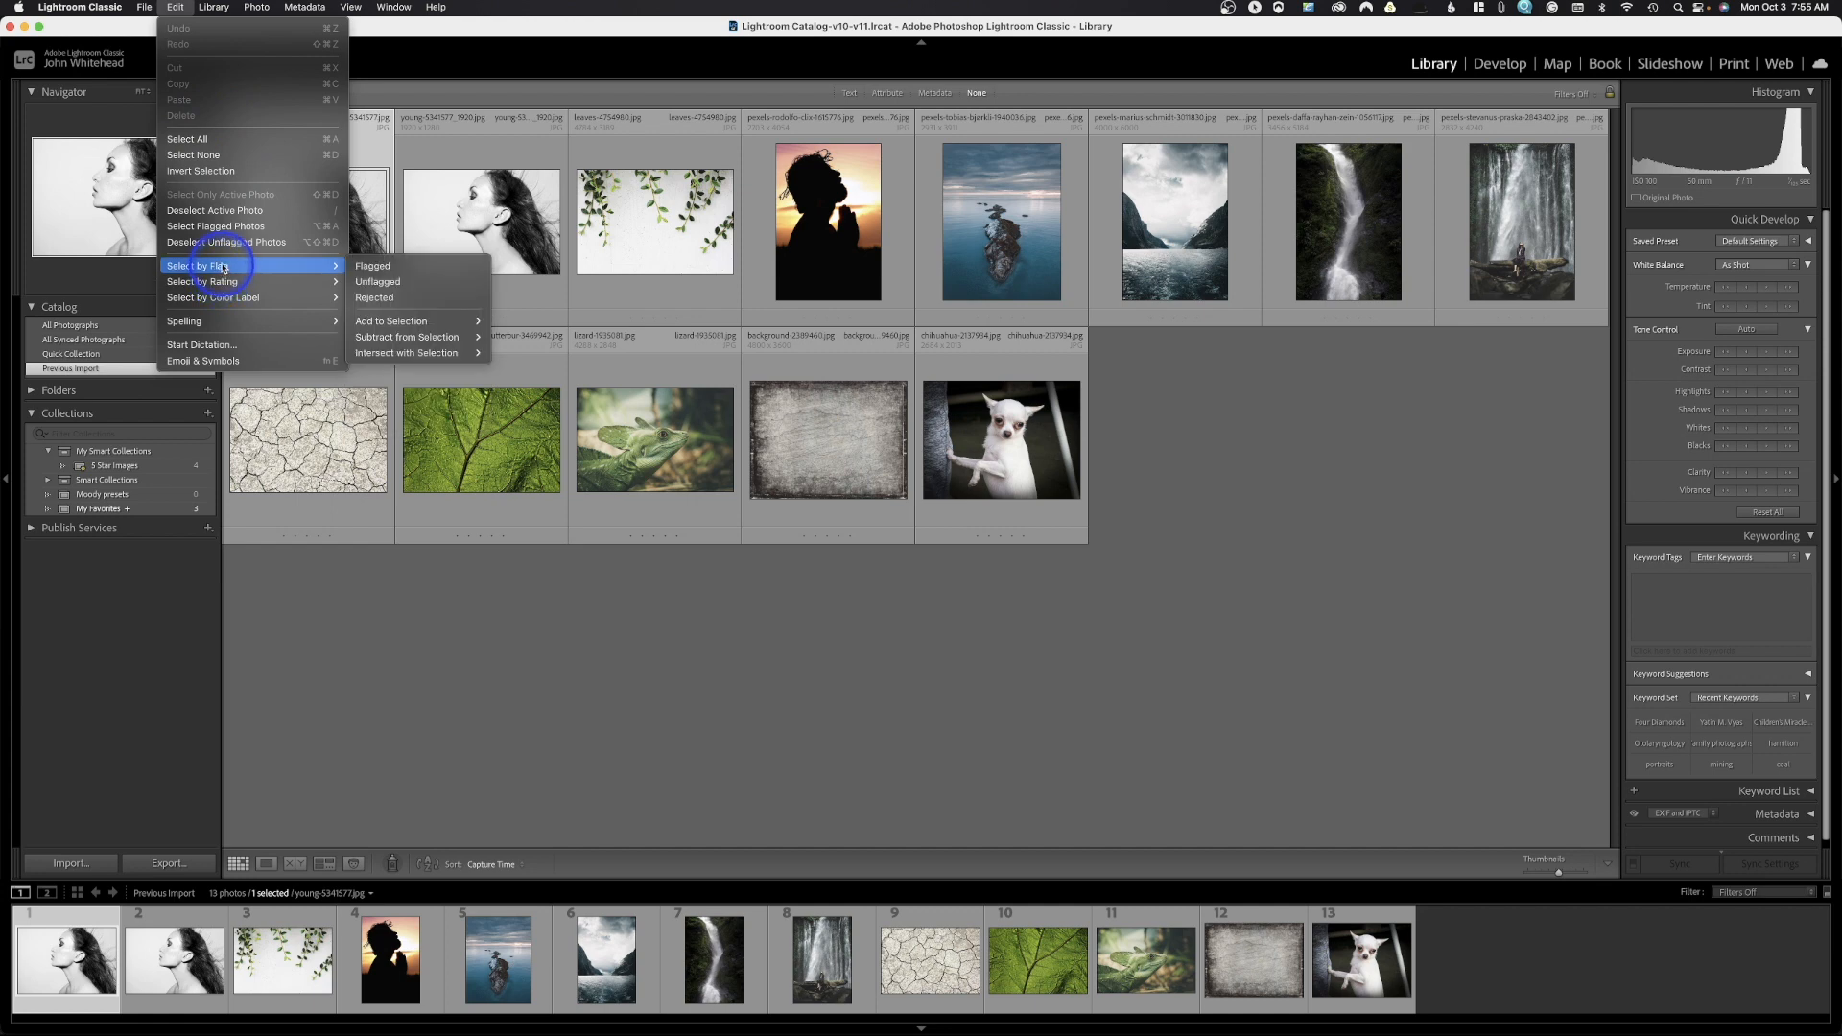
pyautogui.moveTo(213, 298)
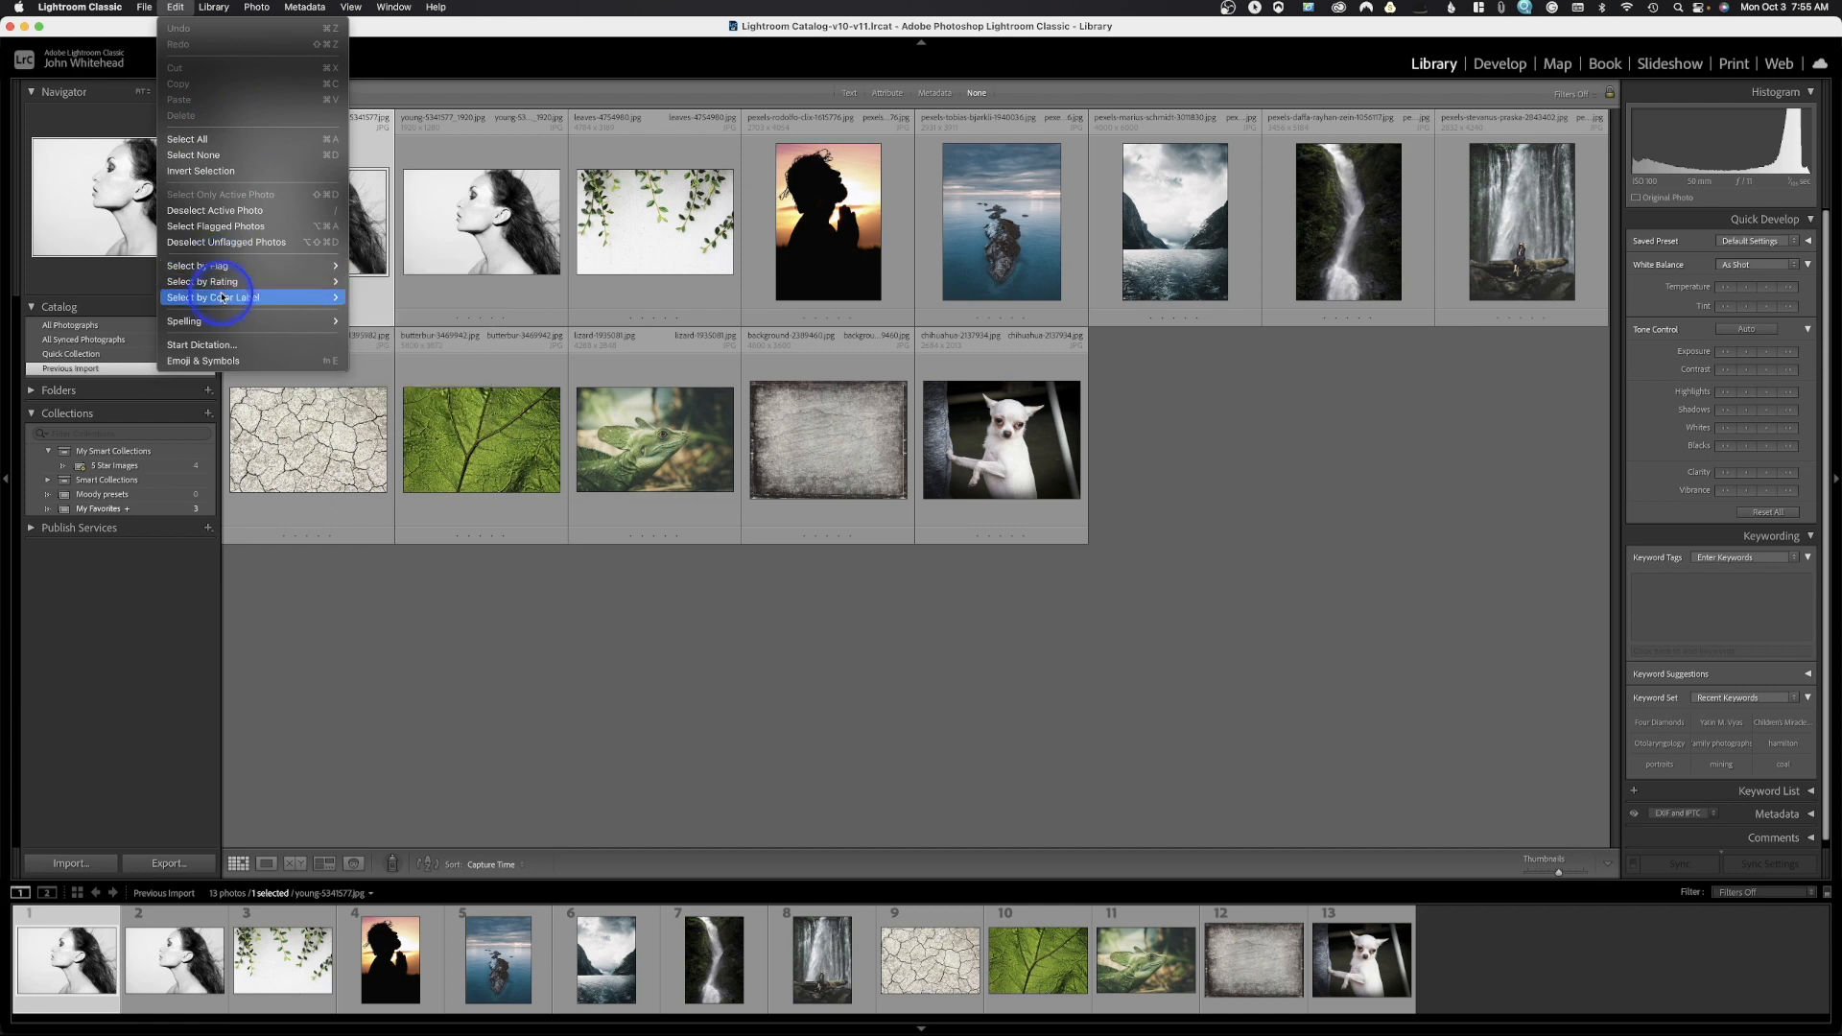
pyautogui.moveTo(182, 321)
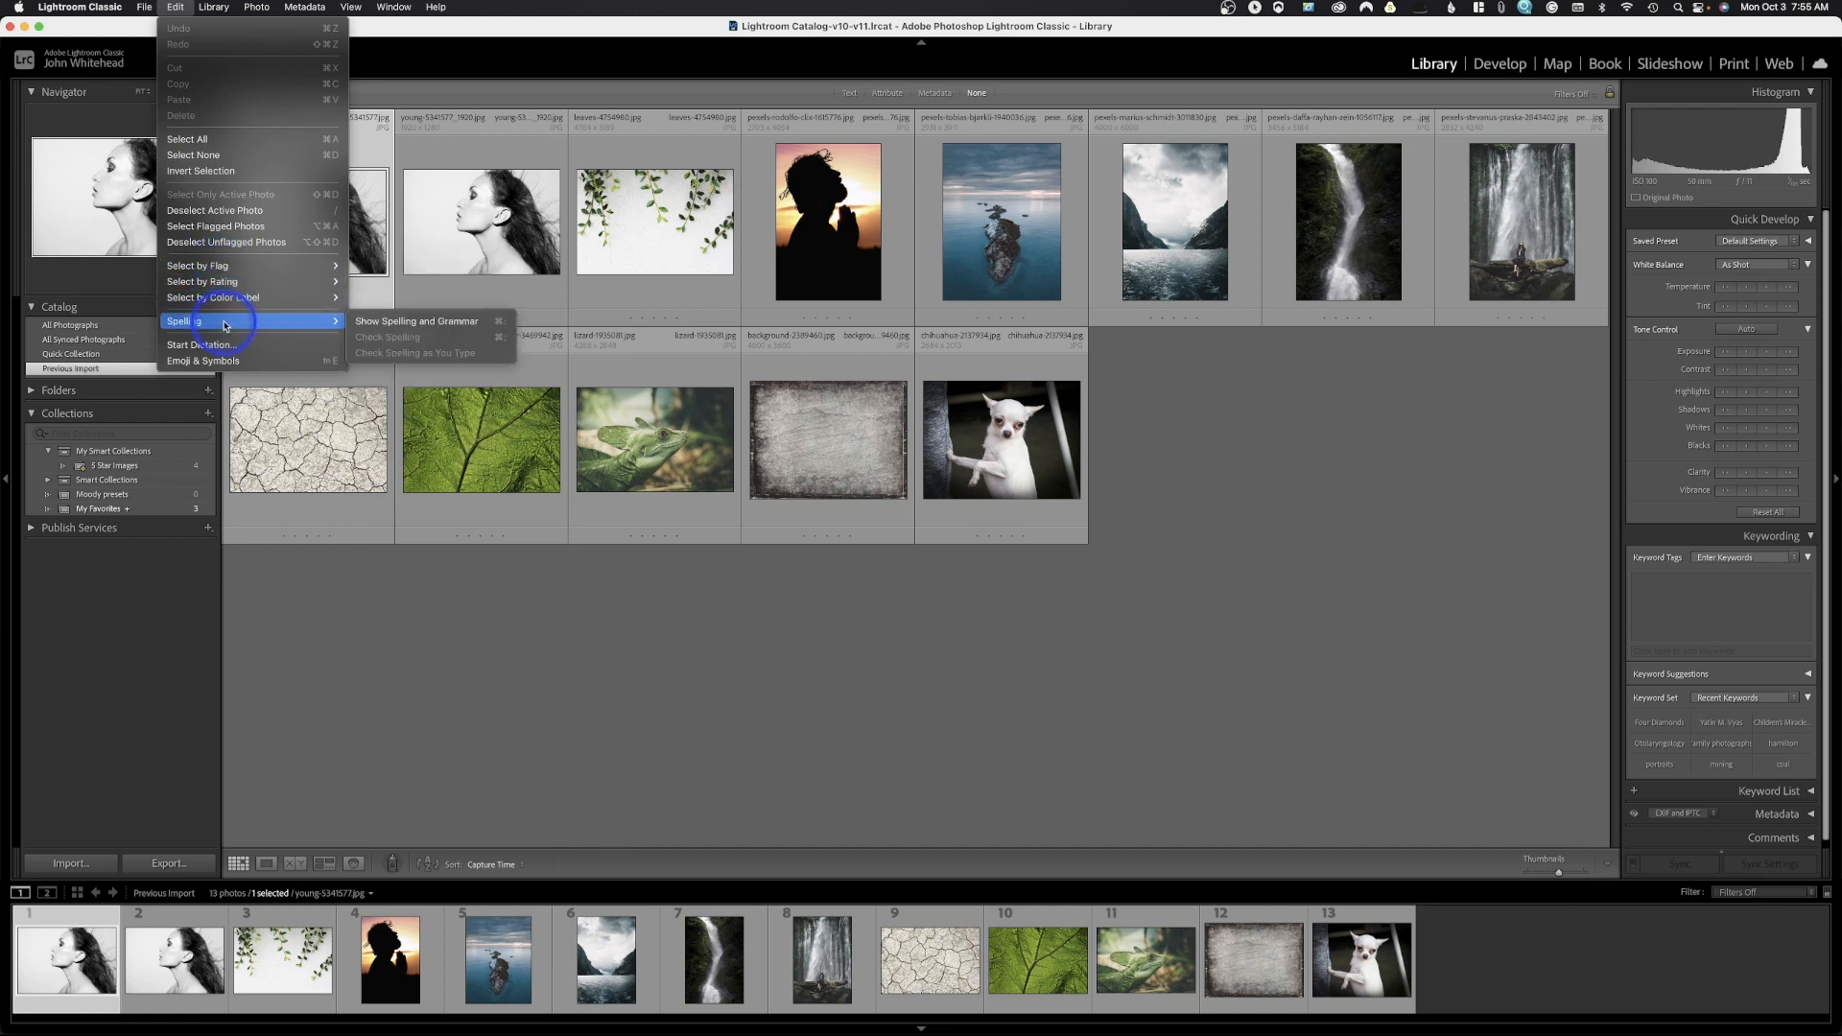
pyautogui.moveTo(206, 361)
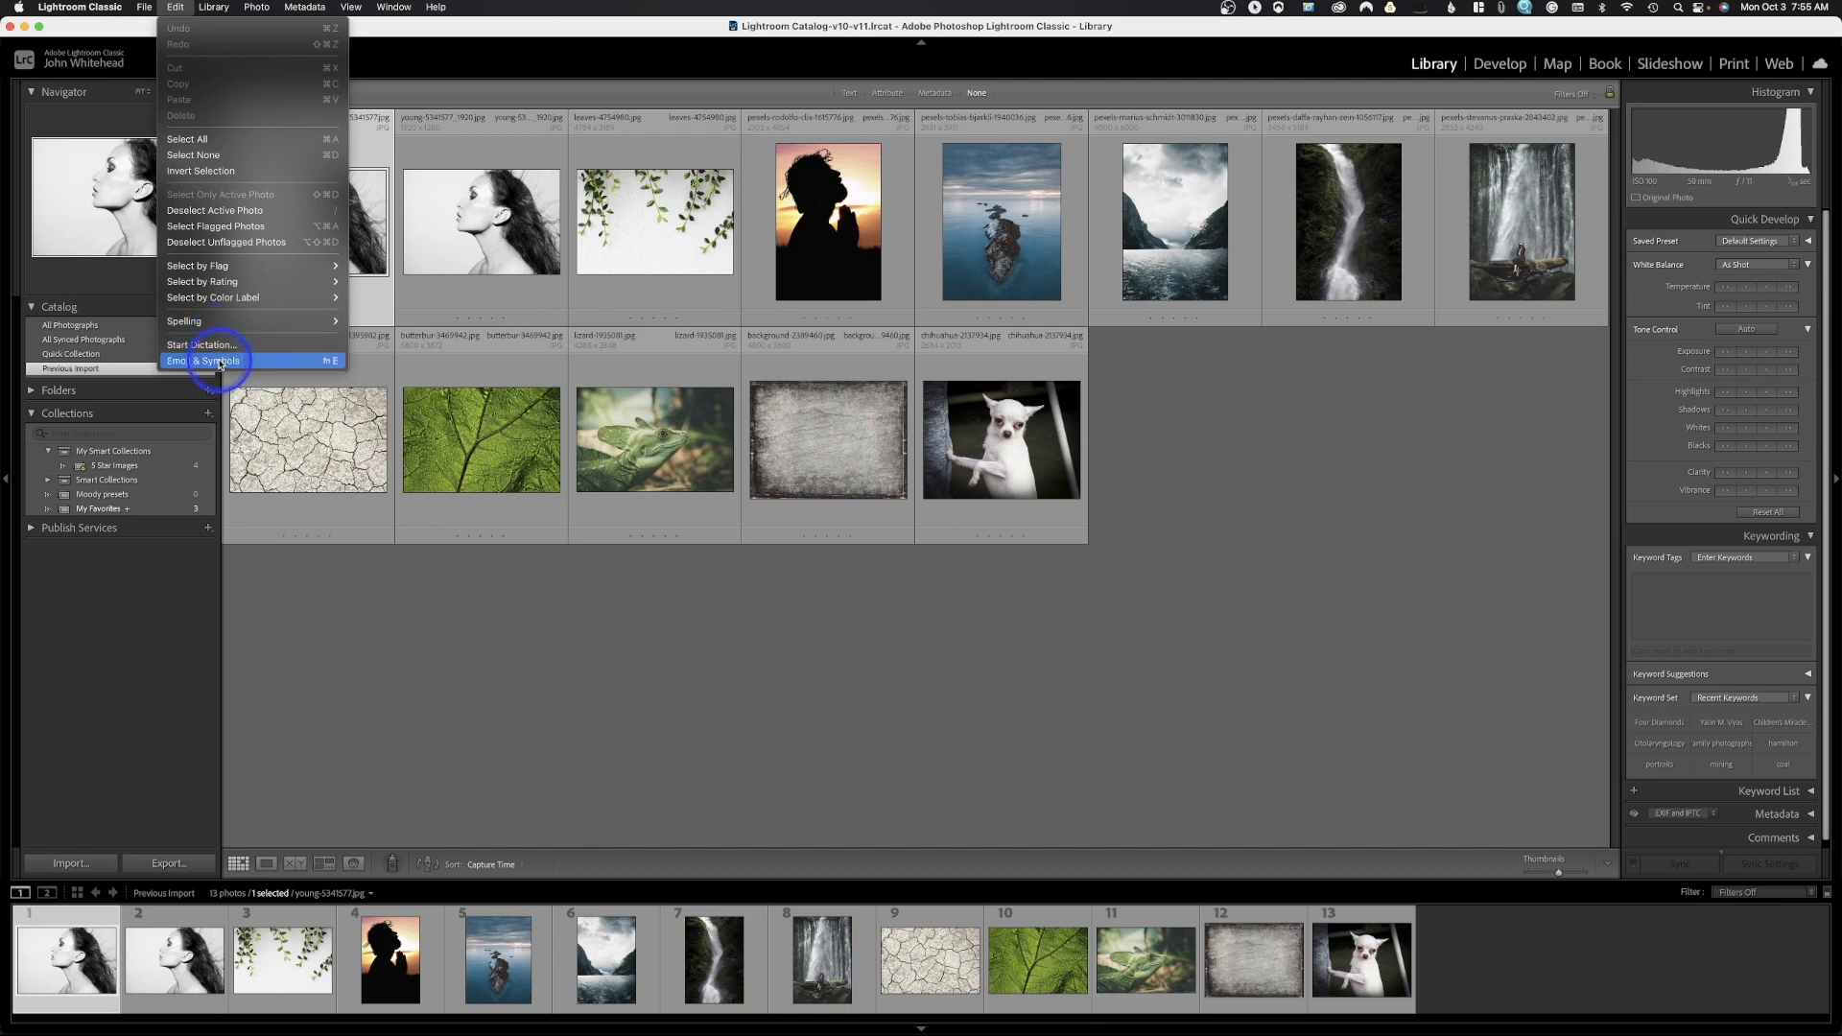
pyautogui.click(213, 6)
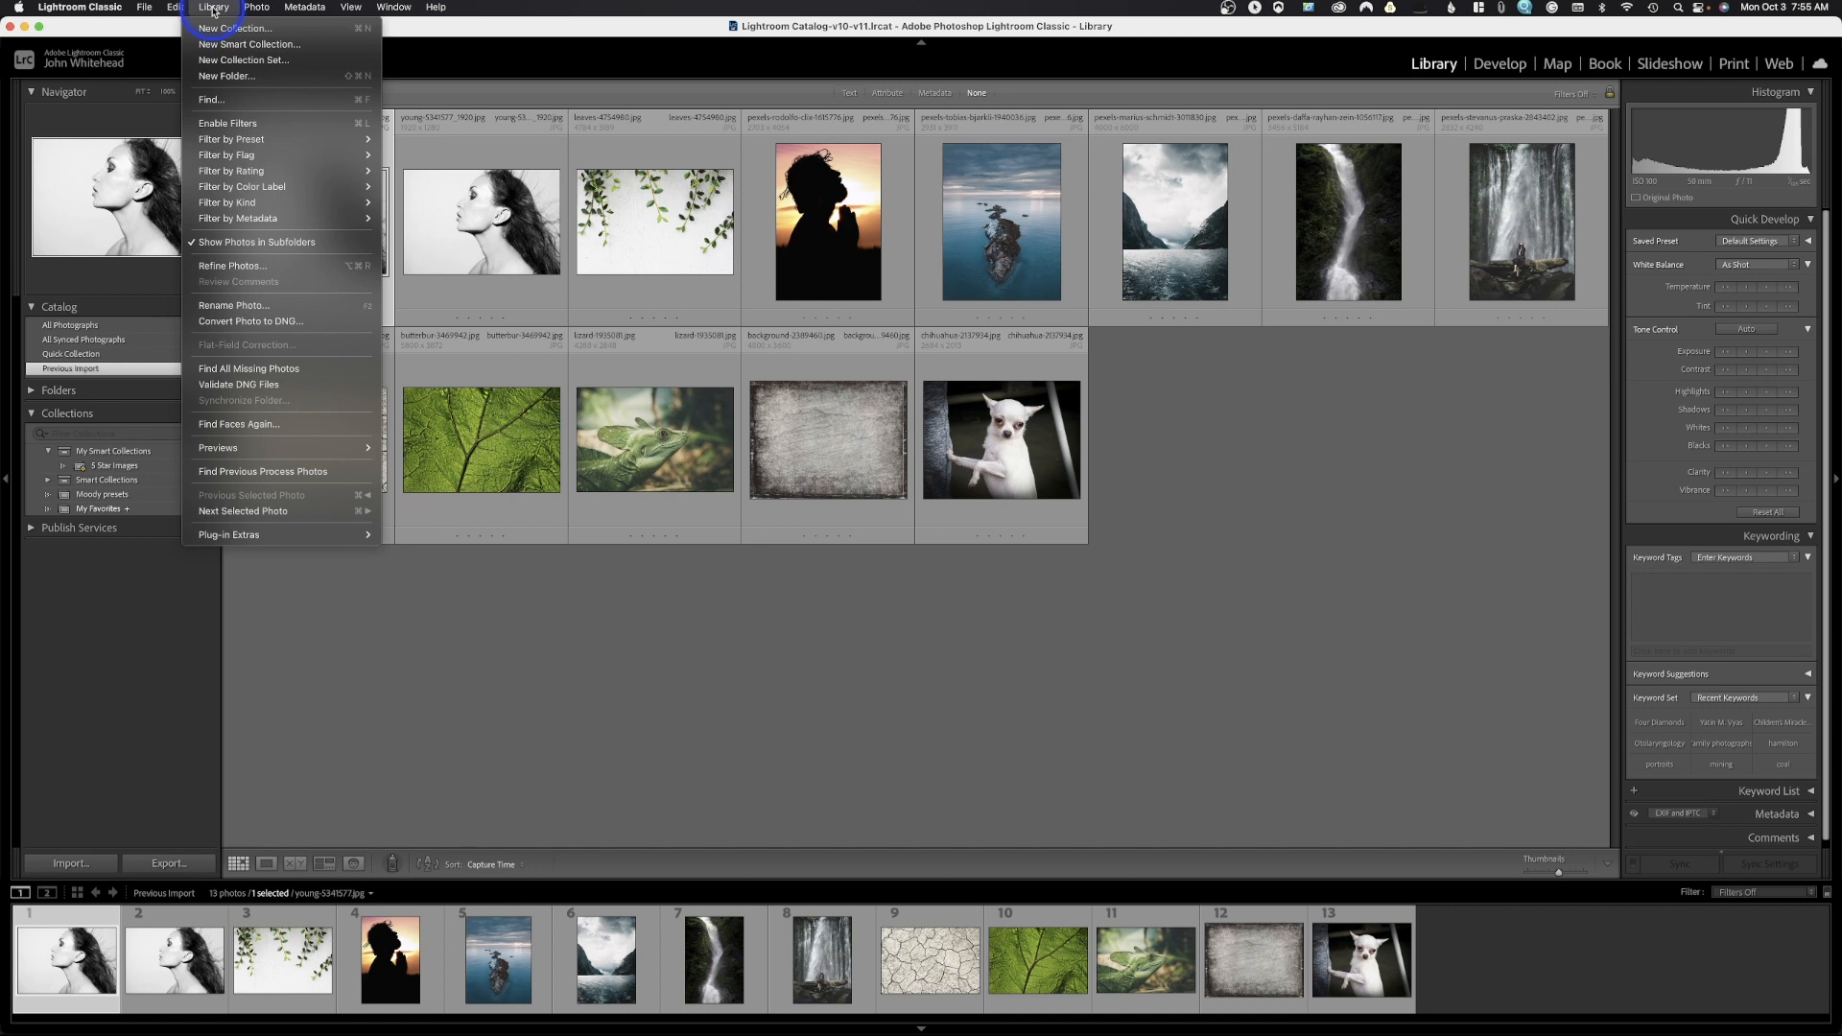
pyautogui.moveTo(235, 27)
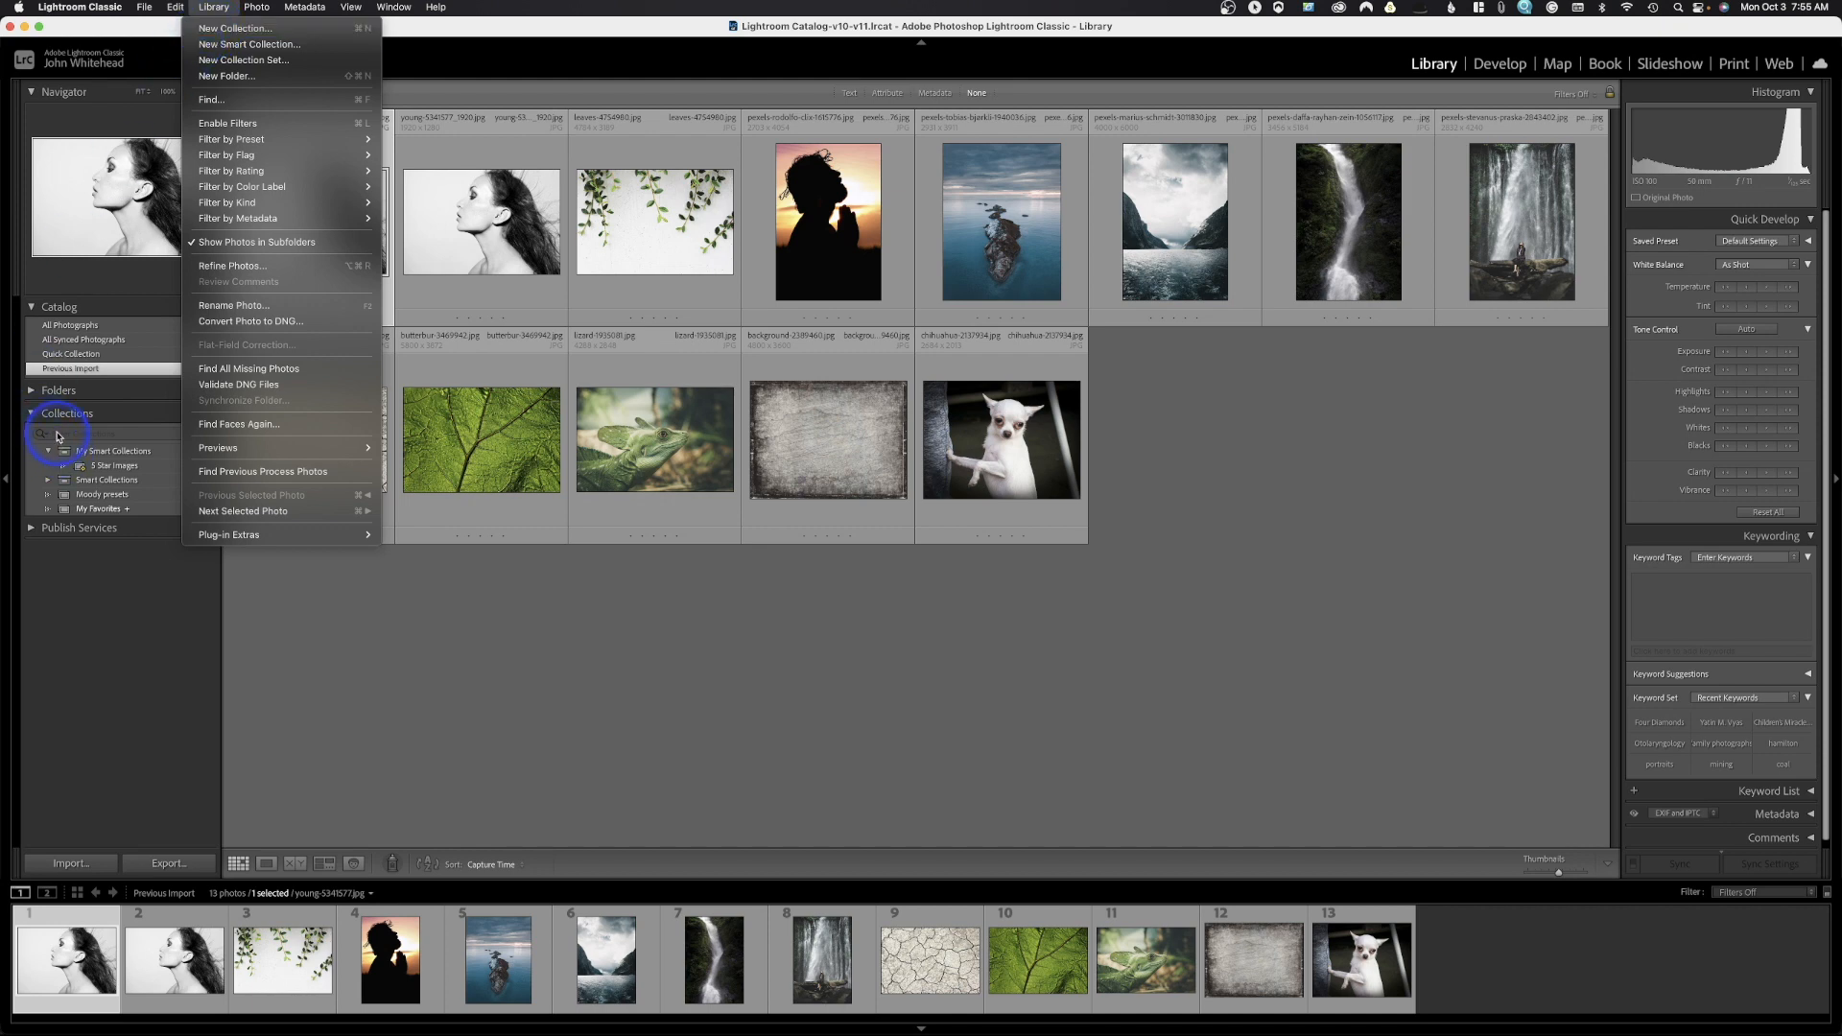
pyautogui.moveTo(286, 60)
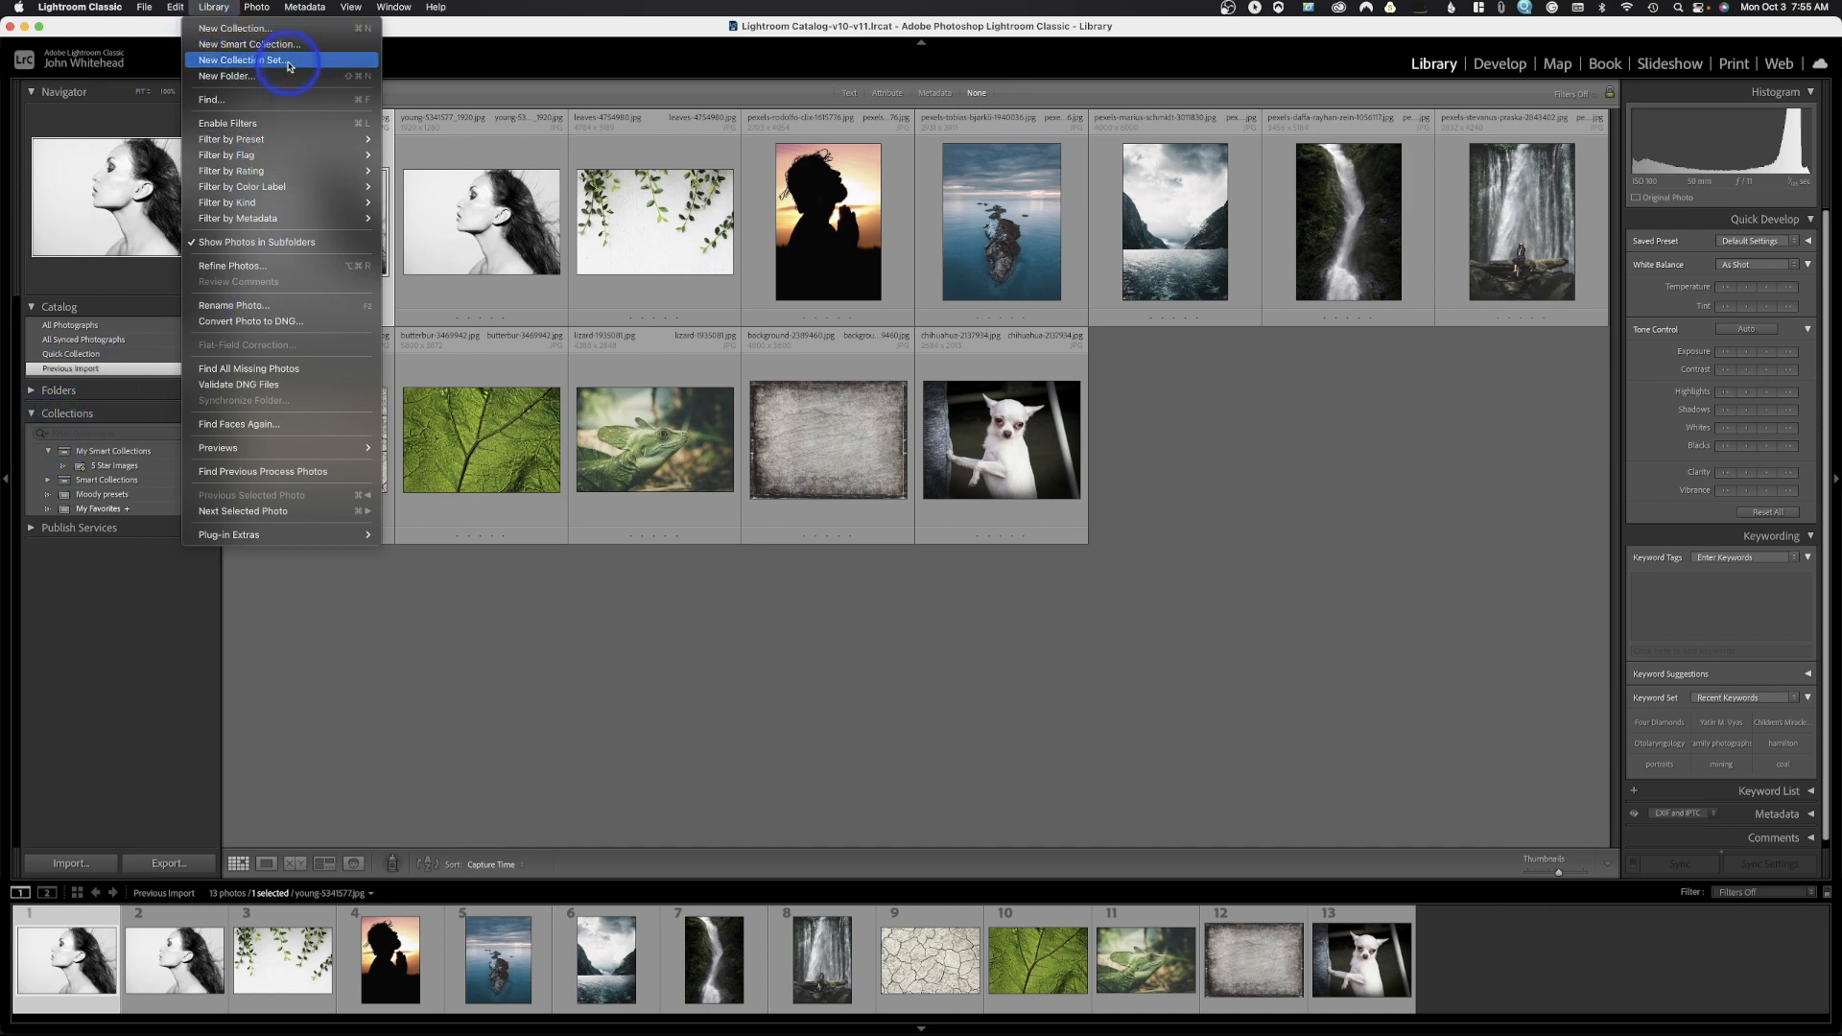
pyautogui.moveTo(247, 43)
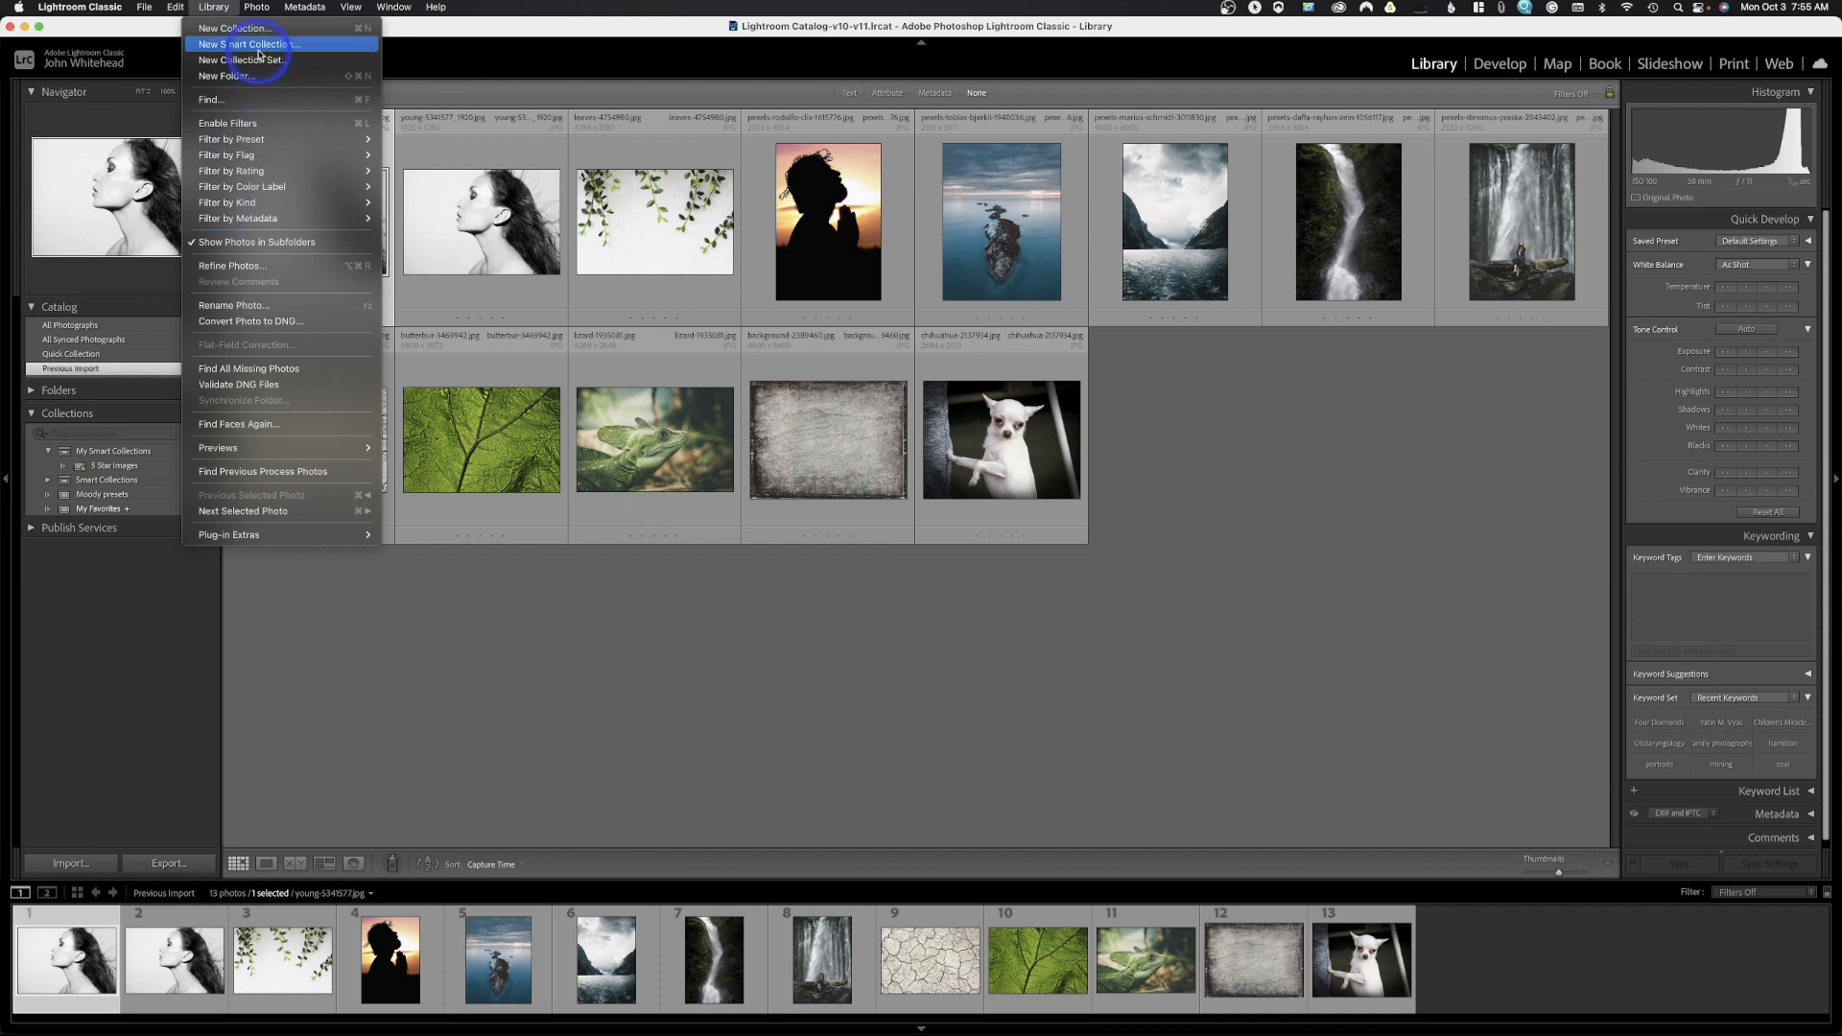
pyautogui.moveTo(242, 74)
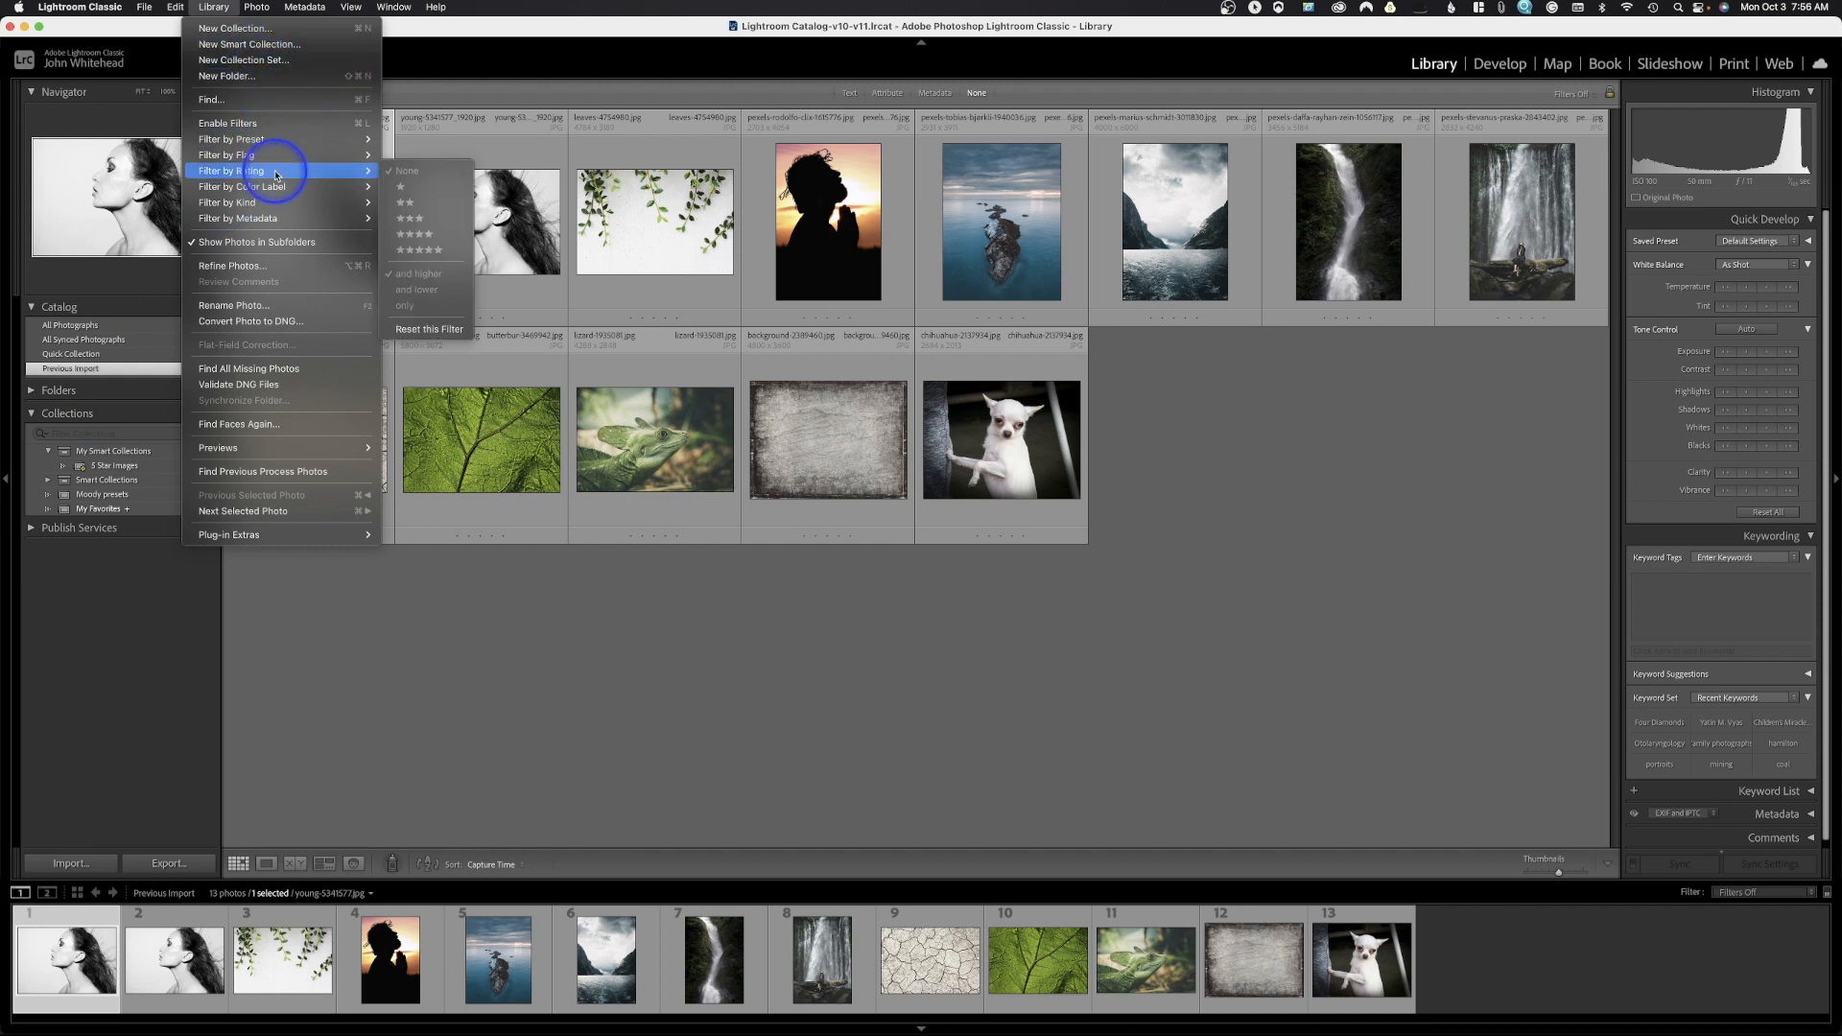
pyautogui.moveTo(278, 242)
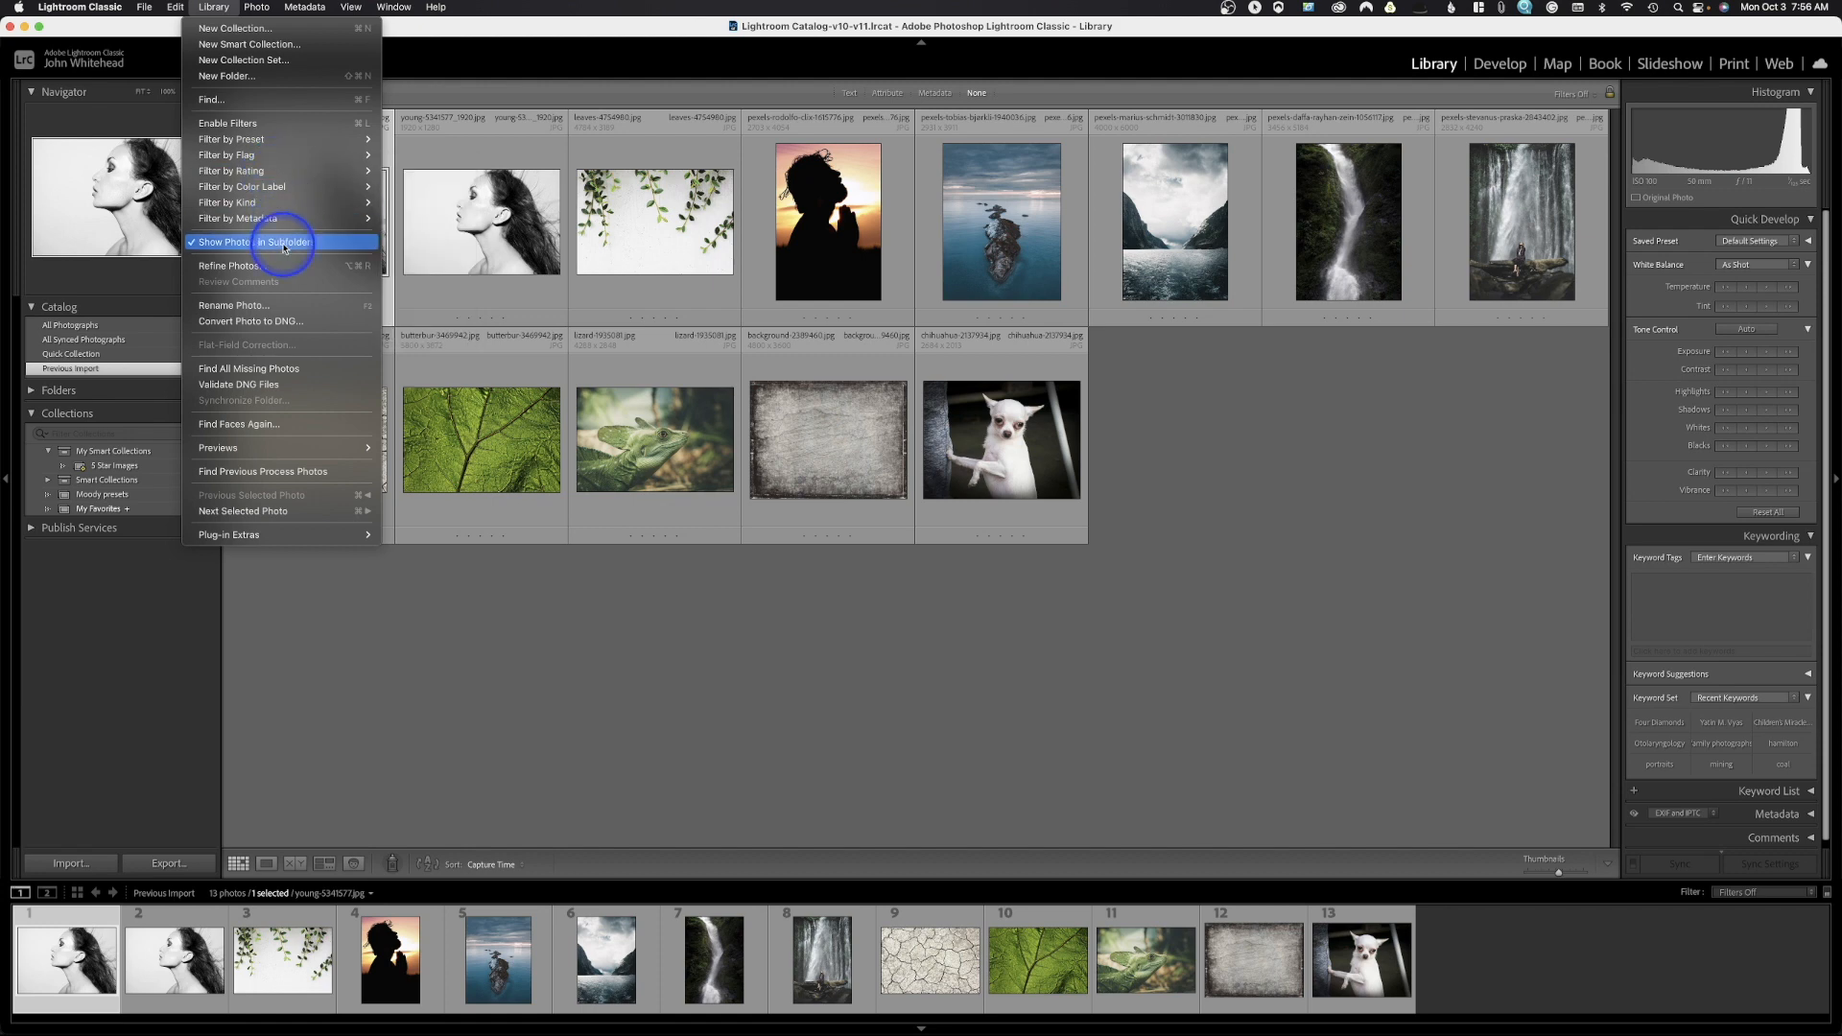
pyautogui.moveTo(297, 271)
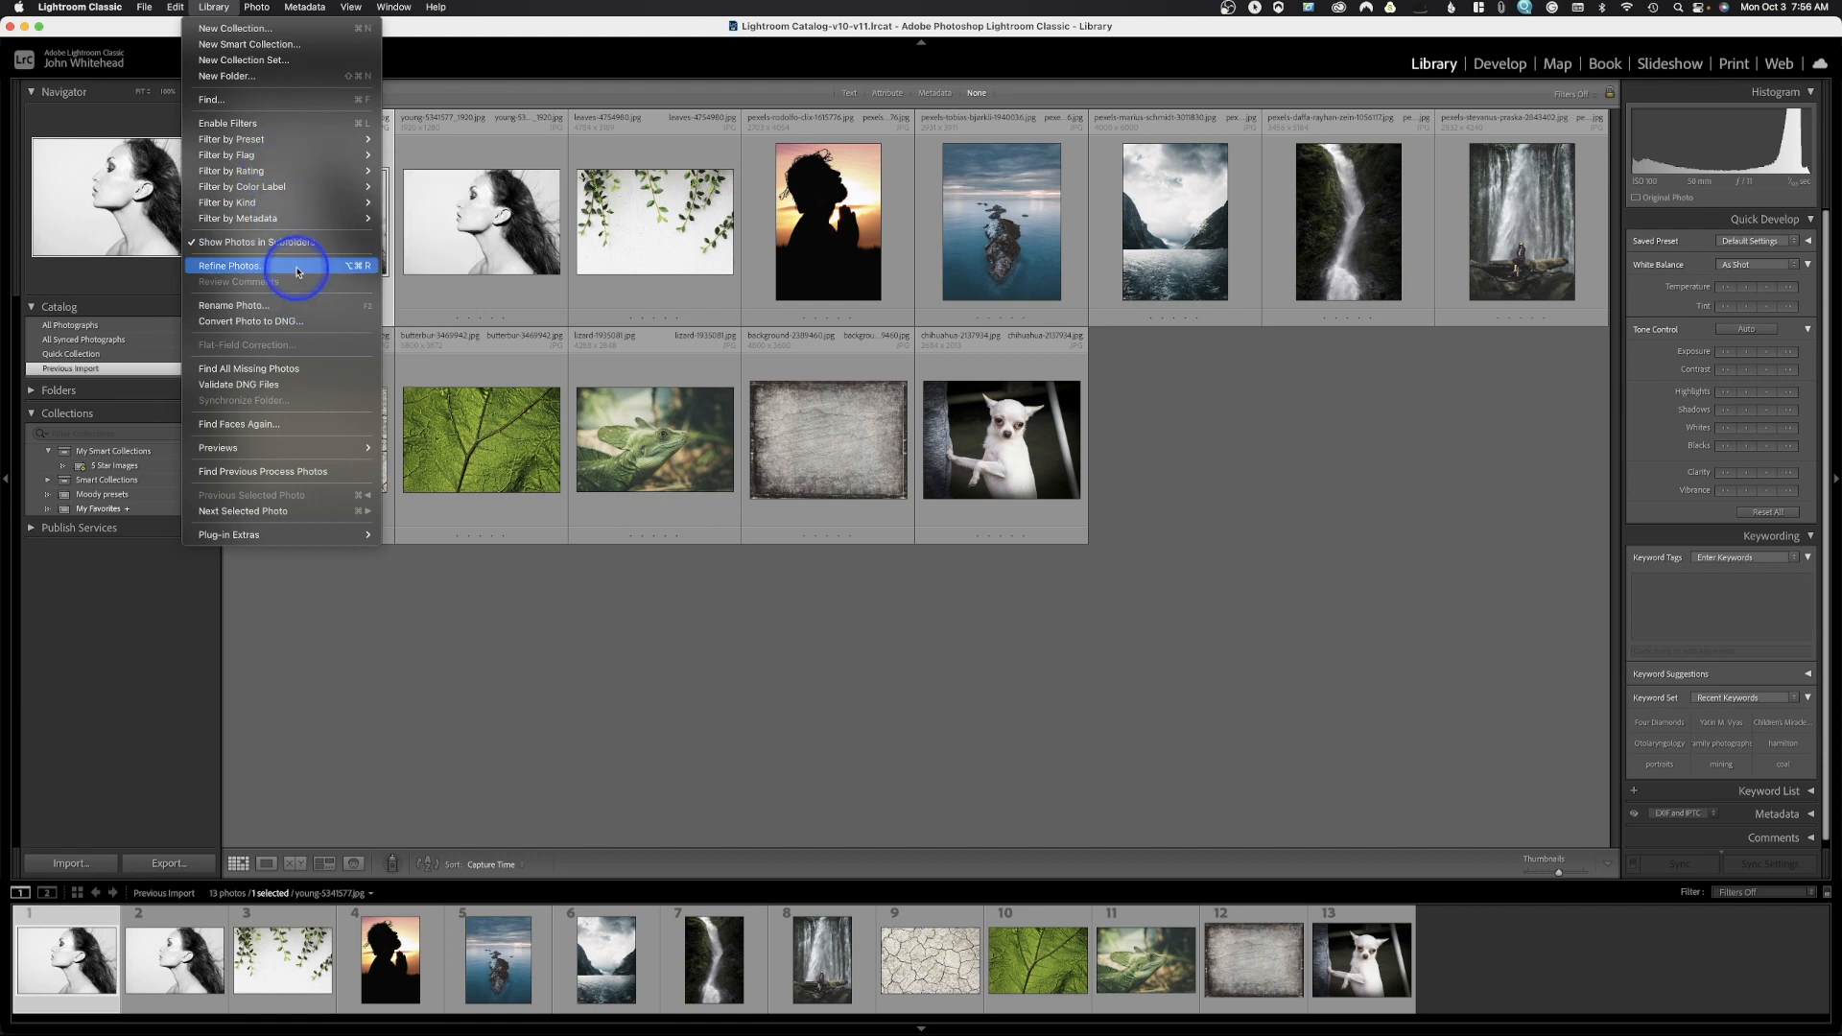
pyautogui.moveTo(229, 305)
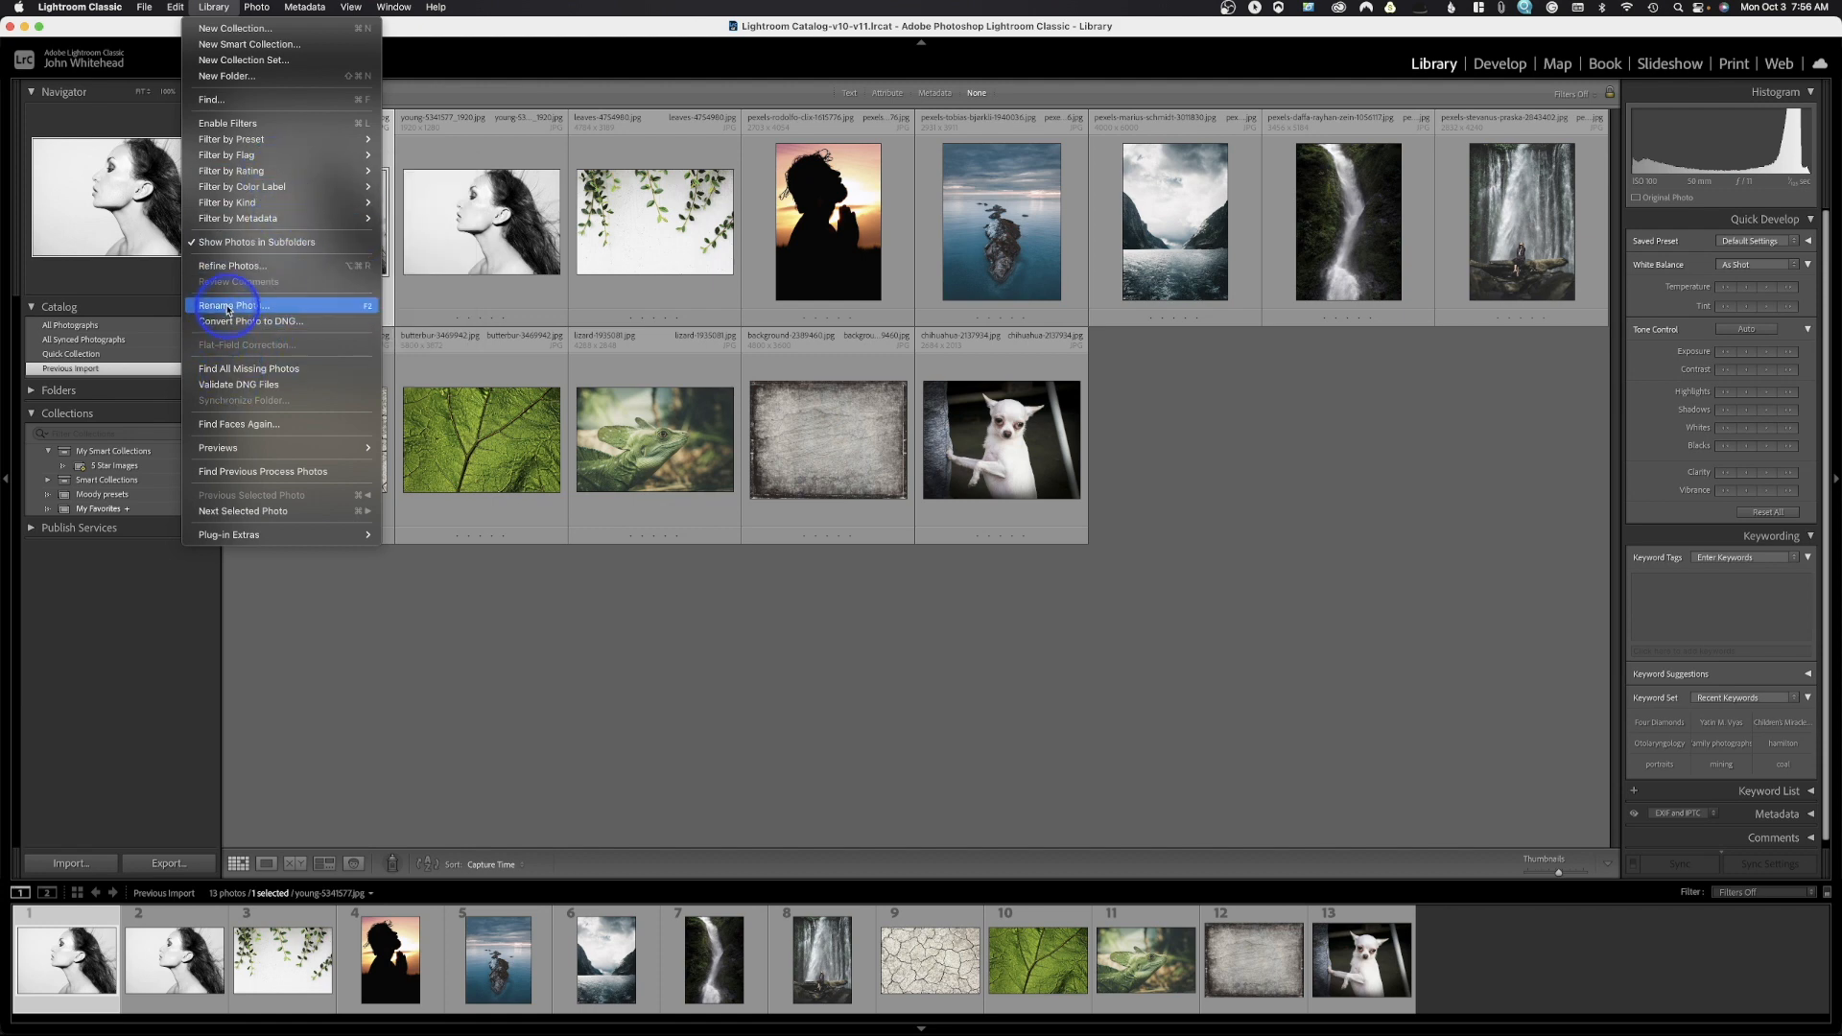
pyautogui.moveTo(247, 336)
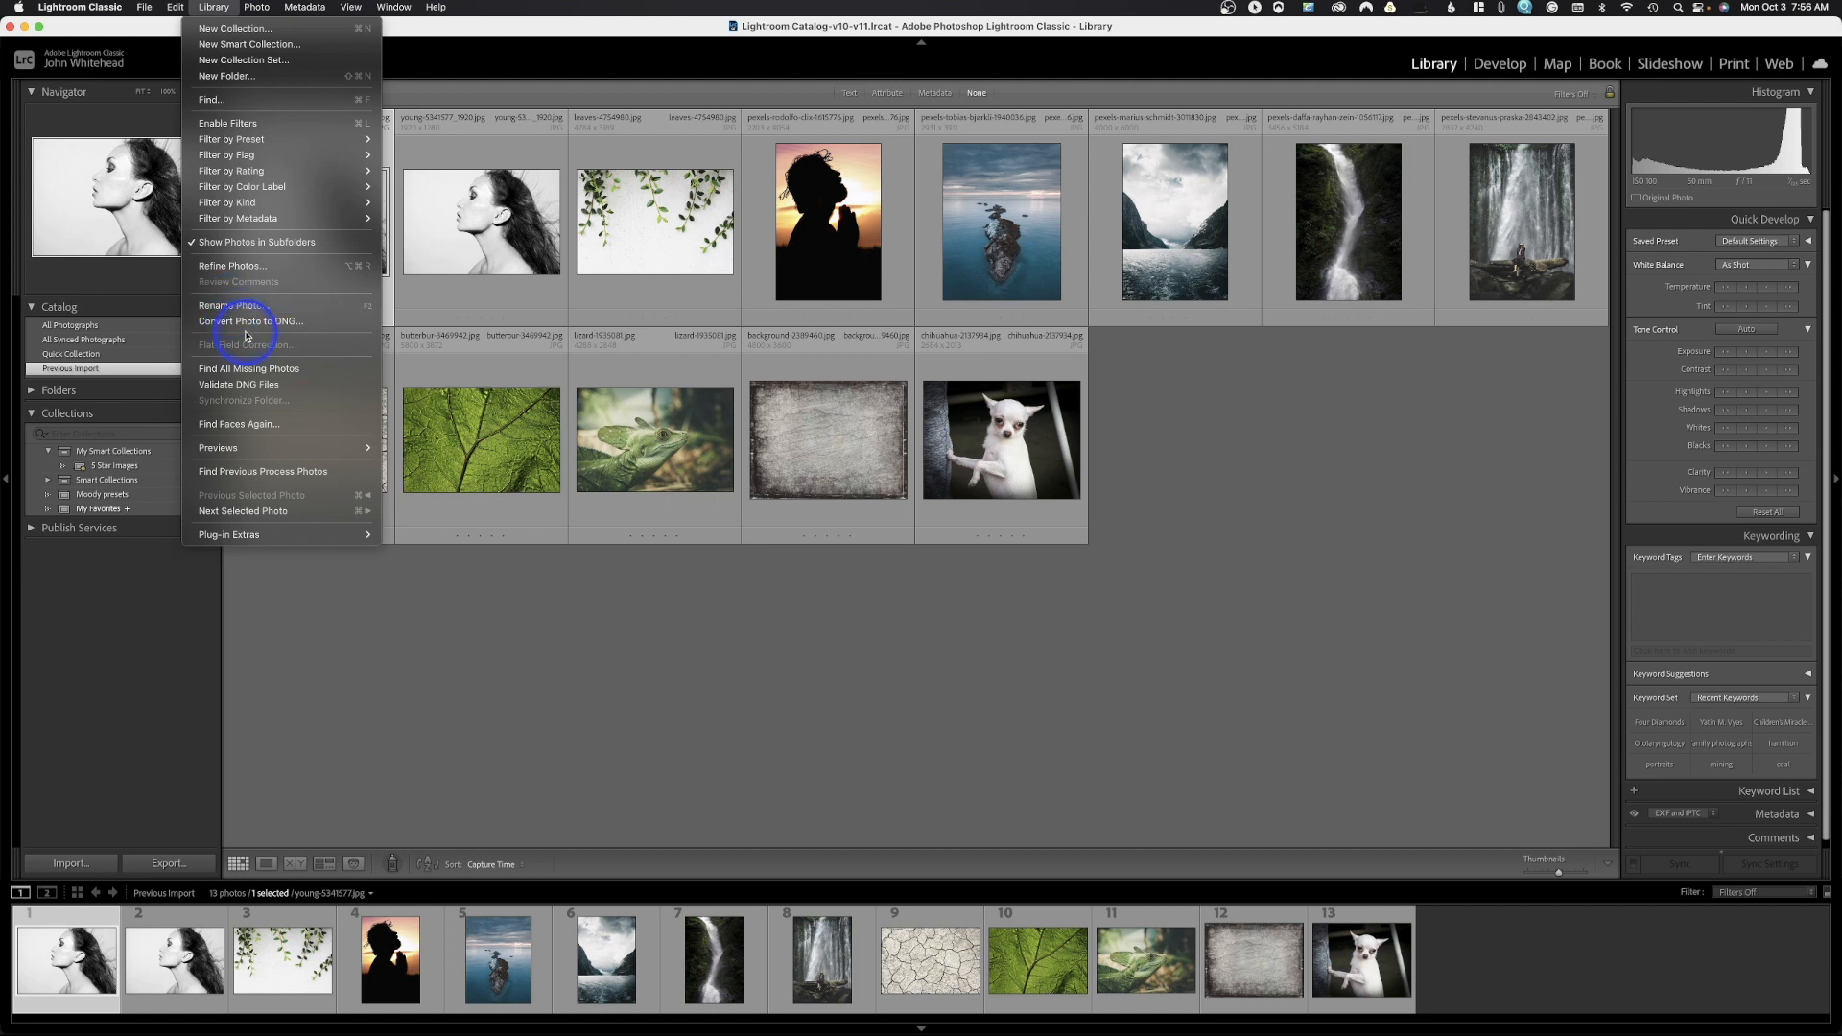
pyautogui.moveTo(250, 320)
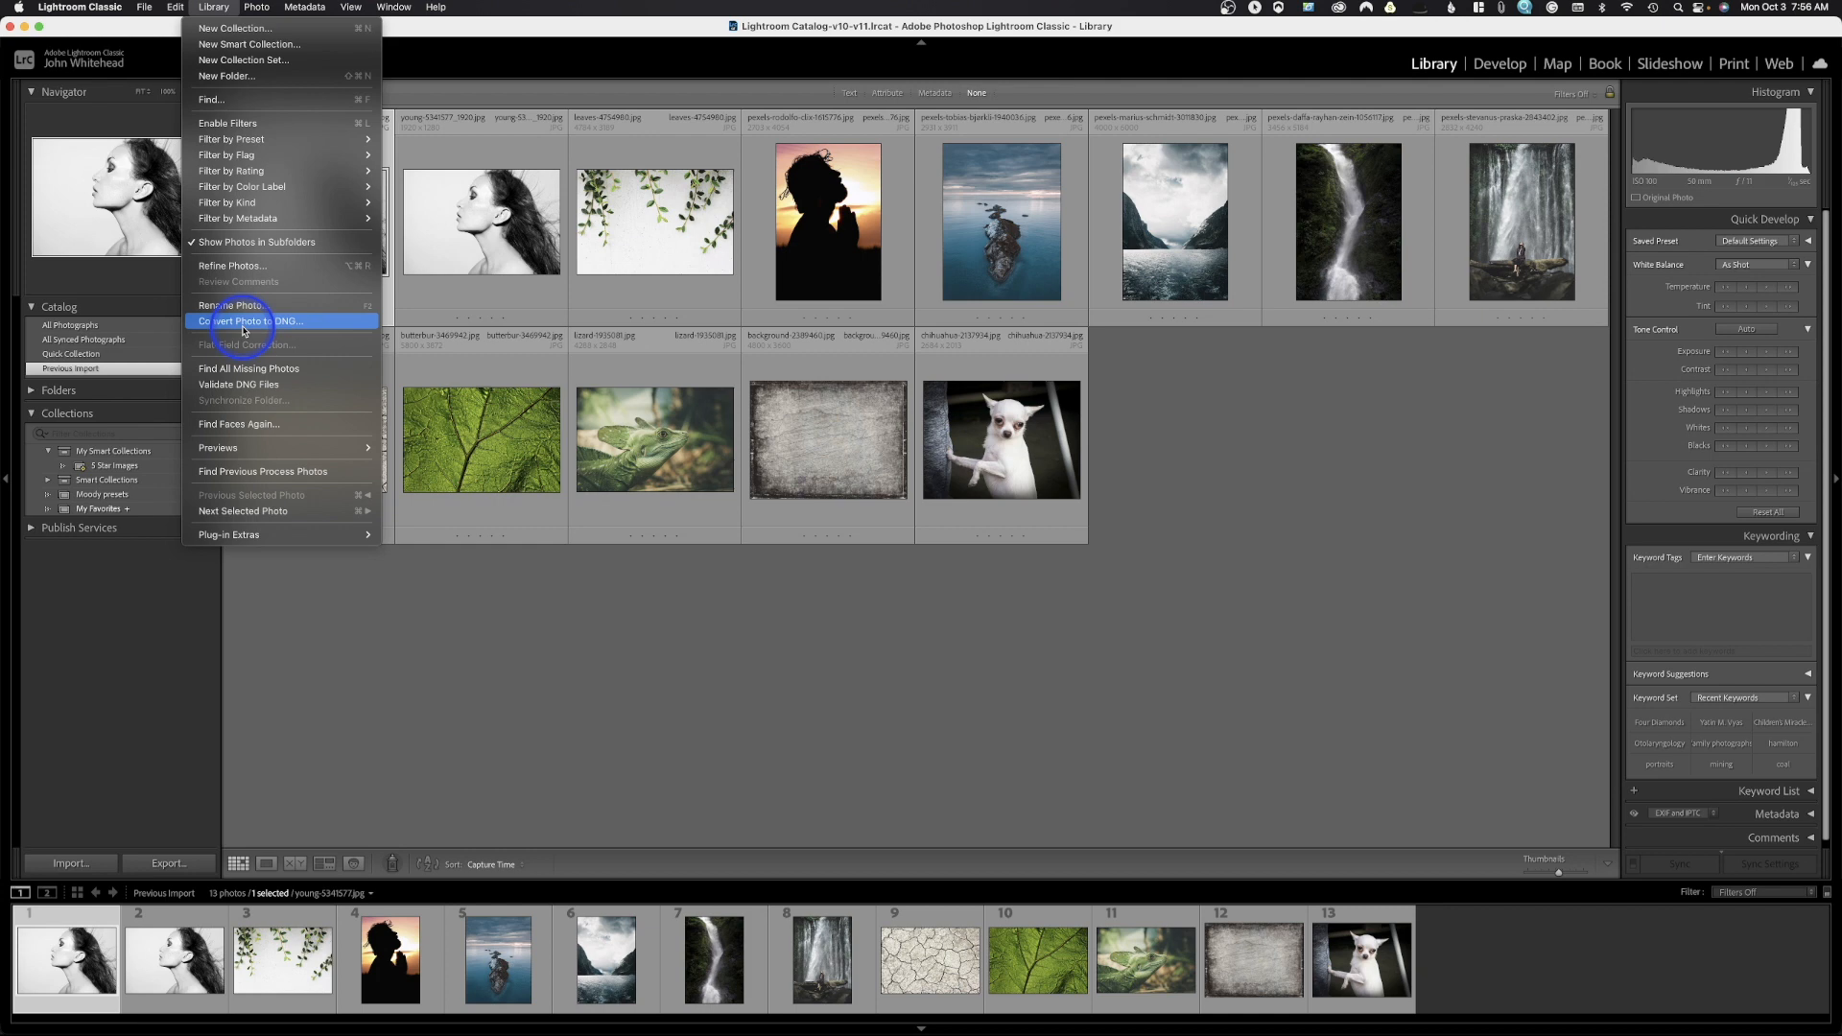
pyautogui.moveTo(248, 368)
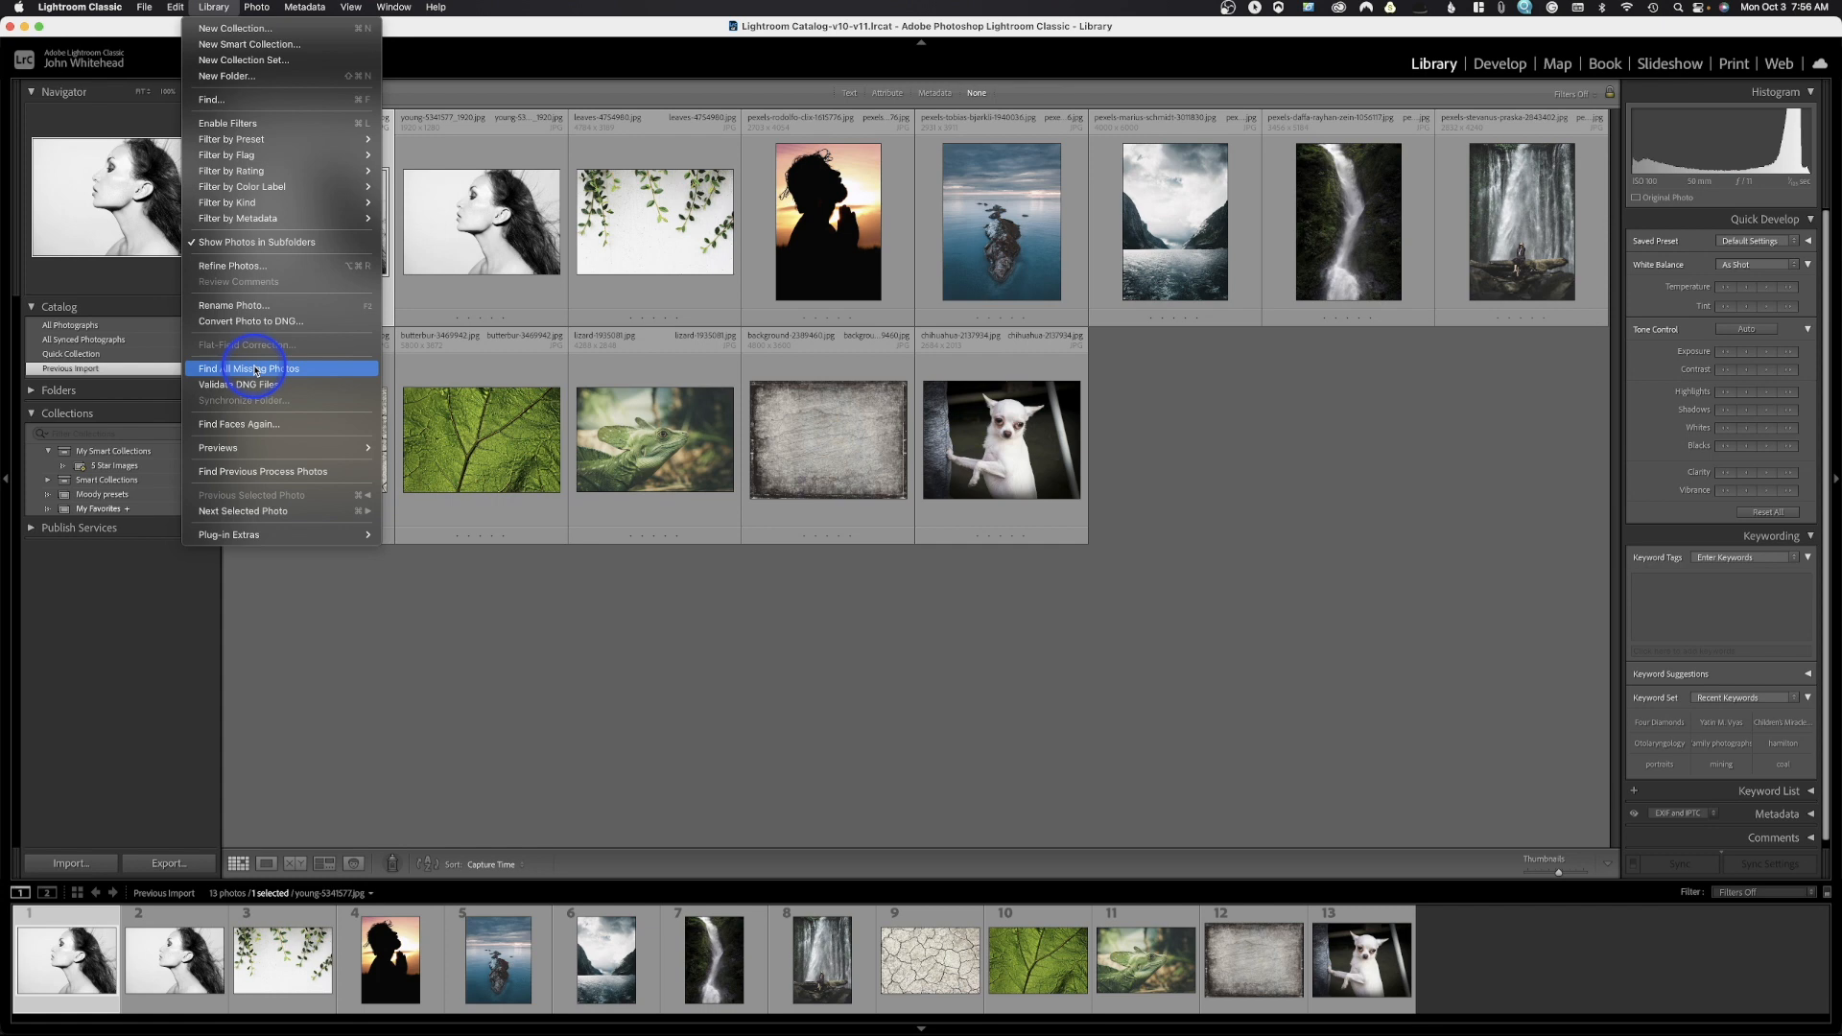
pyautogui.moveTo(544, 393)
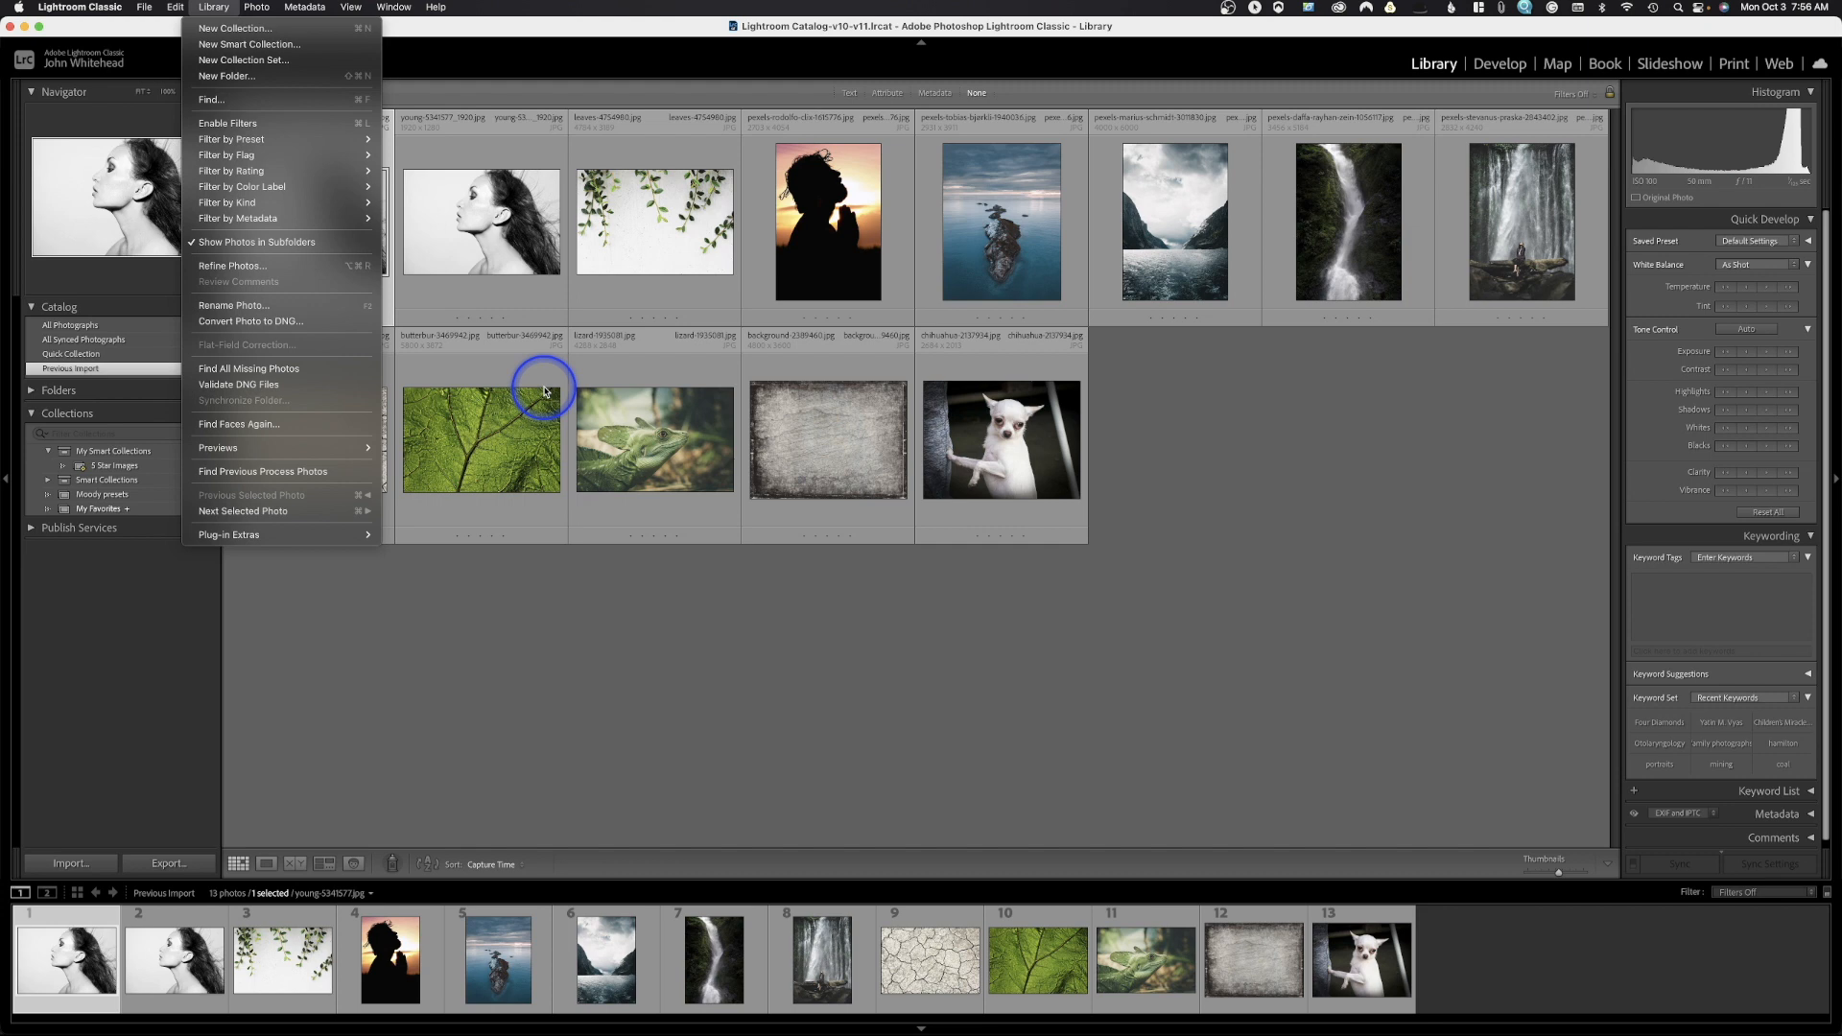
pyautogui.moveTo(253, 367)
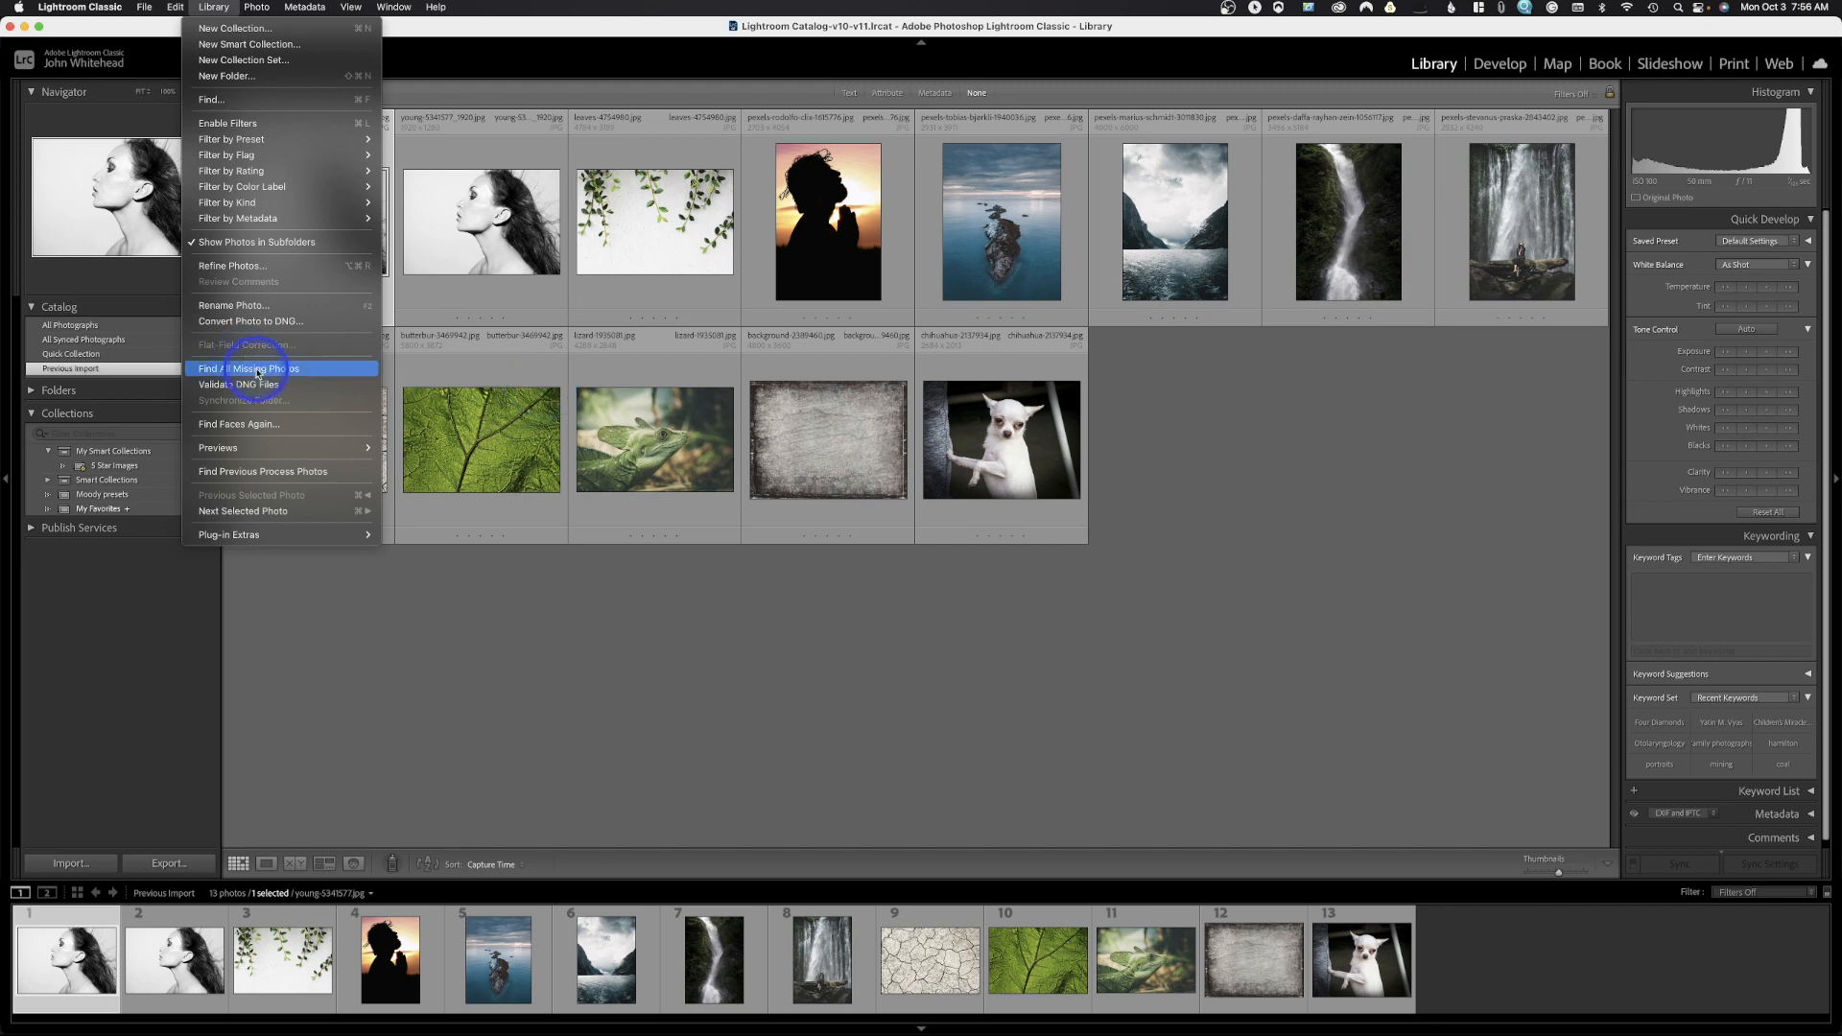
pyautogui.moveTo(240, 384)
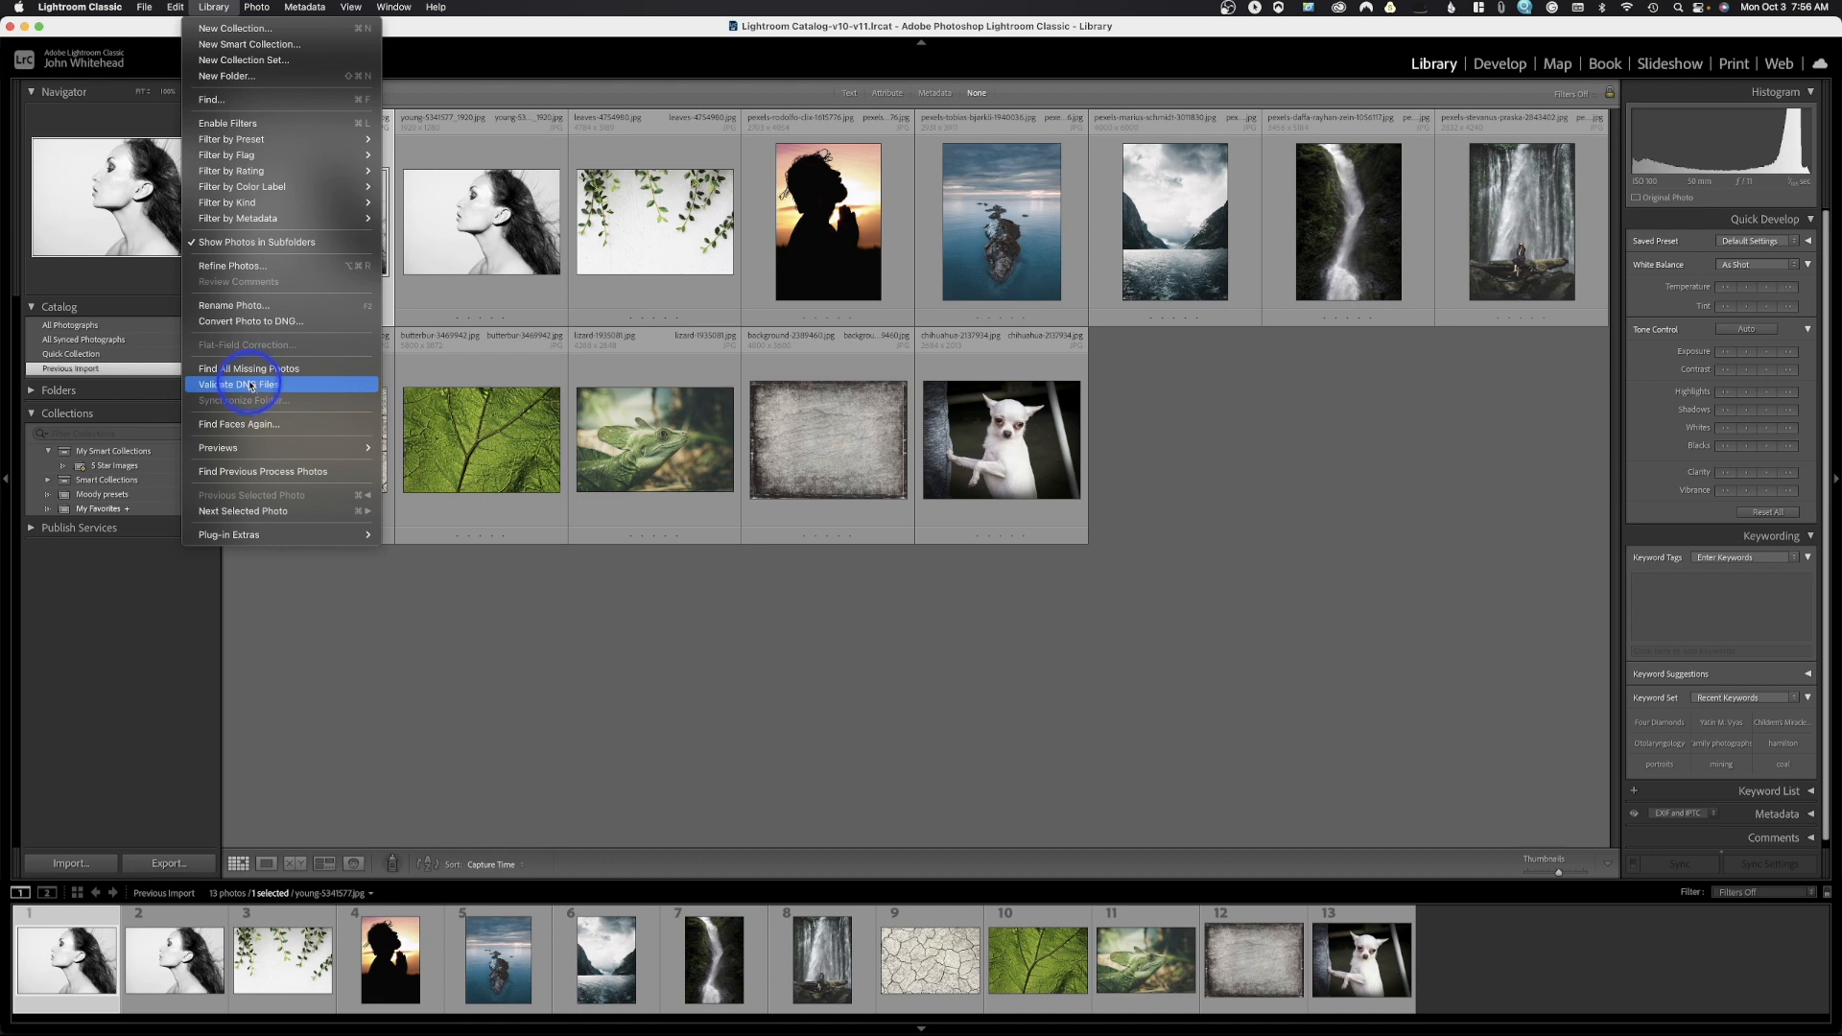
pyautogui.moveTo(245, 424)
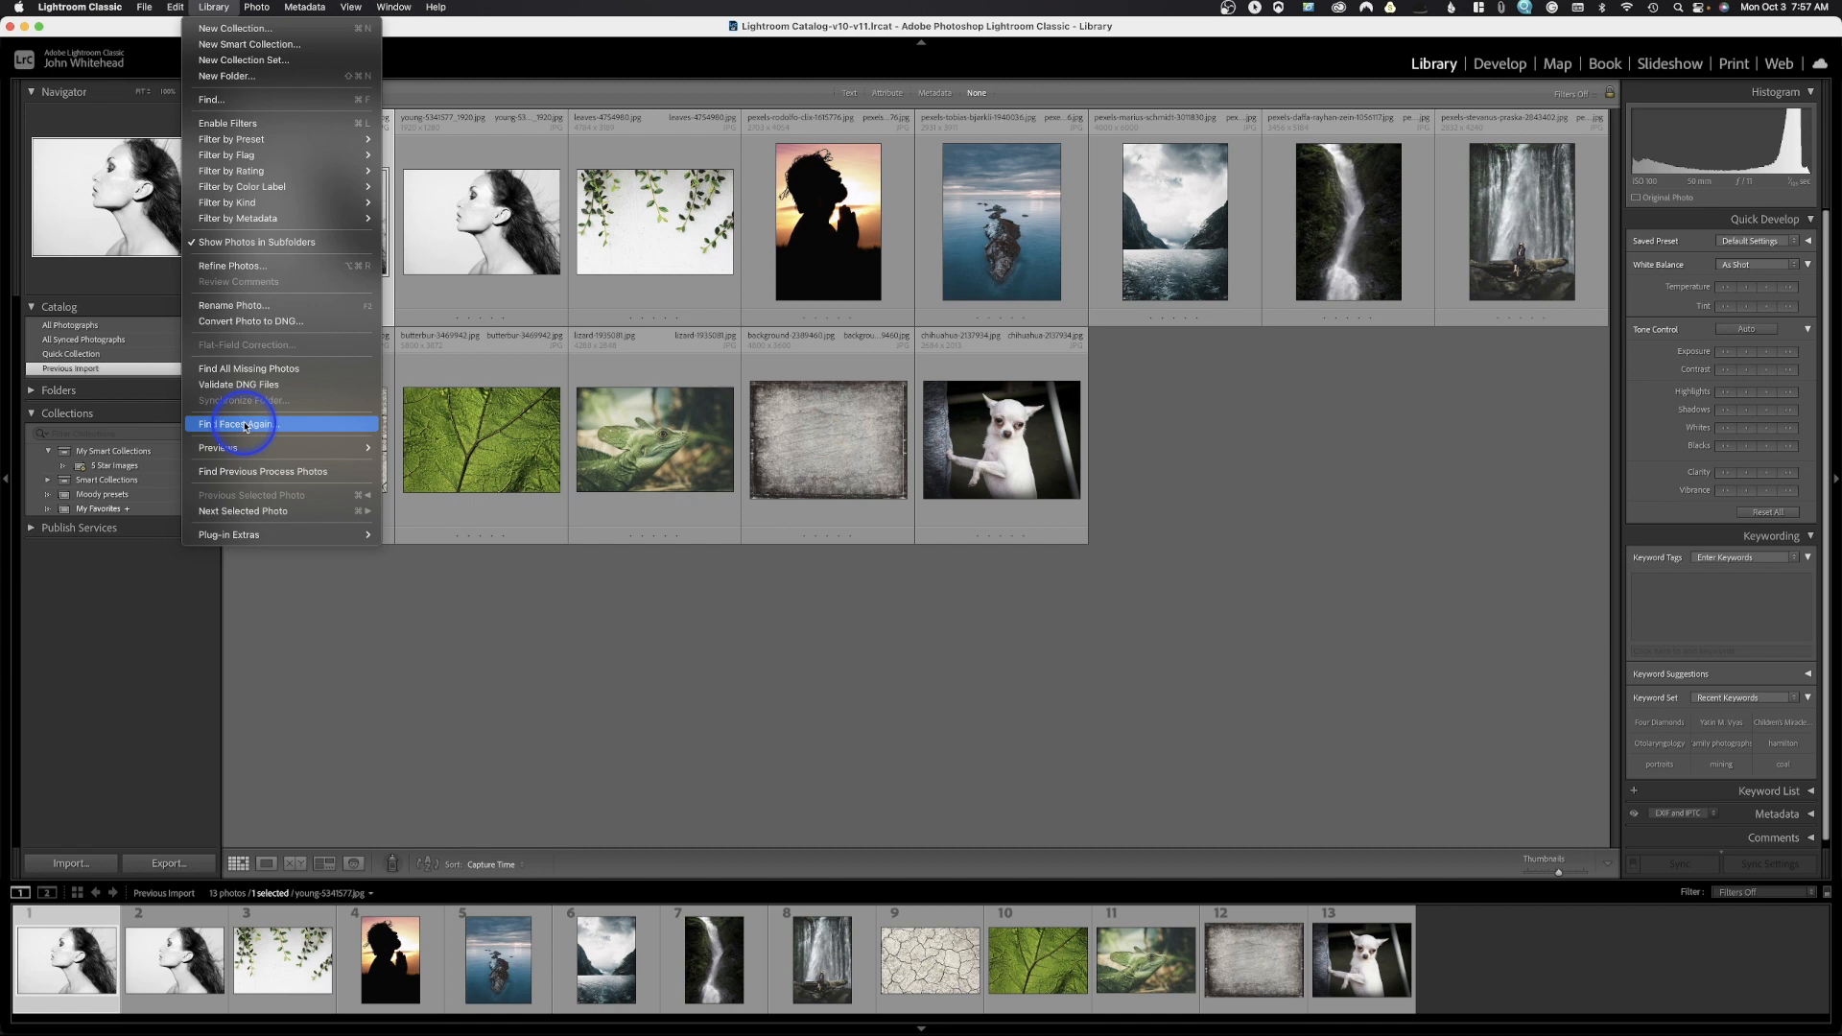
pyautogui.moveTo(219, 448)
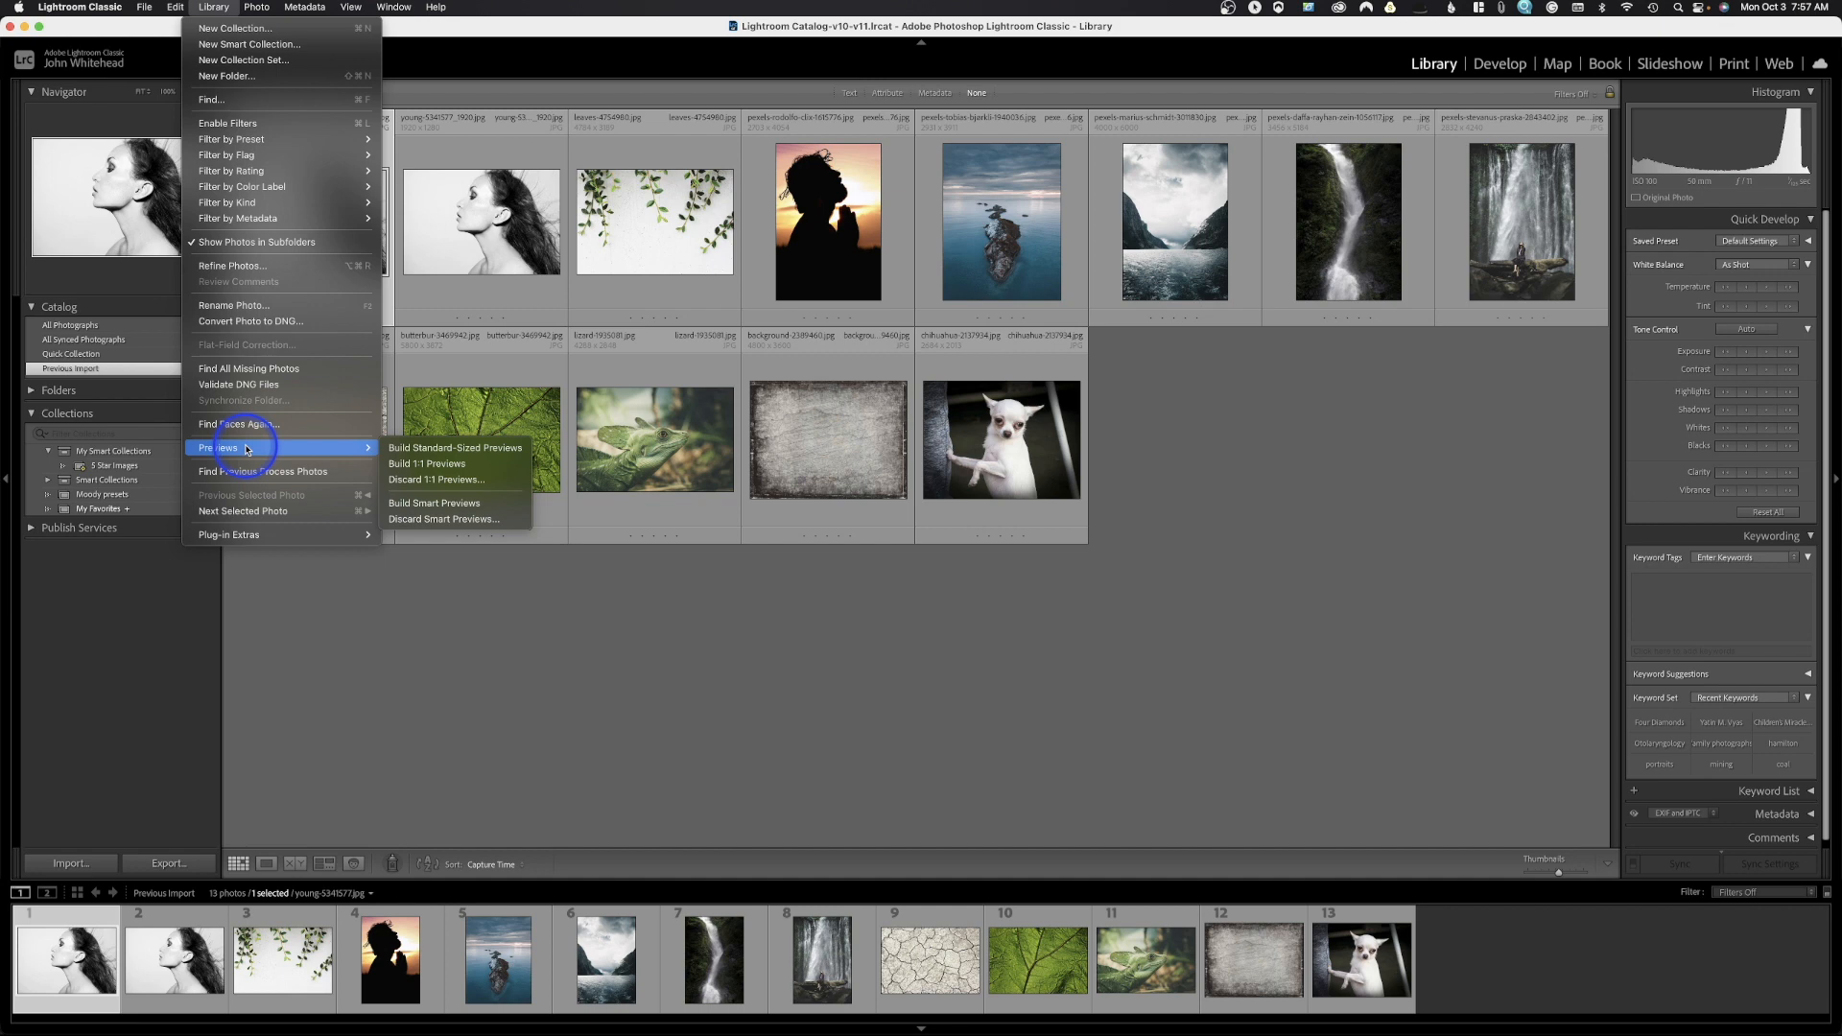
pyautogui.moveTo(282, 520)
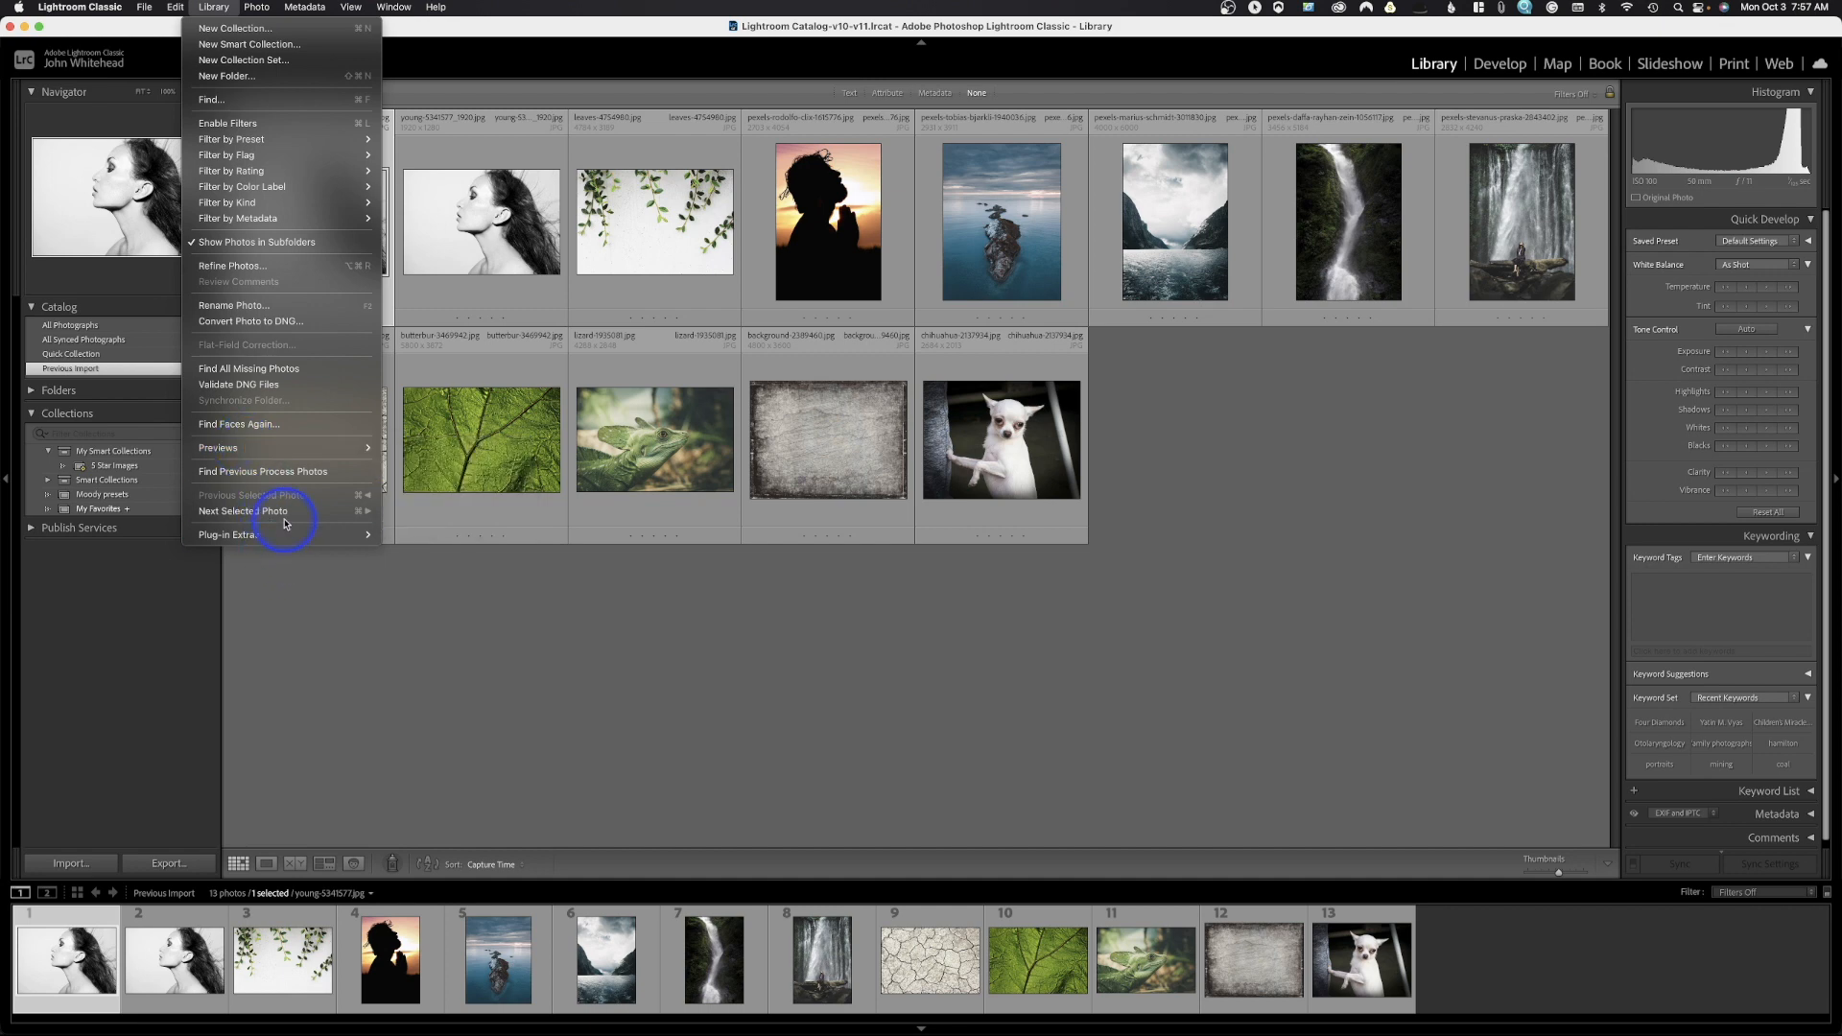
pyautogui.moveTo(243, 534)
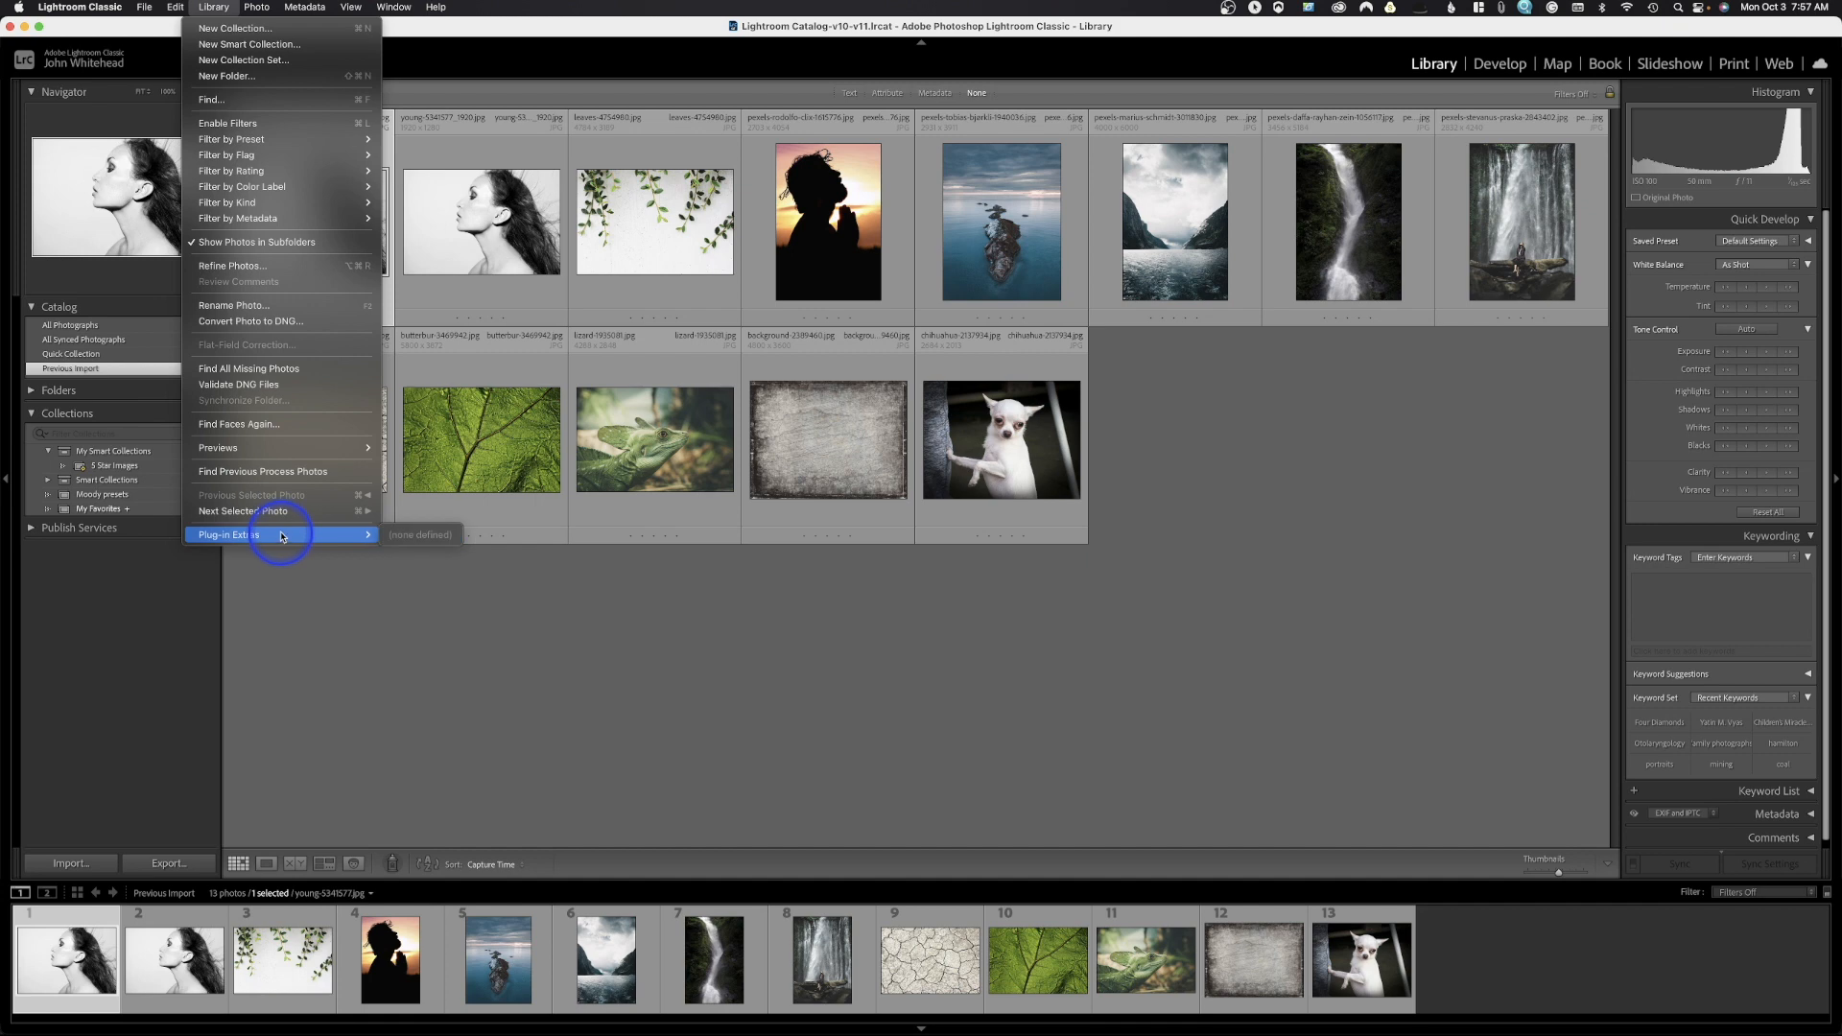
pyautogui.moveTo(282, 511)
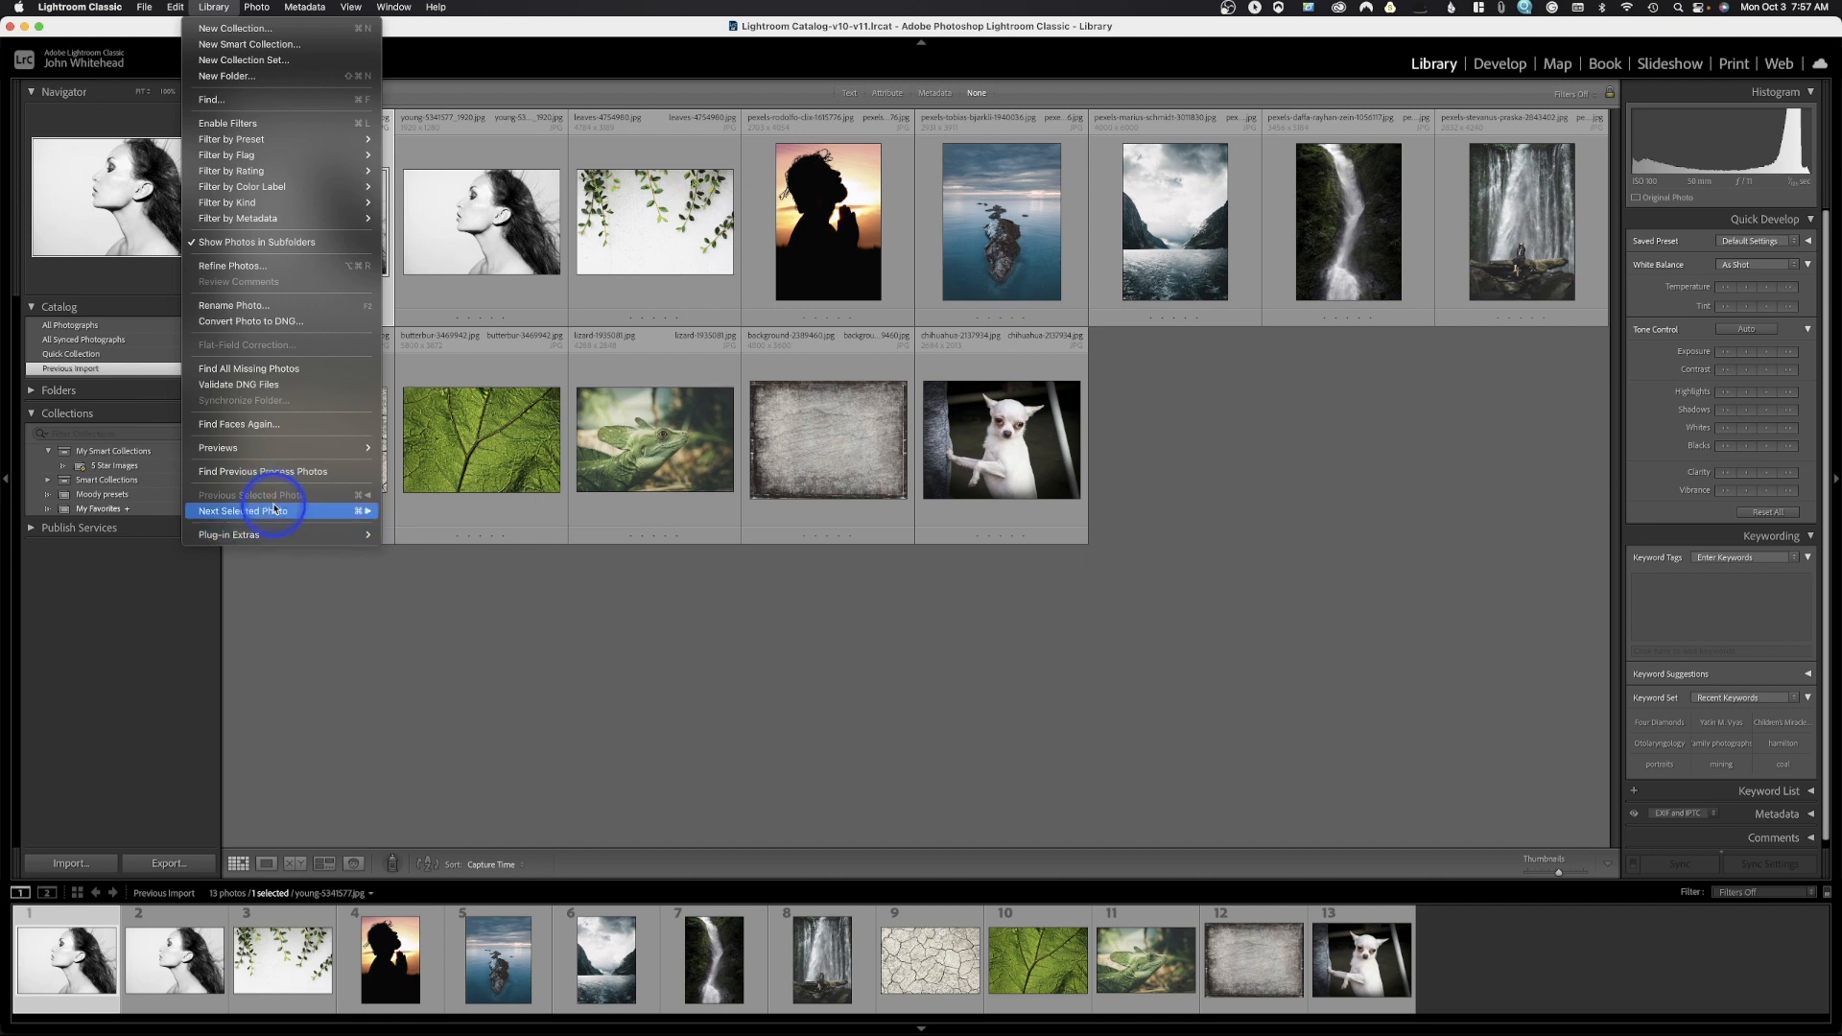
pyautogui.moveTo(365, 525)
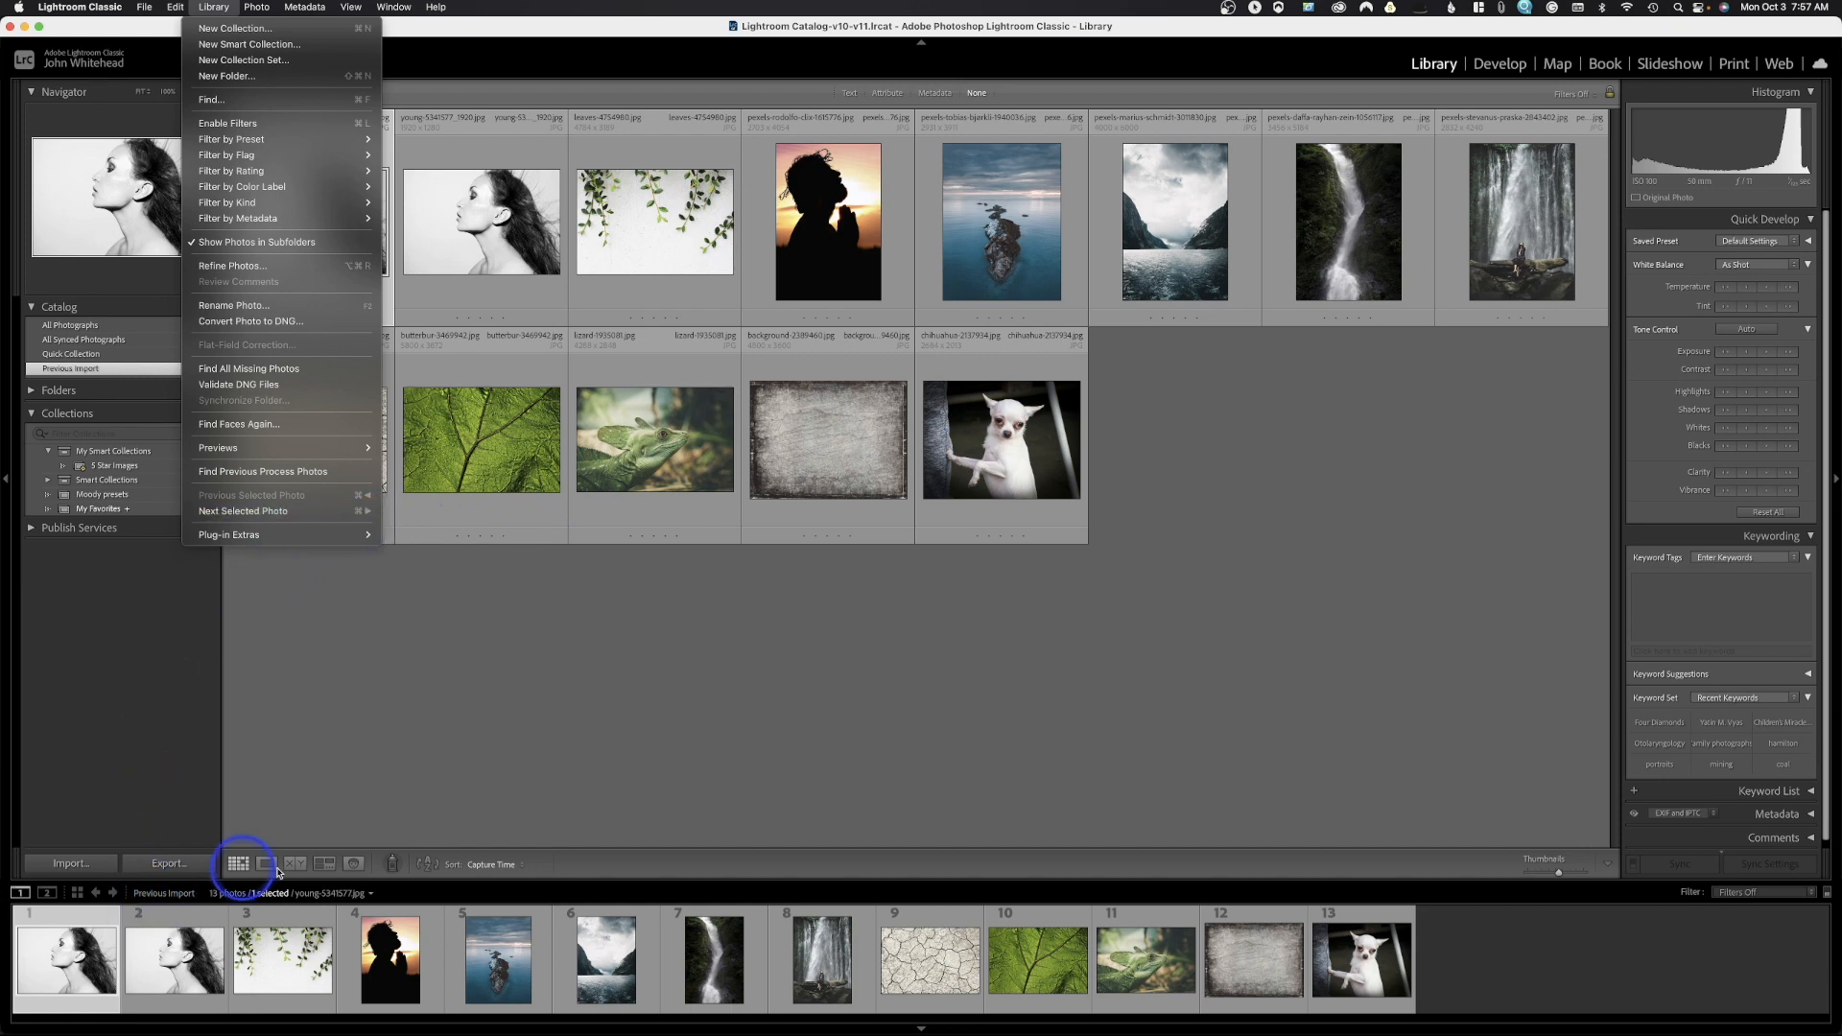
# - Leave the Library menu and show the Photo menu's rotate, flag and remove commands
pyautogui.click(256, 6)
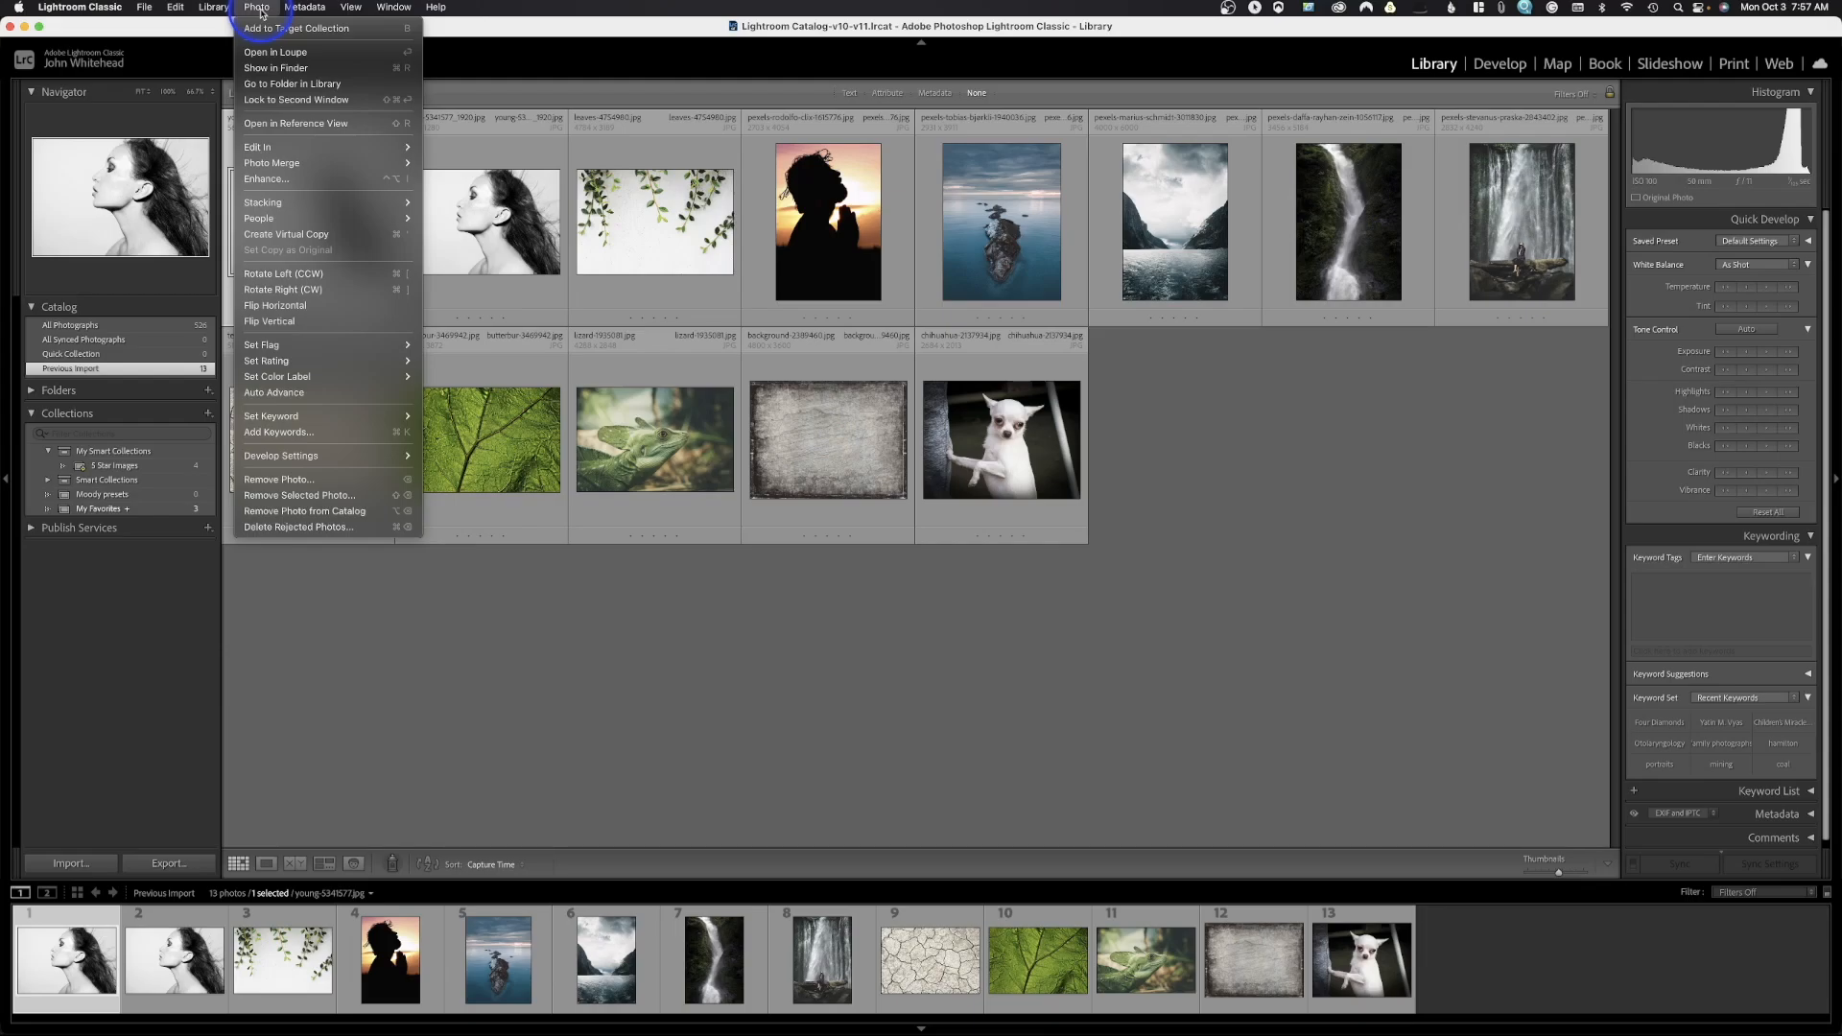
pyautogui.moveTo(323, 26)
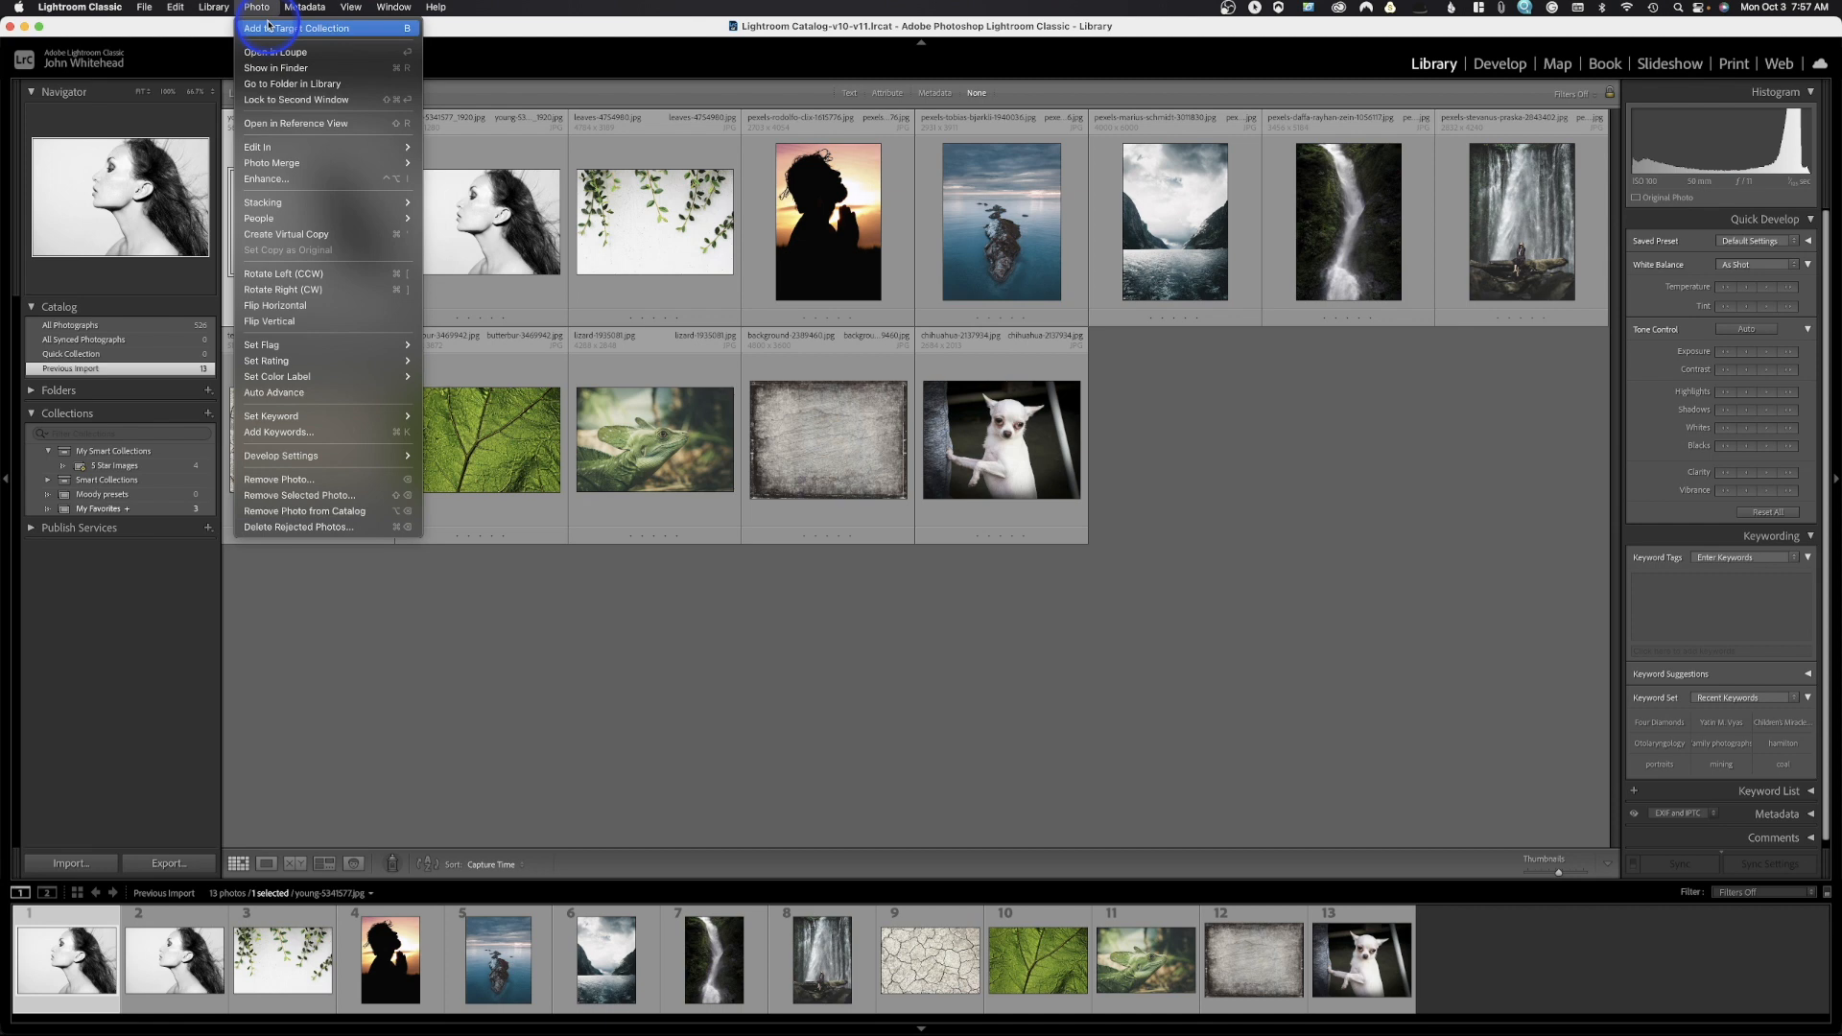
pyautogui.moveTo(276, 52)
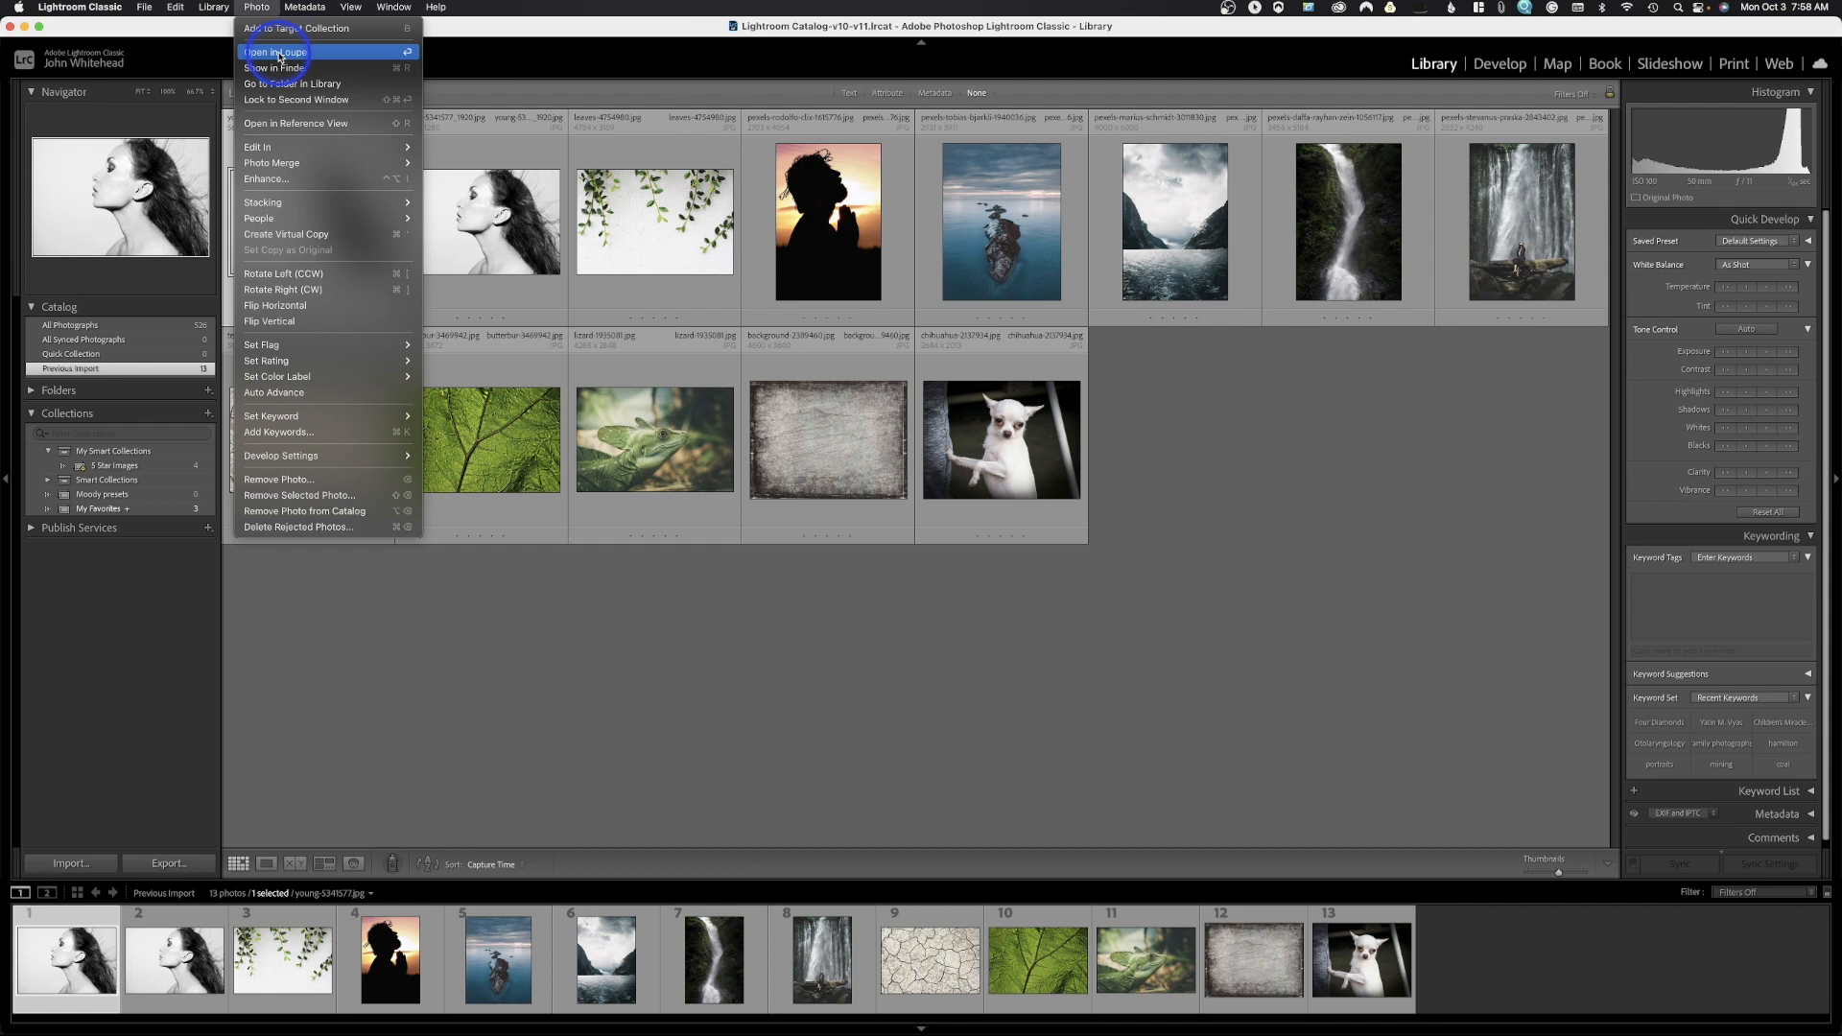
pyautogui.moveTo(277, 67)
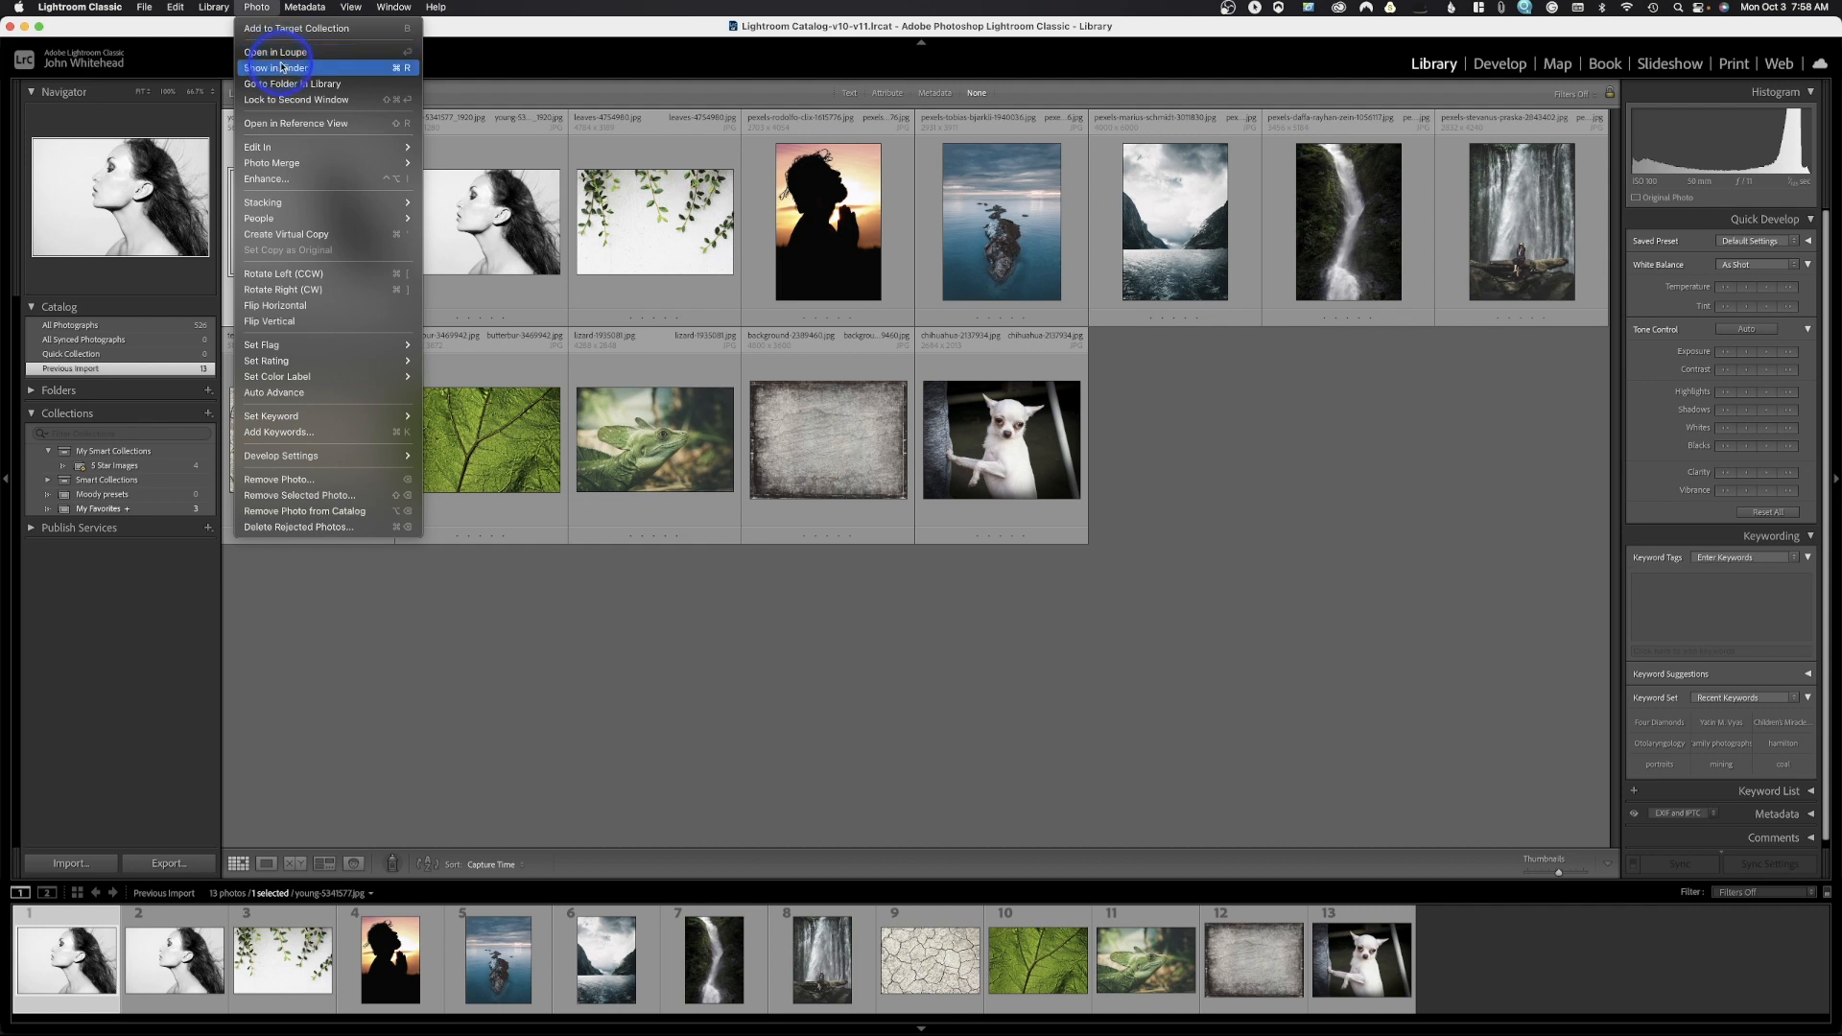
pyautogui.moveTo(282, 83)
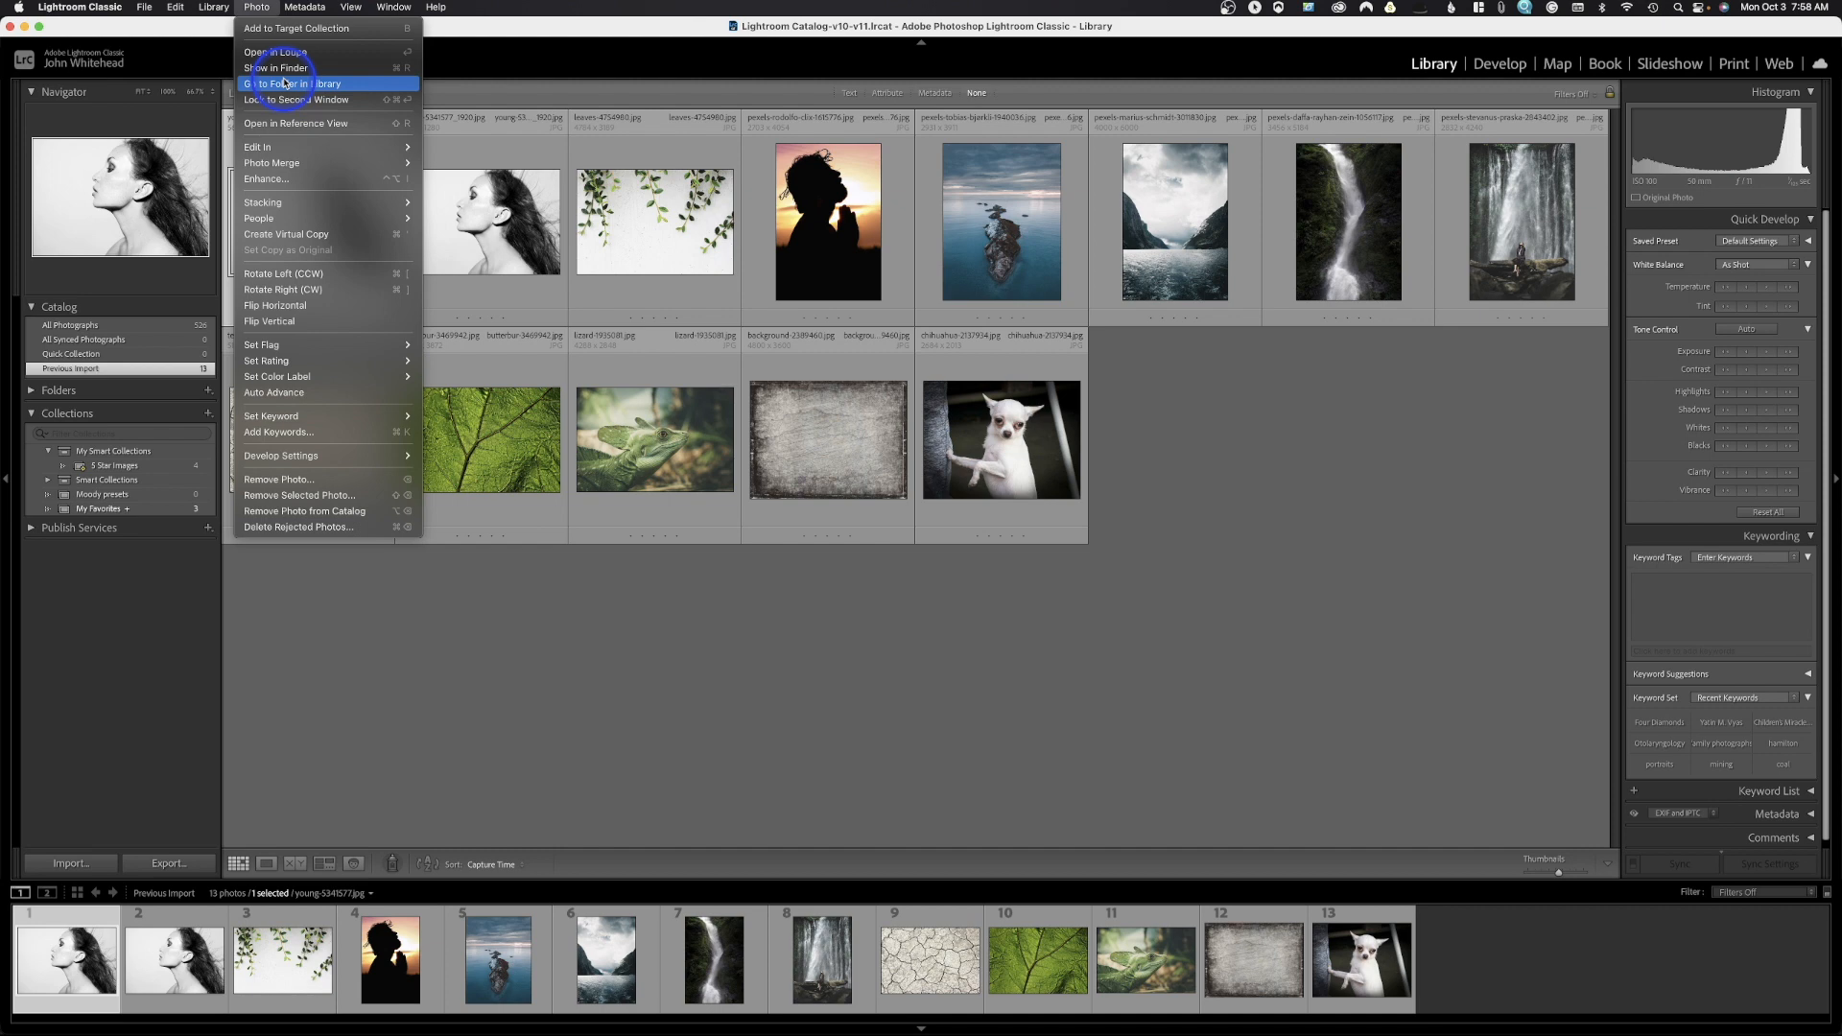
pyautogui.moveTo(257, 146)
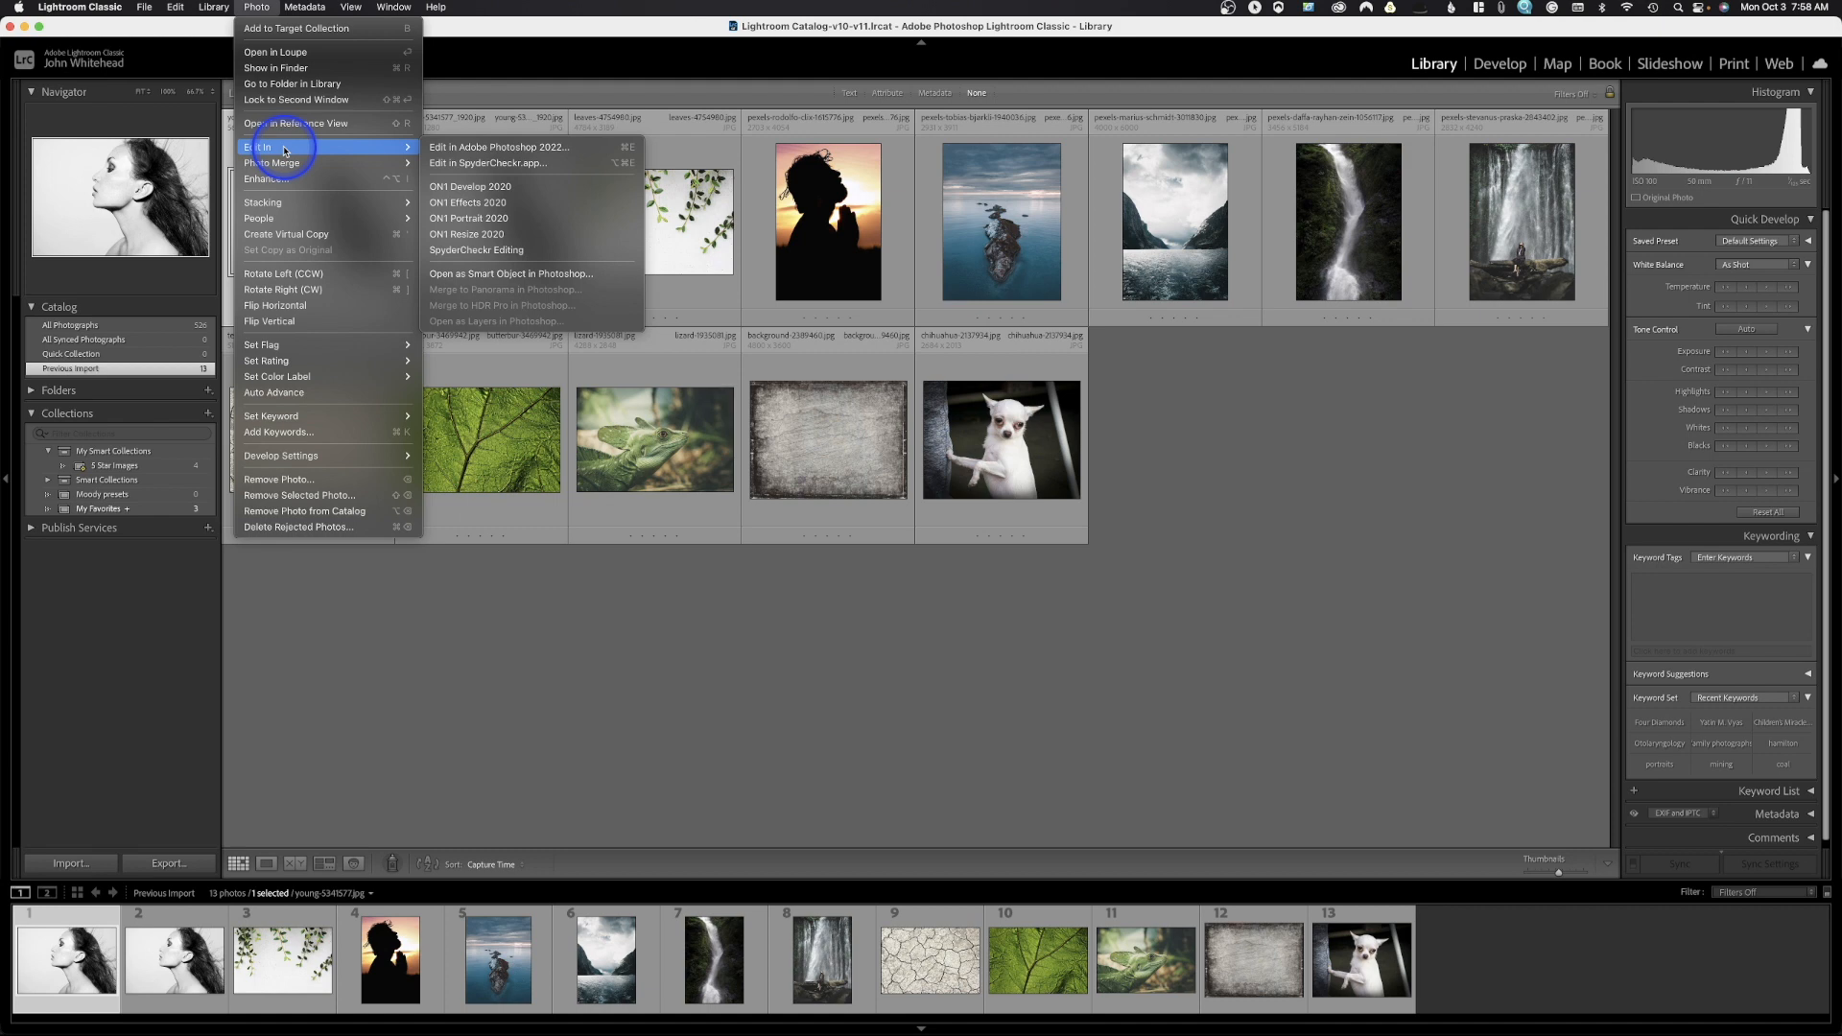
pyautogui.moveTo(324, 163)
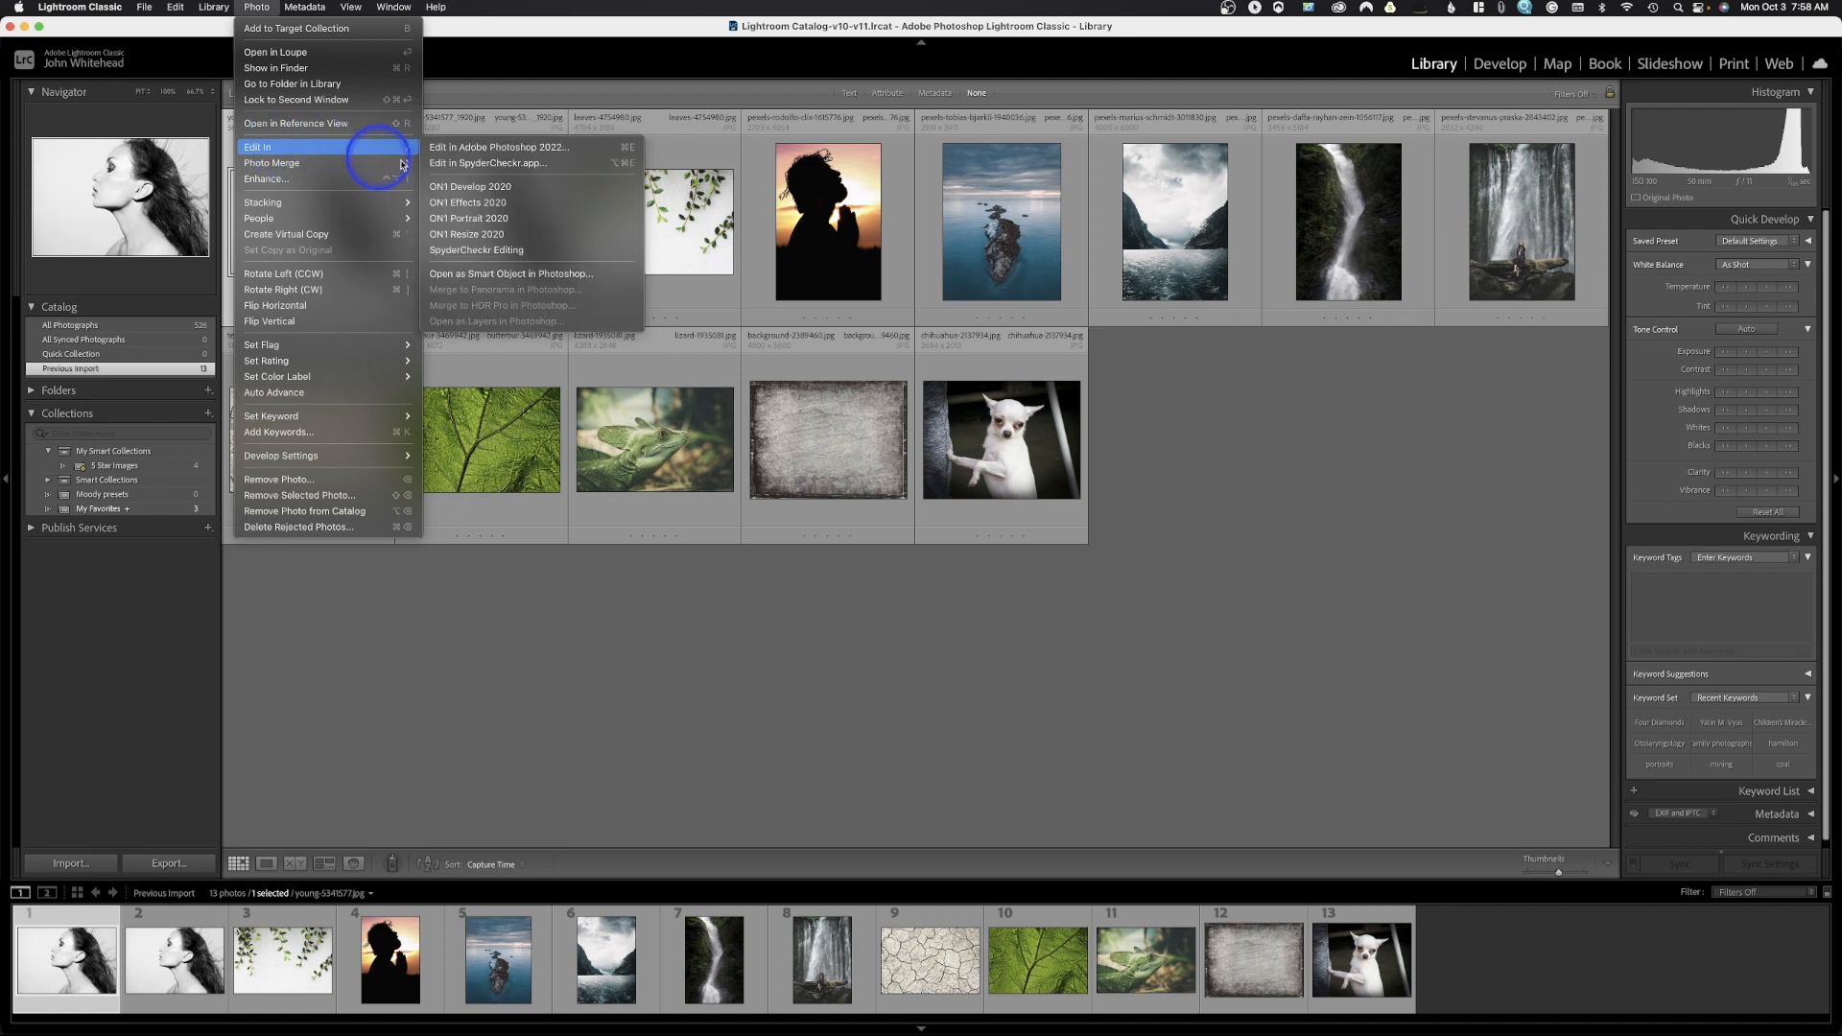
pyautogui.moveTo(529, 162)
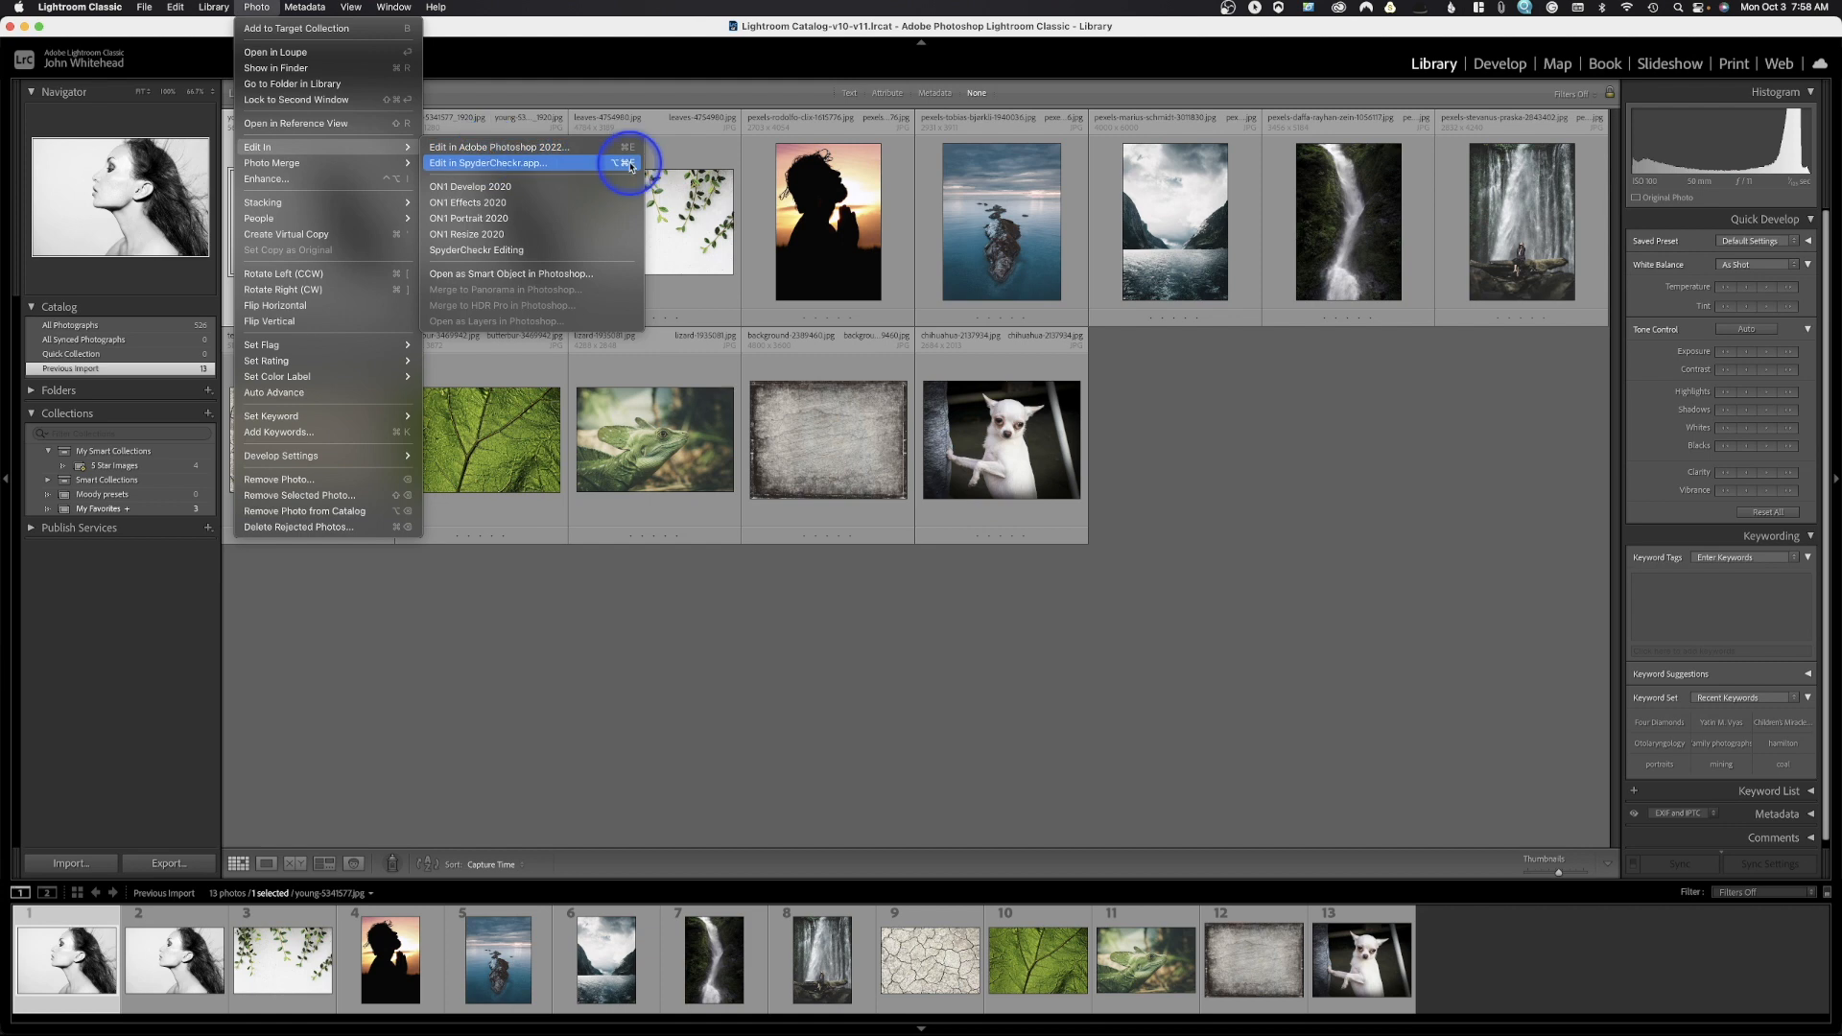
pyautogui.moveTo(559, 187)
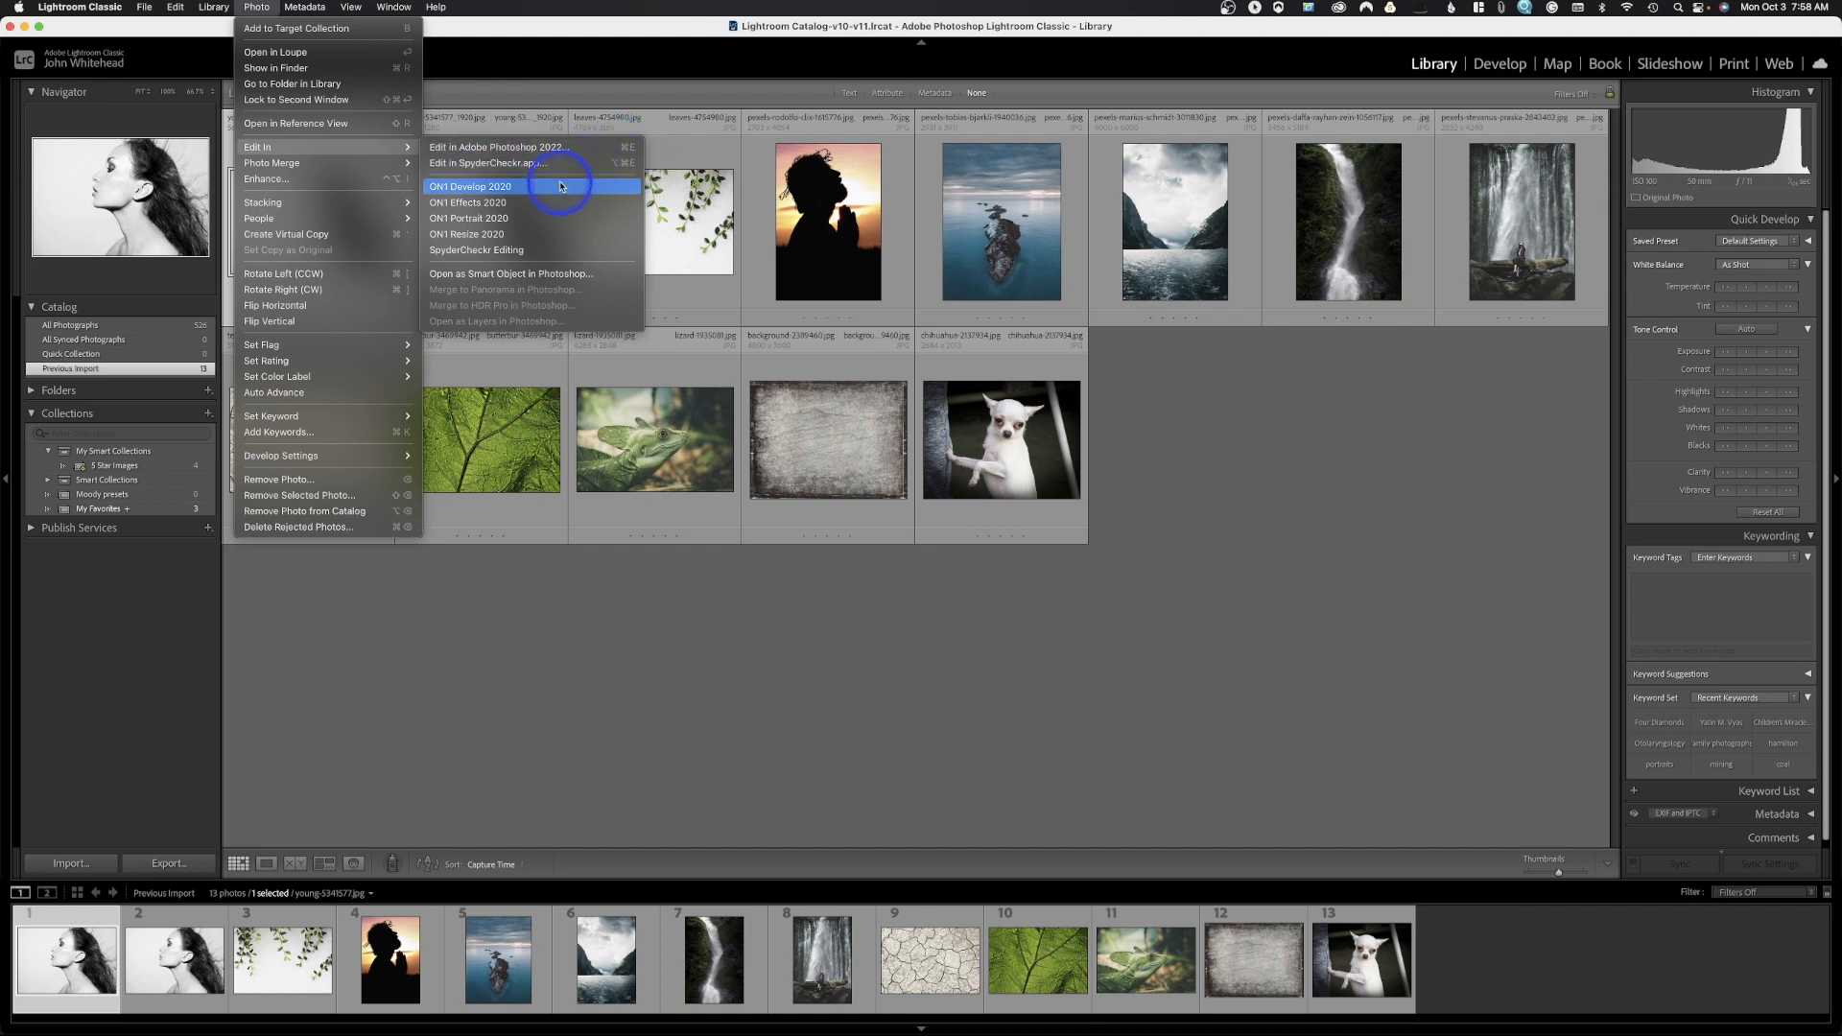
pyautogui.moveTo(561, 224)
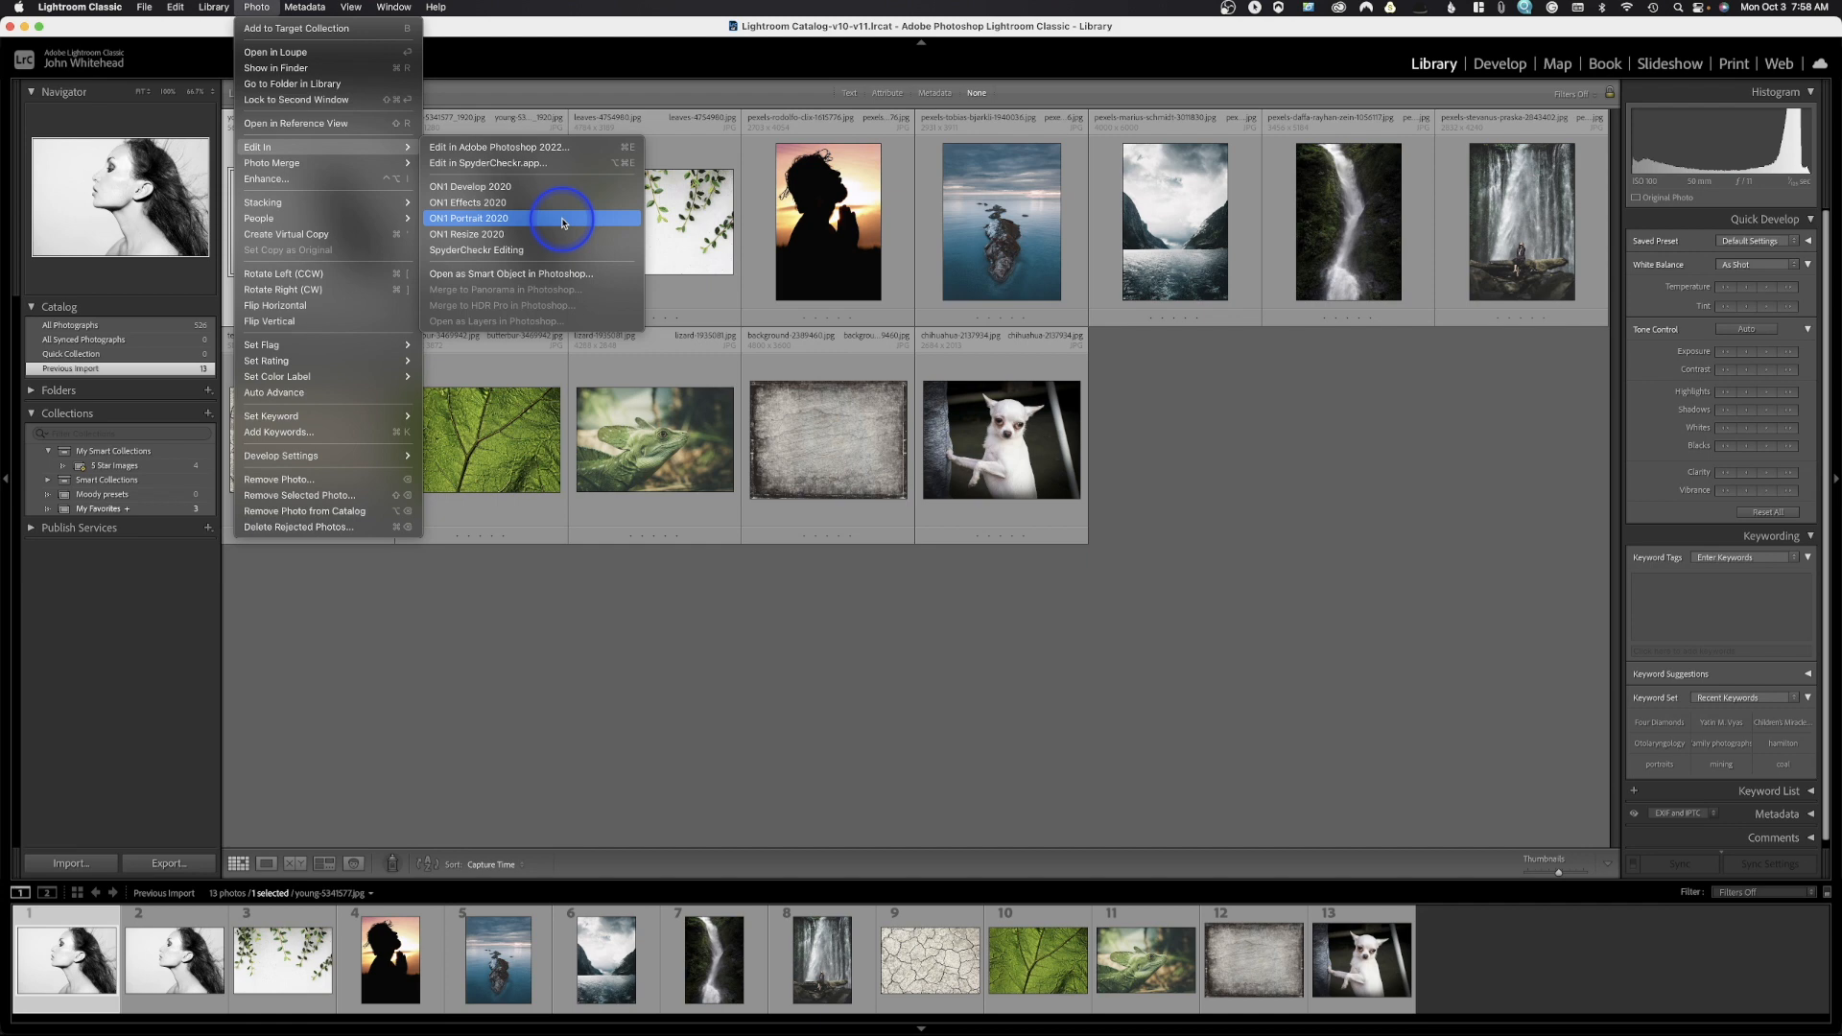
pyautogui.moveTo(553, 187)
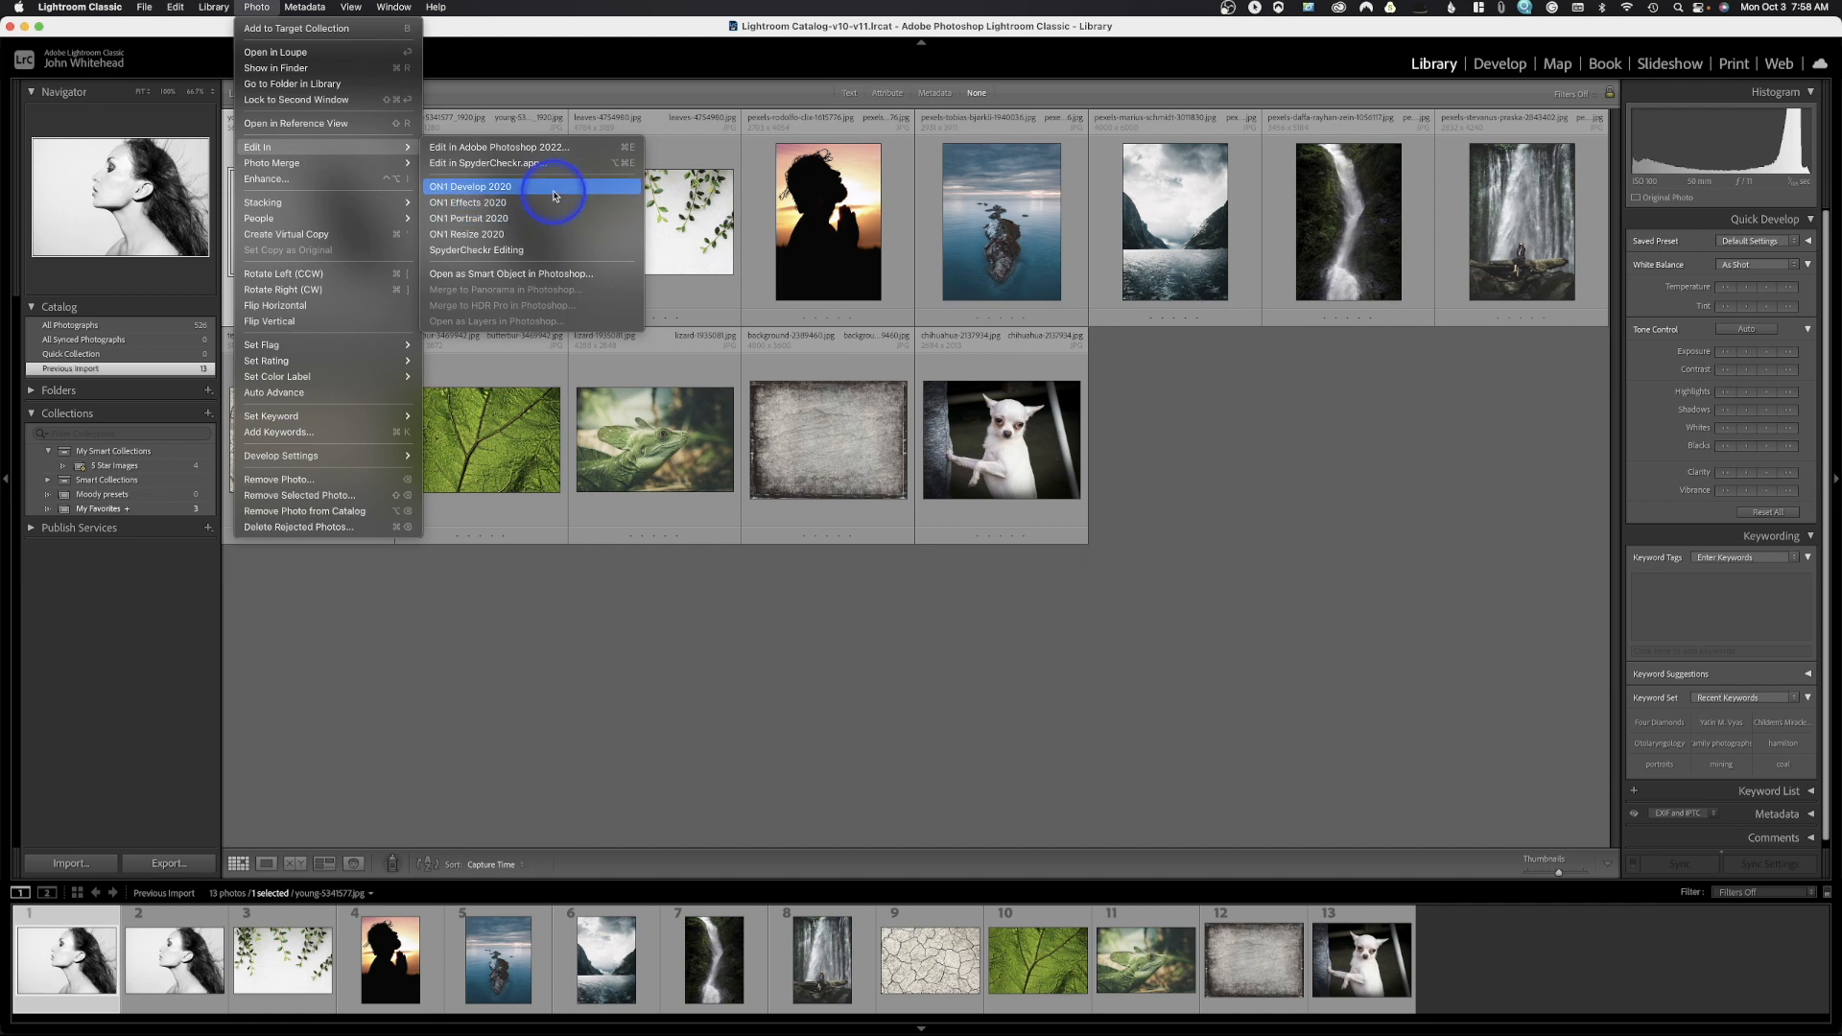
pyautogui.moveTo(553, 201)
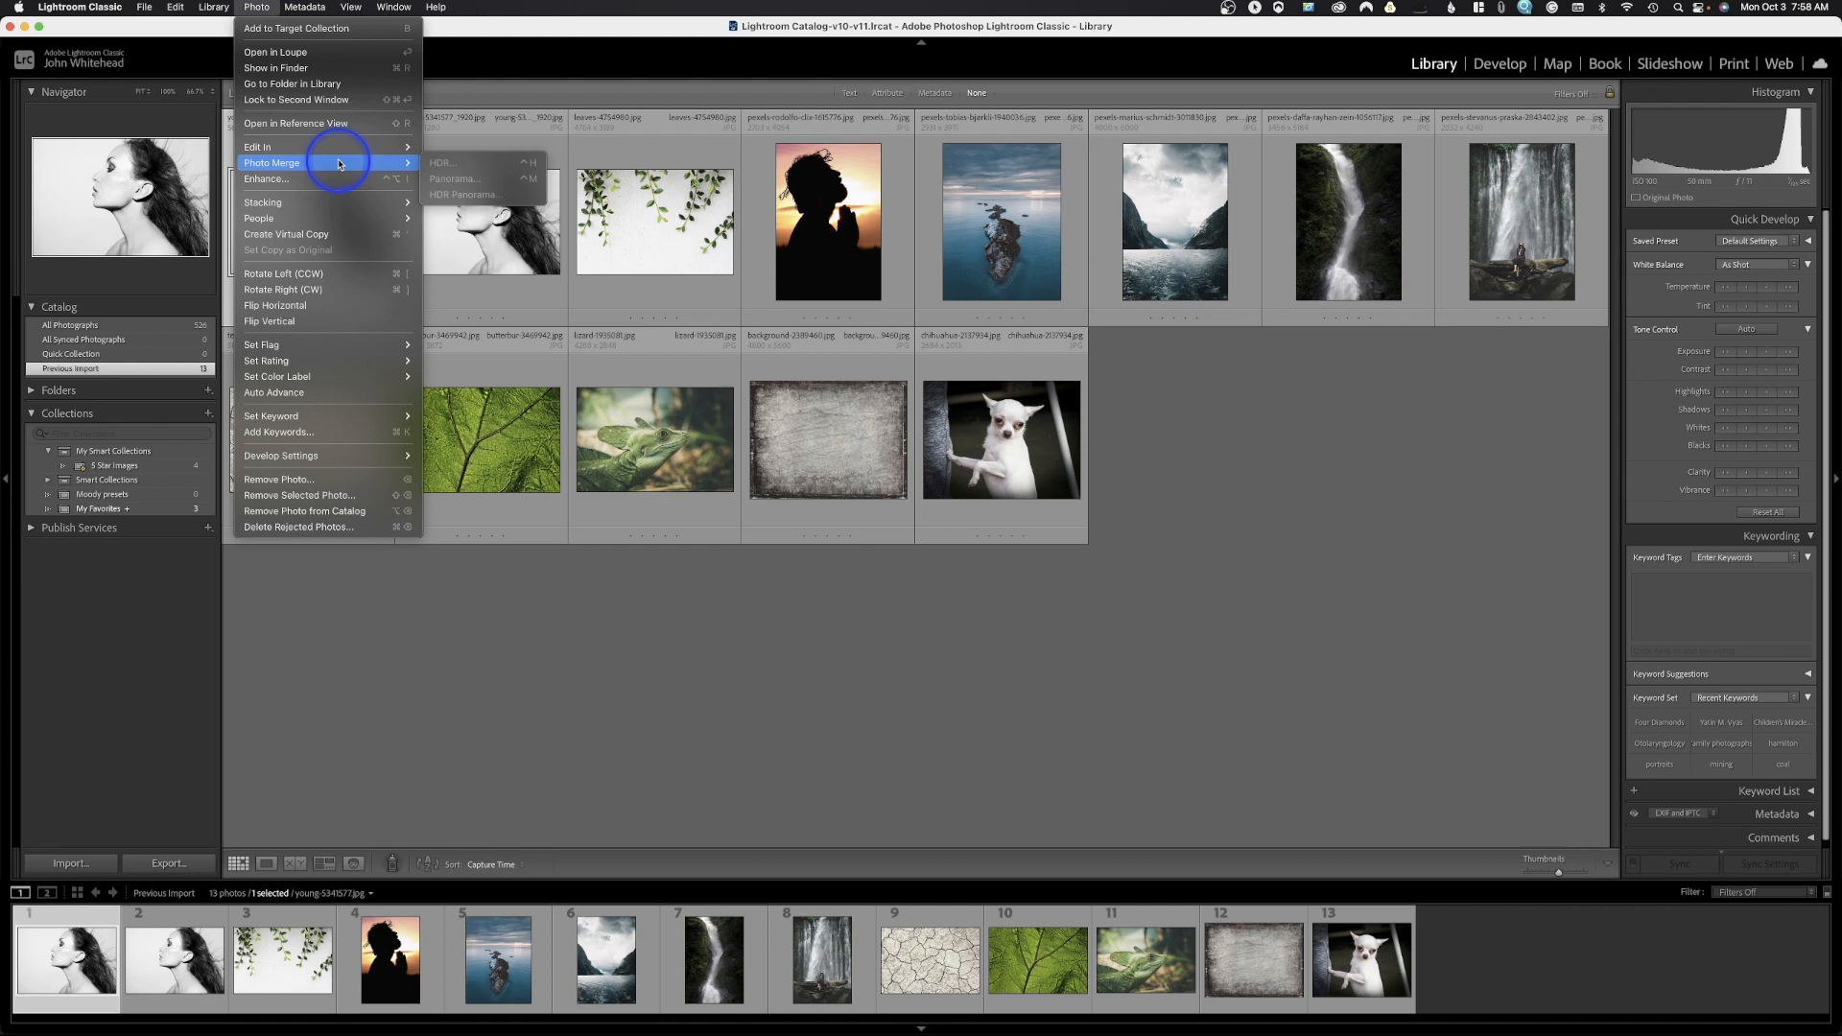
pyautogui.moveTo(444, 162)
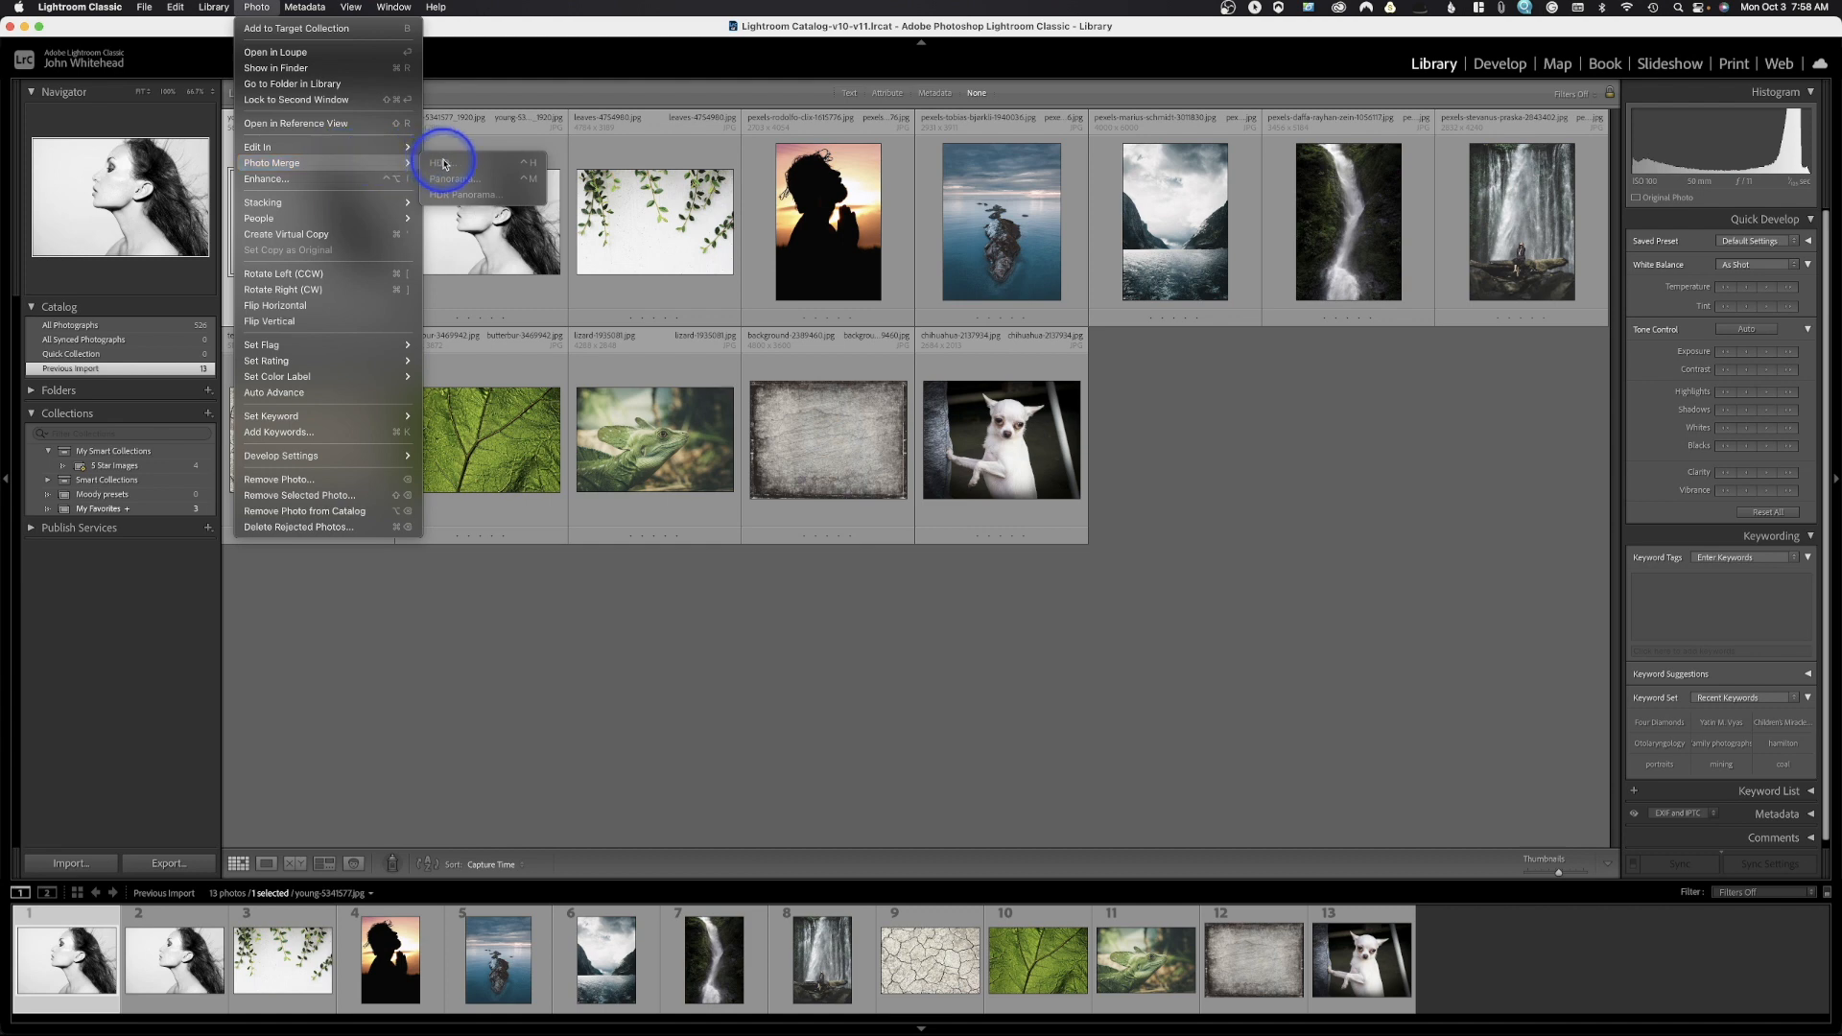
pyautogui.moveTo(464, 162)
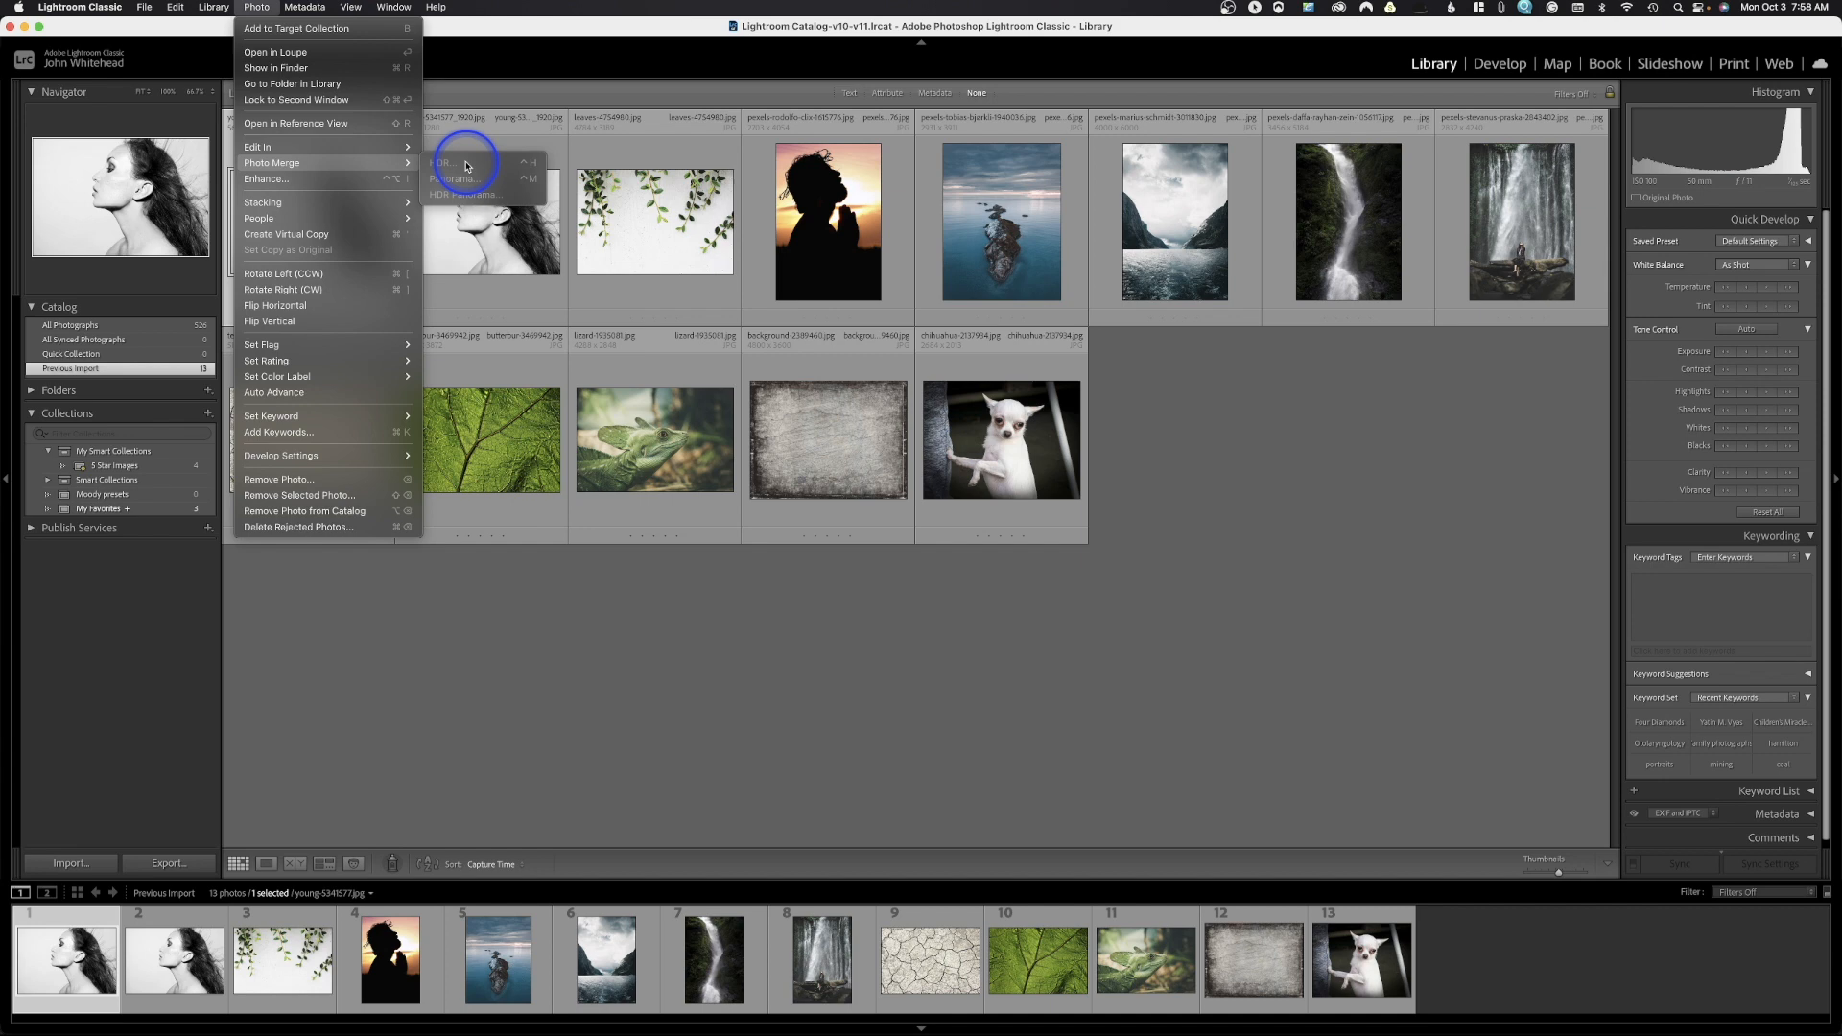
pyautogui.moveTo(466, 200)
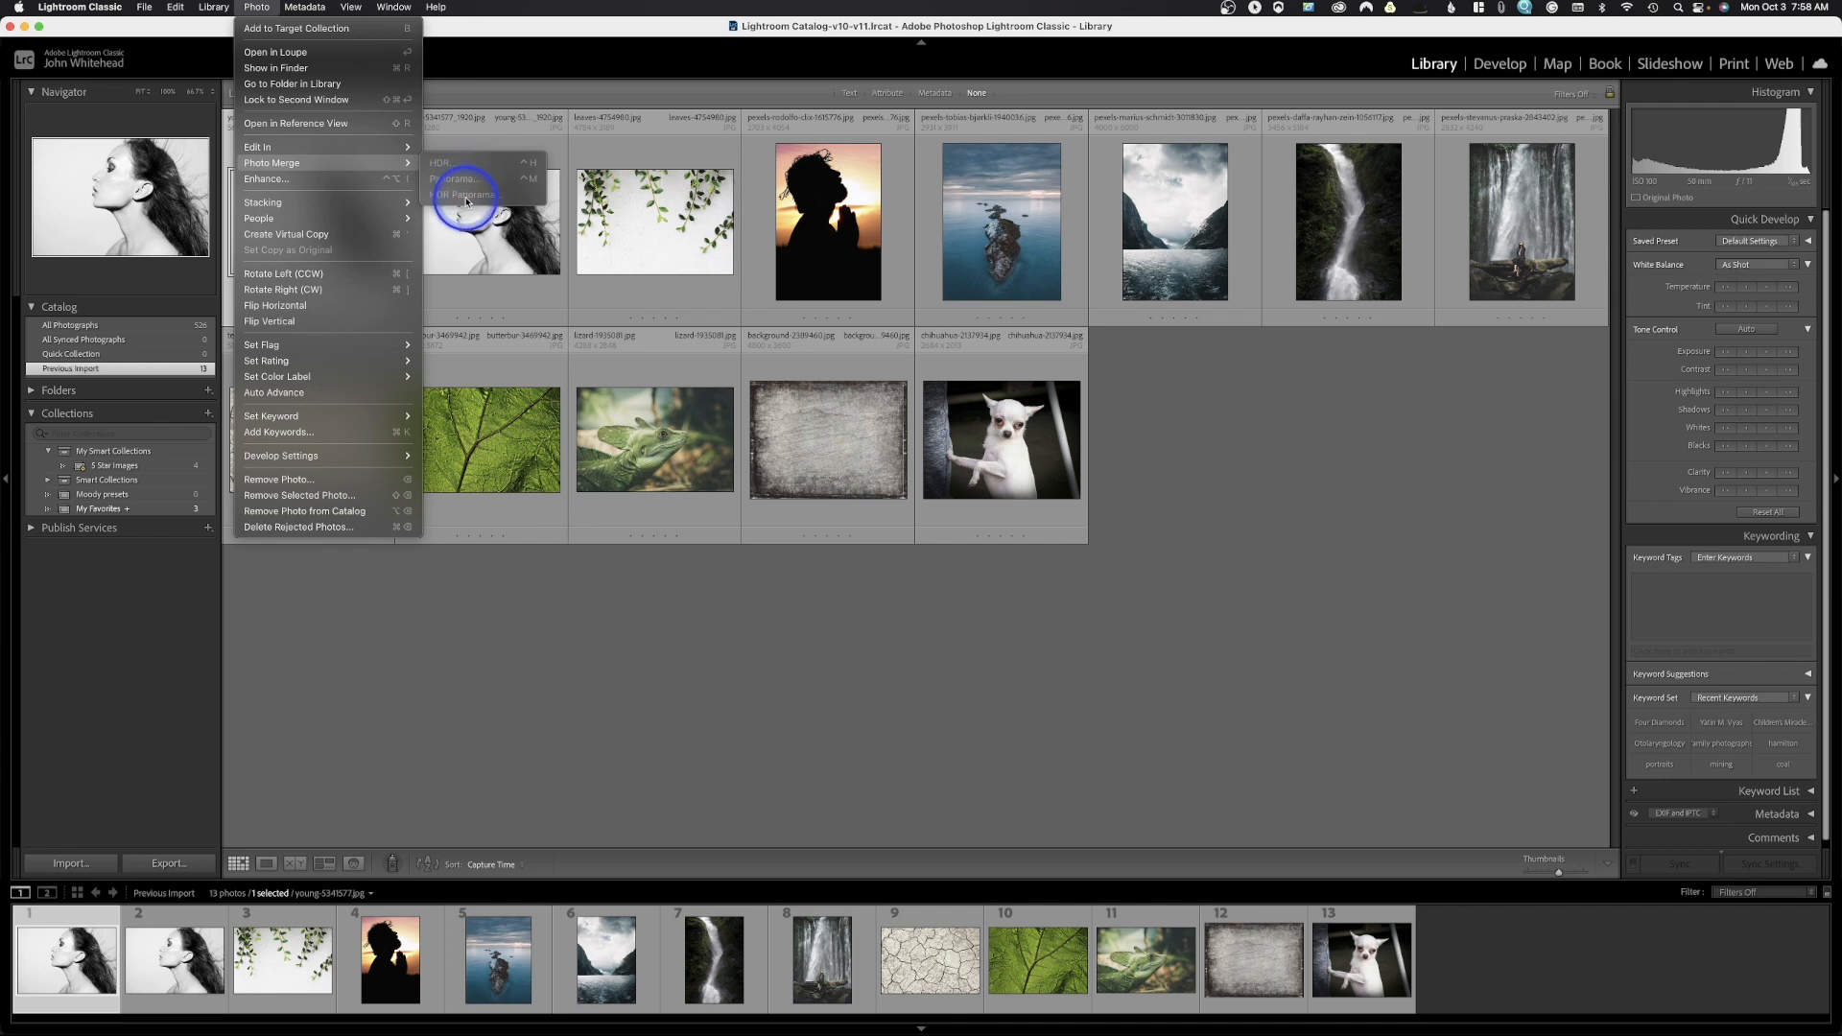
pyautogui.moveTo(317, 177)
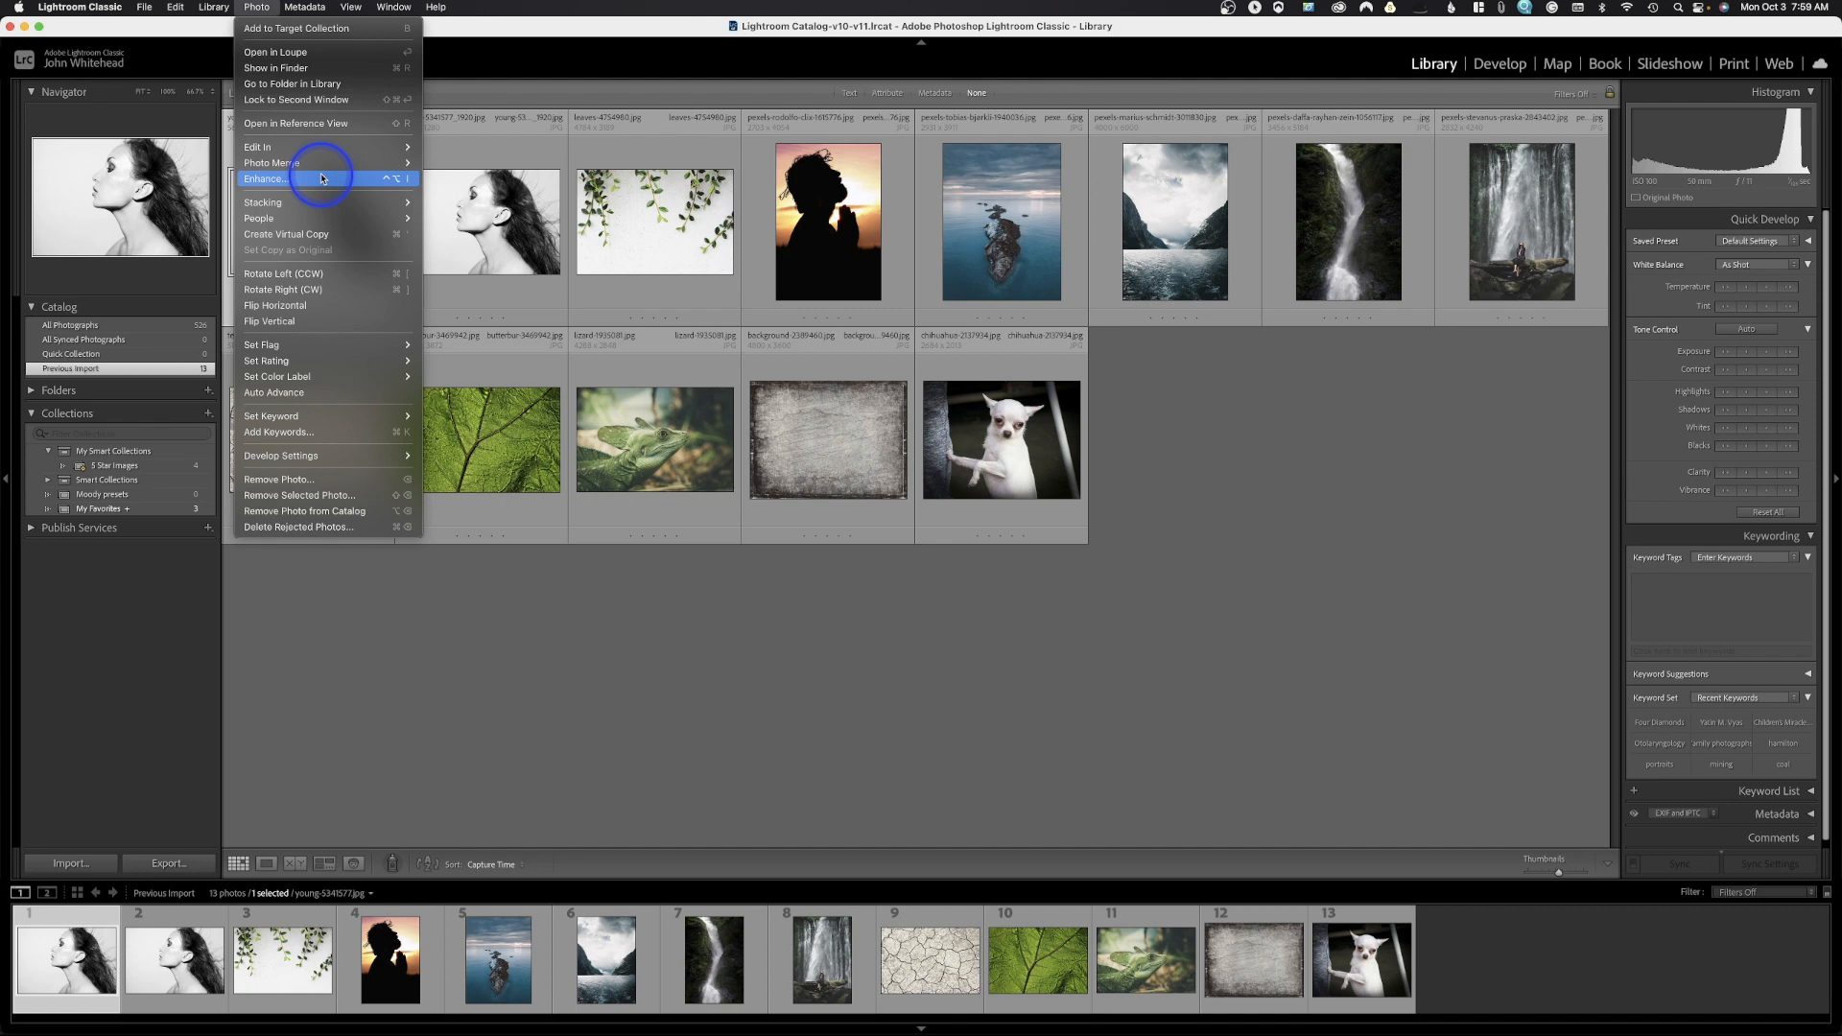
pyautogui.moveTo(320, 200)
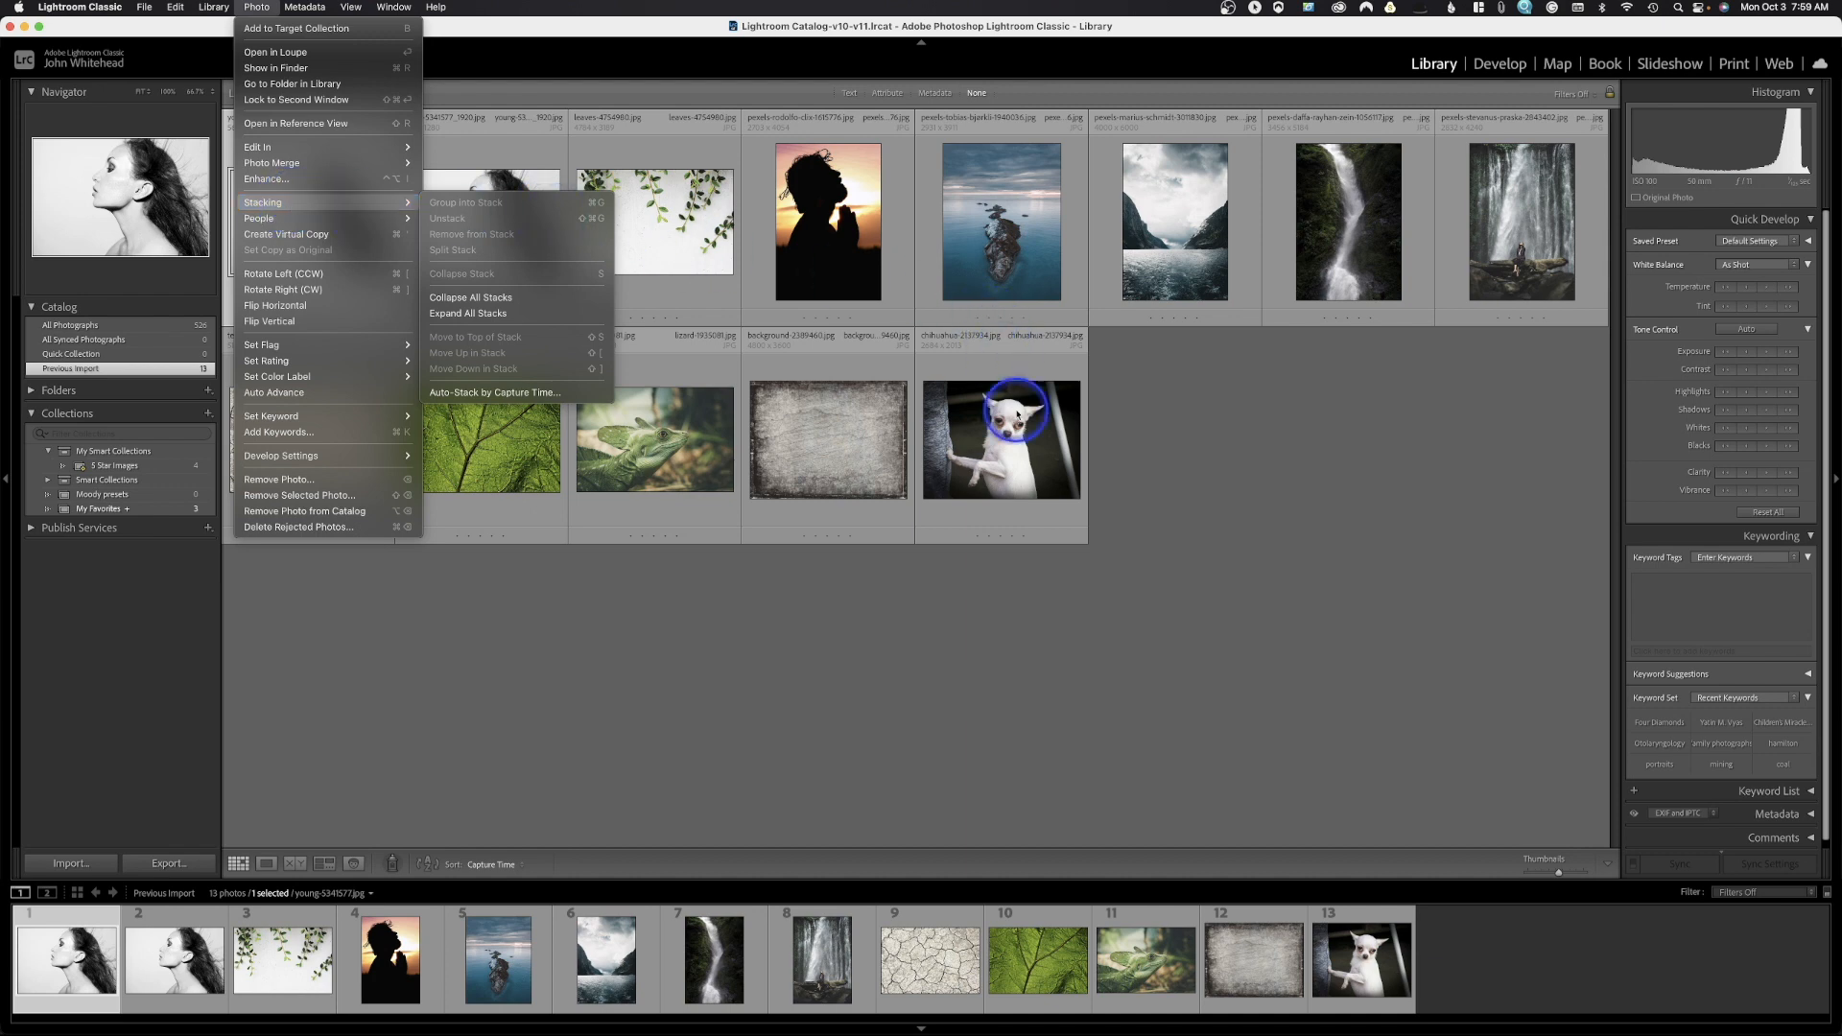
pyautogui.moveTo(1019, 459)
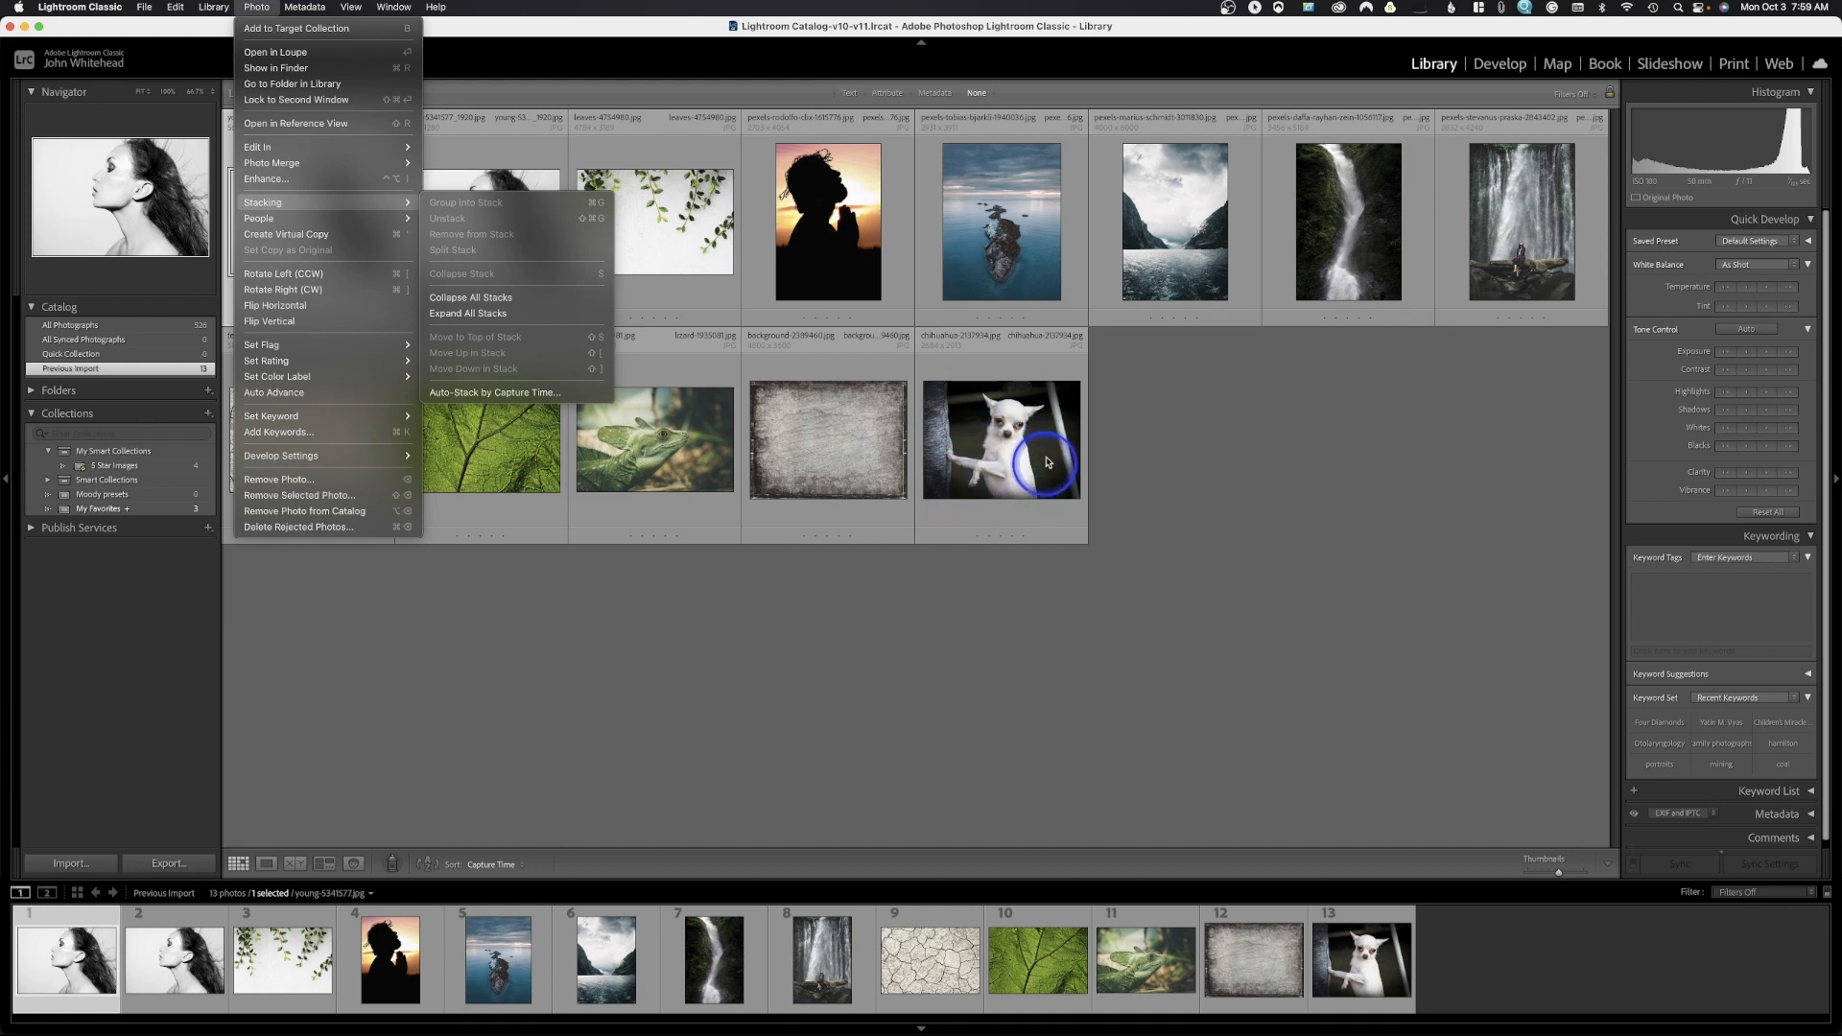
pyautogui.moveTo(1020, 444)
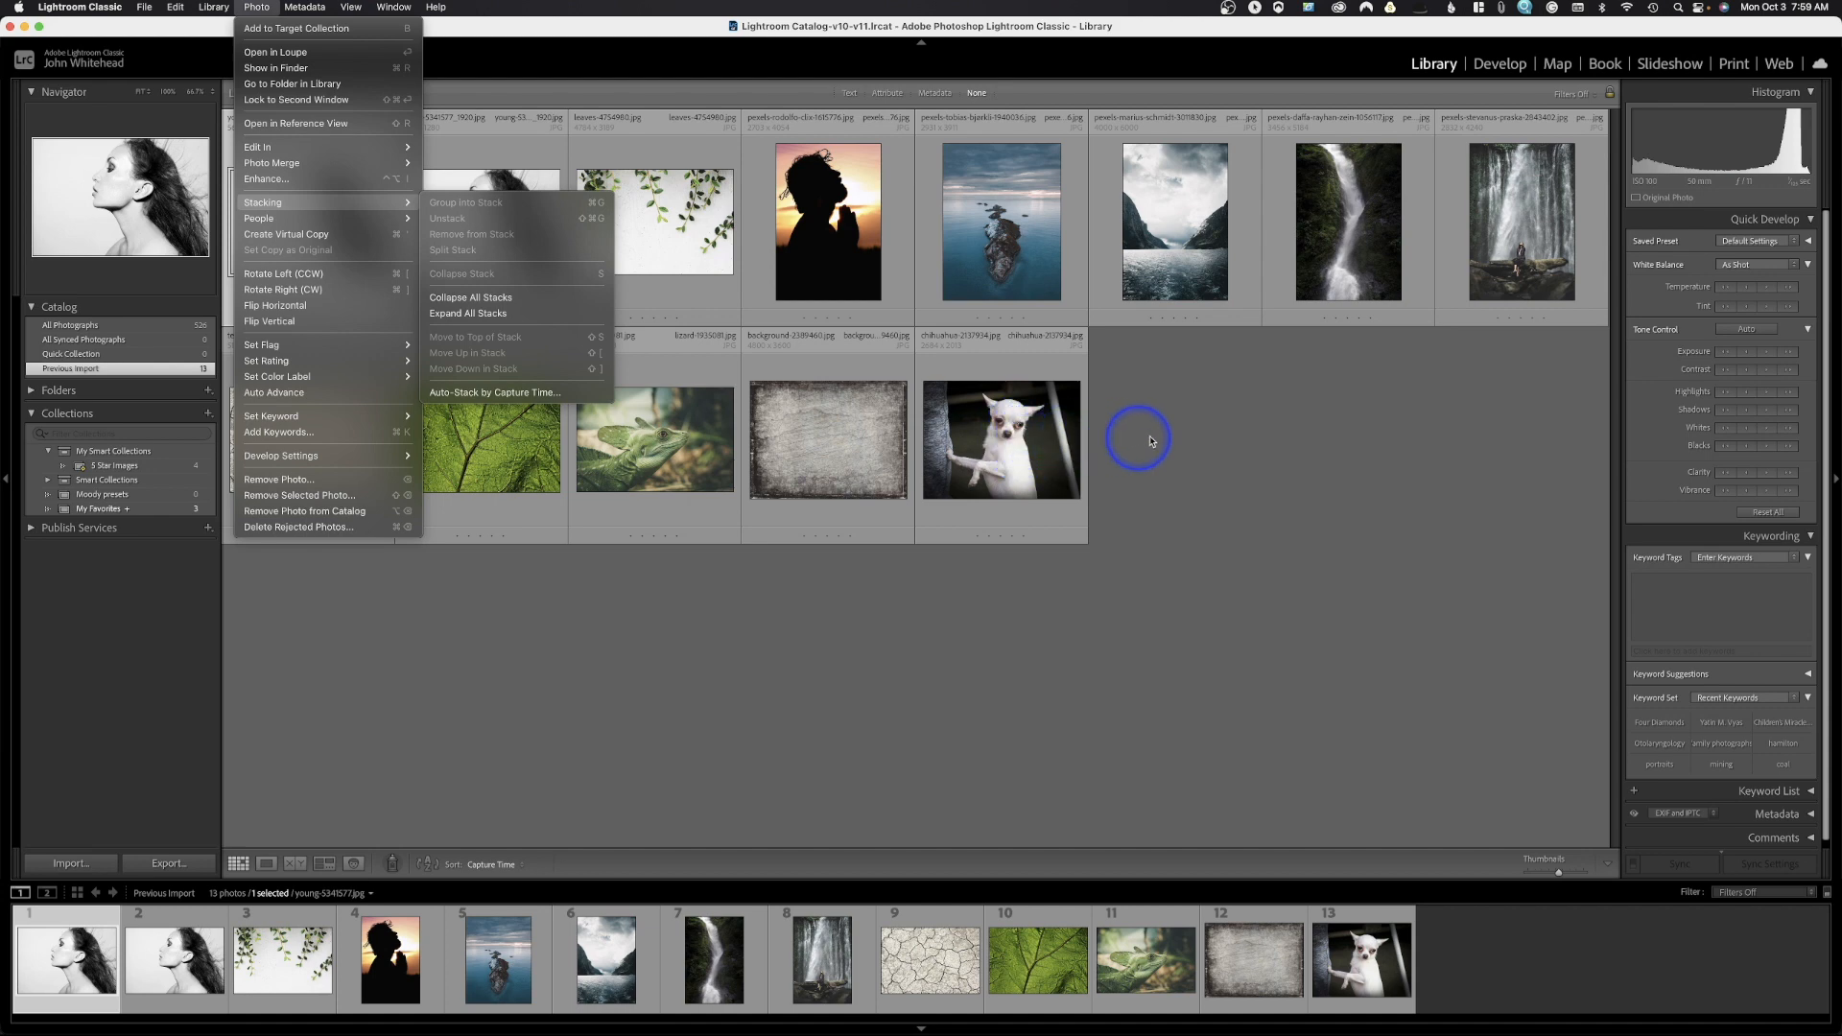
pyautogui.moveTo(1036, 456)
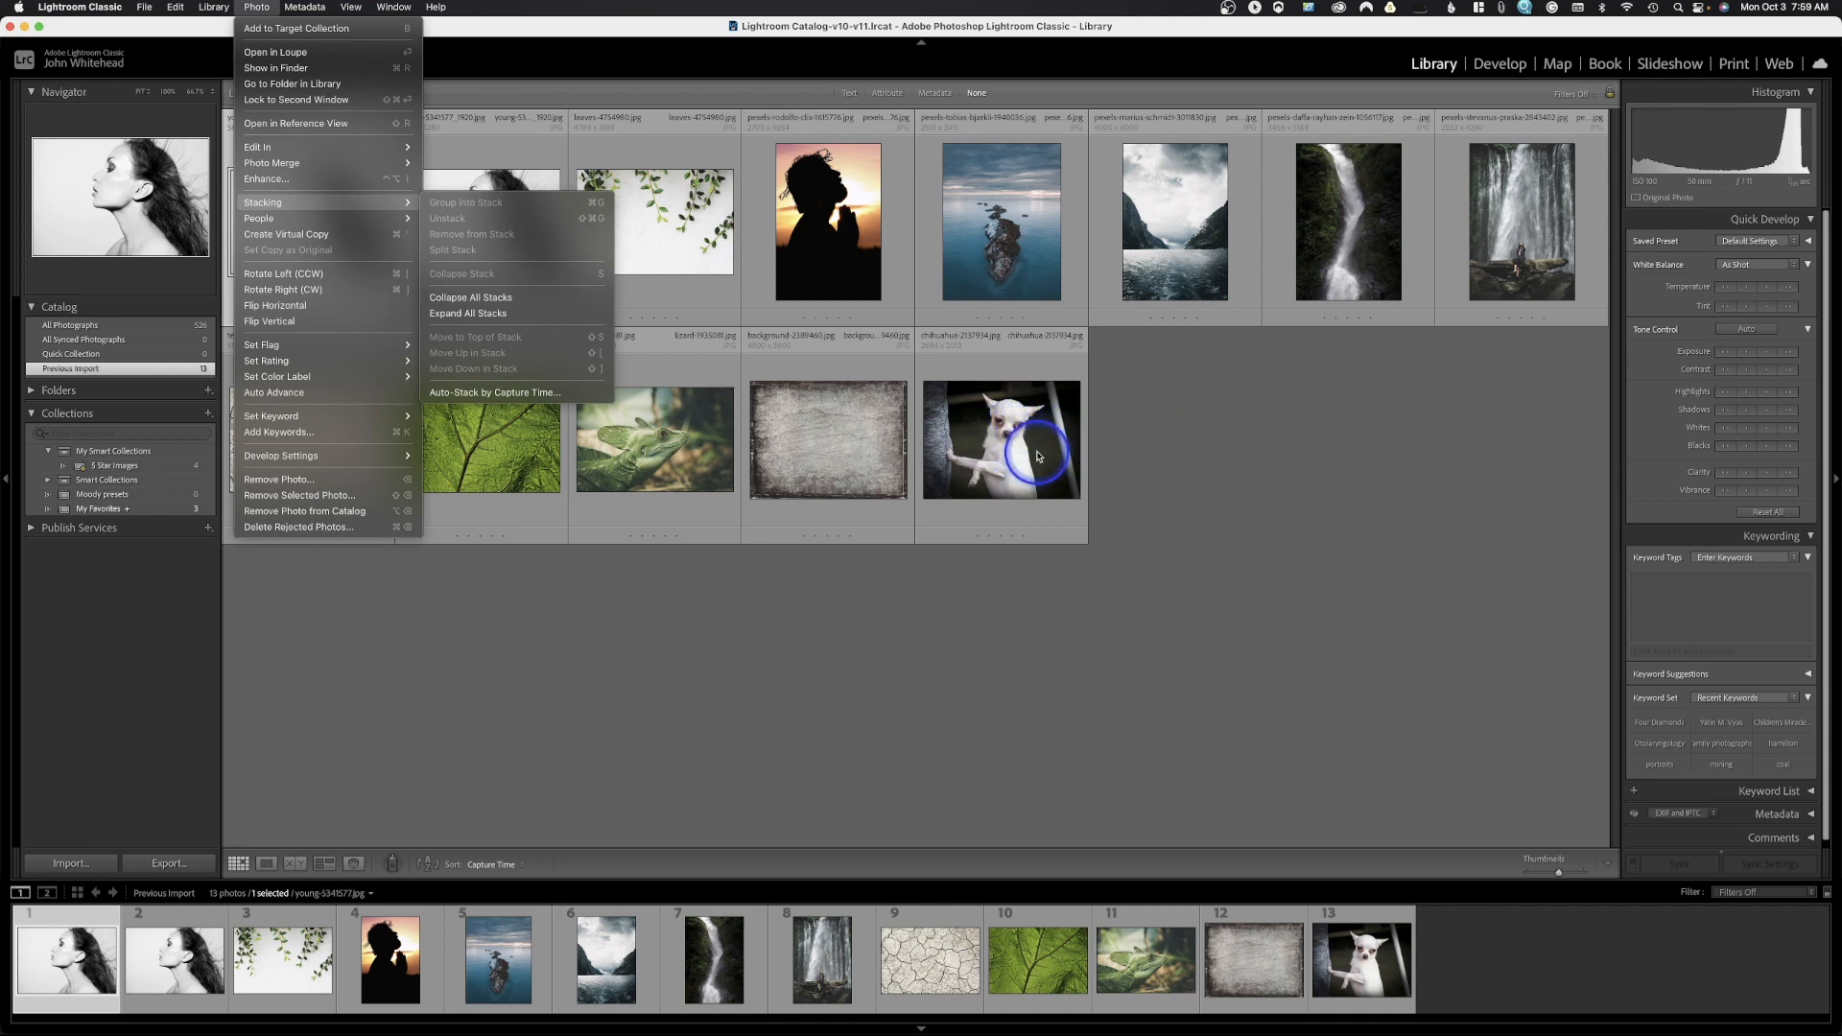
pyautogui.moveTo(1163, 456)
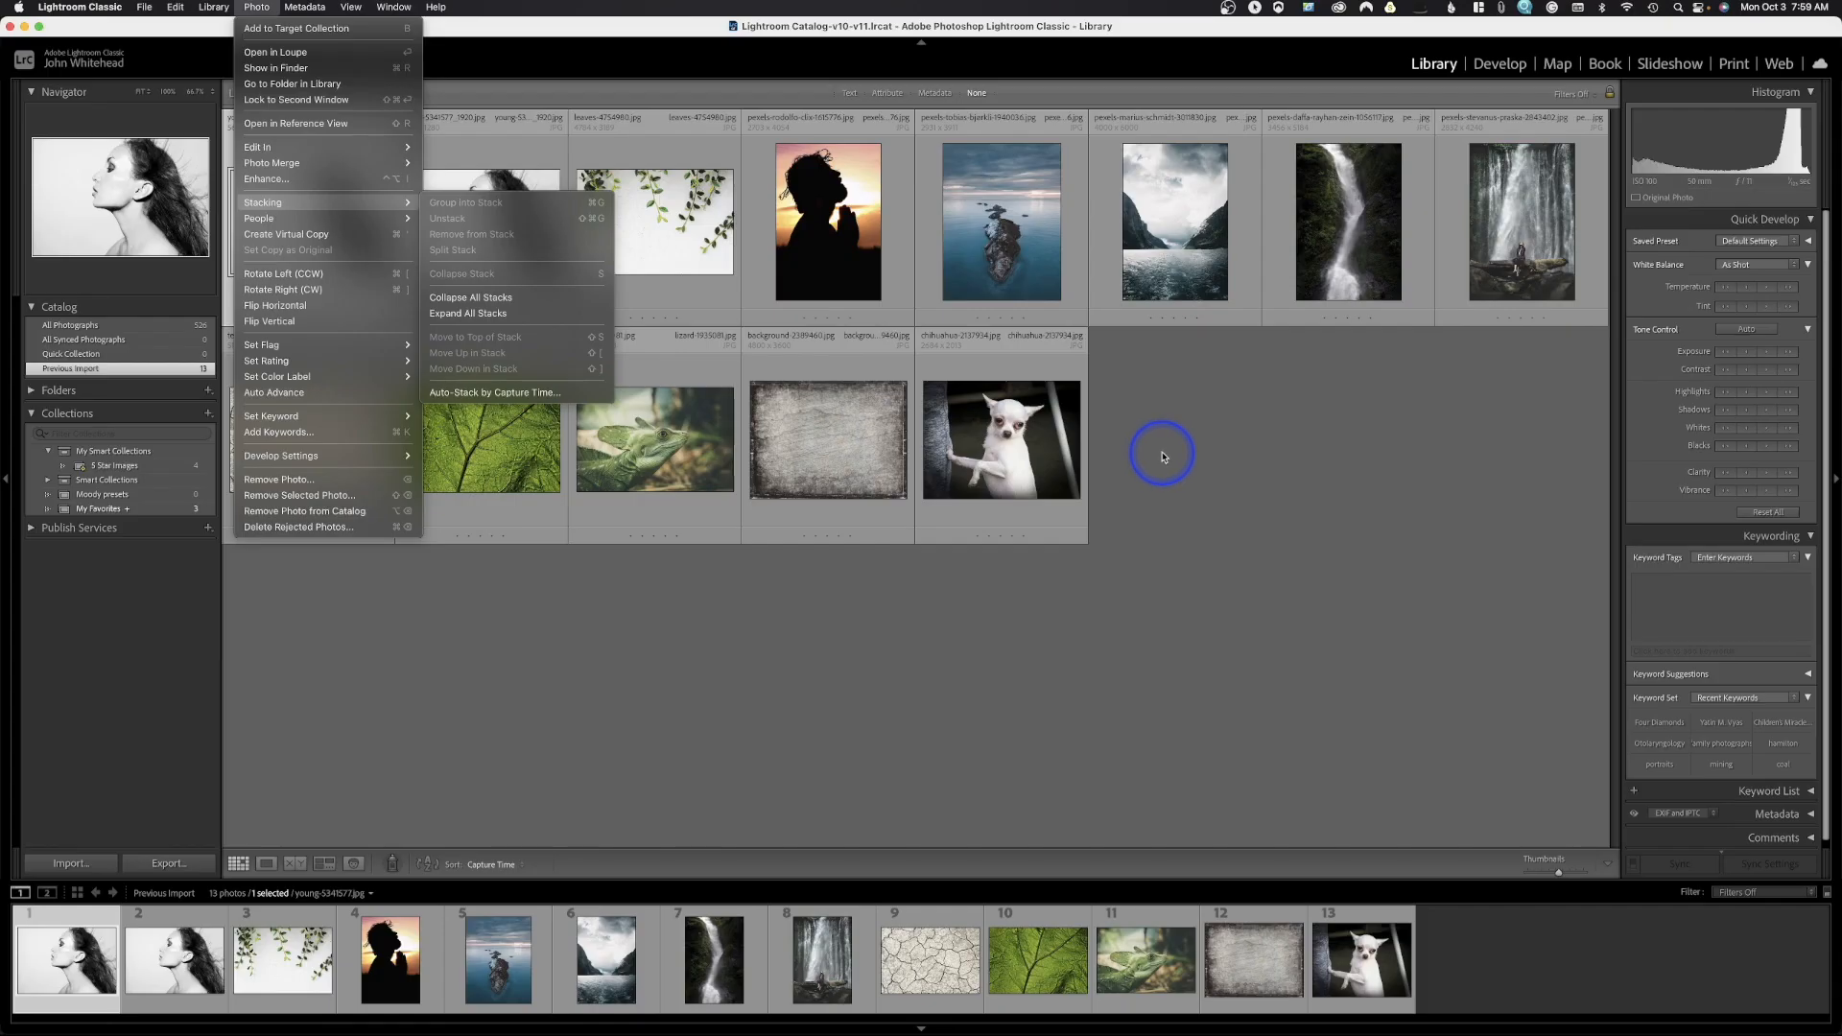
pyautogui.moveTo(1028, 450)
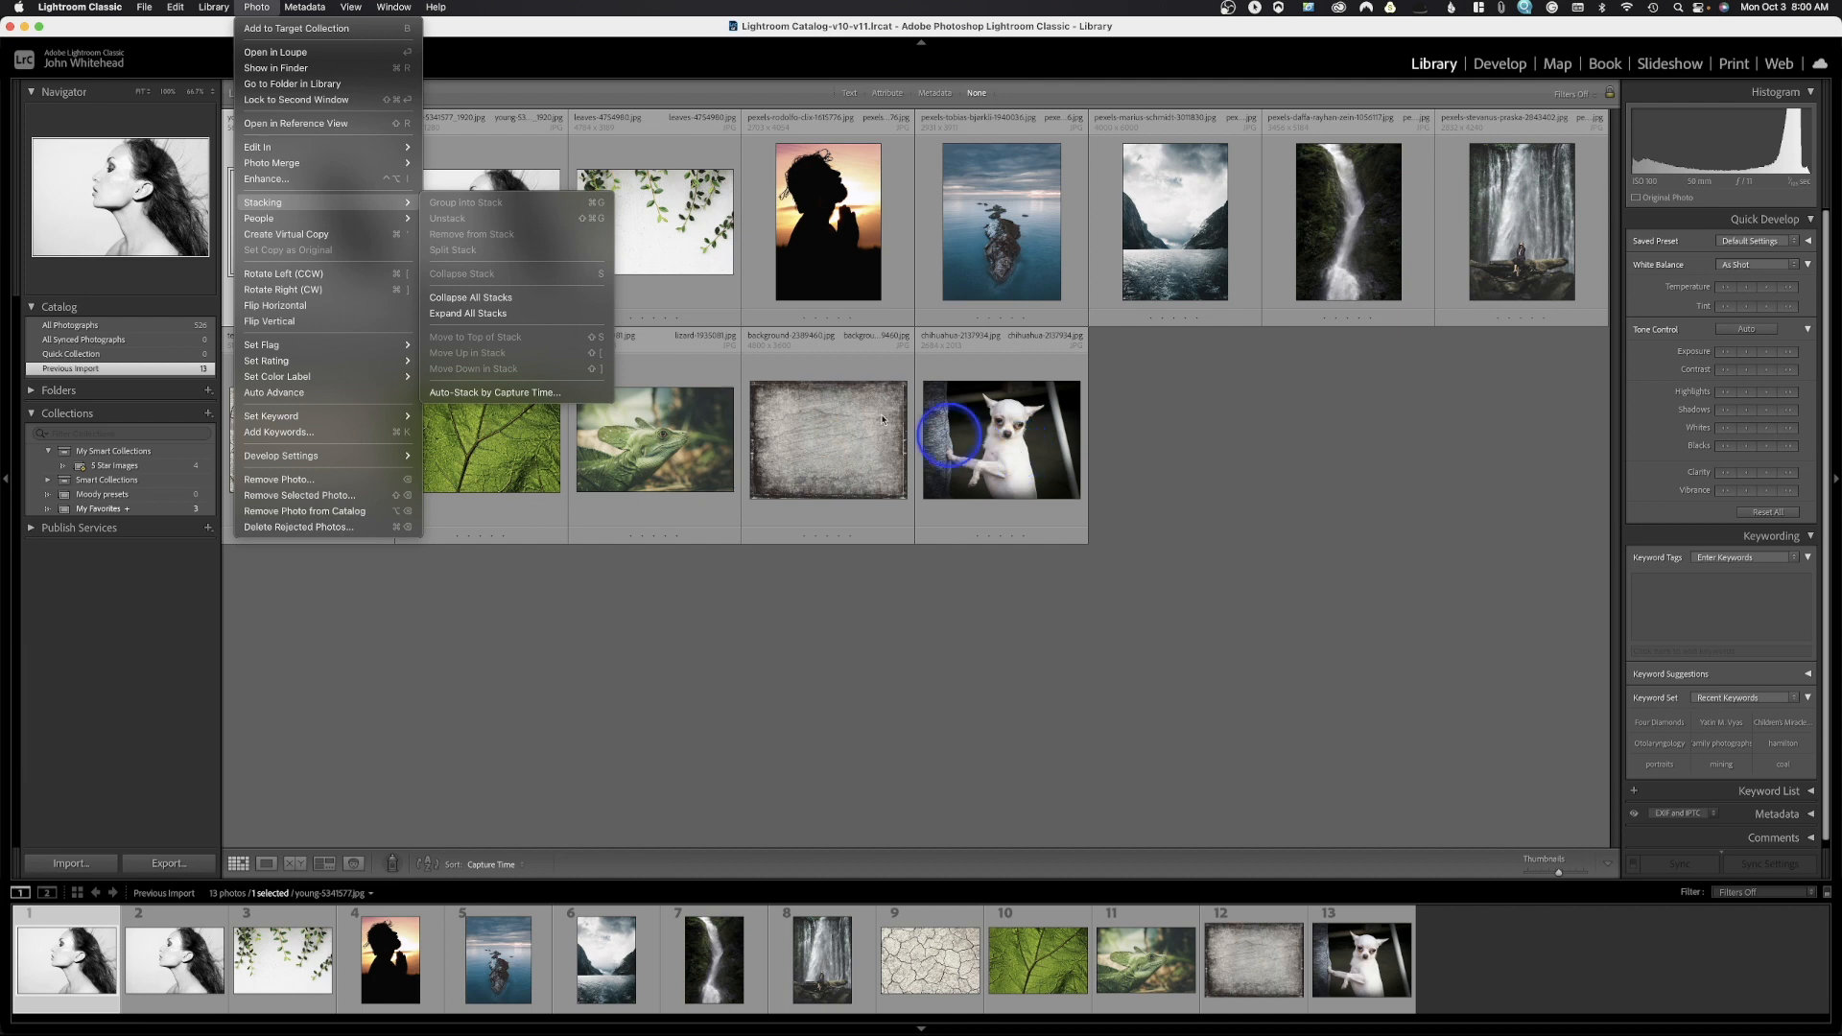
pyautogui.moveTo(492, 313)
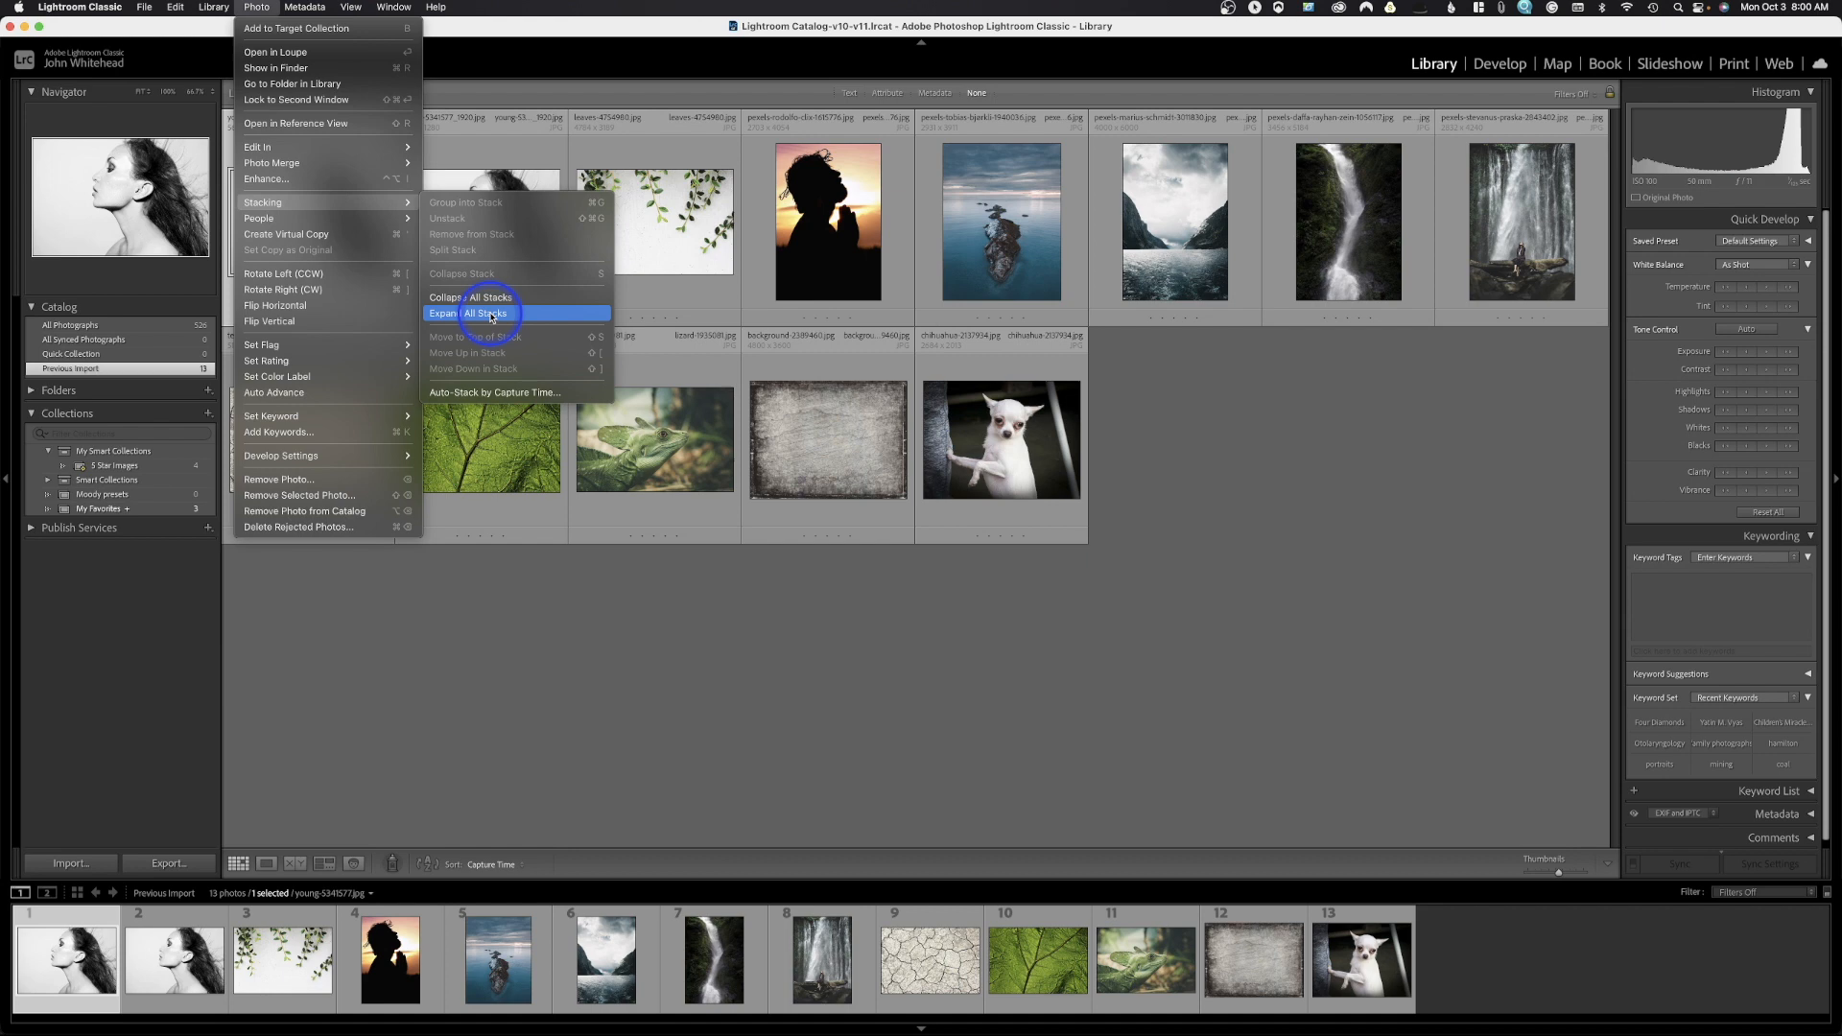
pyautogui.moveTo(491, 314)
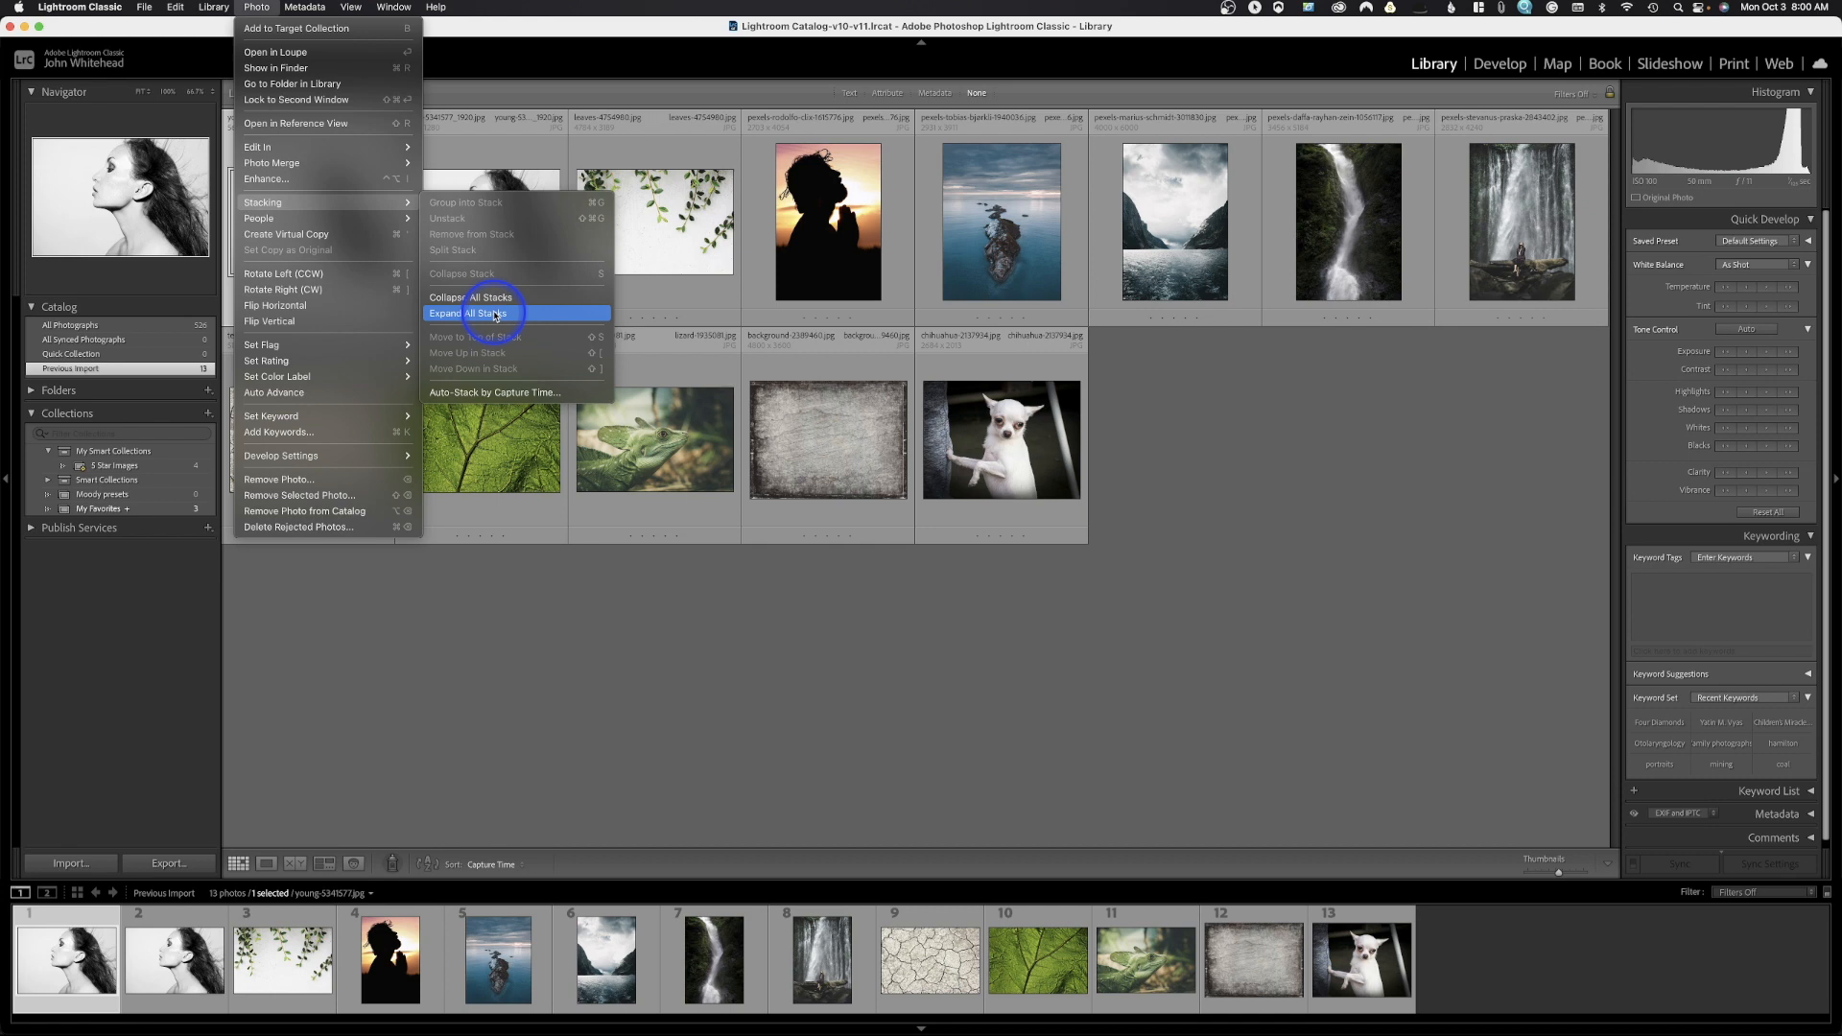
pyautogui.moveTo(259, 217)
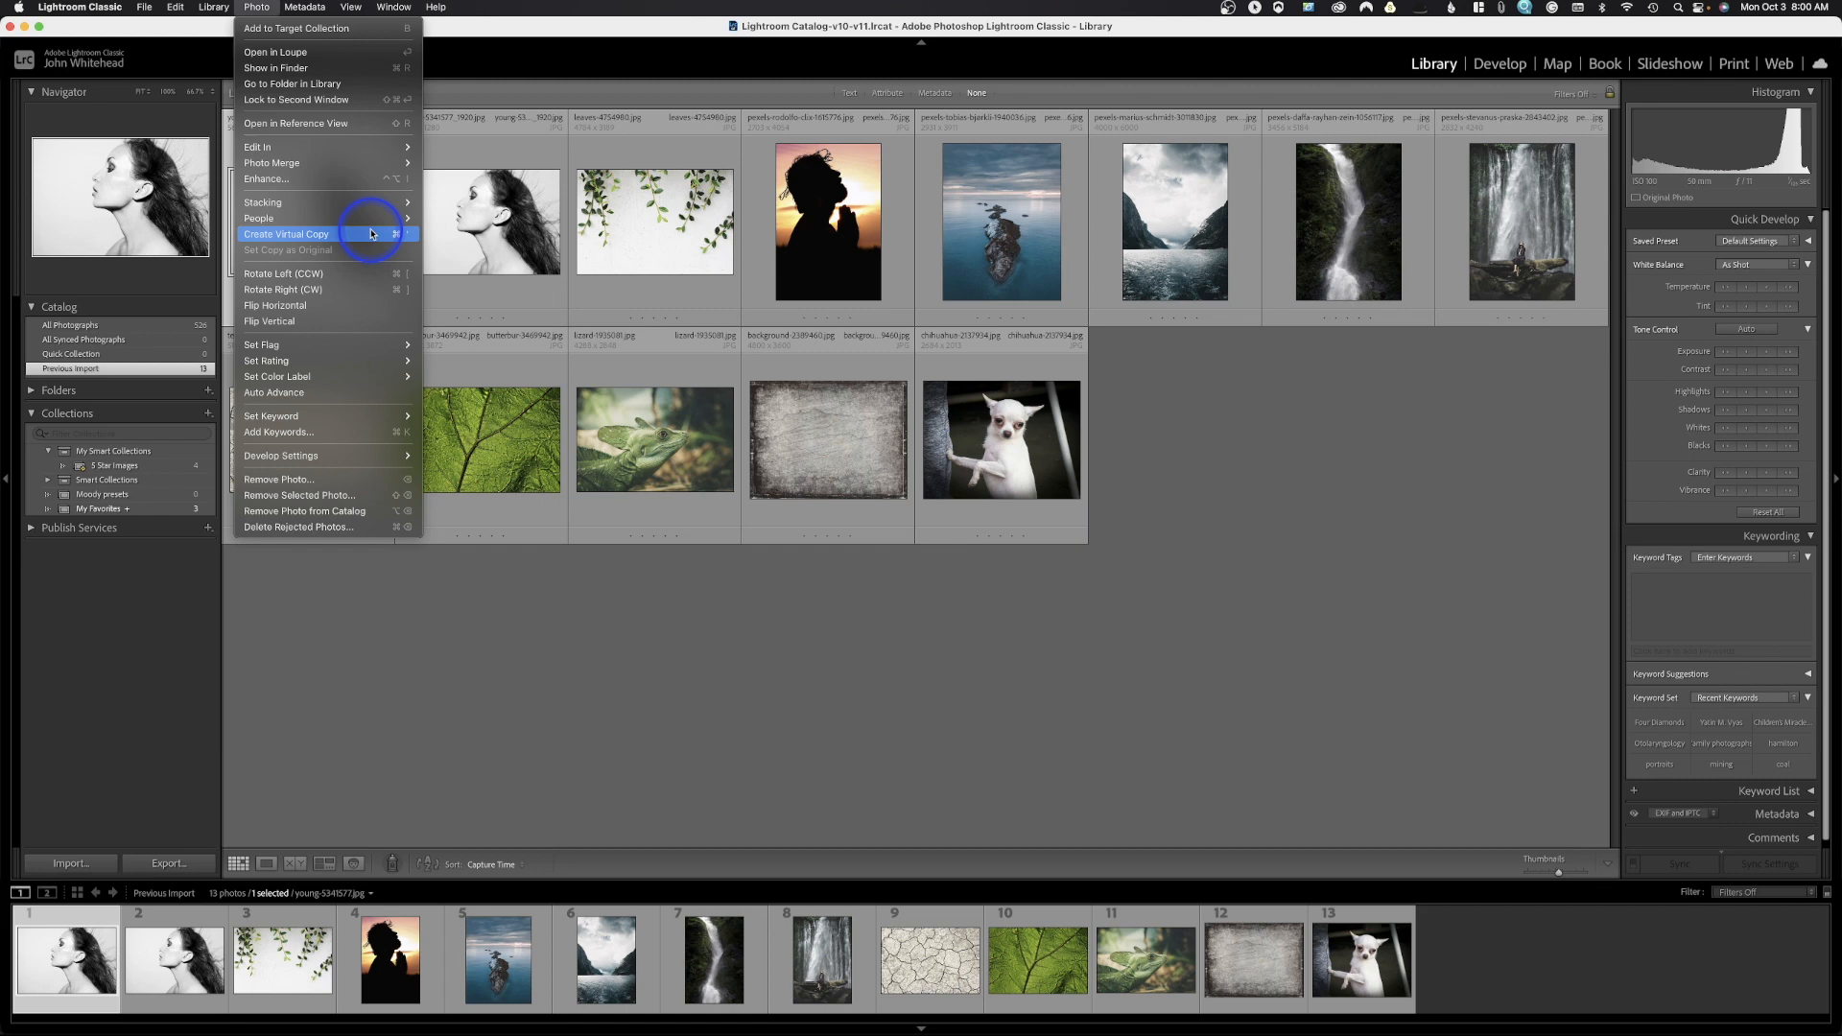
pyautogui.moveTo(347, 274)
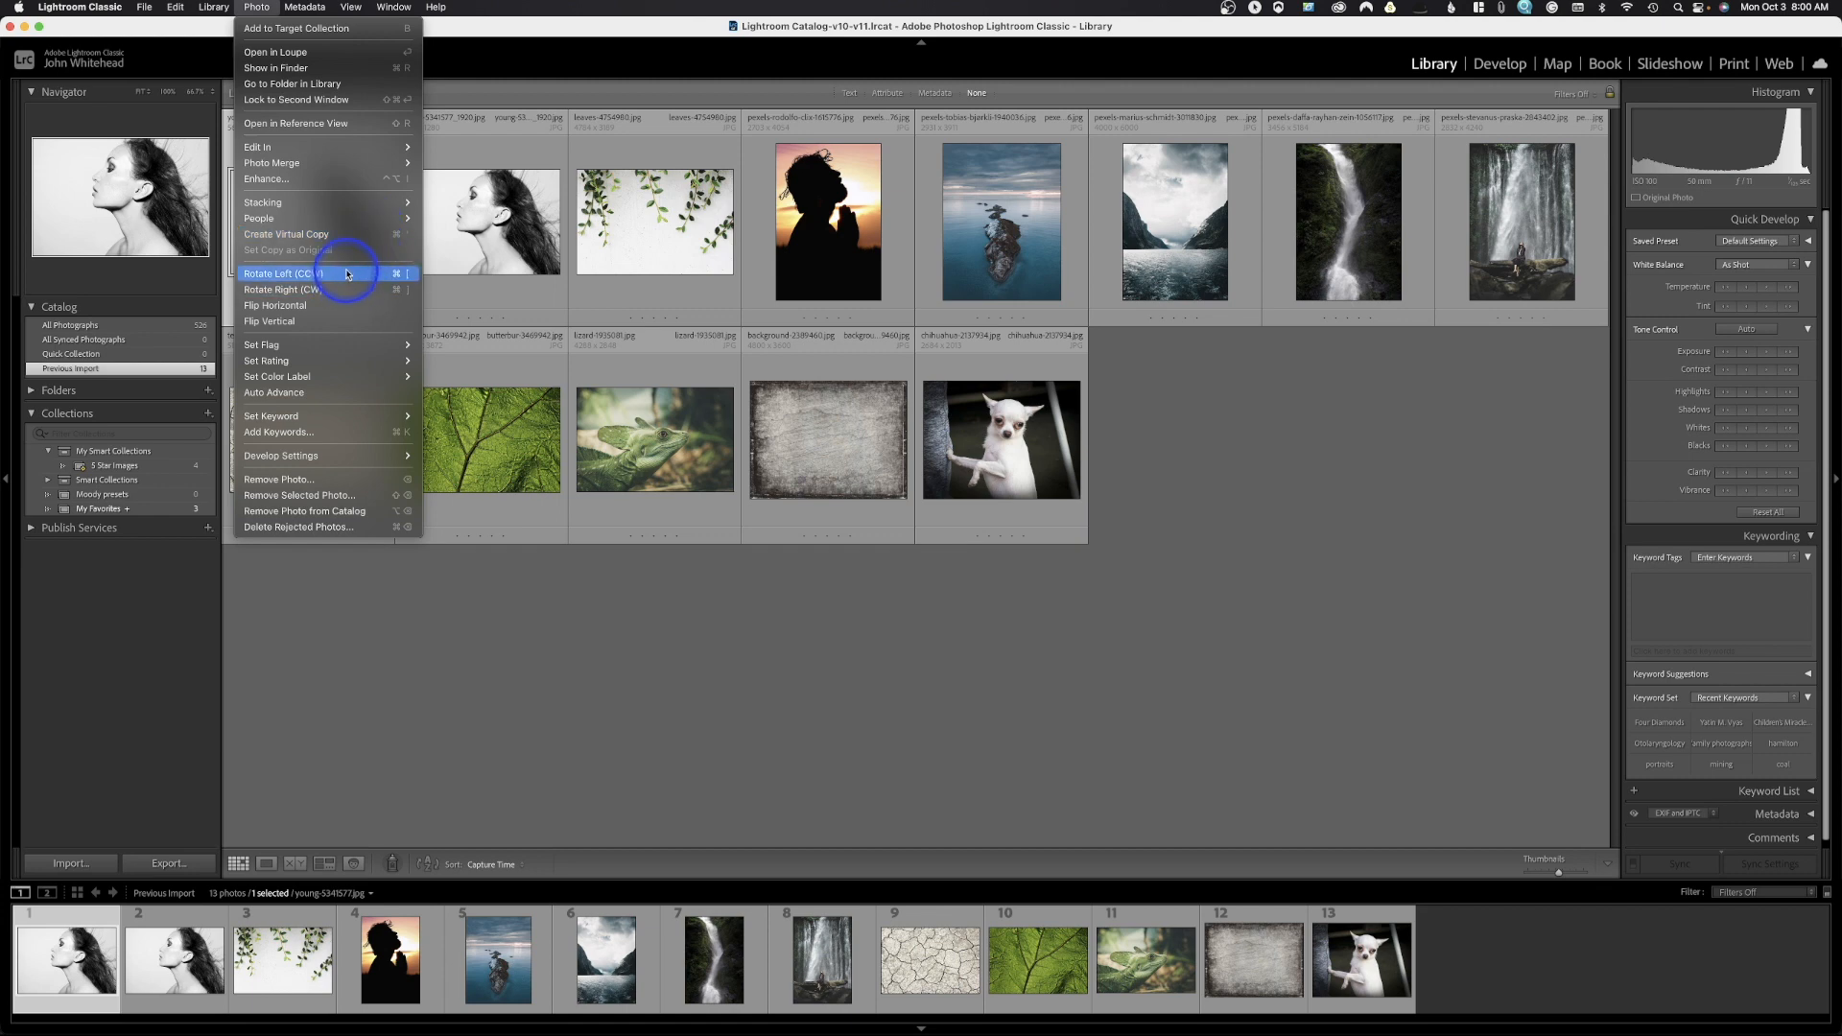
pyautogui.moveTo(341, 305)
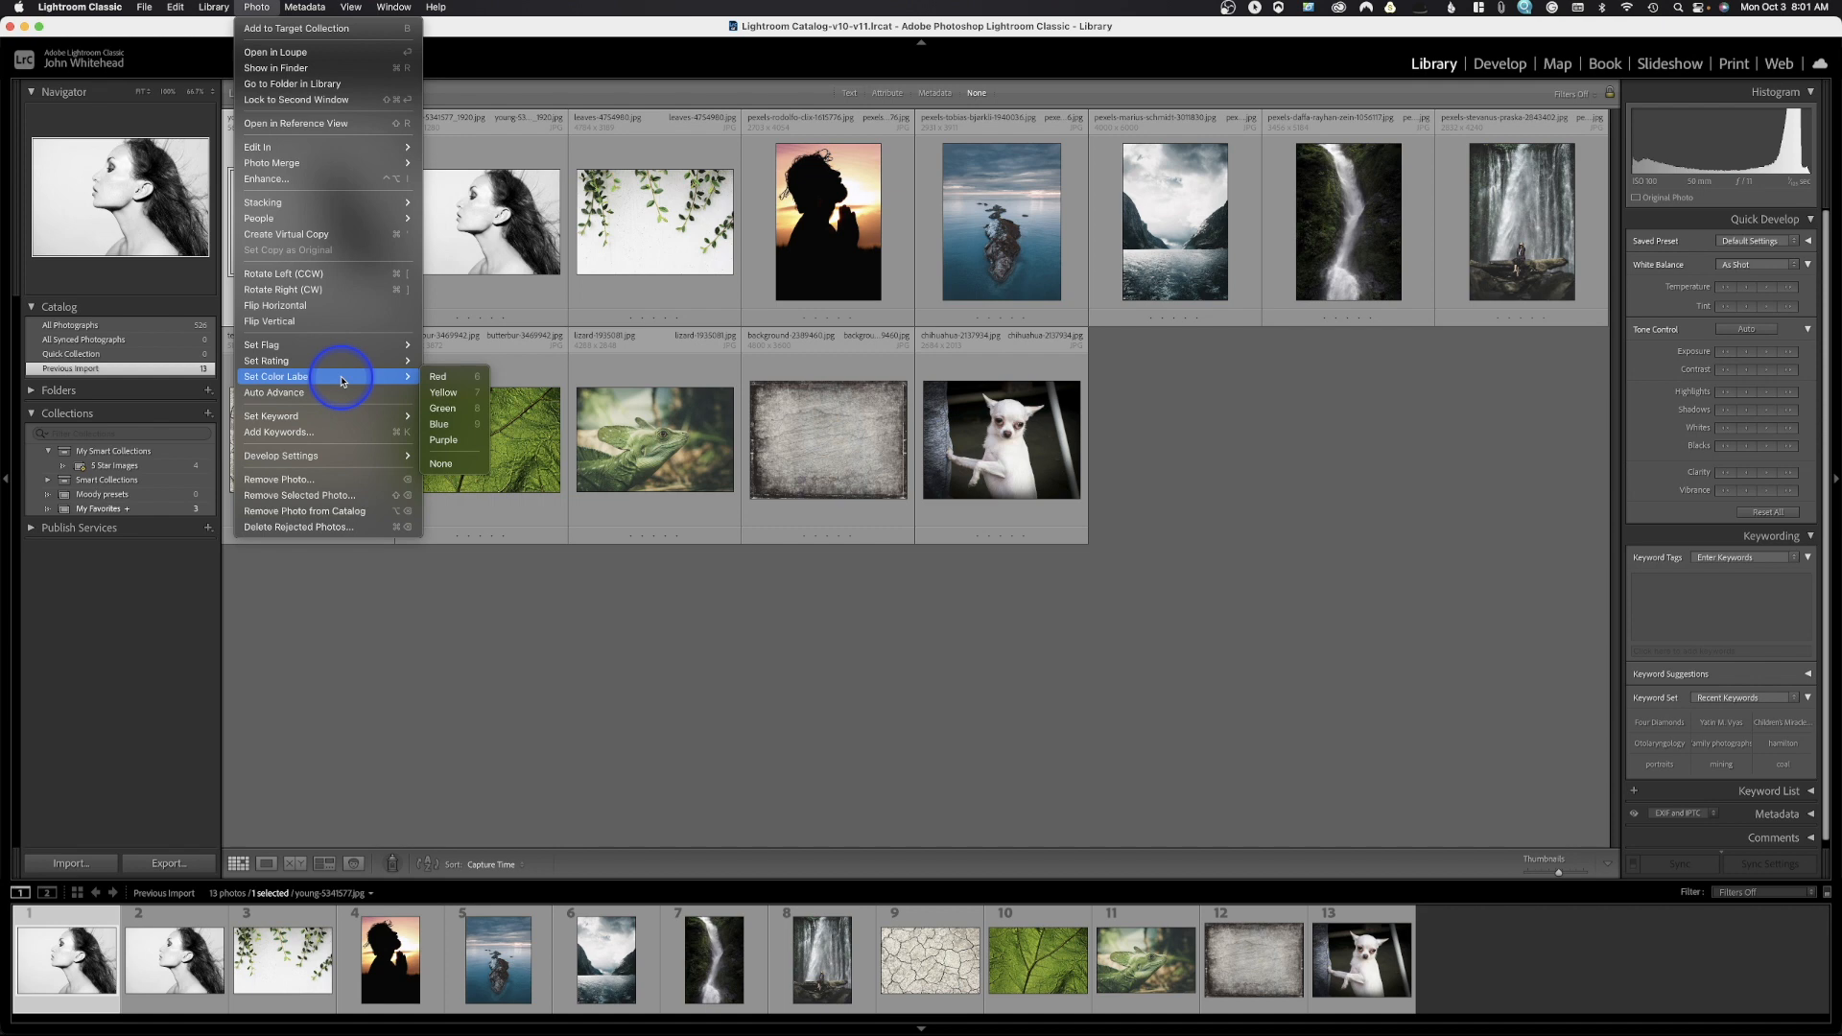
pyautogui.moveTo(271, 414)
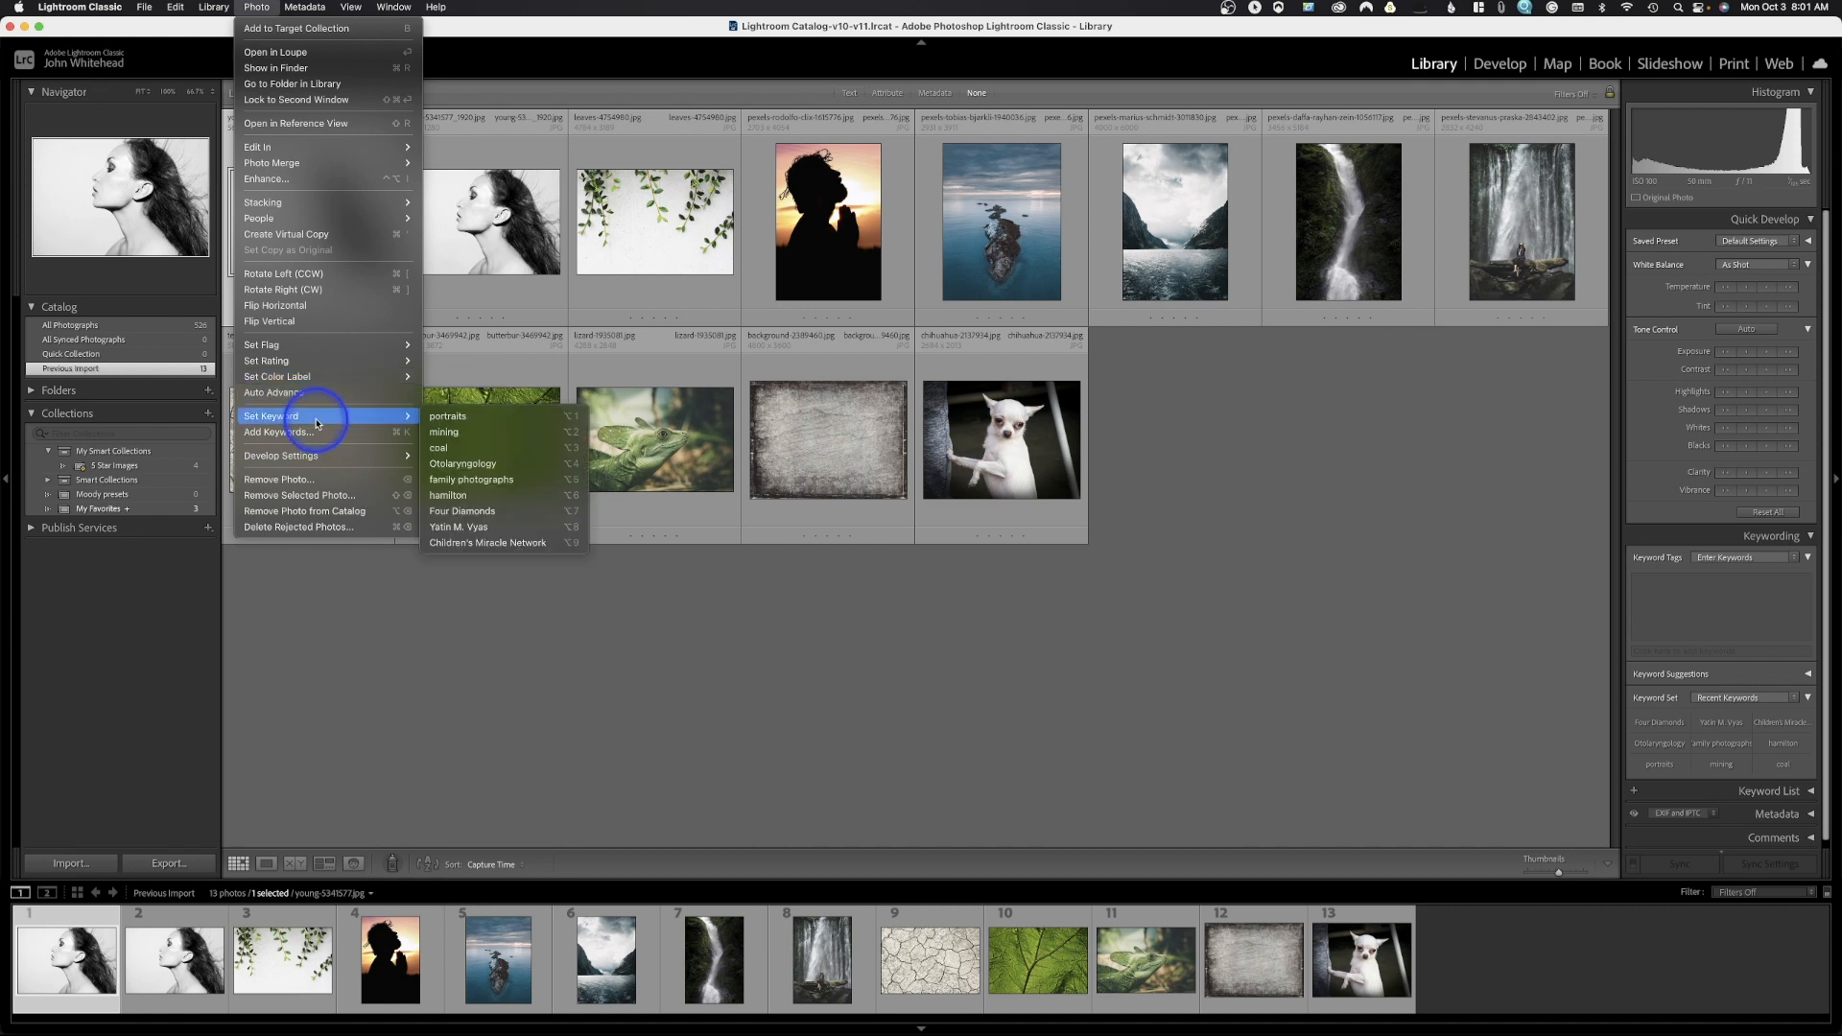
pyautogui.moveTo(283, 431)
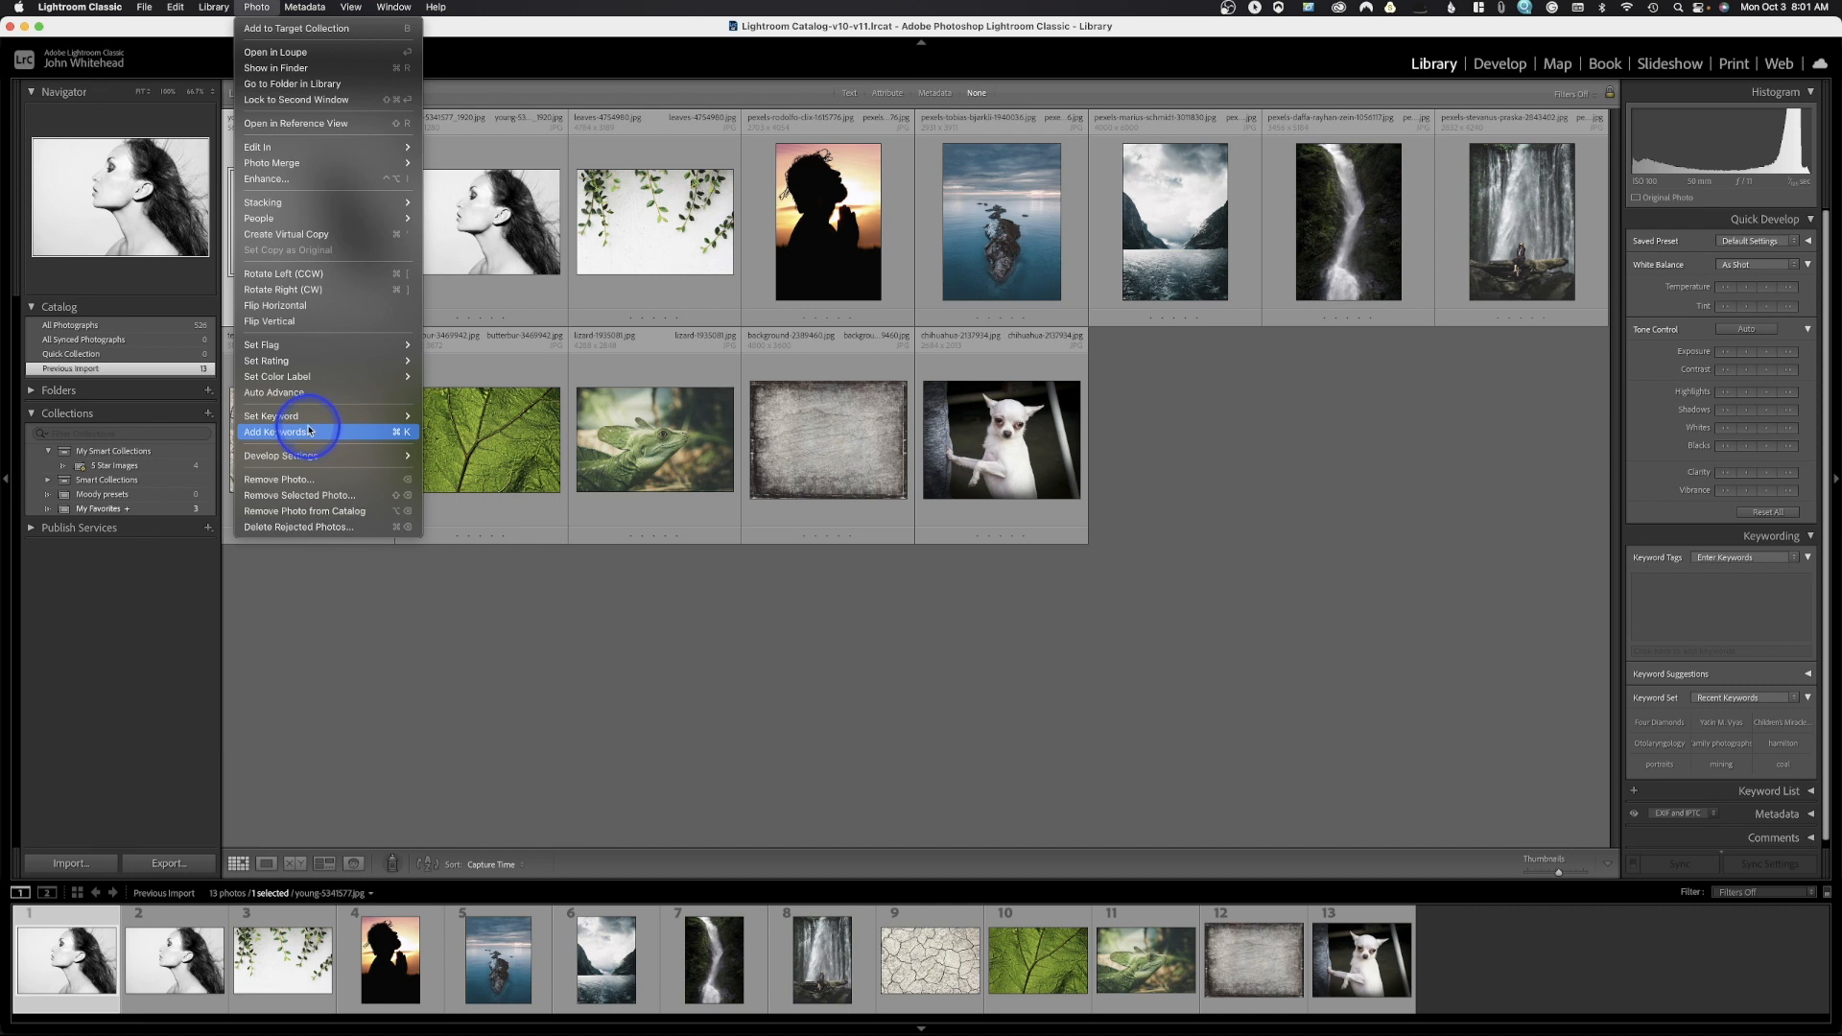
pyautogui.moveTo(333, 464)
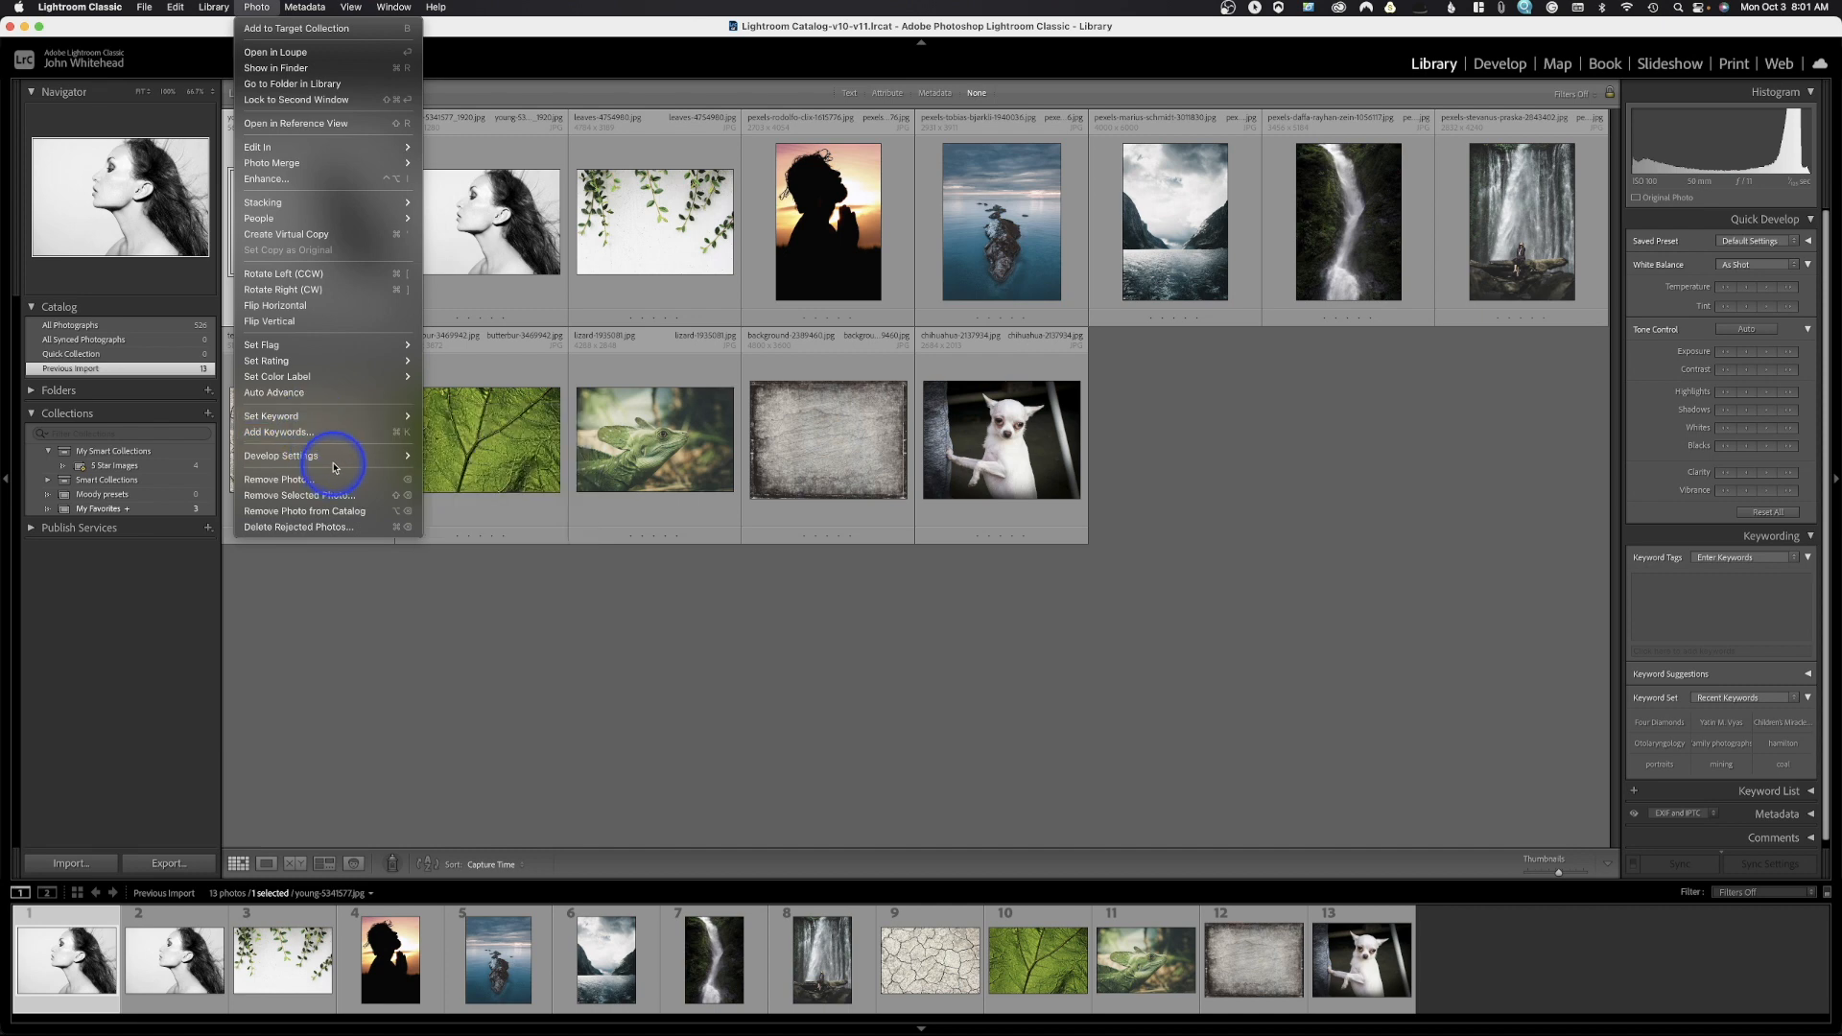
pyautogui.moveTo(1676, 621)
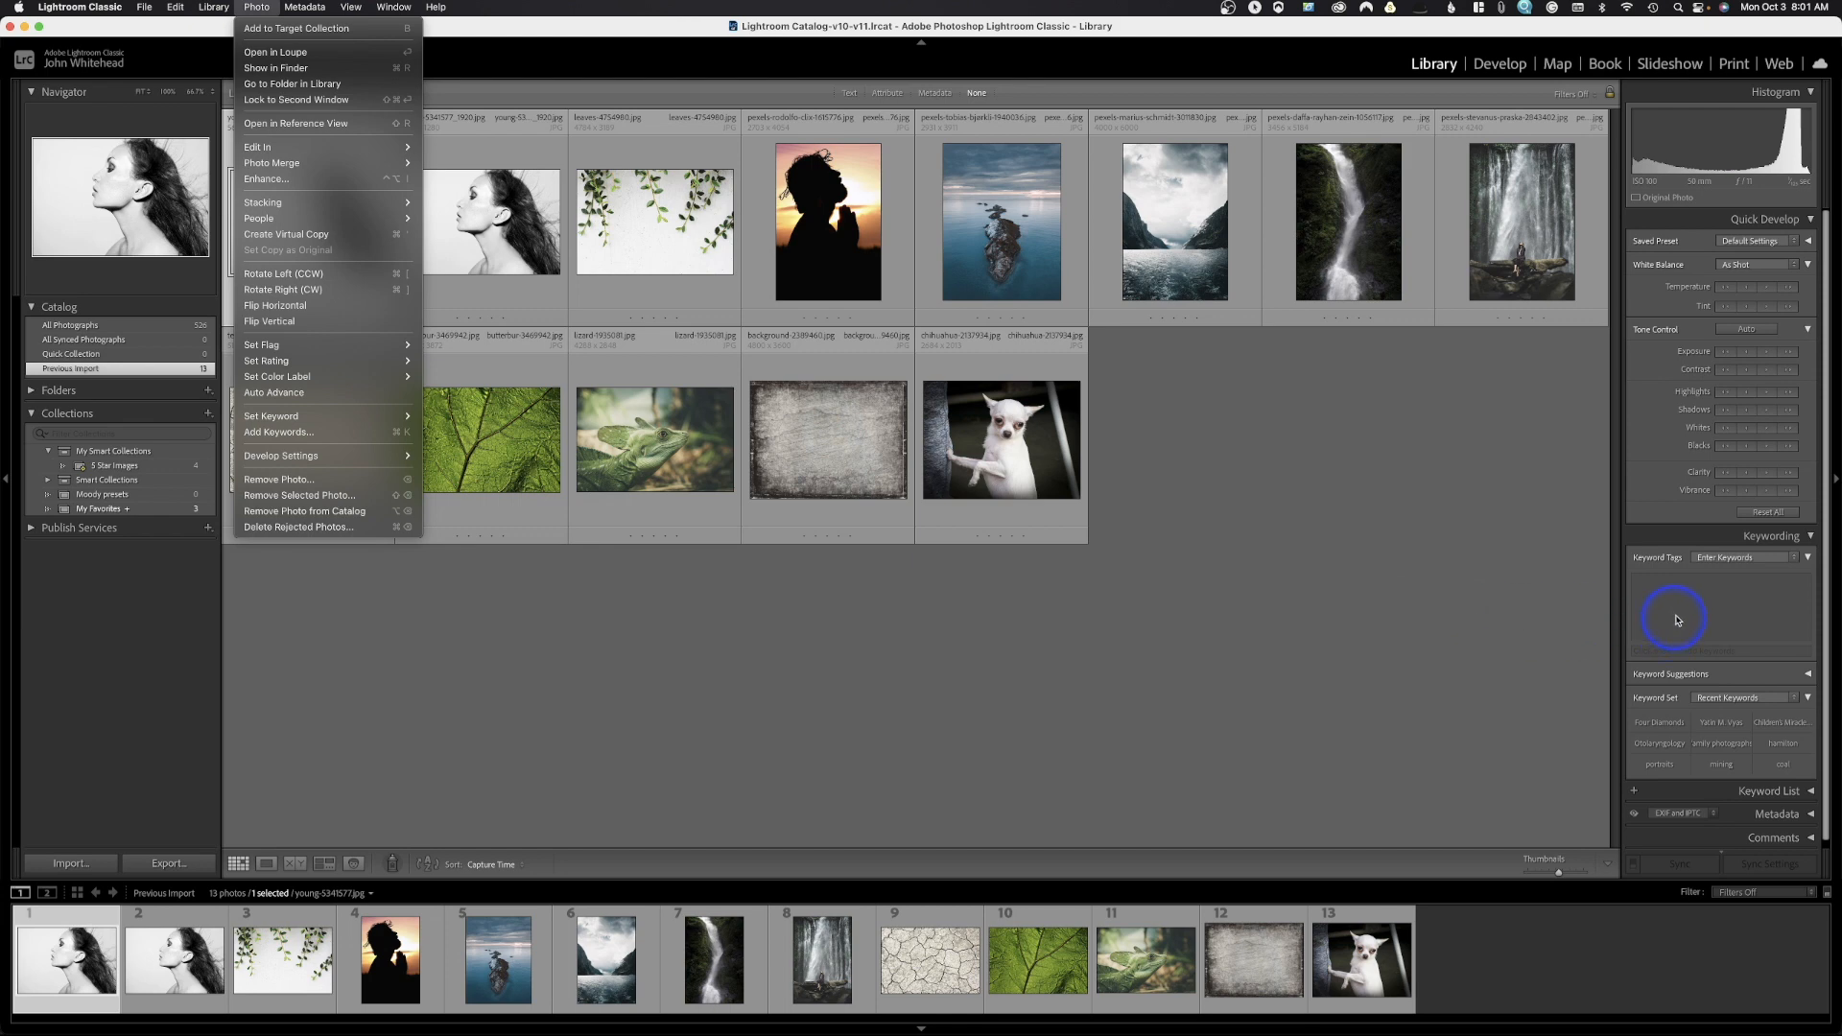
pyautogui.moveTo(779, 467)
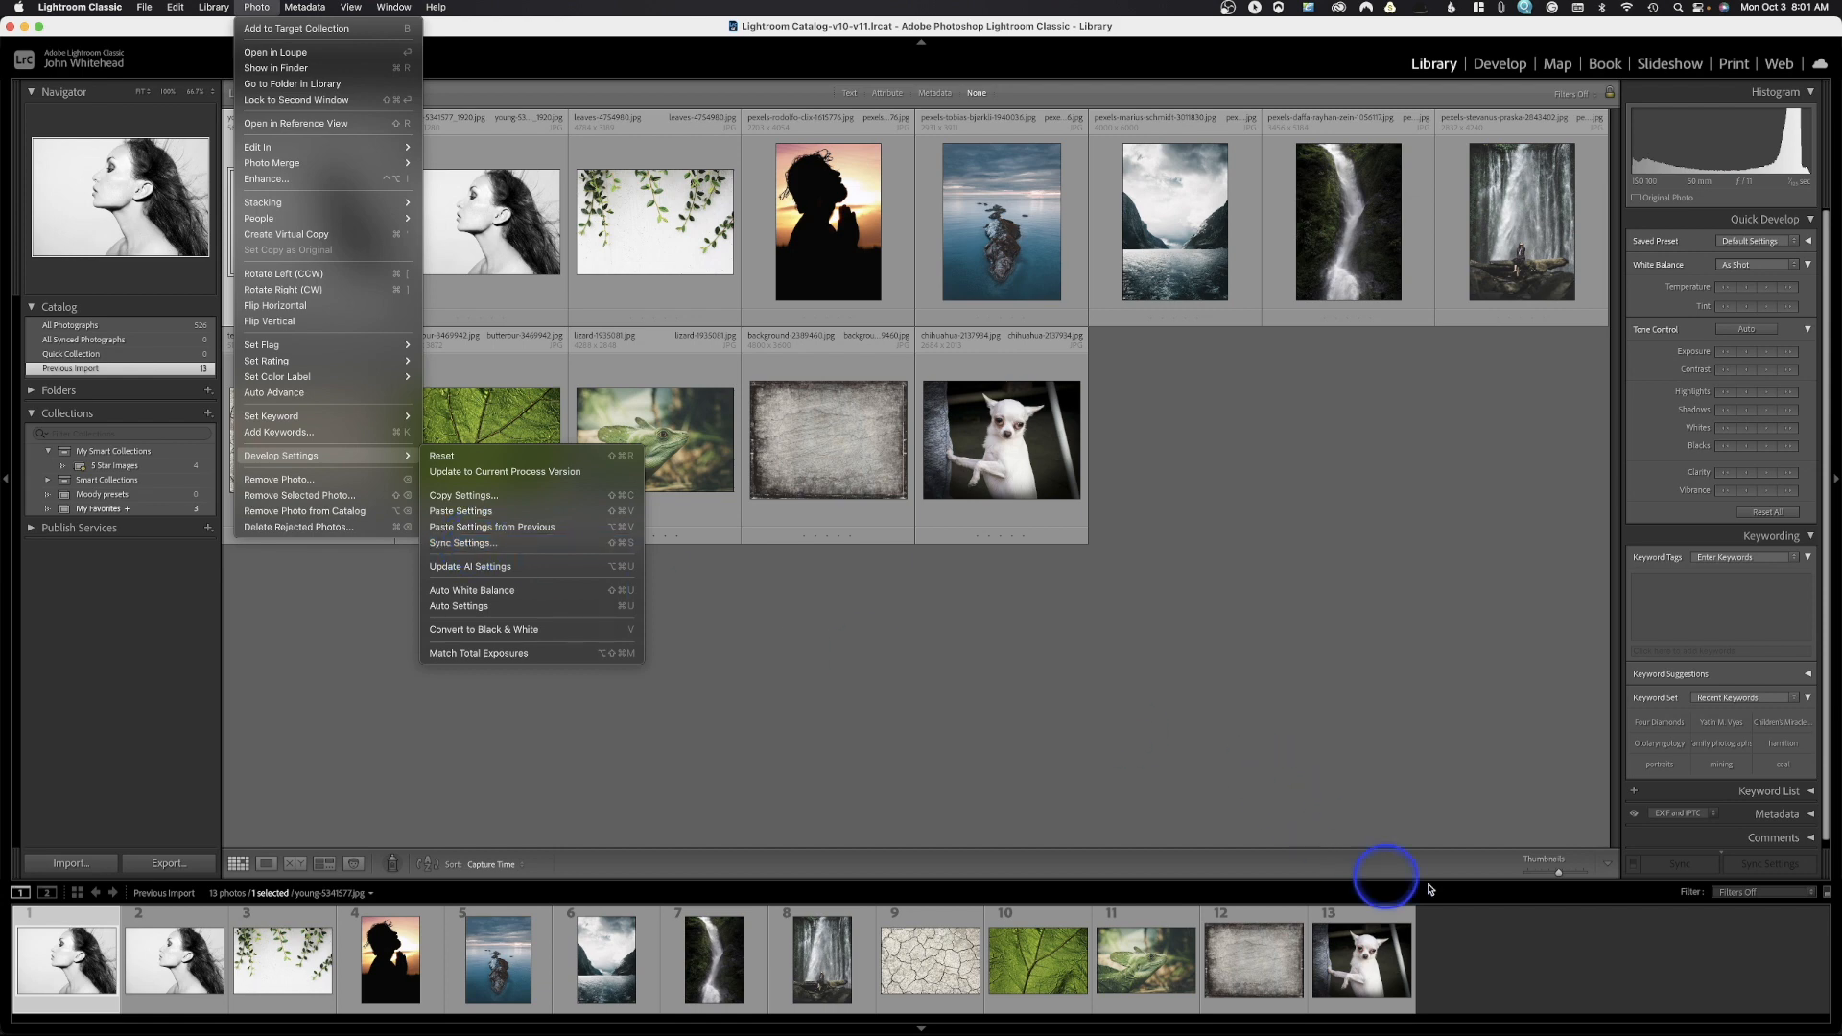
pyautogui.moveTo(883, 706)
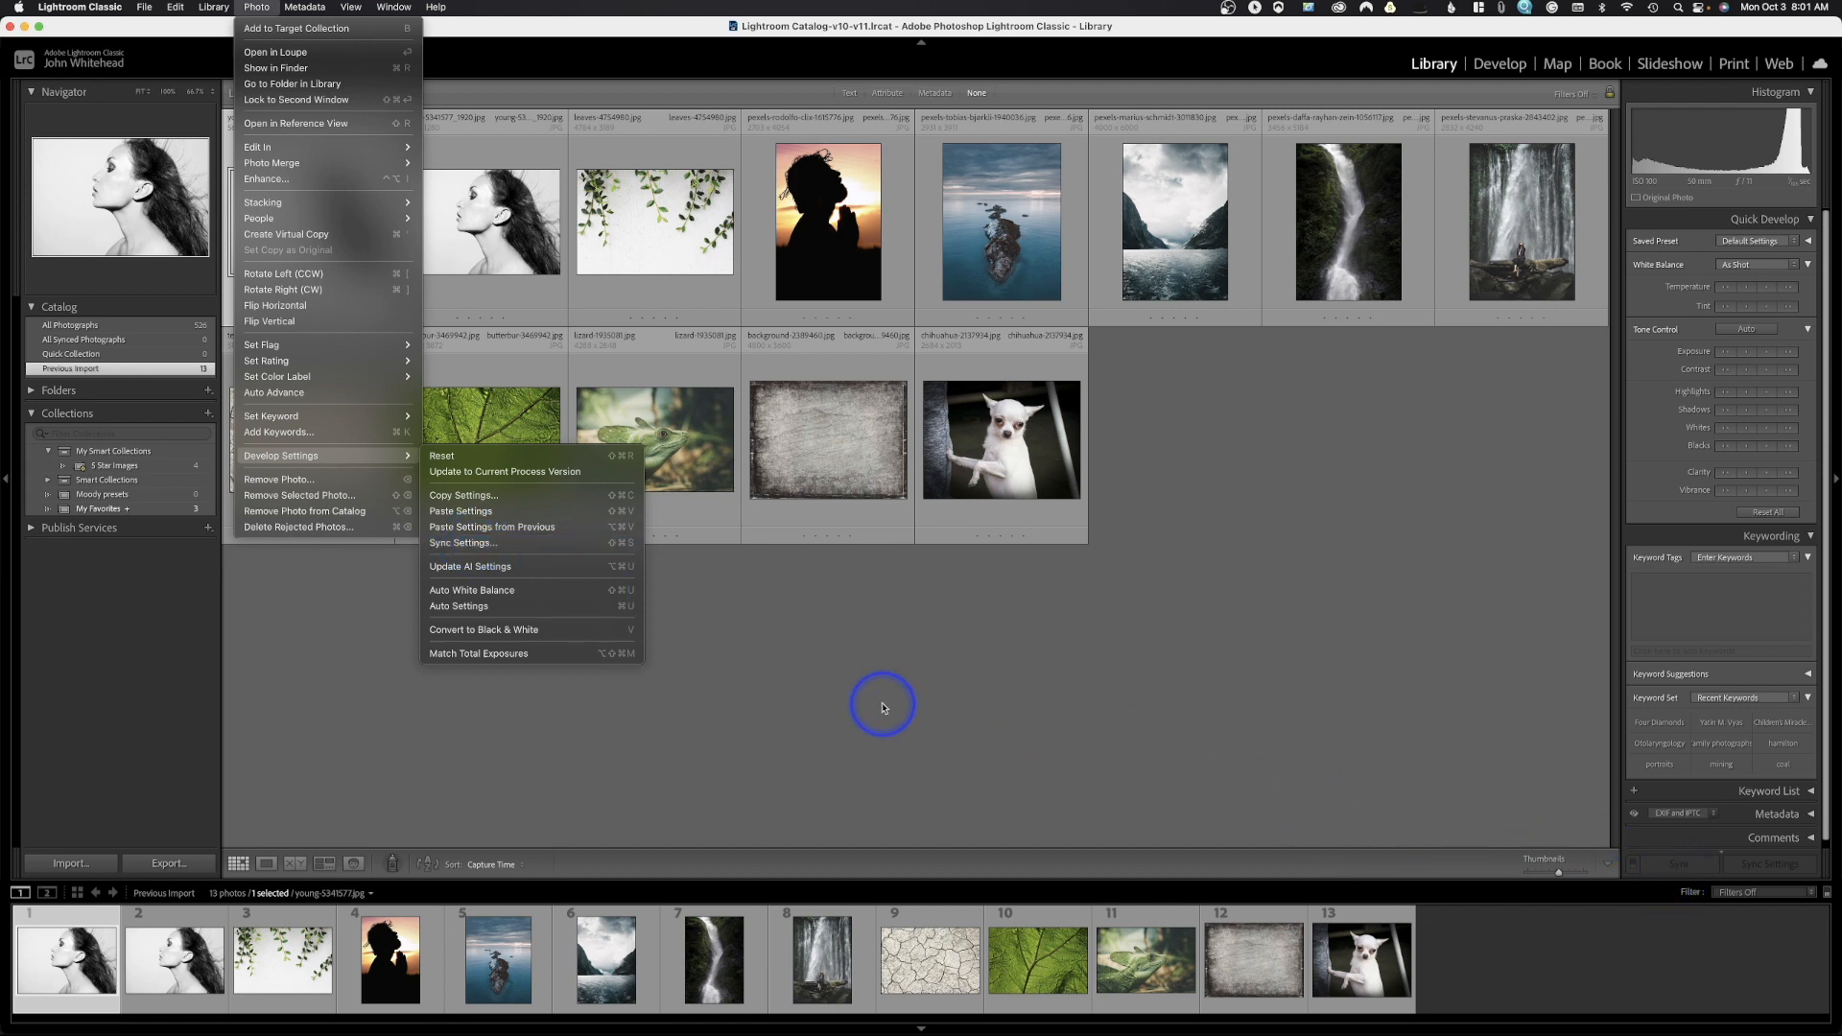
pyautogui.moveTo(570, 687)
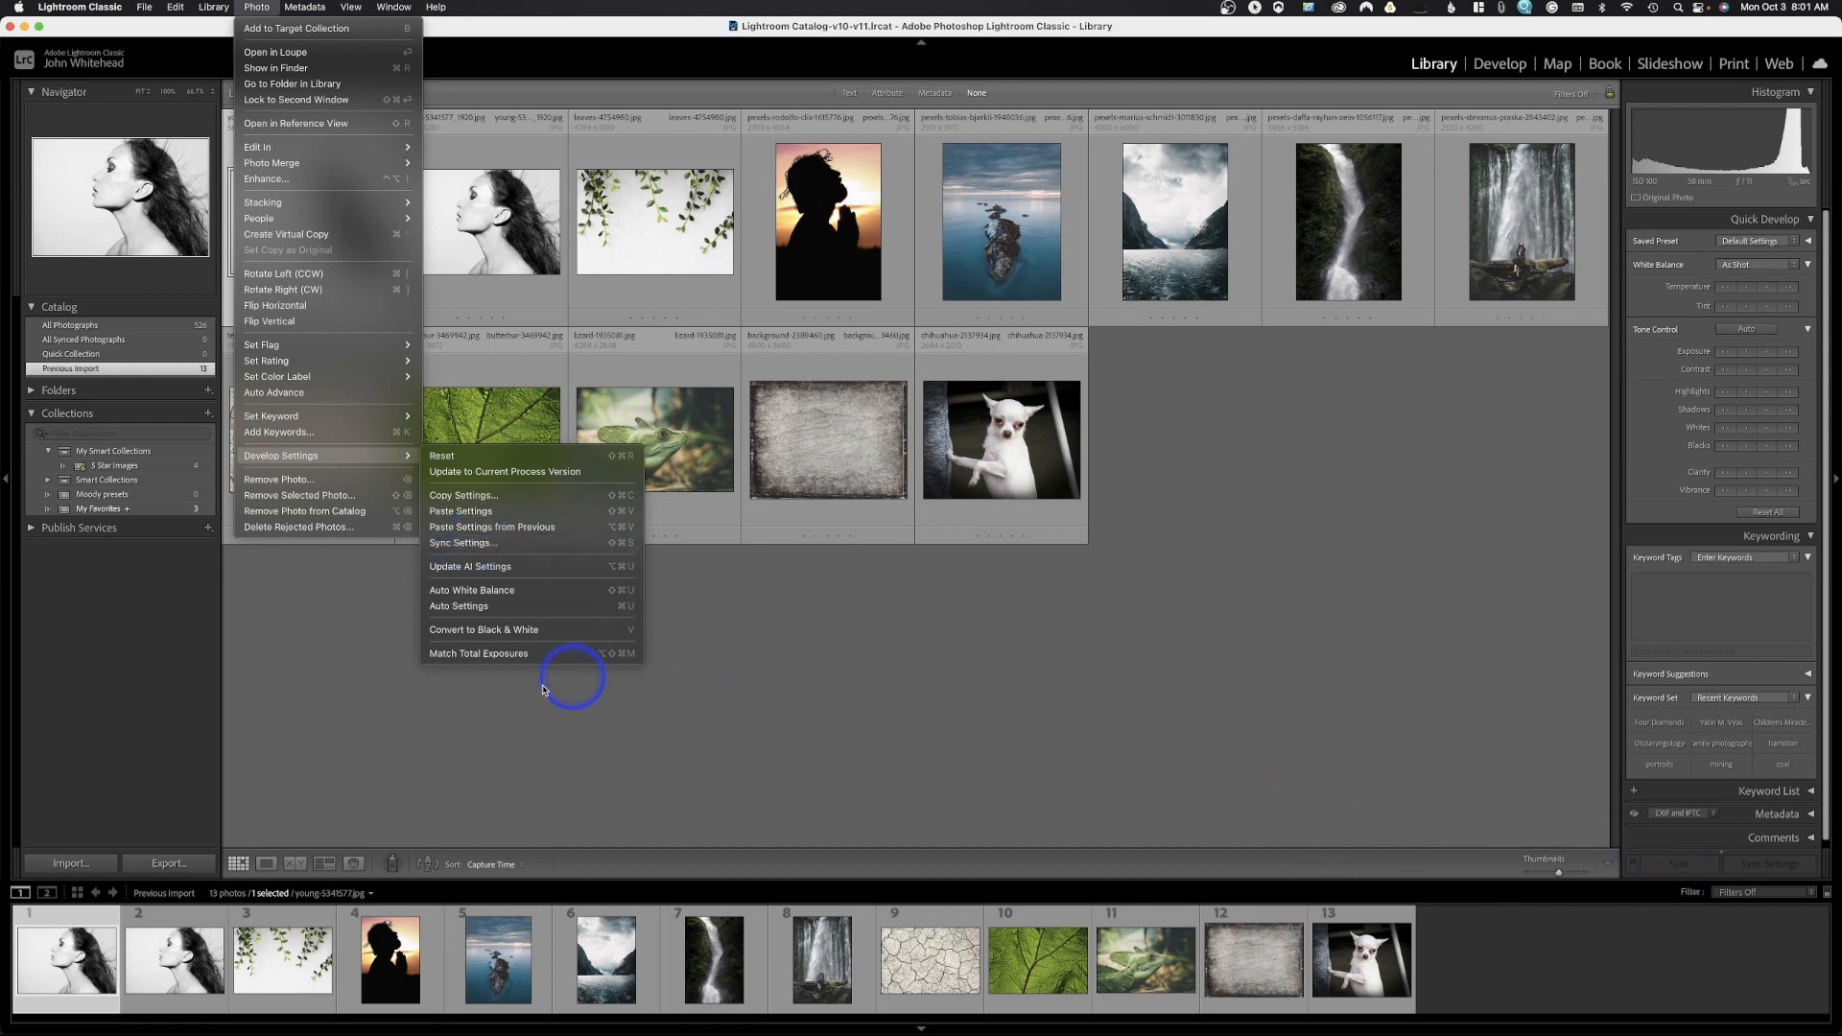
pyautogui.moveTo(277, 478)
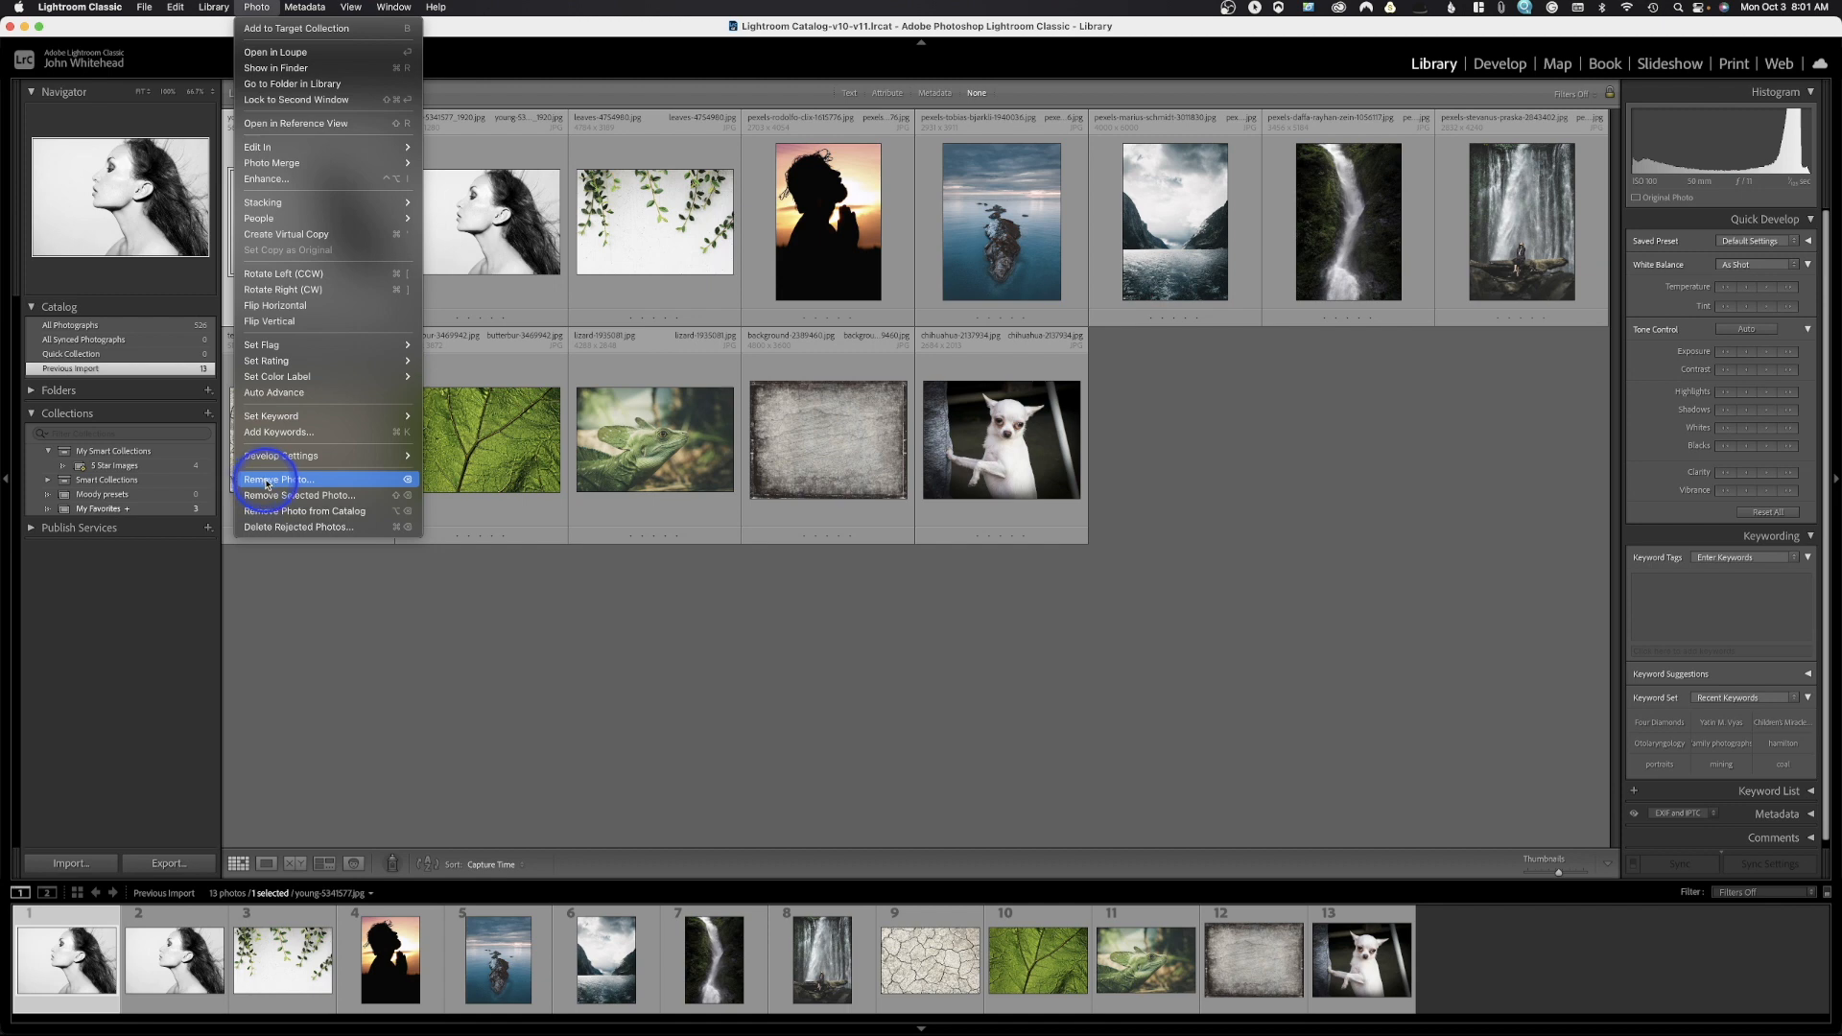
pyautogui.moveTo(294, 495)
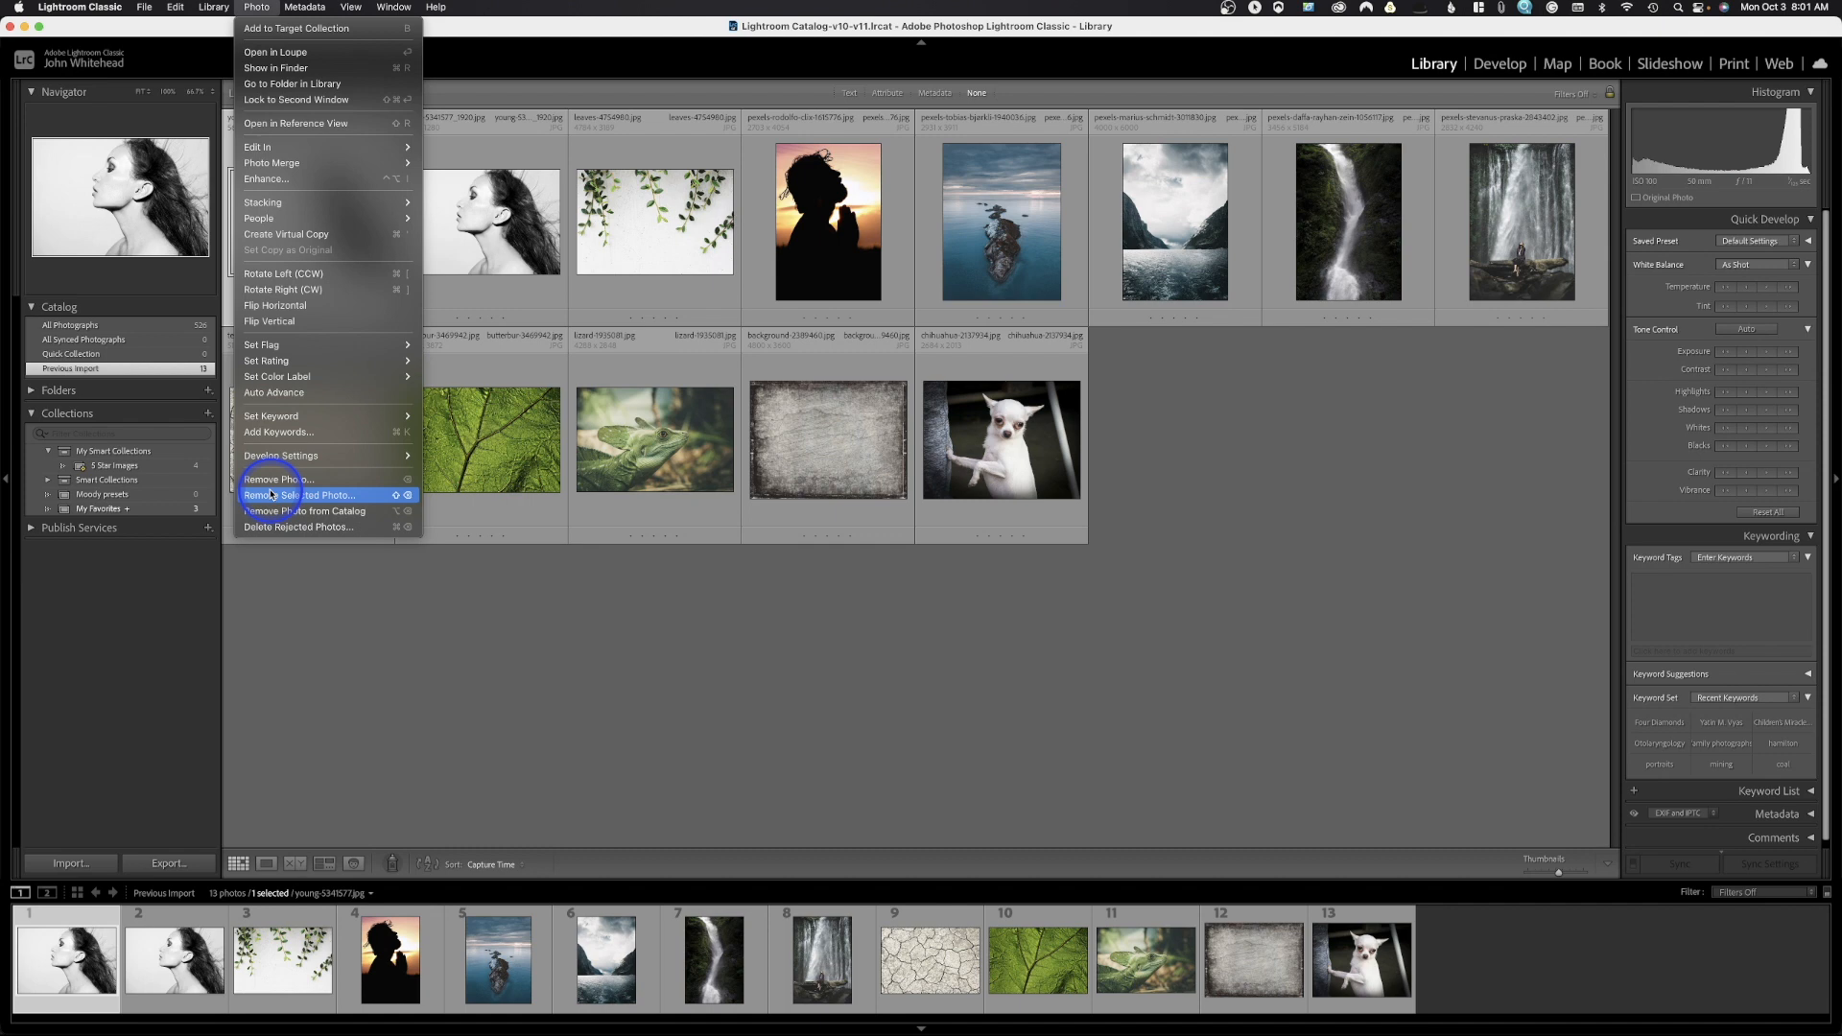
pyautogui.moveTo(283, 551)
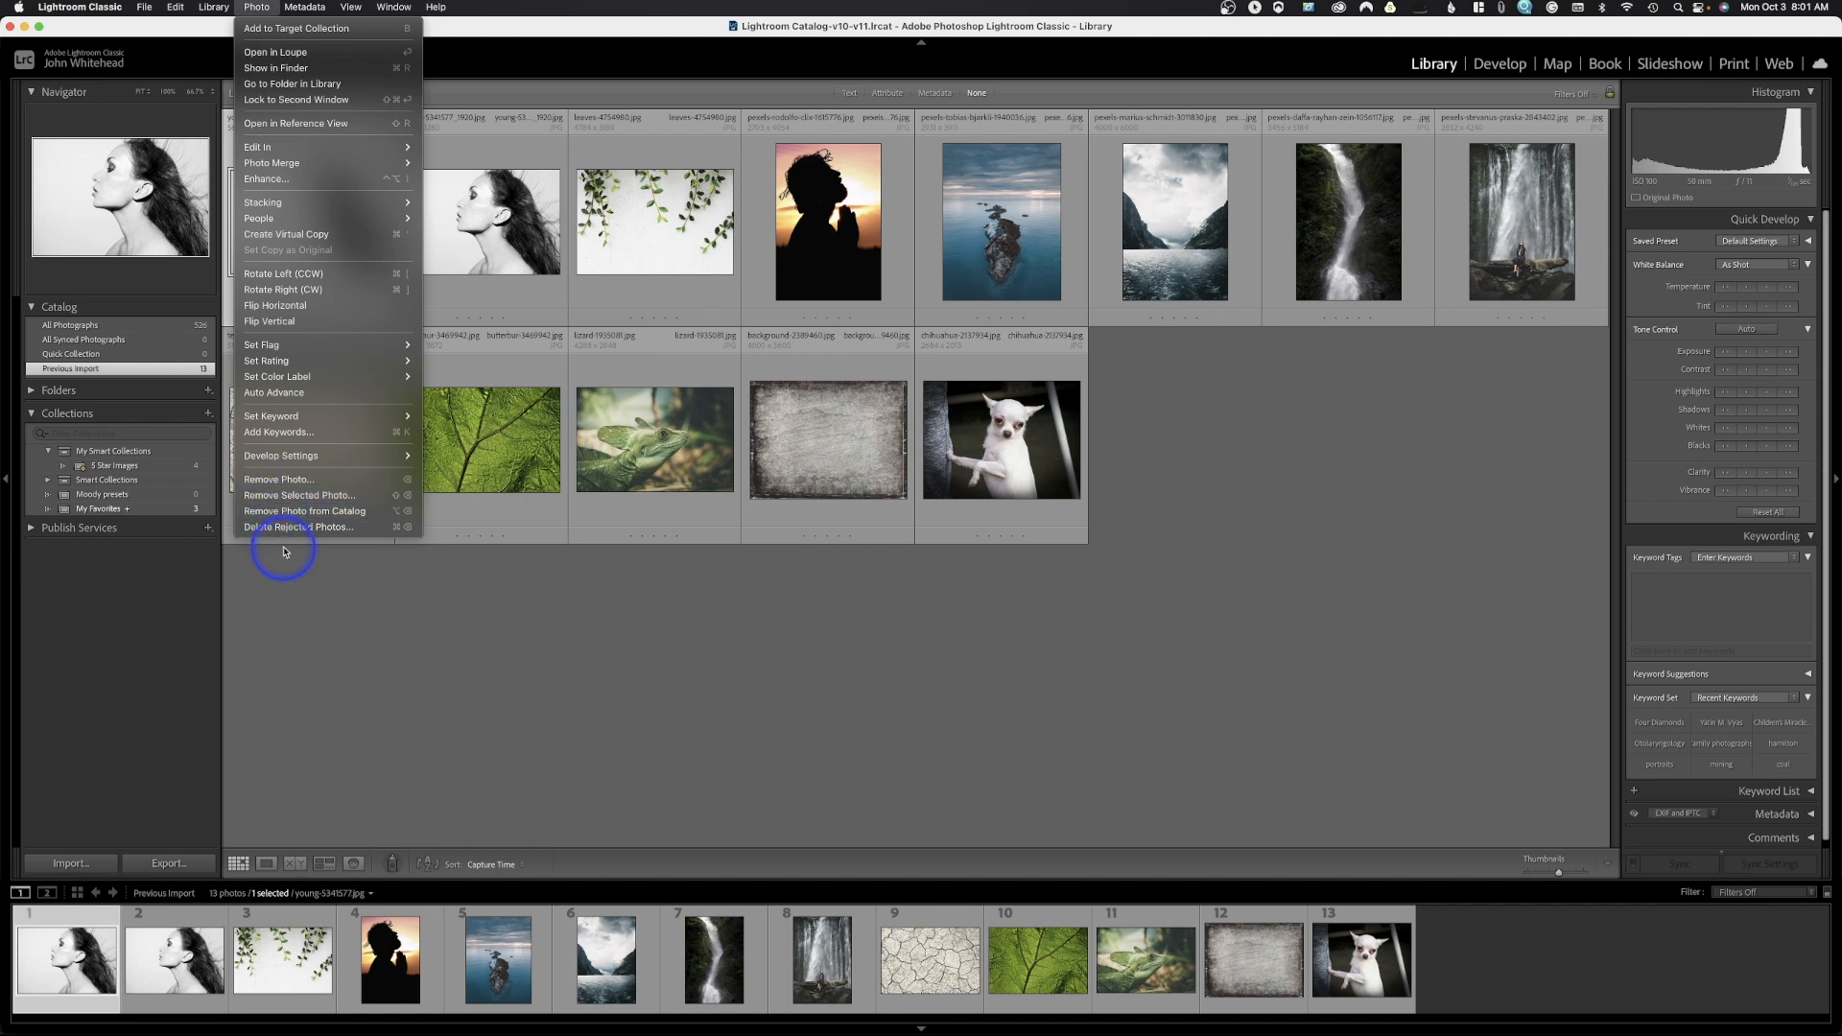
pyautogui.moveTo(282, 527)
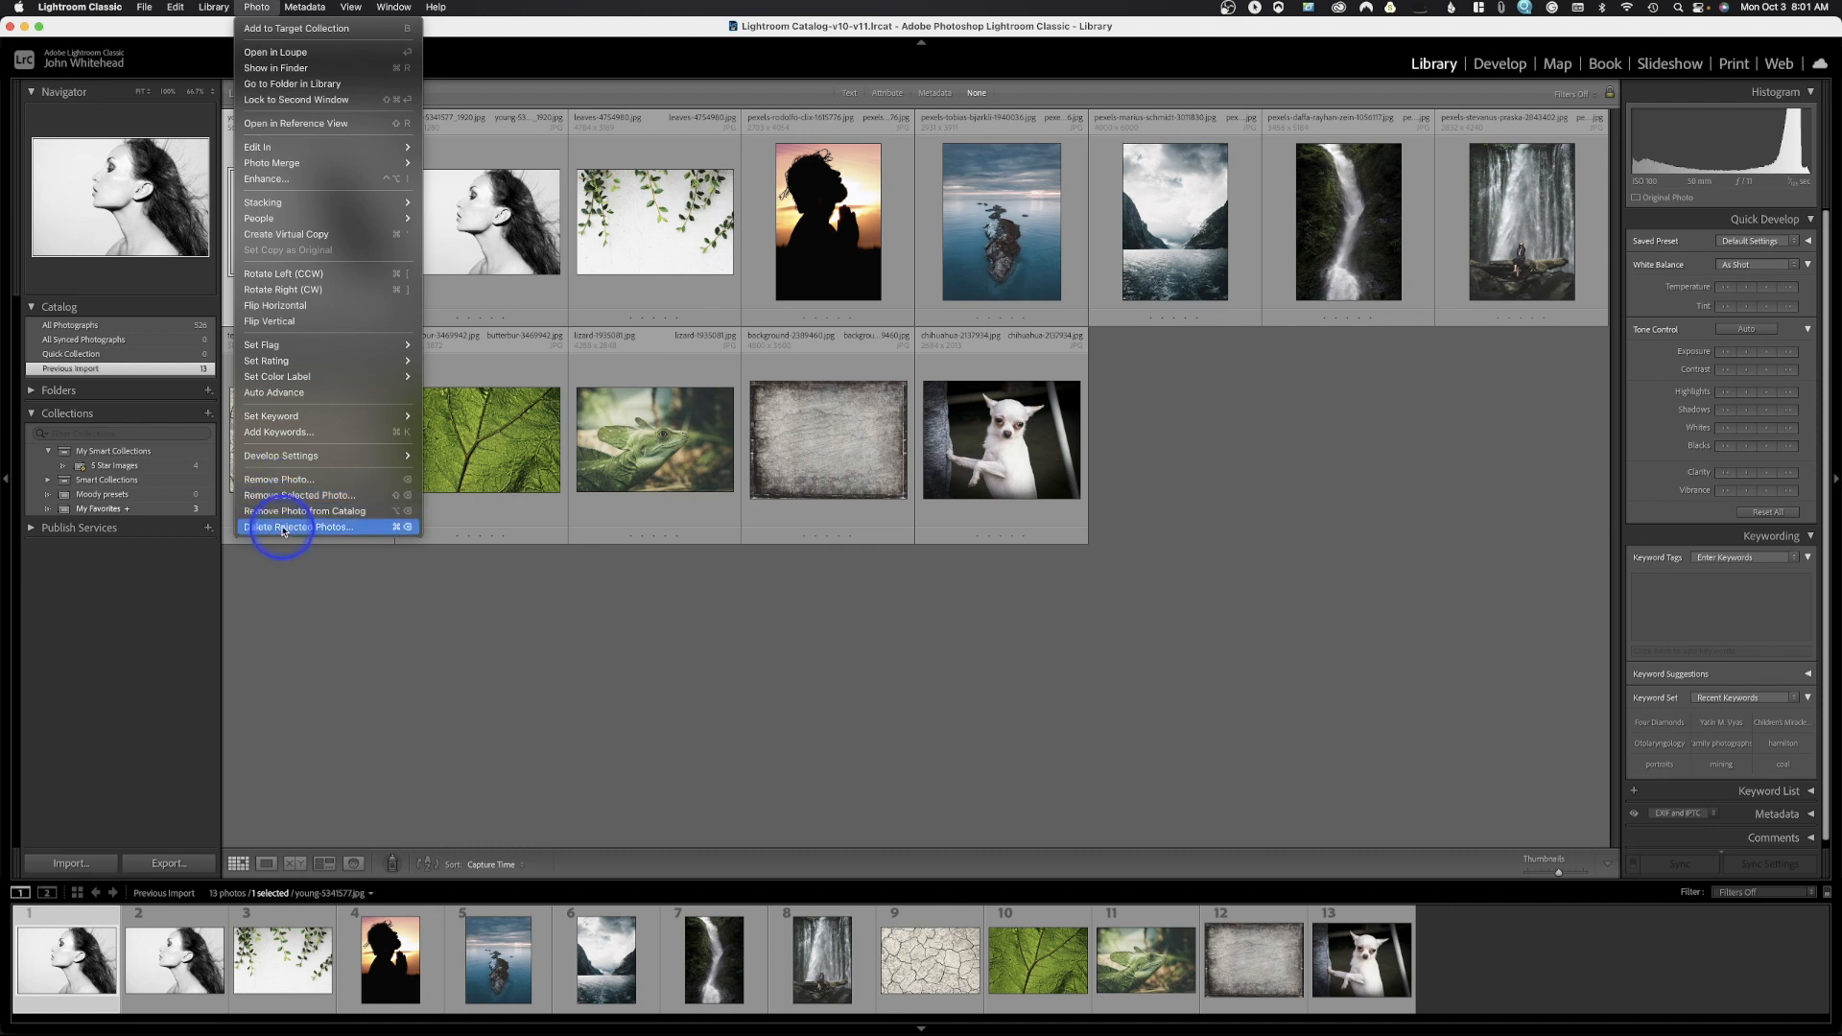
# - Show the Metadata menu with keyword sets, copy metadata and edit capture time
pyautogui.click(304, 7)
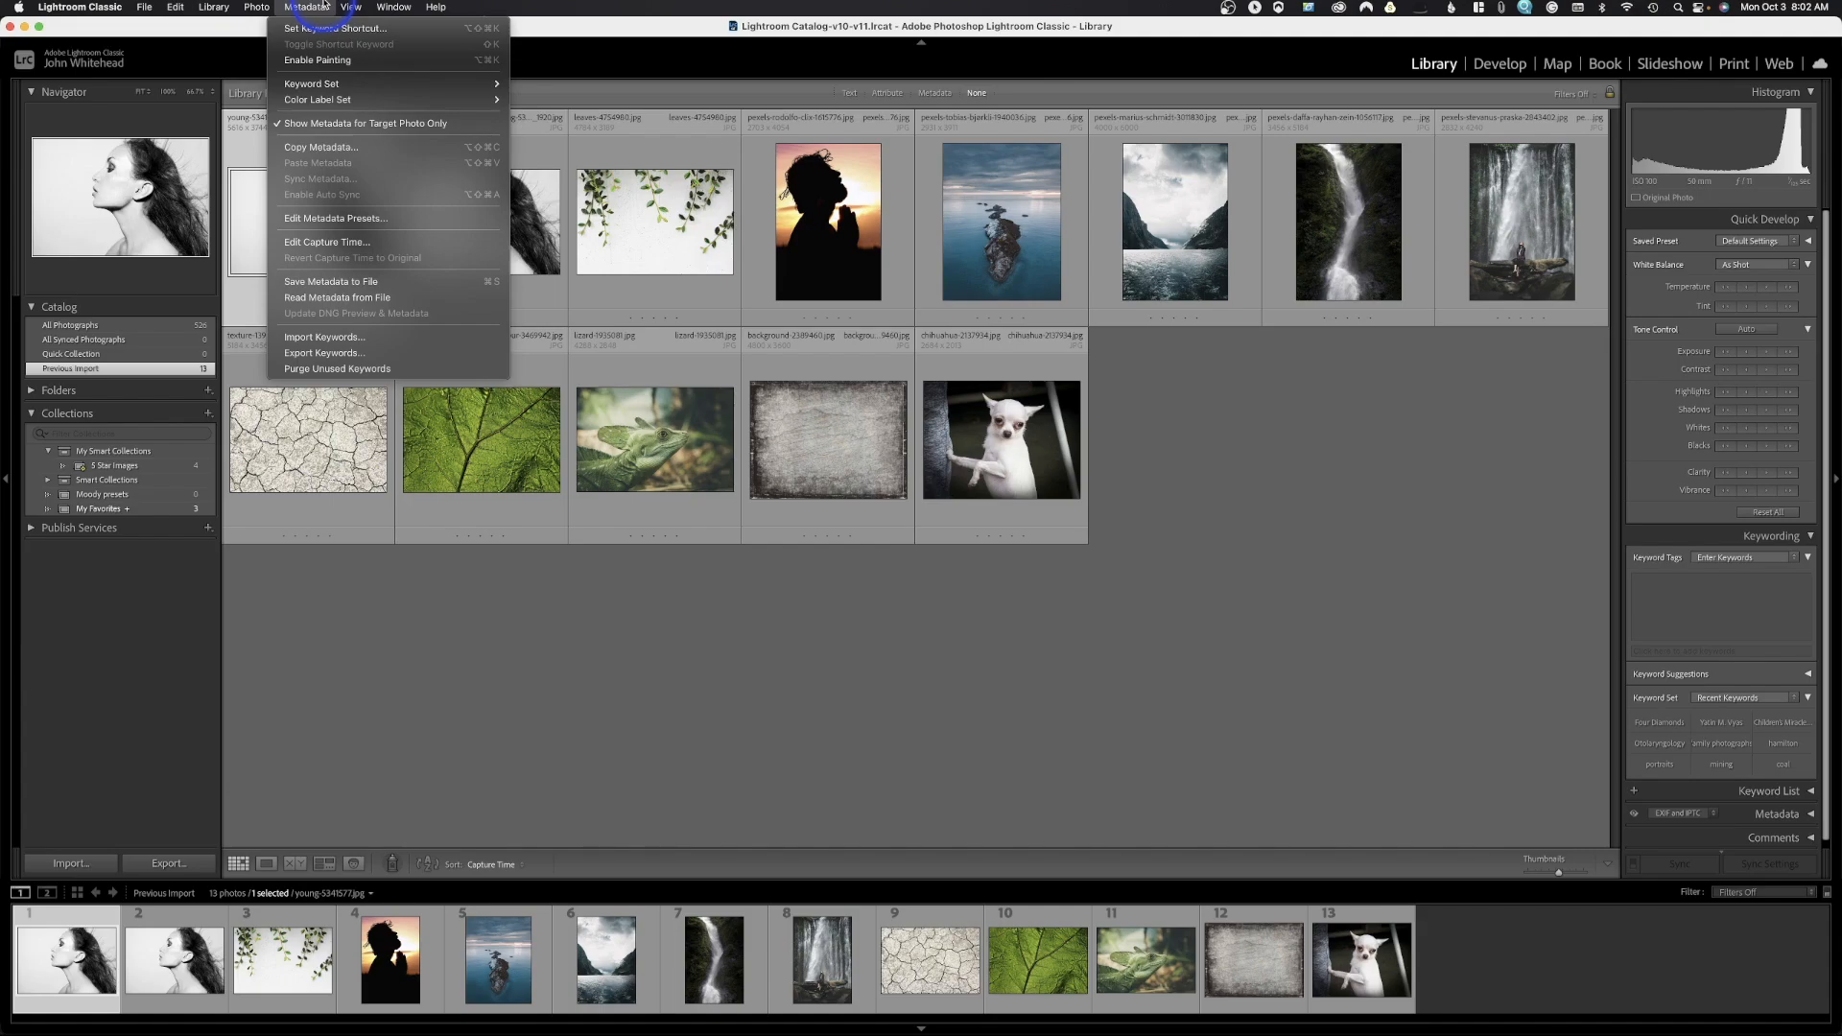
# - Expand the Metadata panel, scroll through EXIF, contact and IPTC details, and reopen the Metadata menu
pyautogui.click(350, 7)
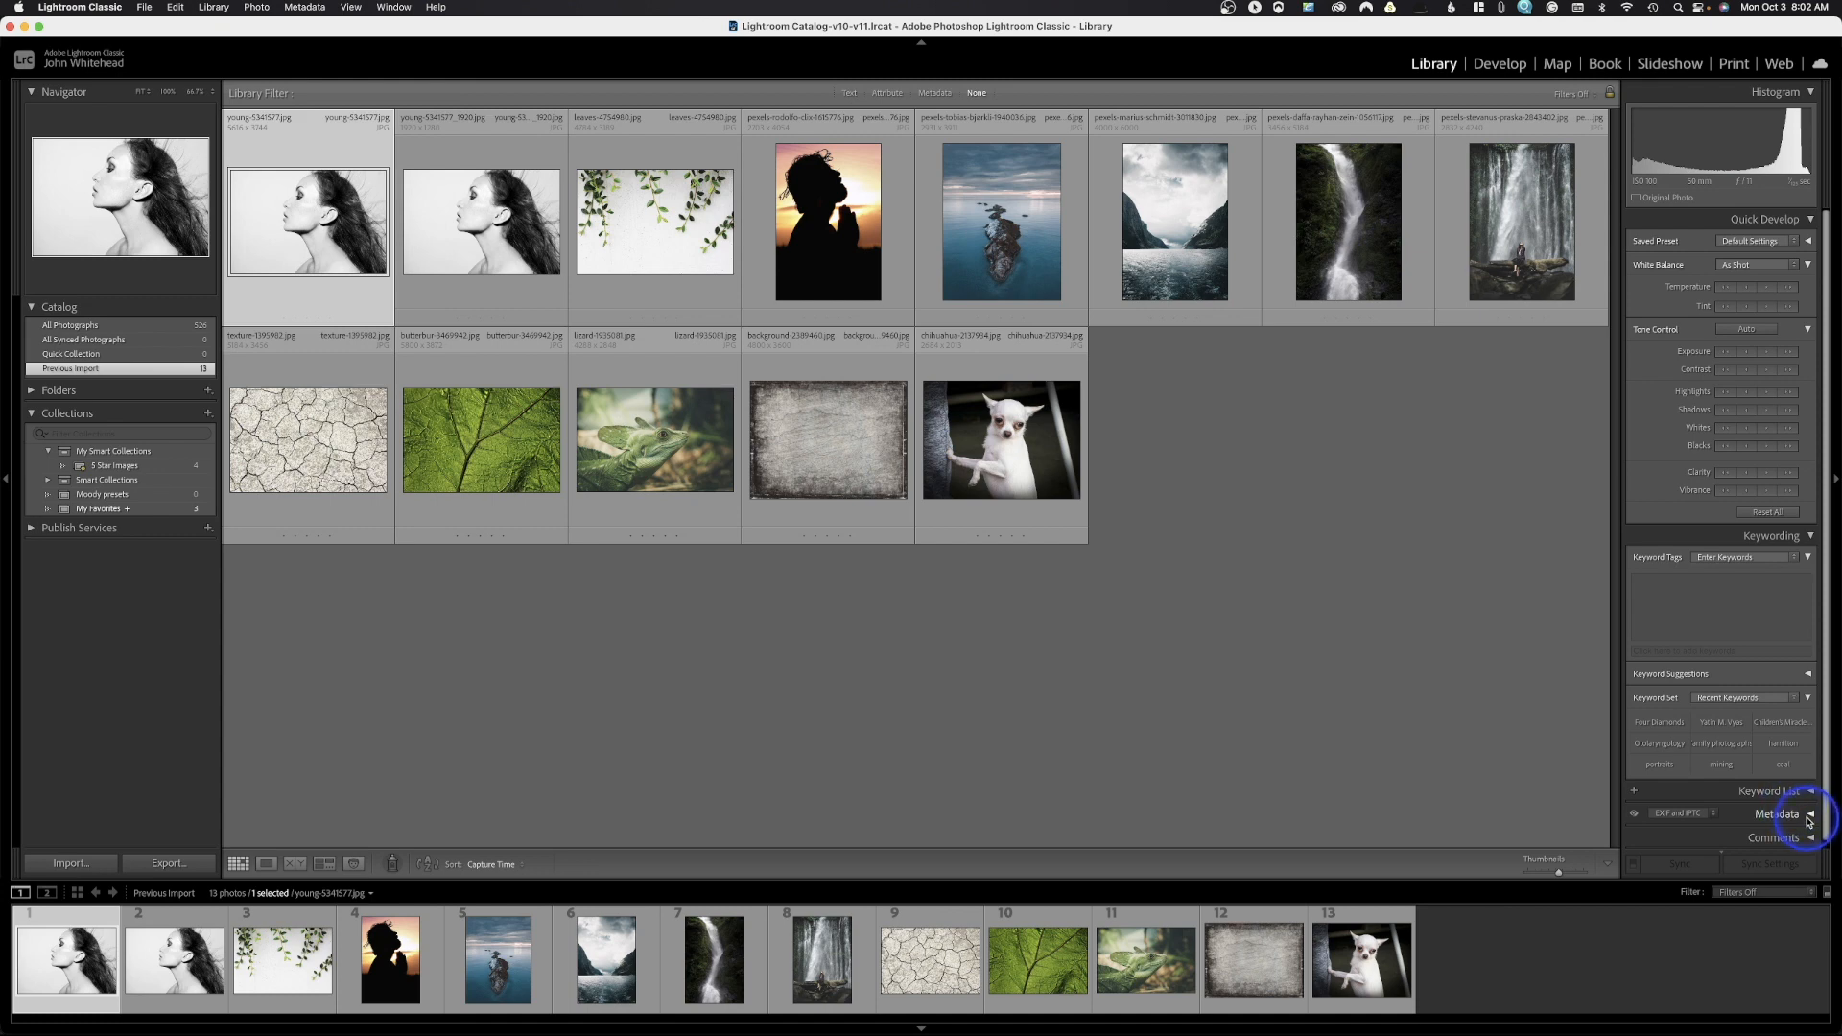
pyautogui.click(1809, 815)
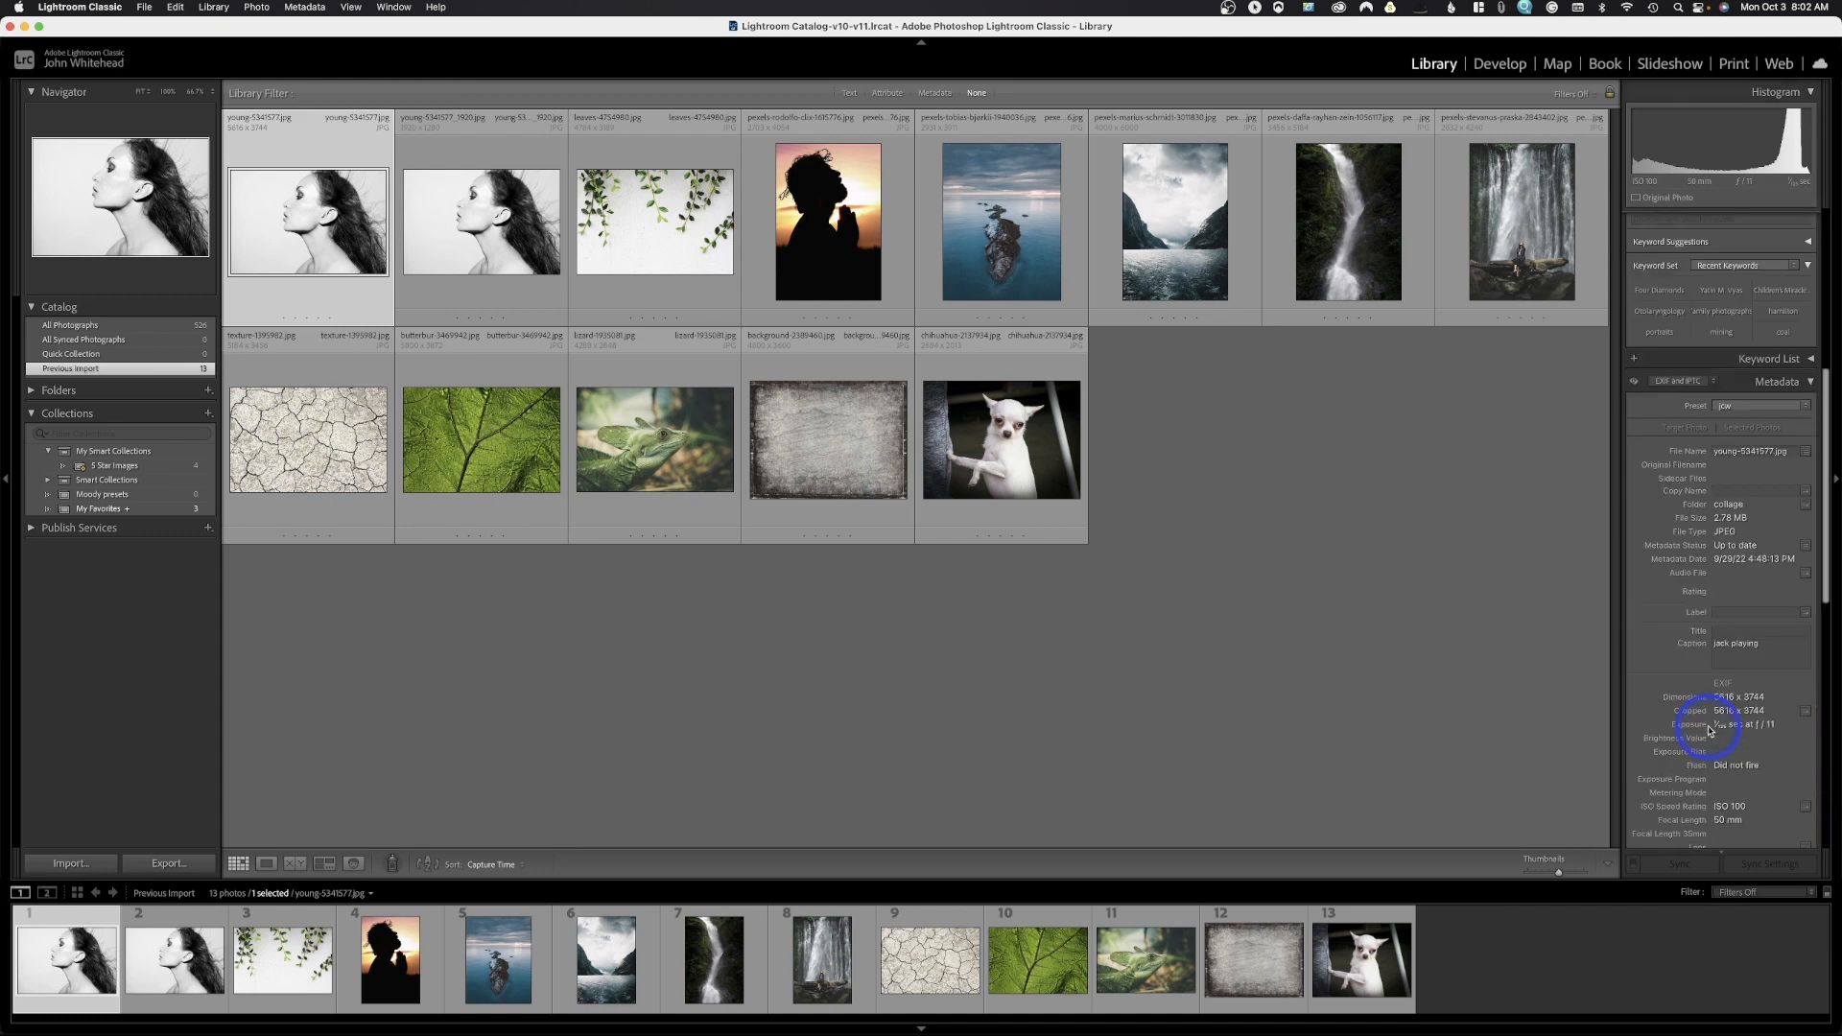
pyautogui.scroll(-3)
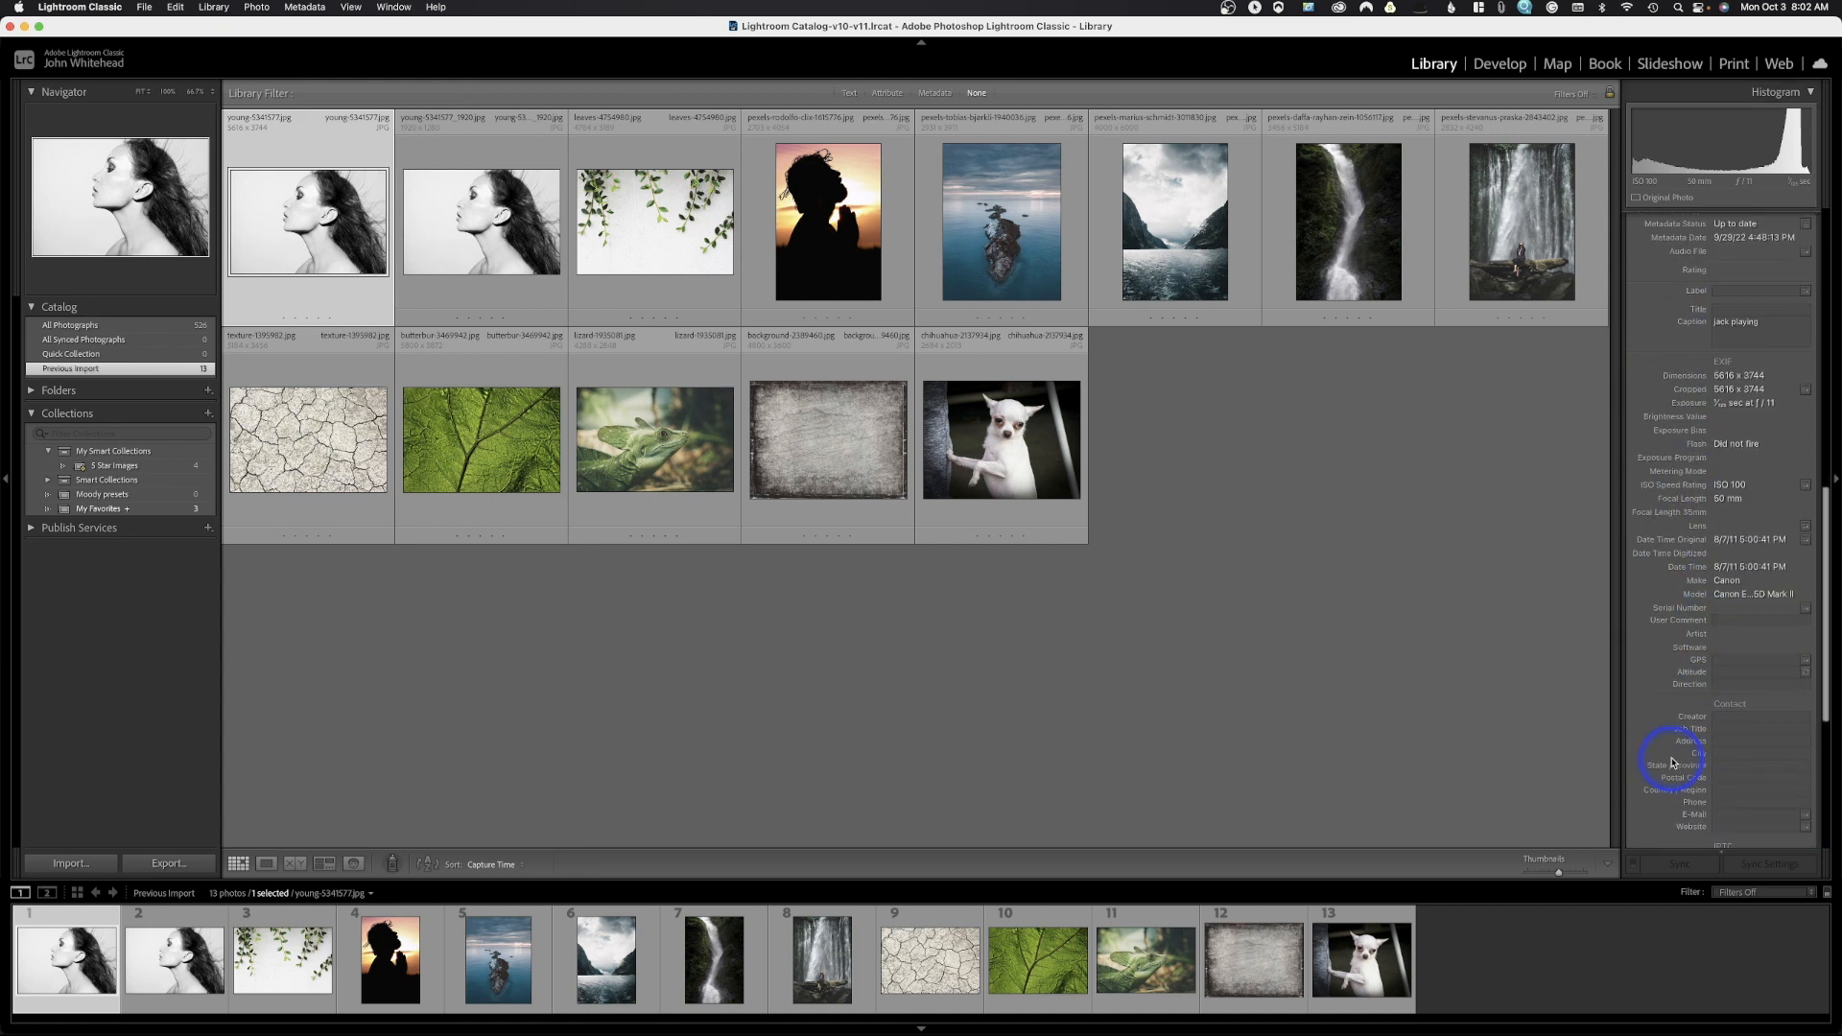
pyautogui.scroll(-3)
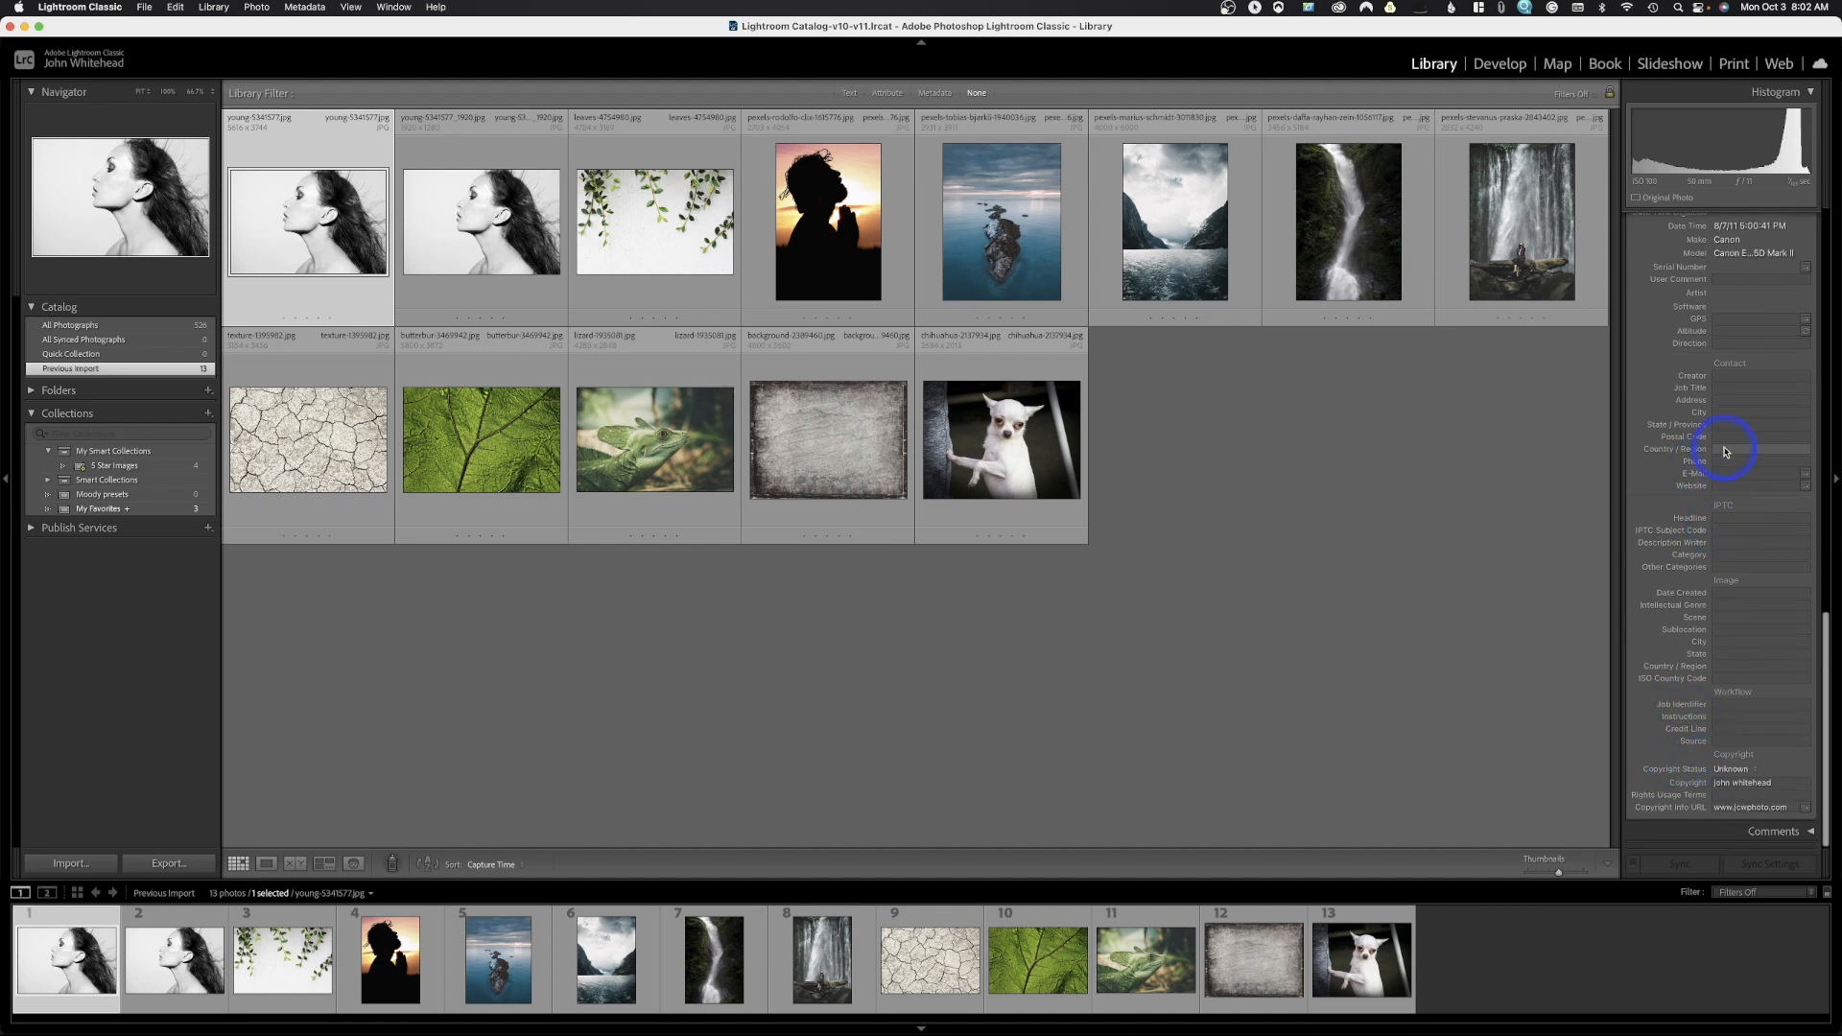
pyautogui.moveTo(671, 104)
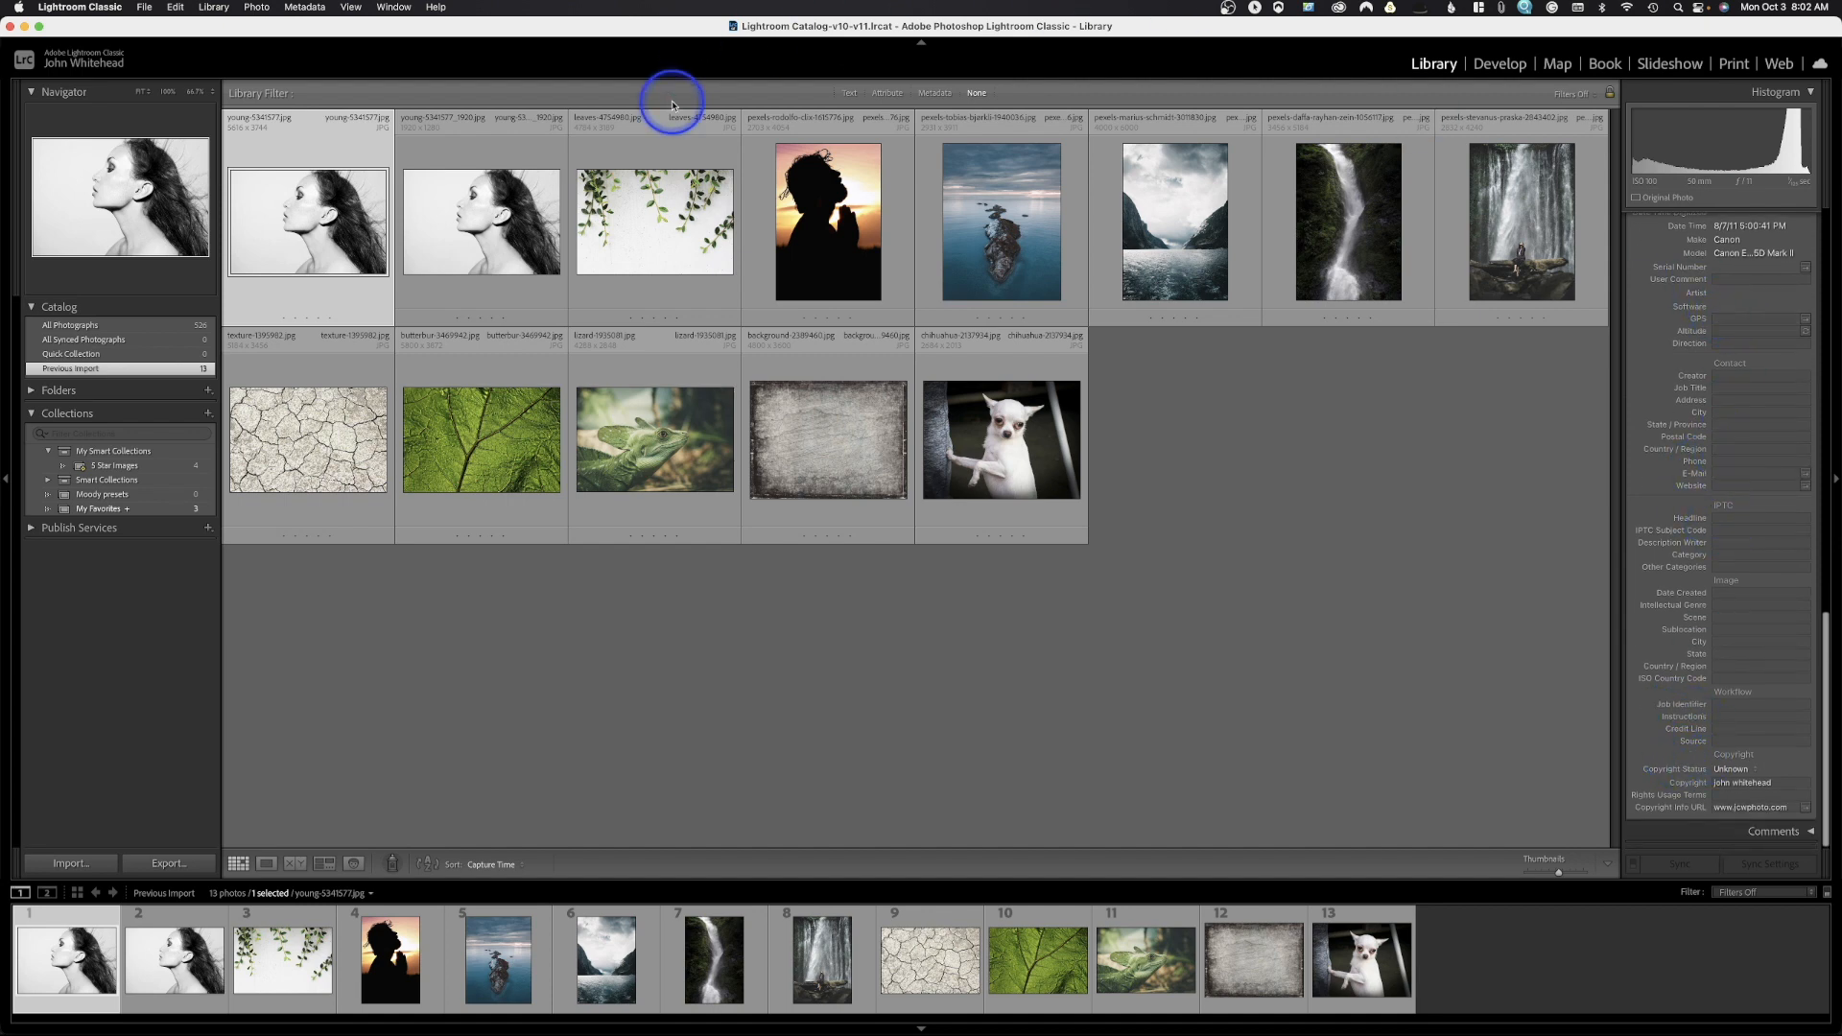
pyautogui.moveTo(253, 7)
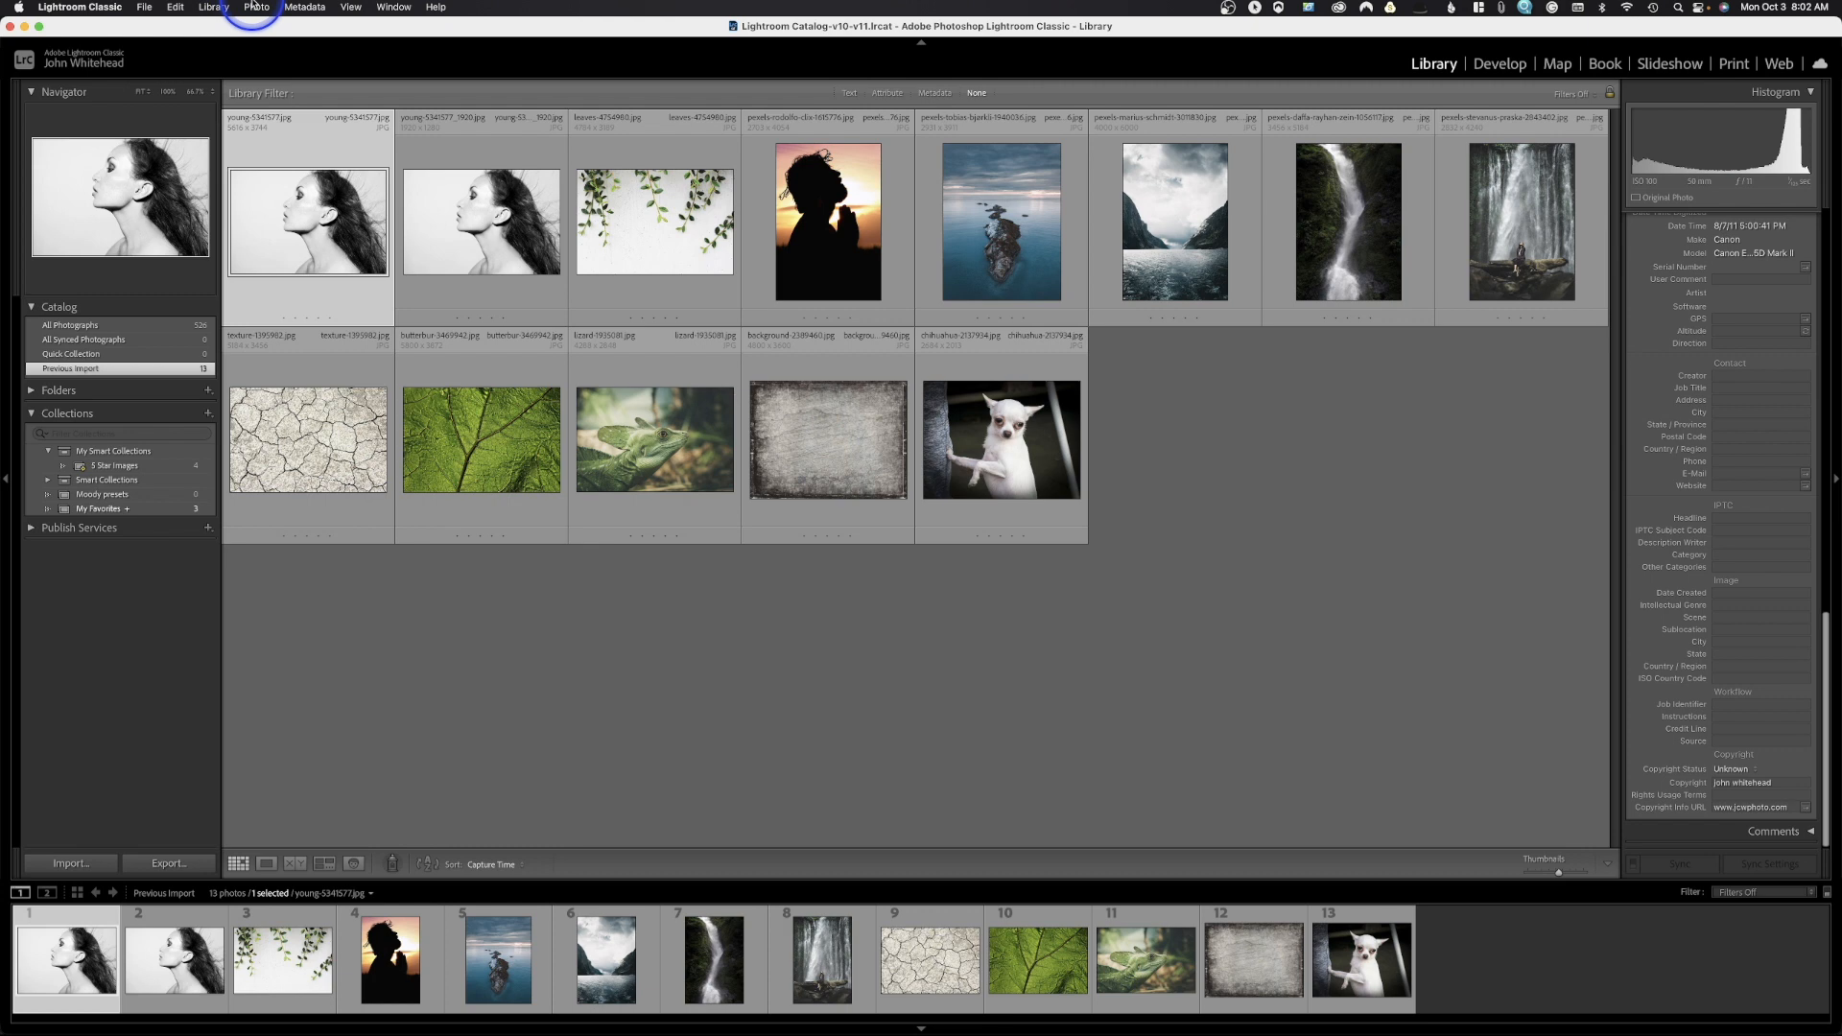
pyautogui.click(304, 7)
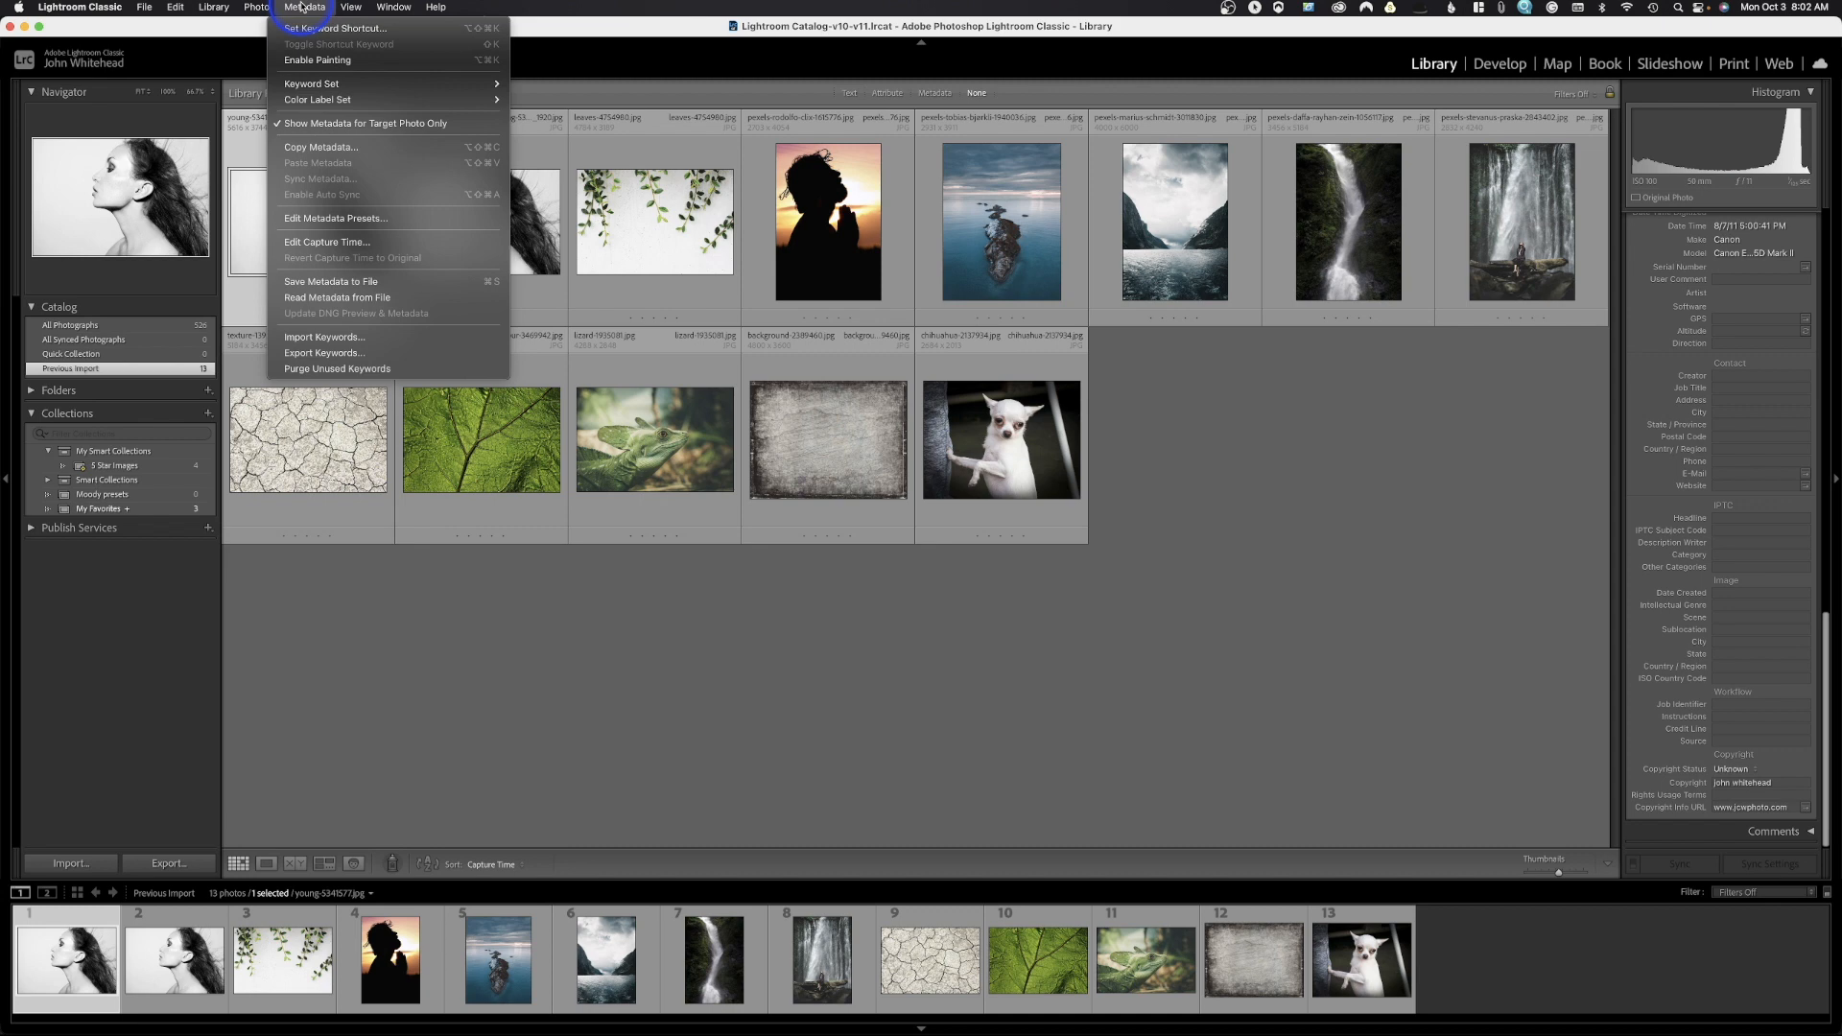
pyautogui.moveTo(365, 124)
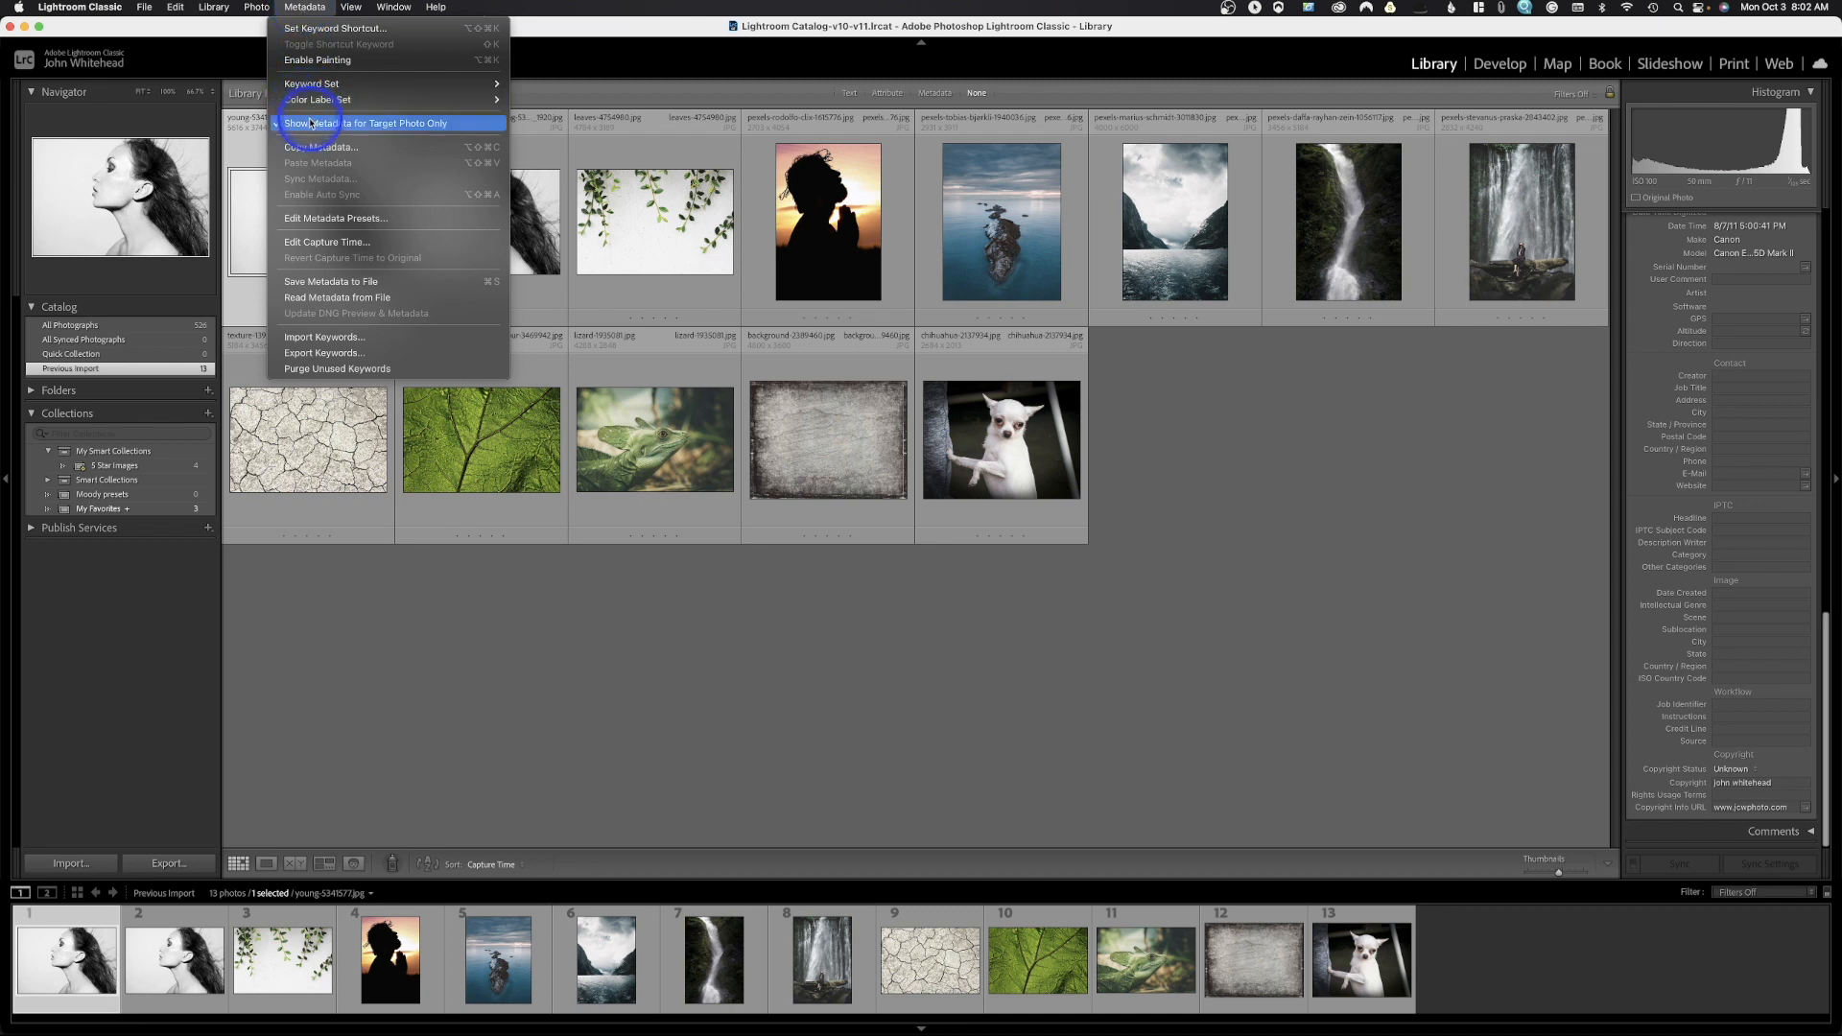
pyautogui.moveTo(318, 146)
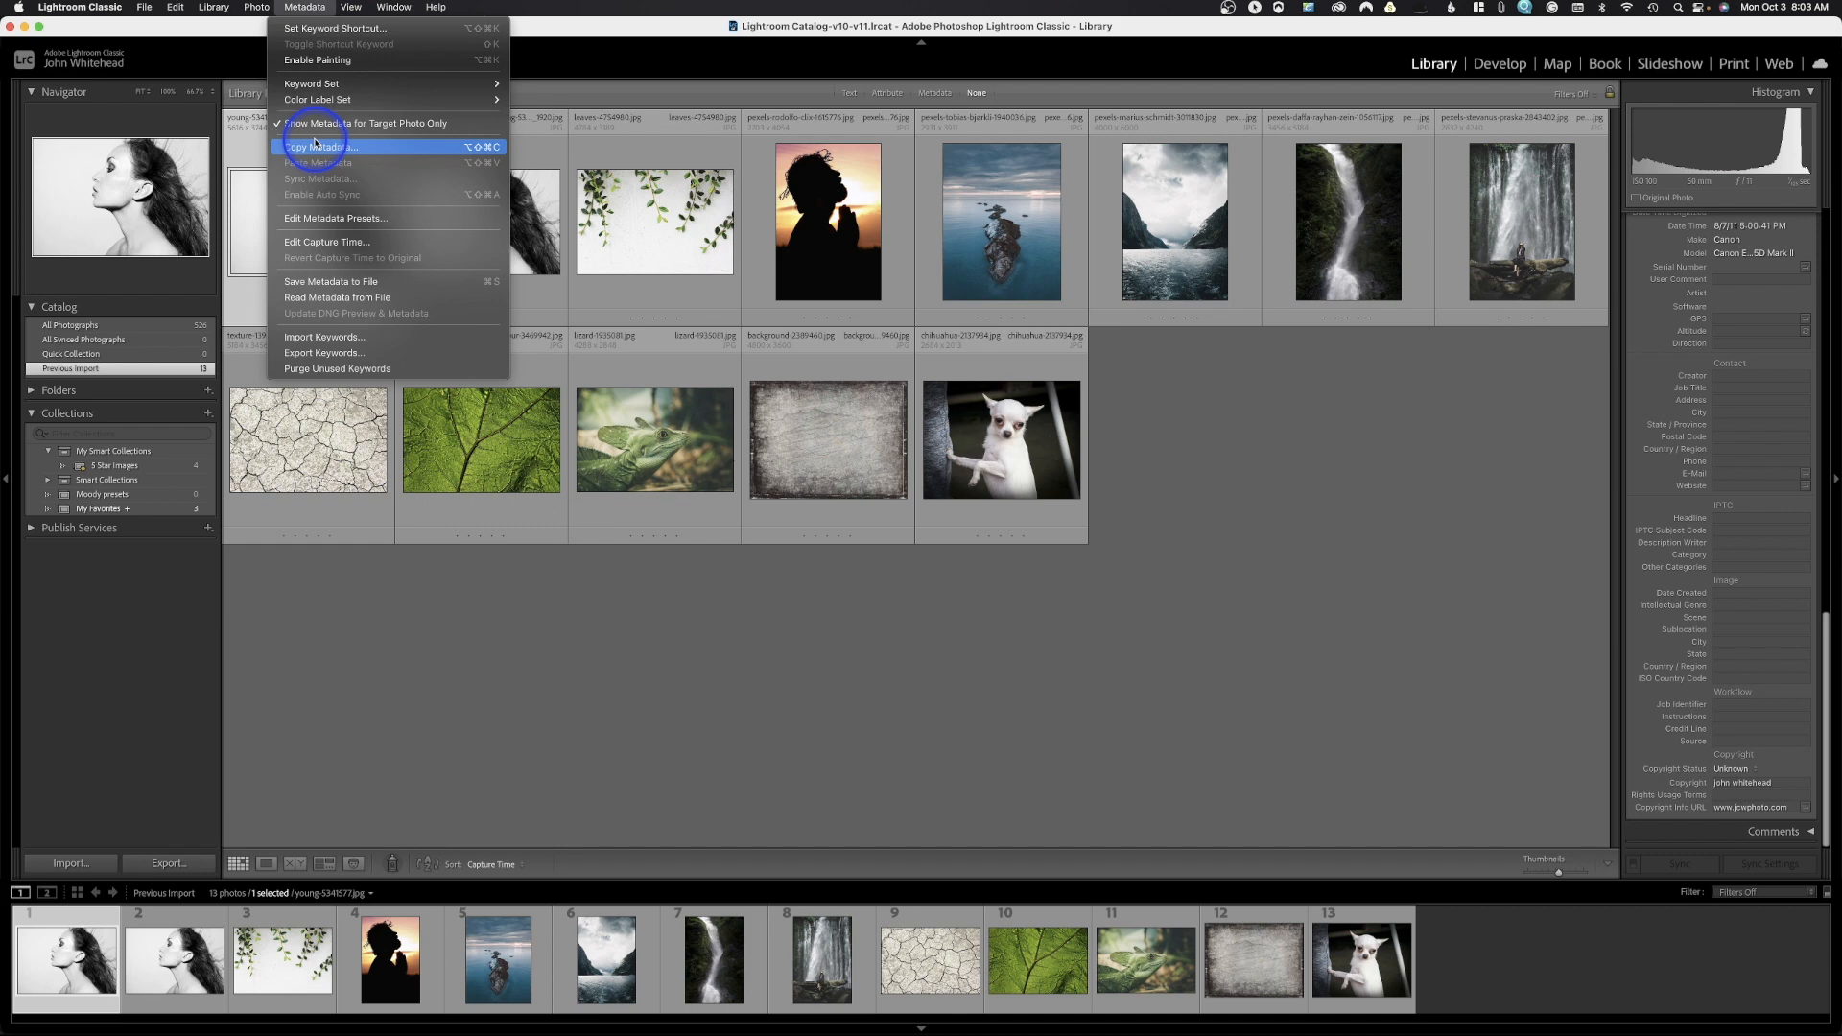
pyautogui.moveTo(331, 169)
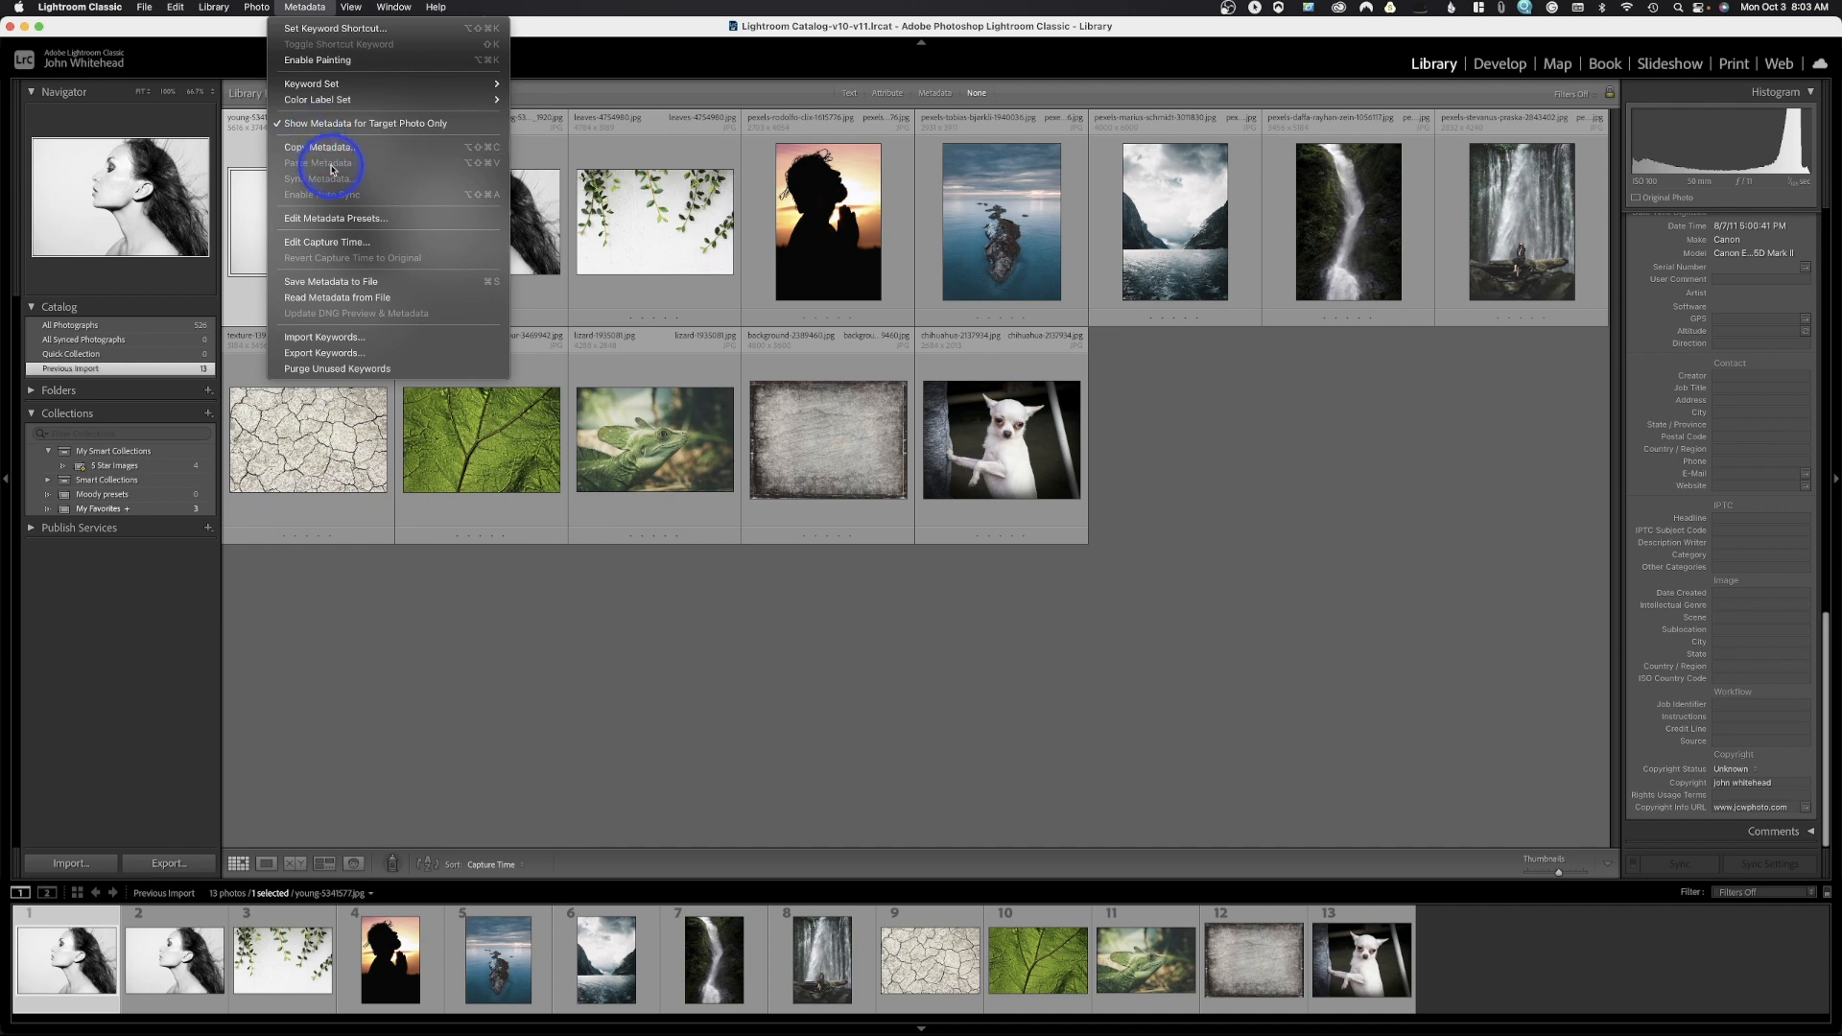
pyautogui.moveTo(337, 209)
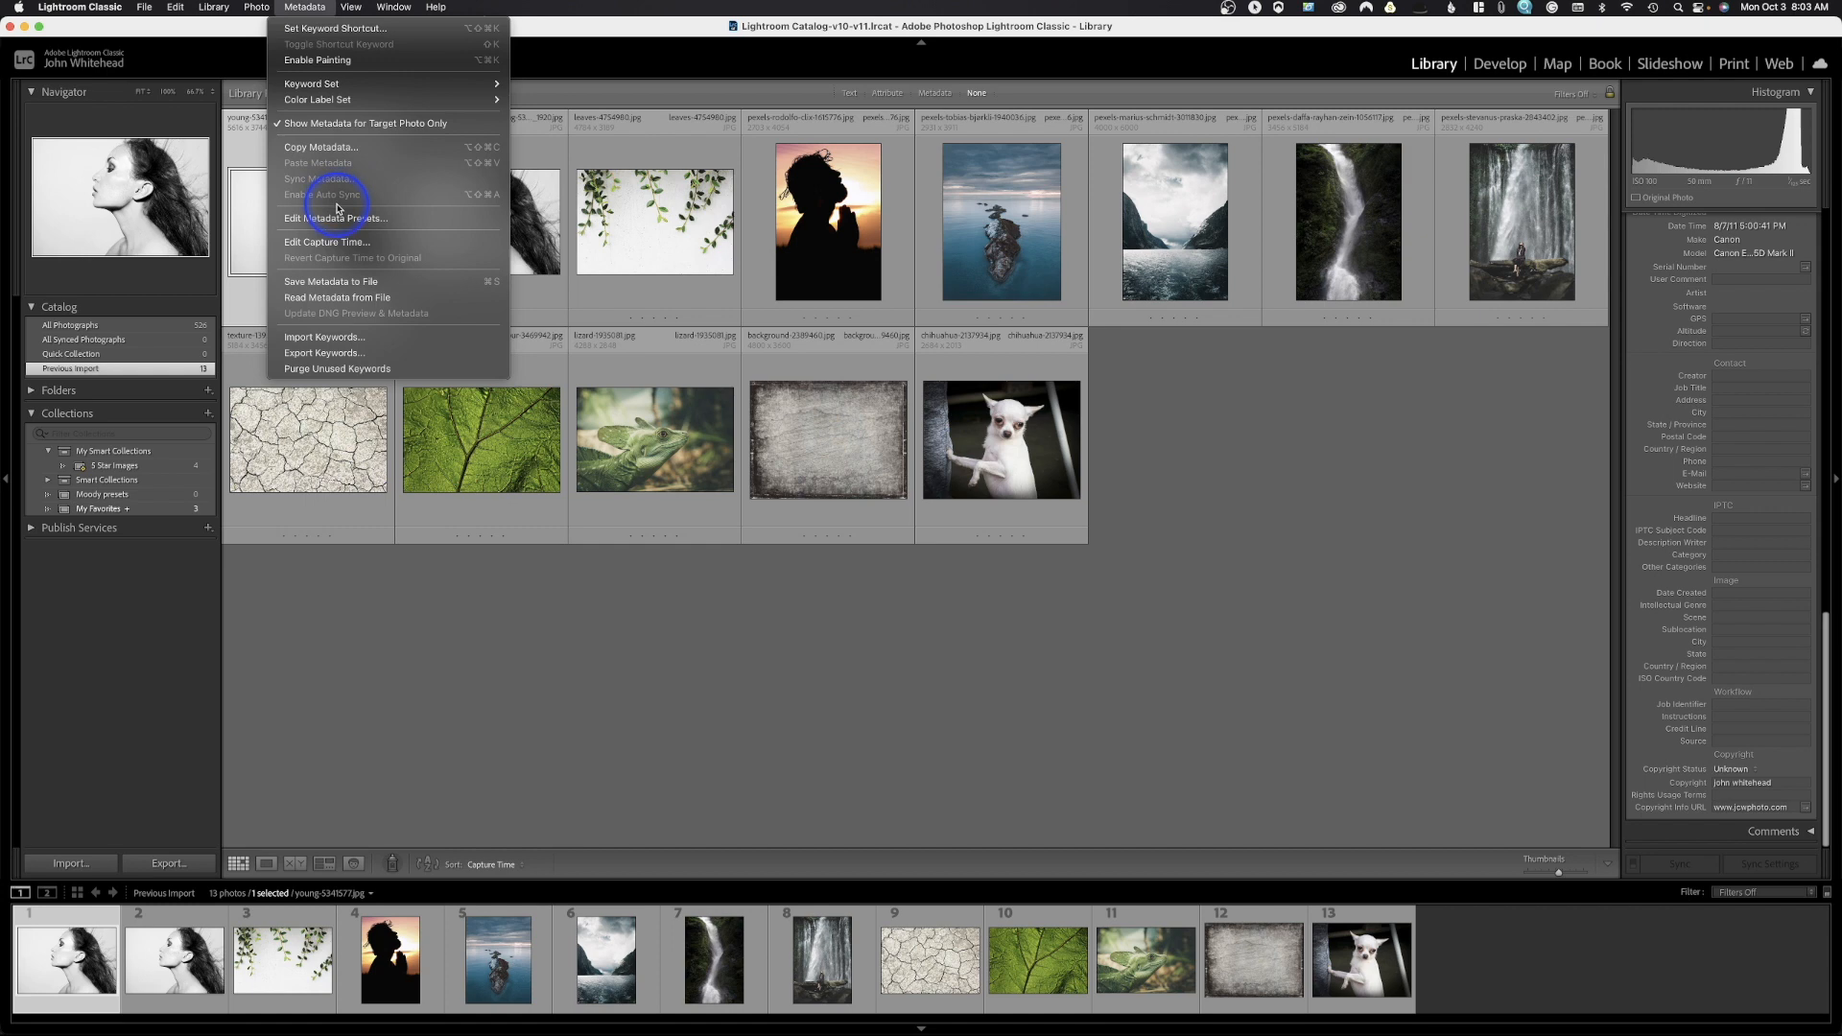
pyautogui.moveTo(337, 219)
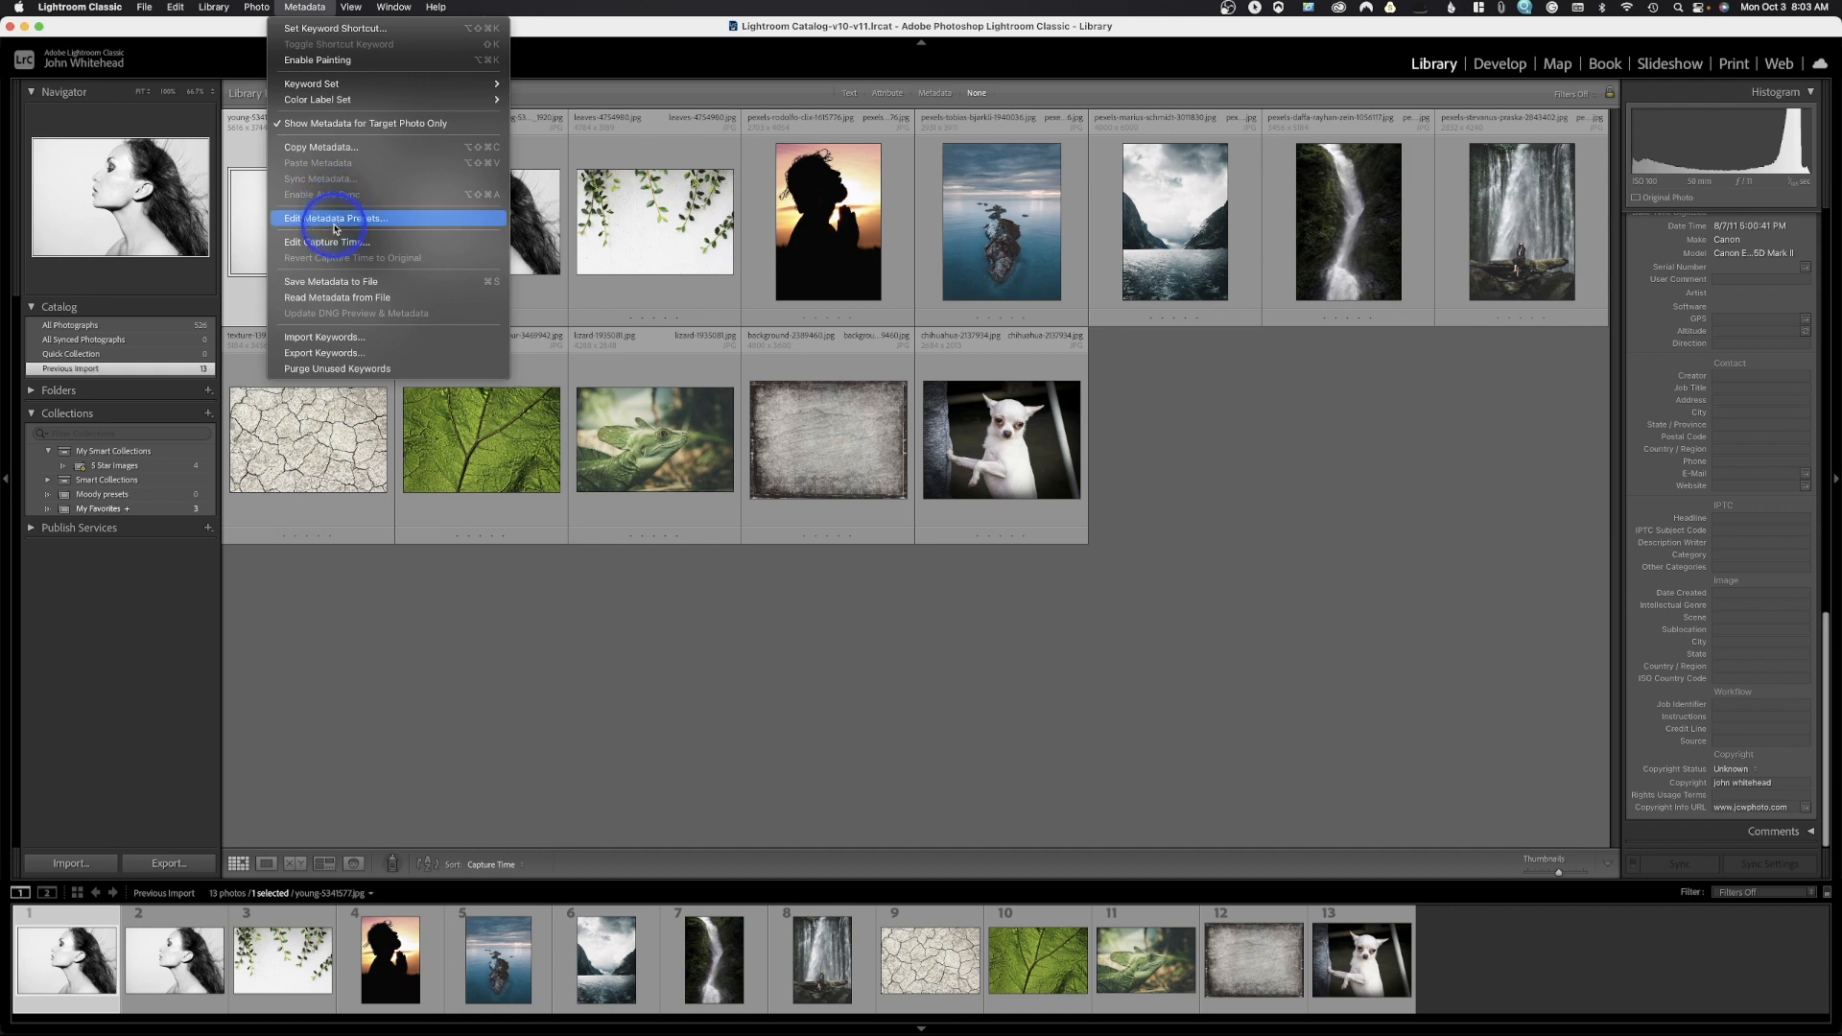
pyautogui.moveTo(1019, 367)
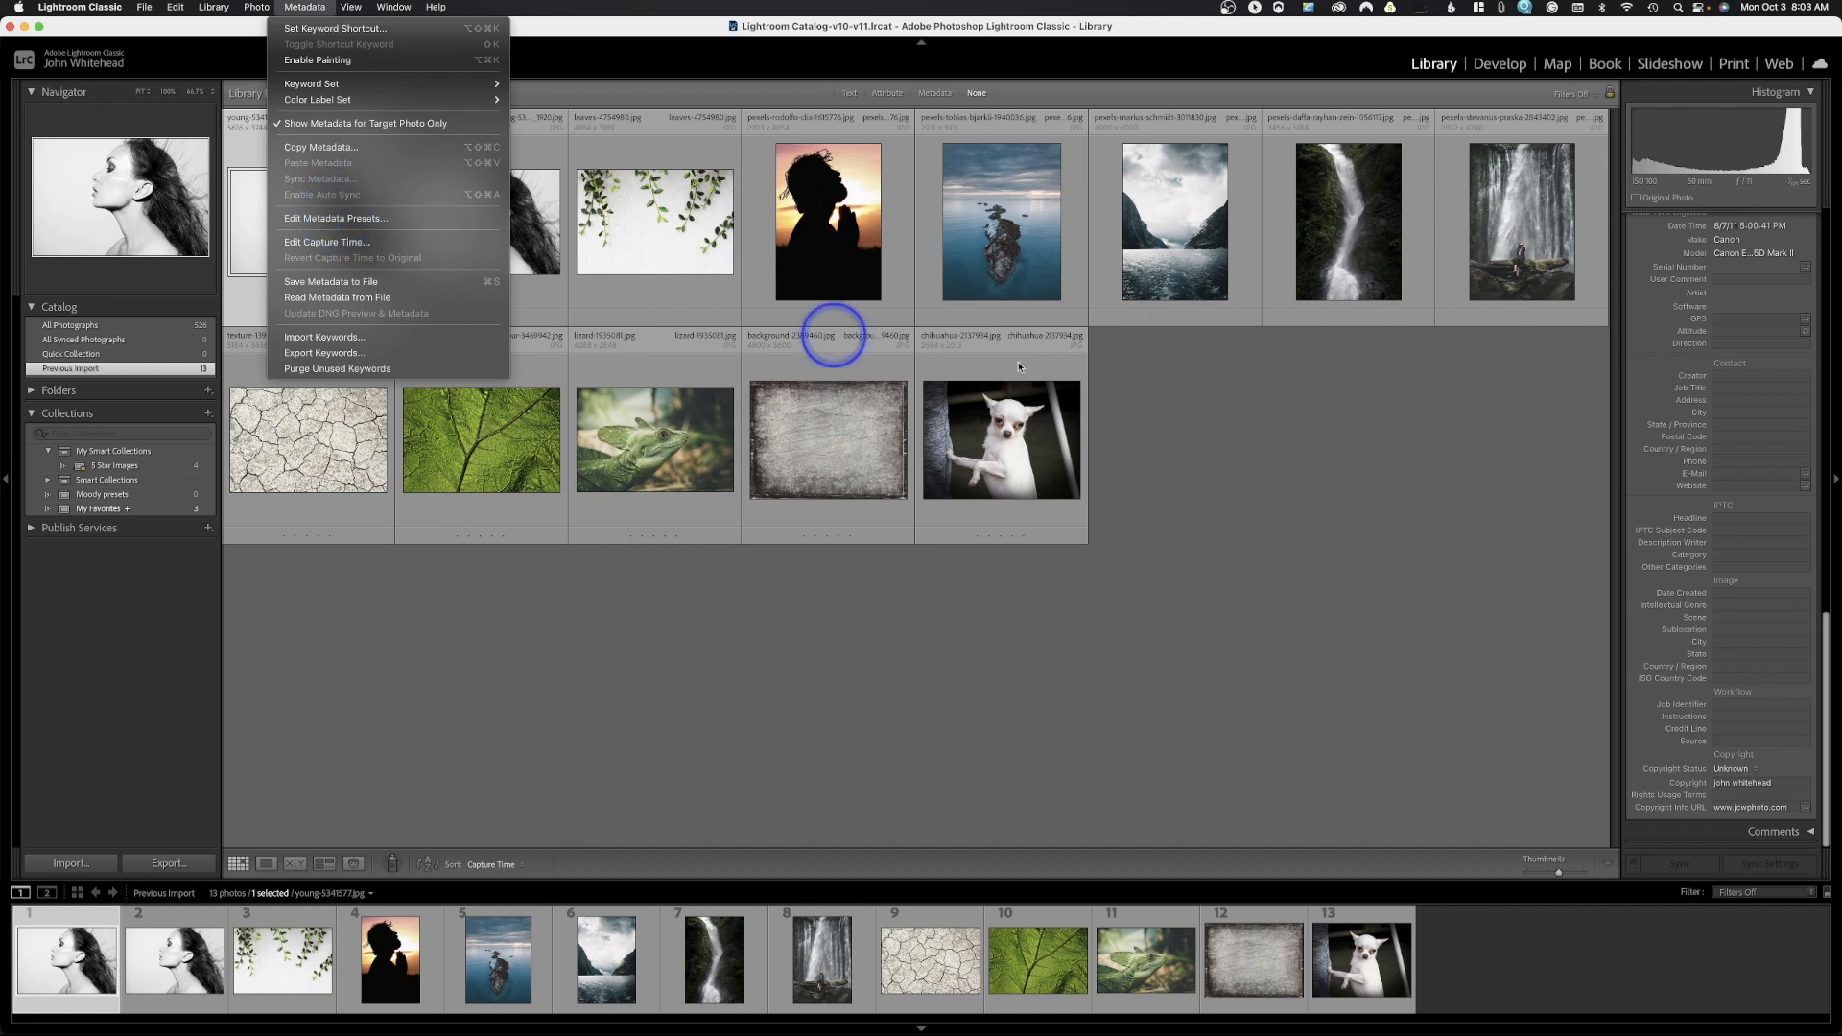
pyautogui.moveTo(1711, 387)
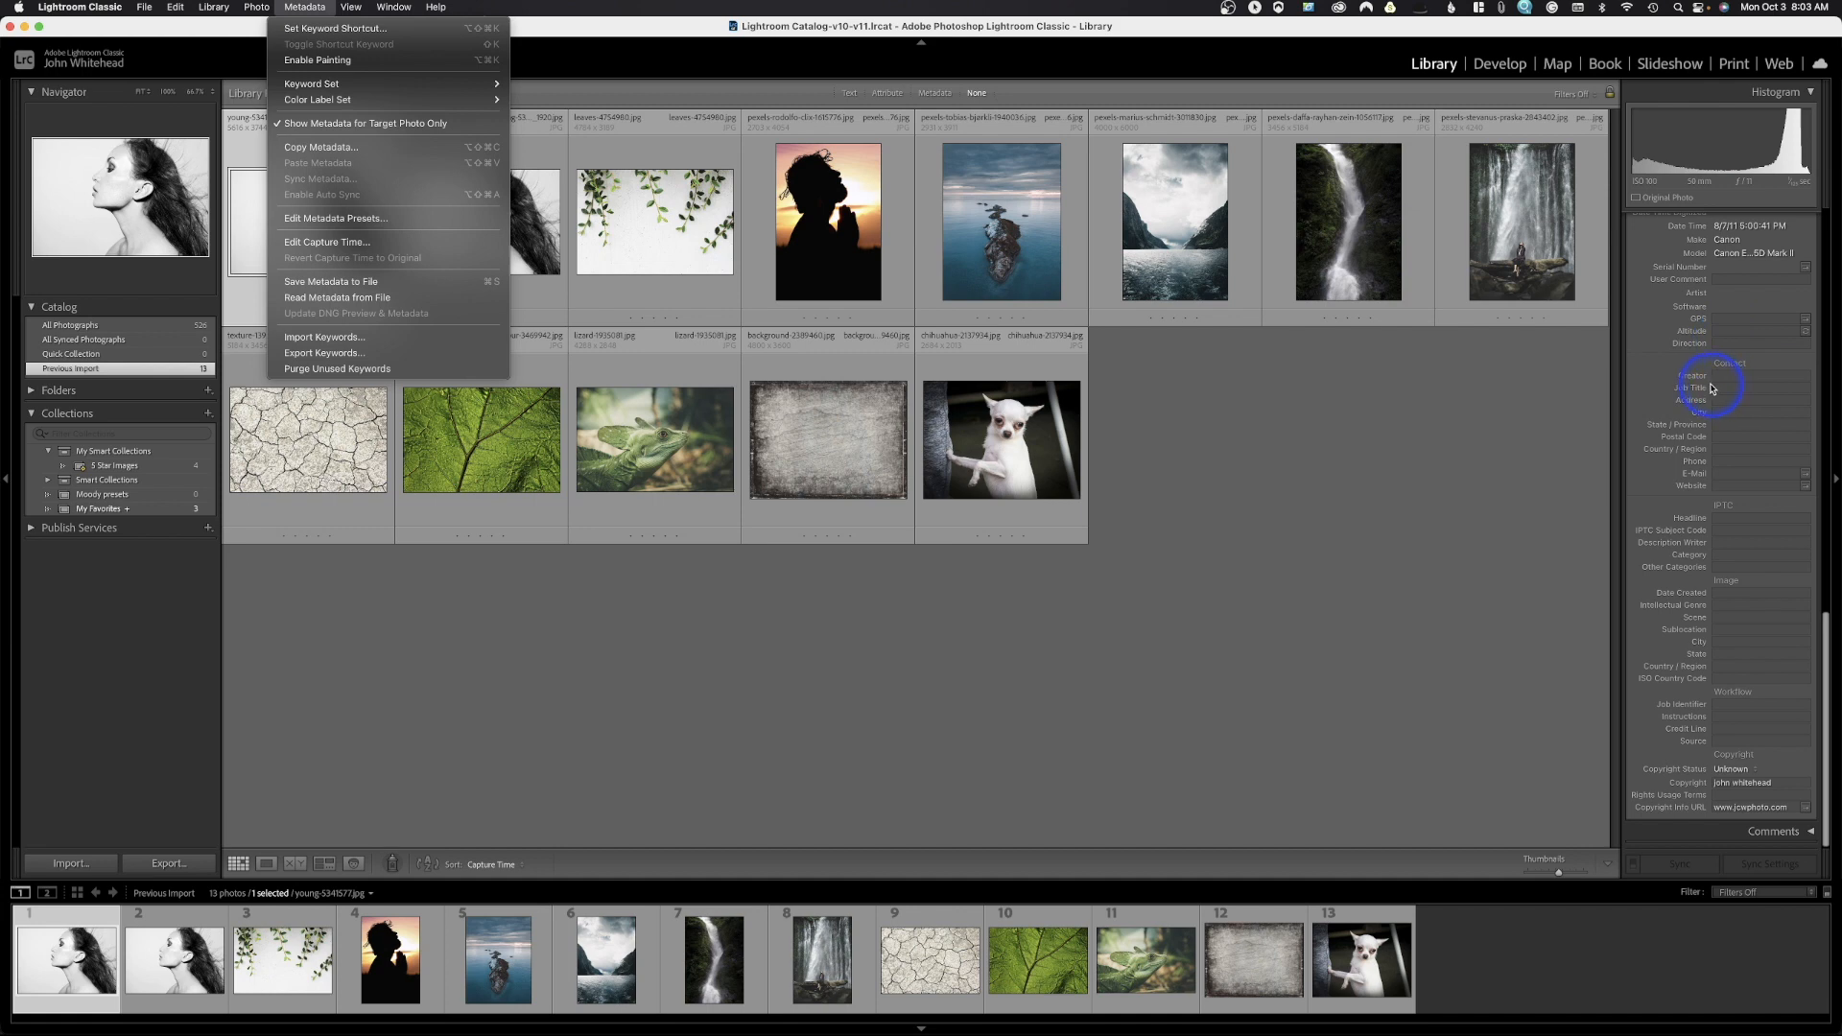
pyautogui.moveTo(346, 224)
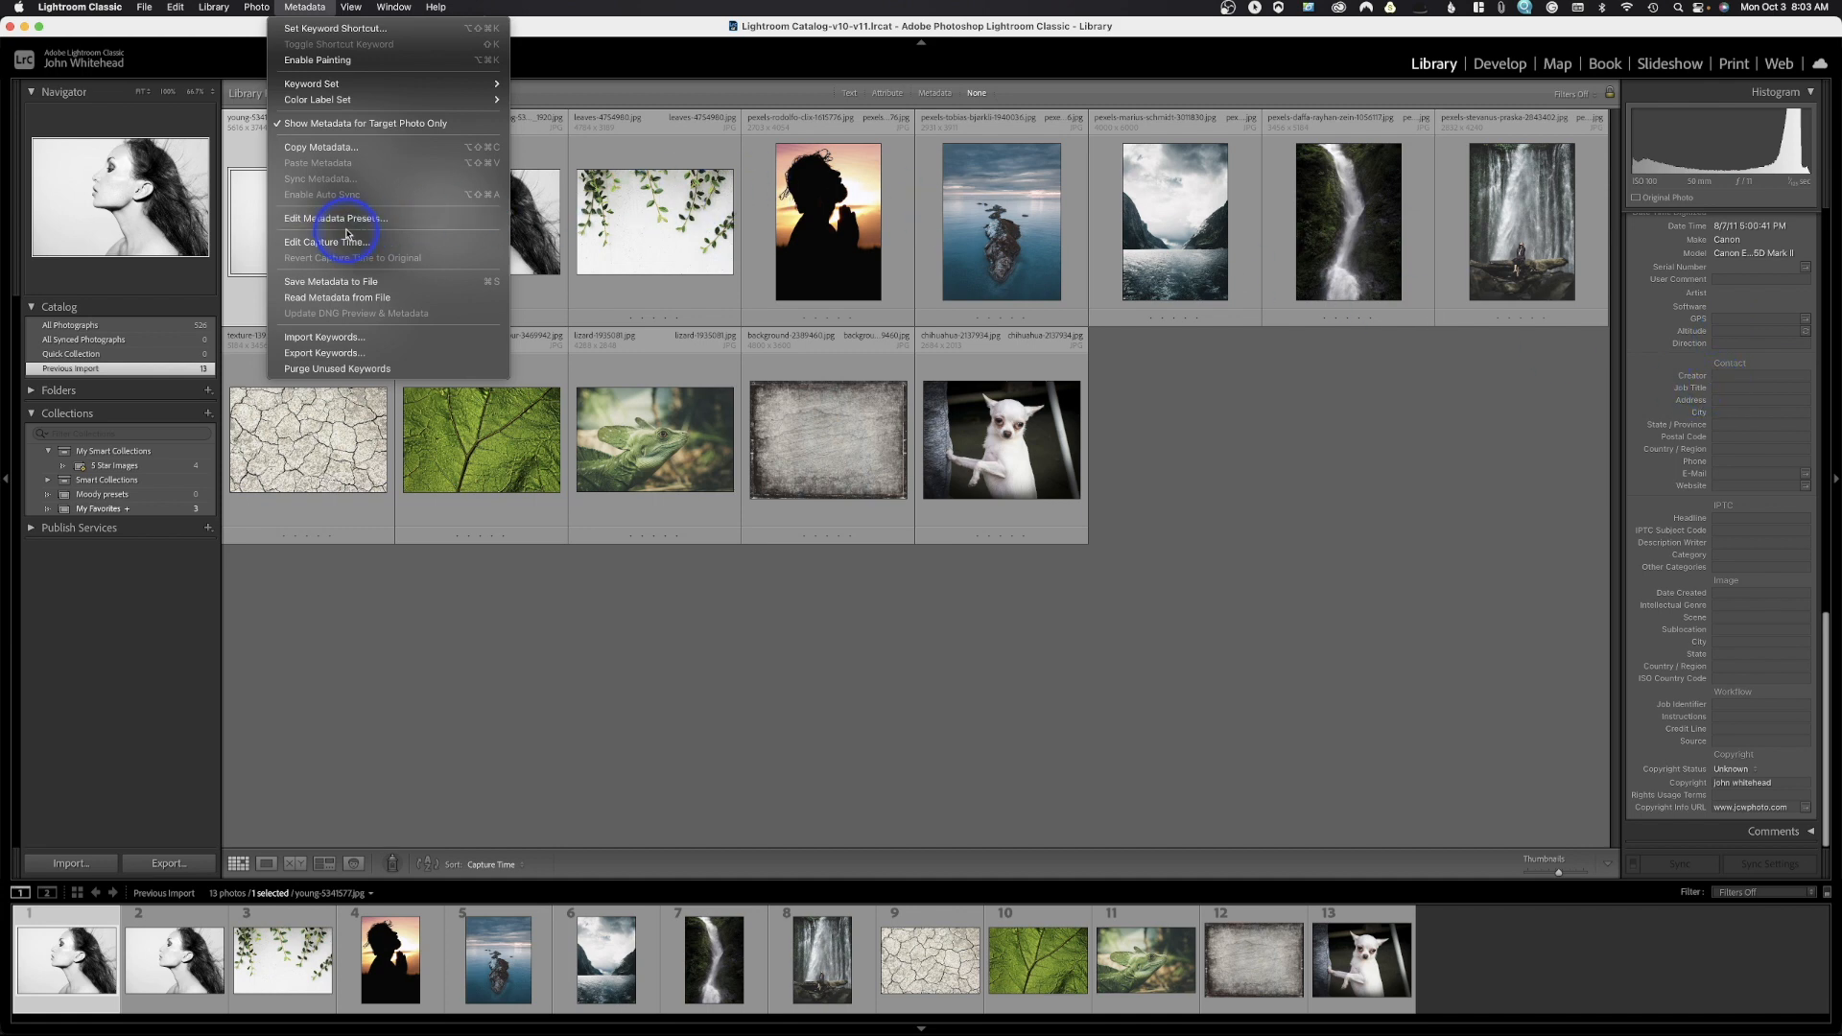
pyautogui.moveTo(341, 337)
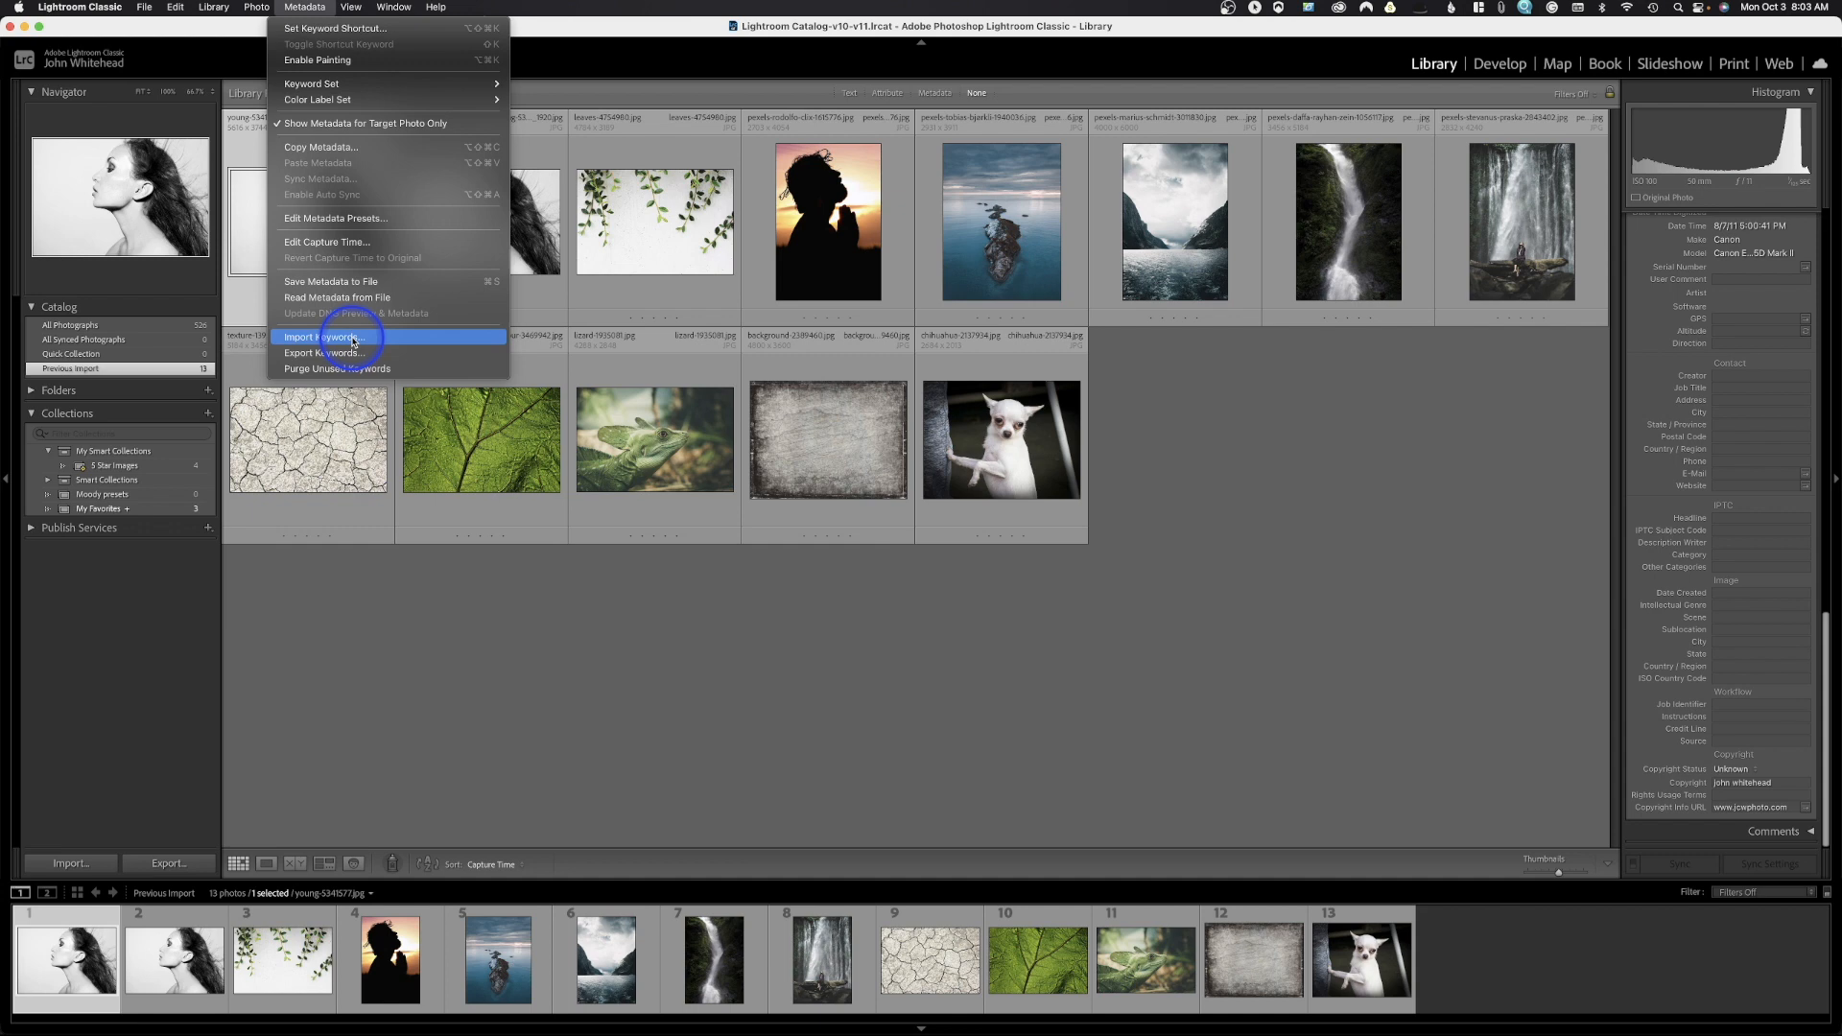
pyautogui.moveTo(380, 354)
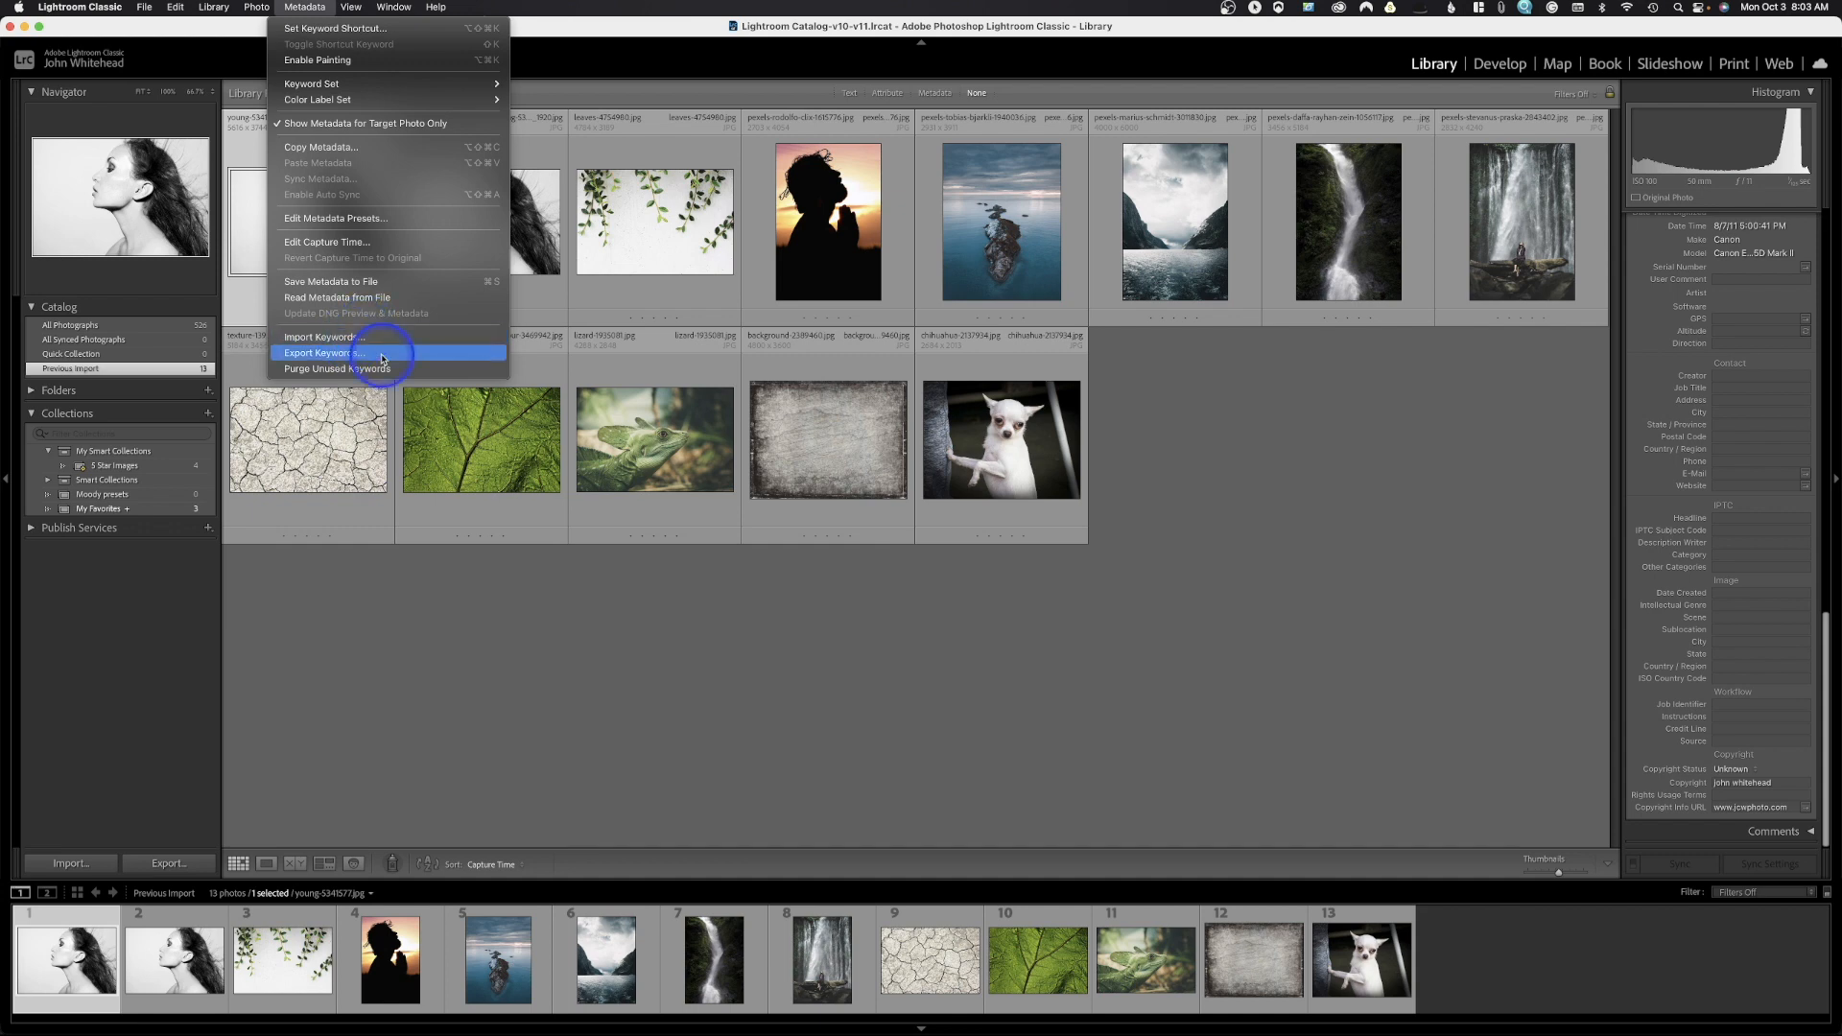
# - Dismiss the Metadata menu after Export Keywords, leaving the View menu's commands showing
pyautogui.click(351, 7)
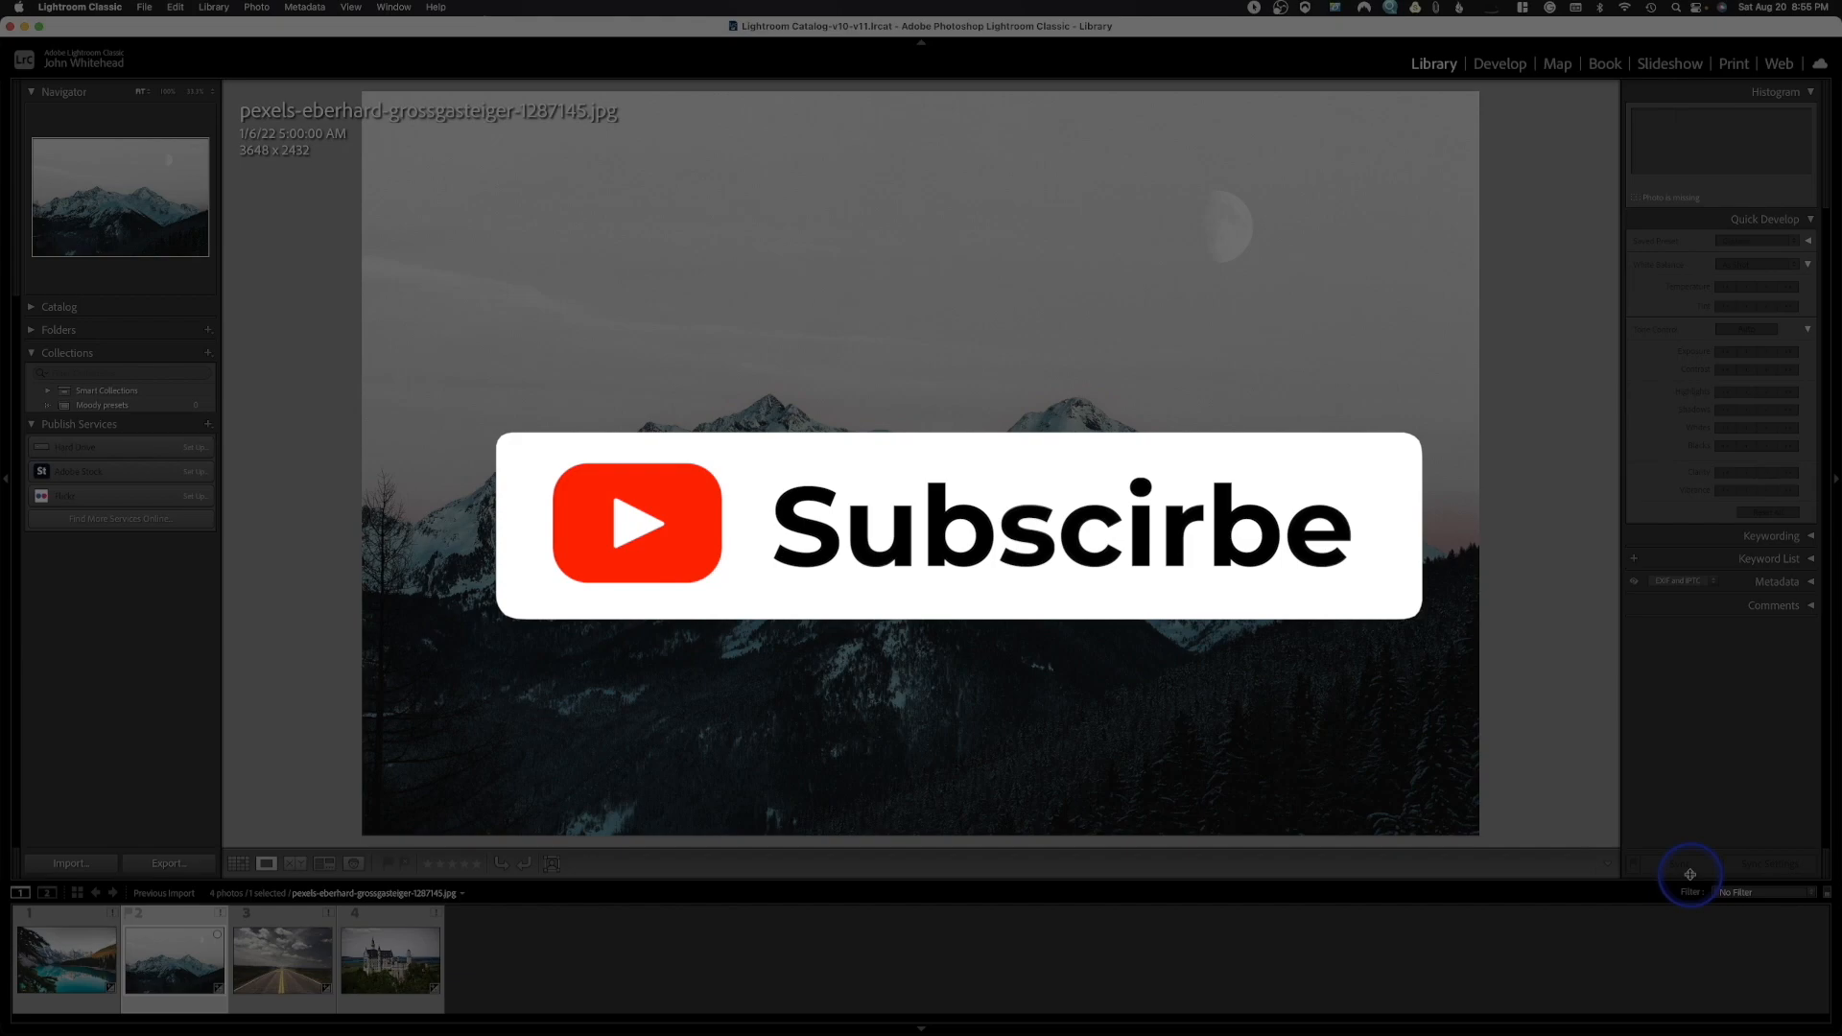
pyautogui.click(351, 7)
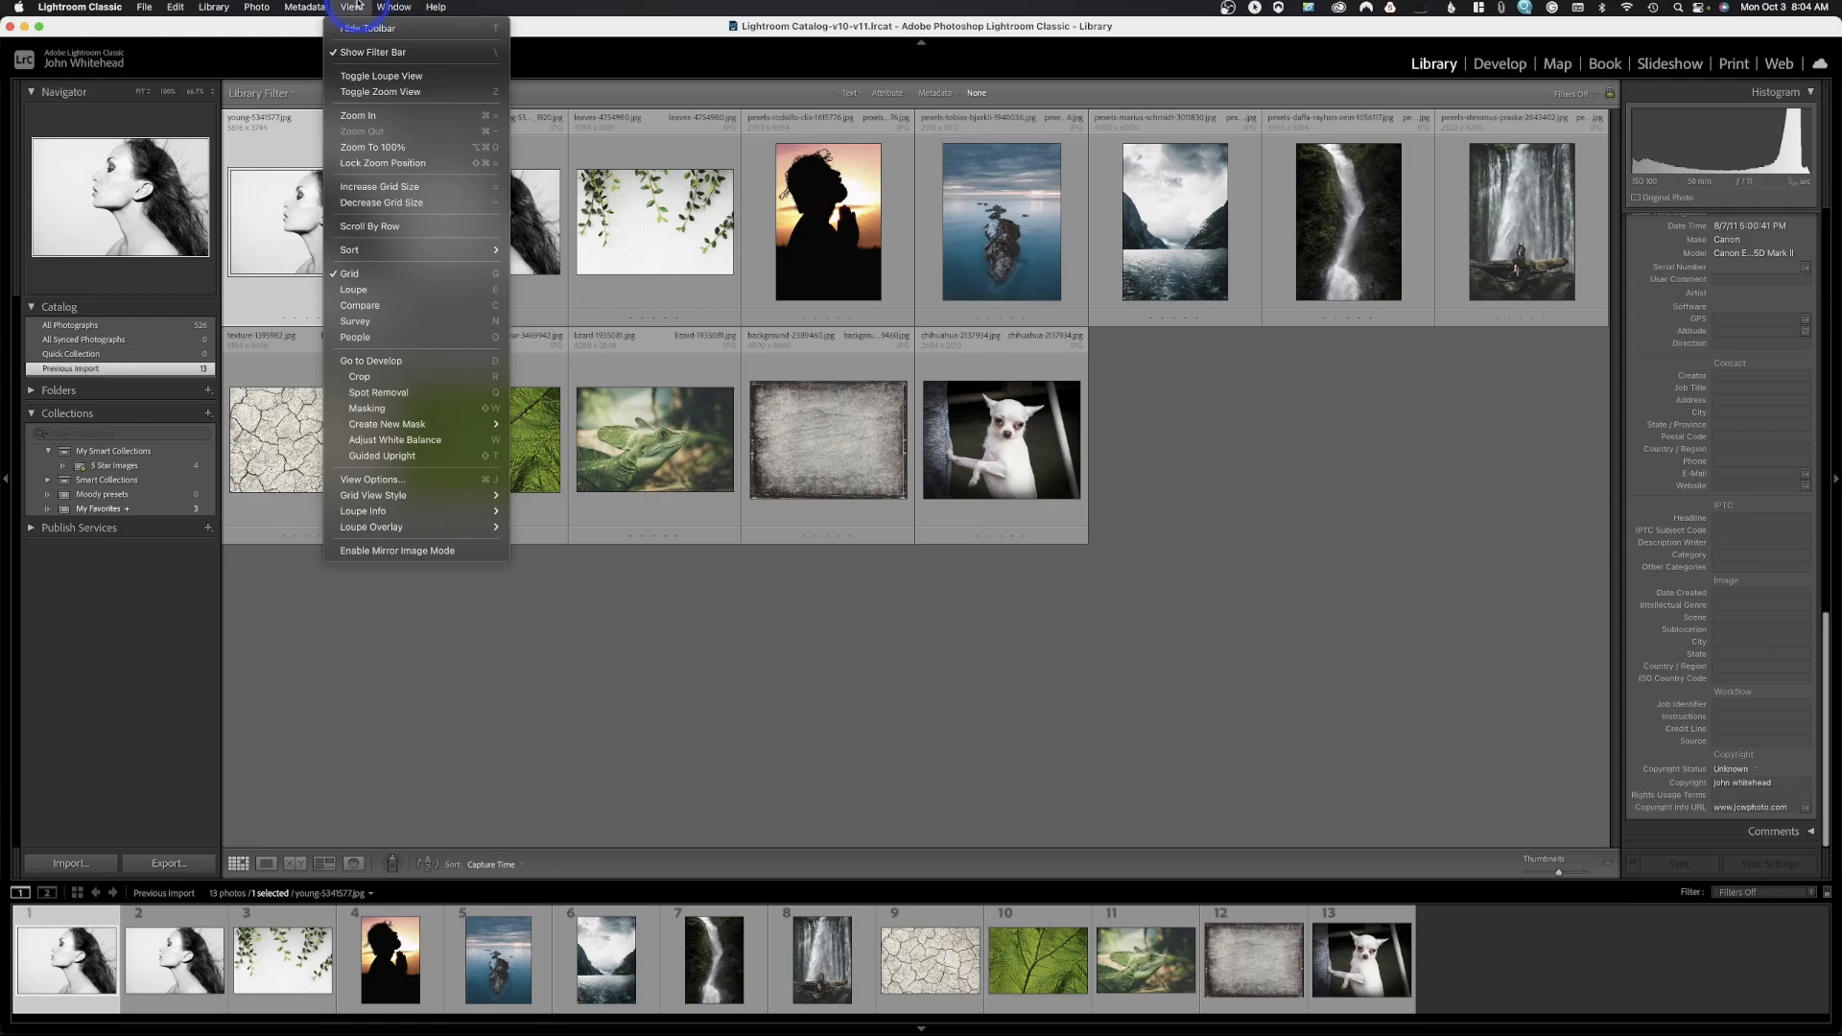
pyautogui.moveTo(358, 114)
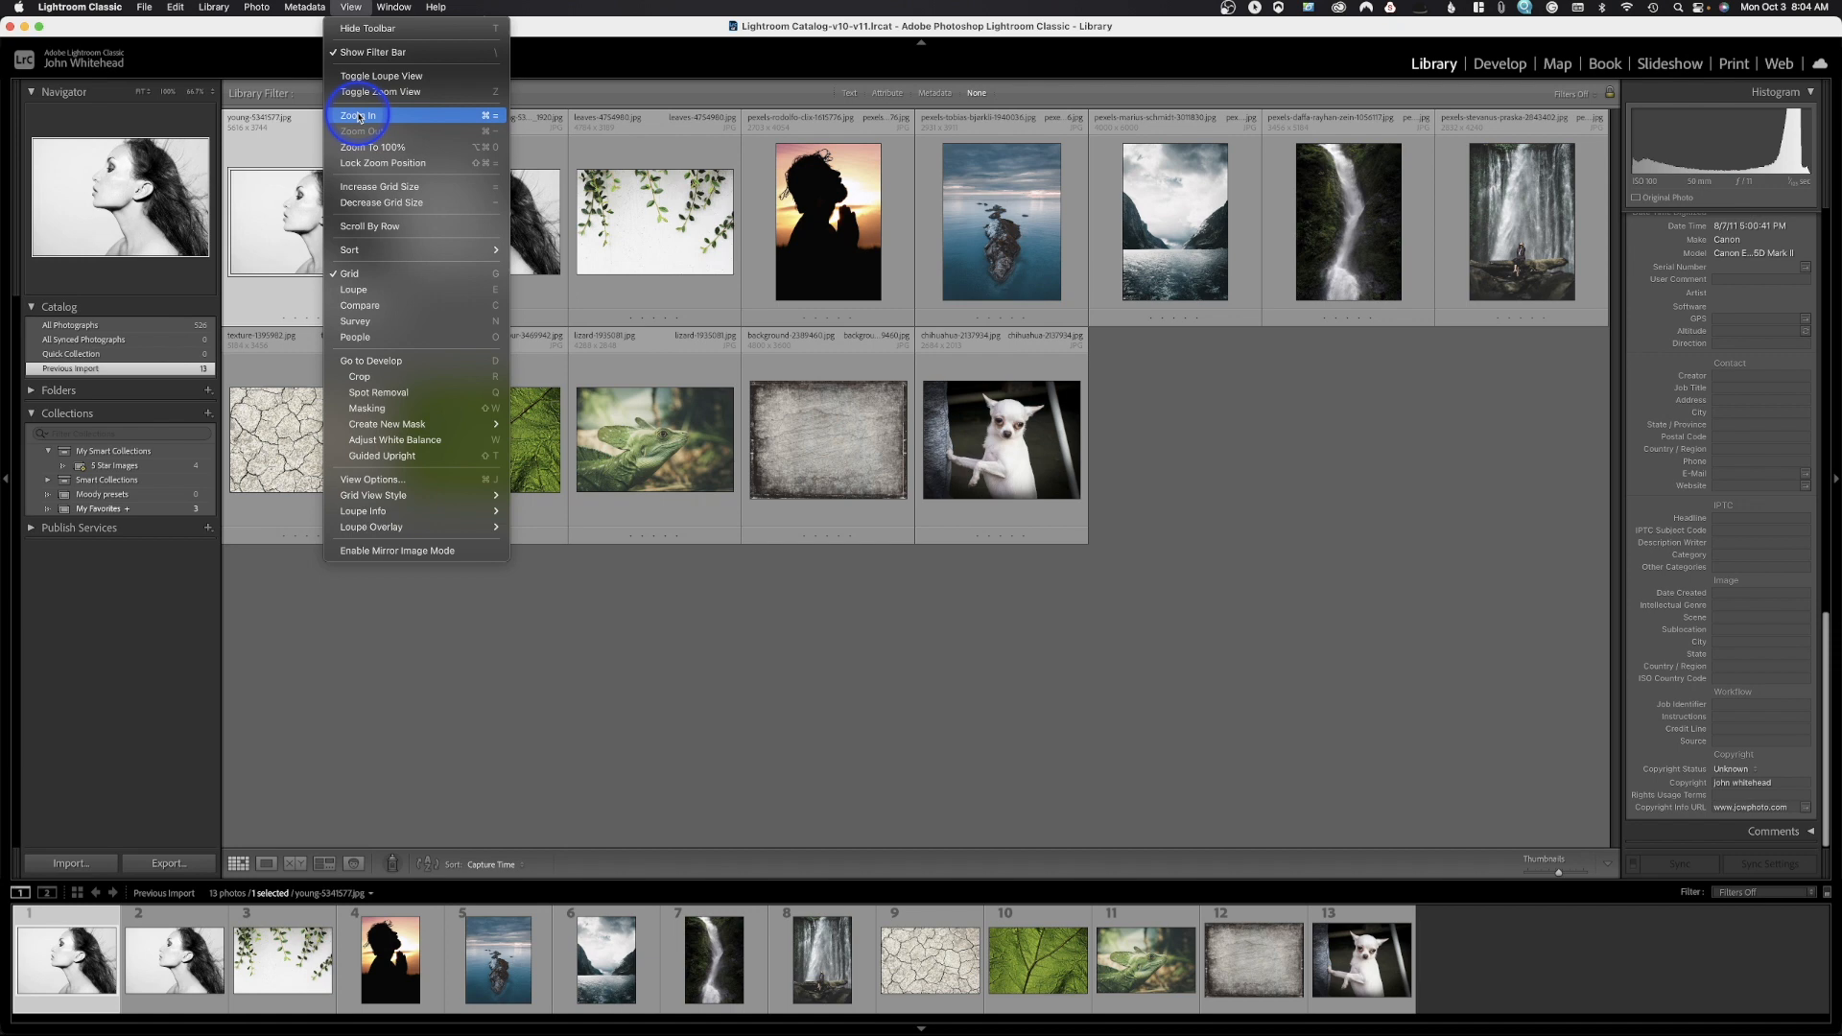
pyautogui.moveTo(376, 146)
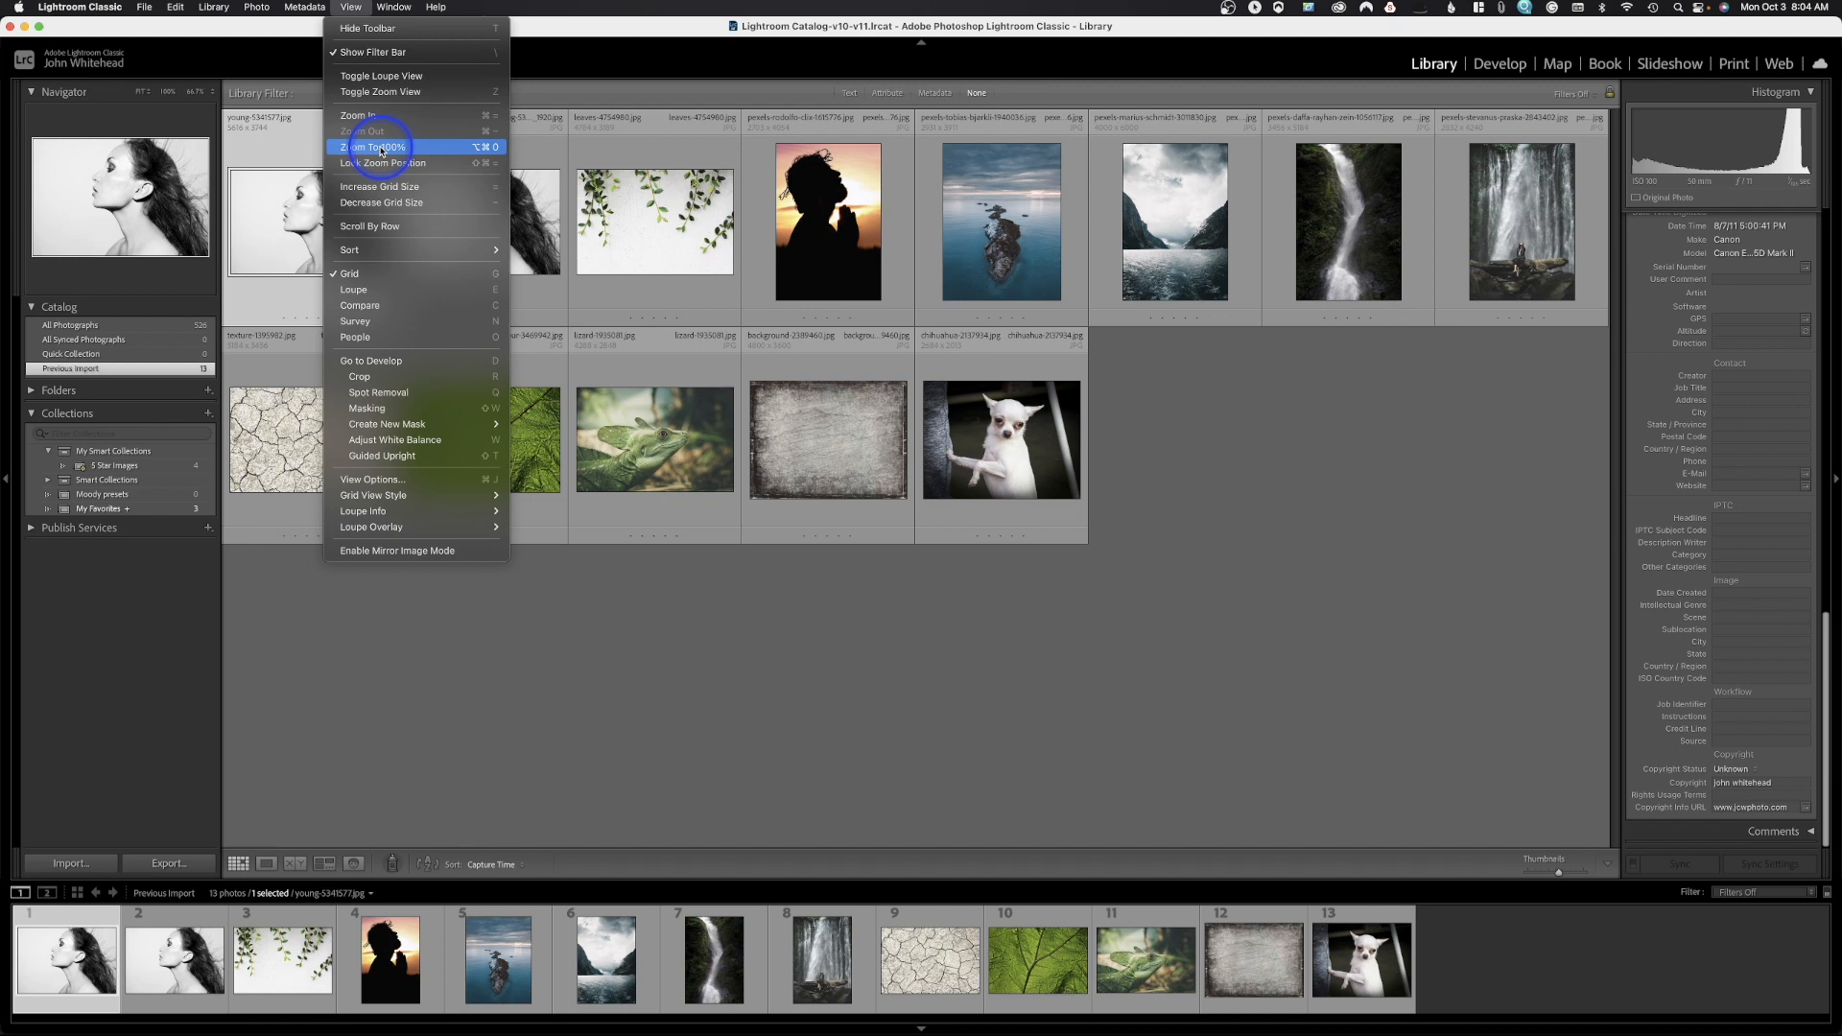
pyautogui.moveTo(370, 305)
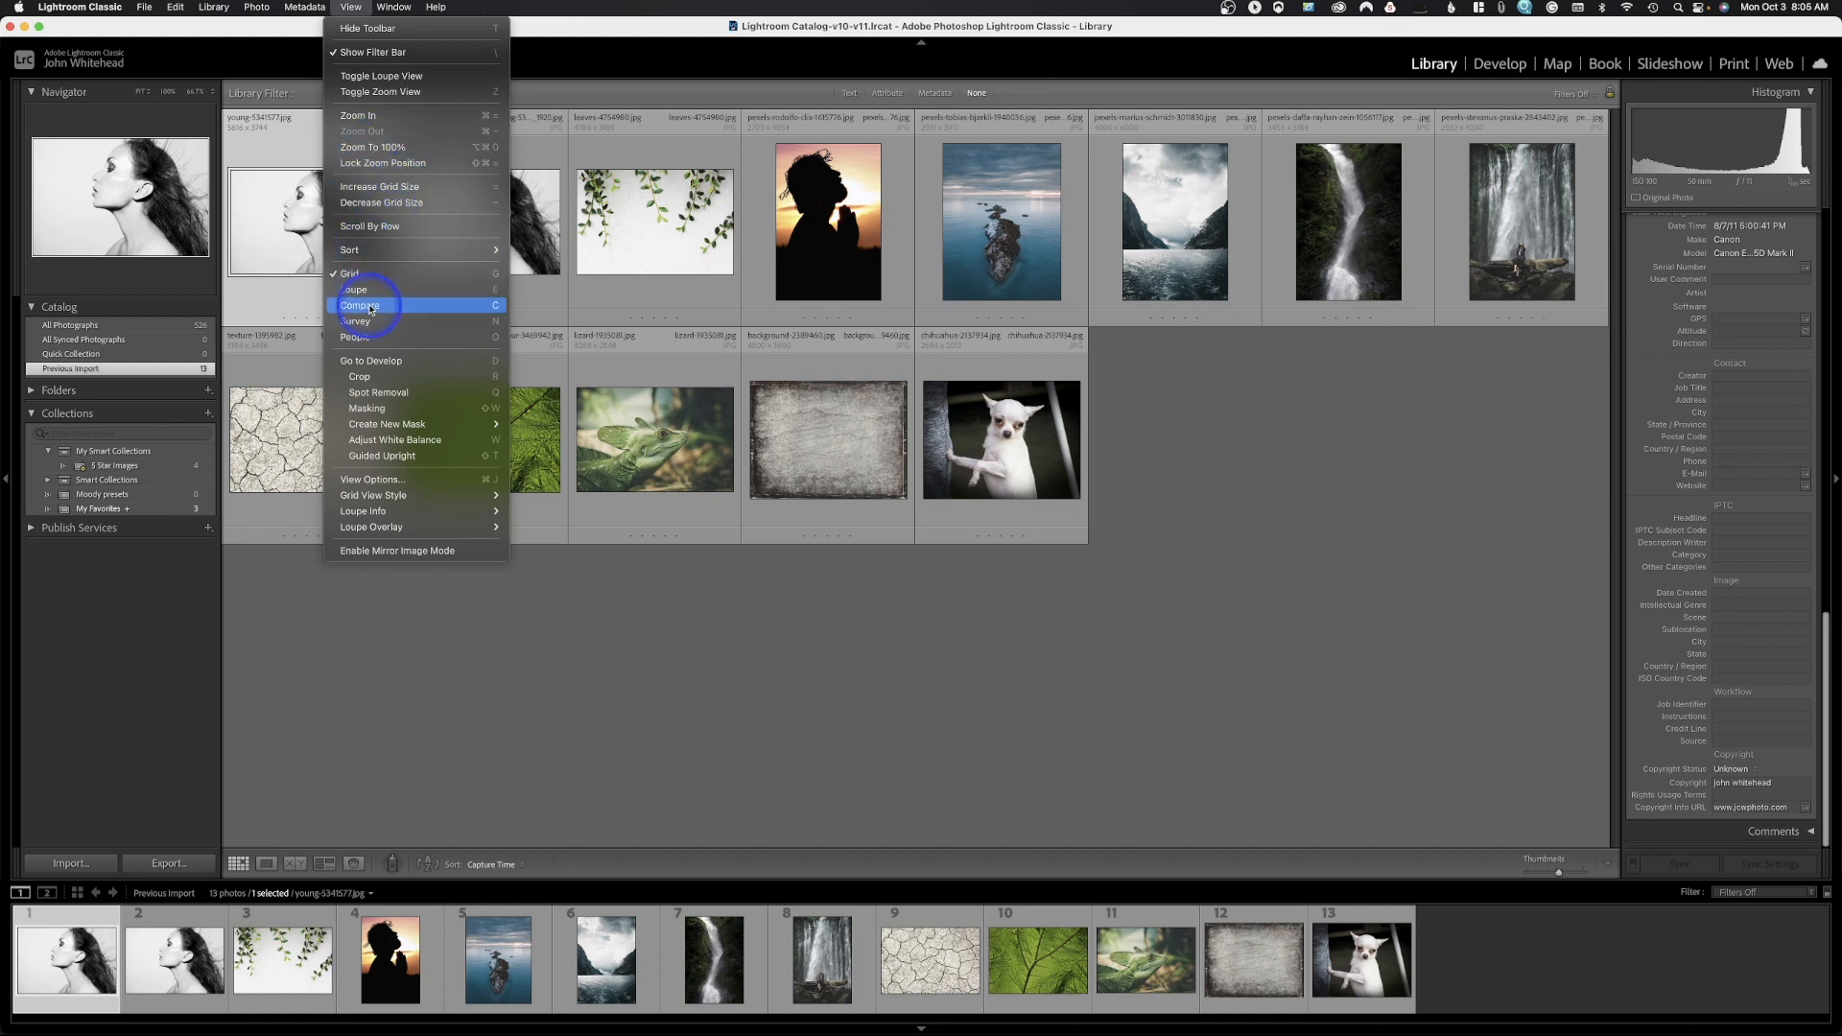
pyautogui.moveTo(372, 360)
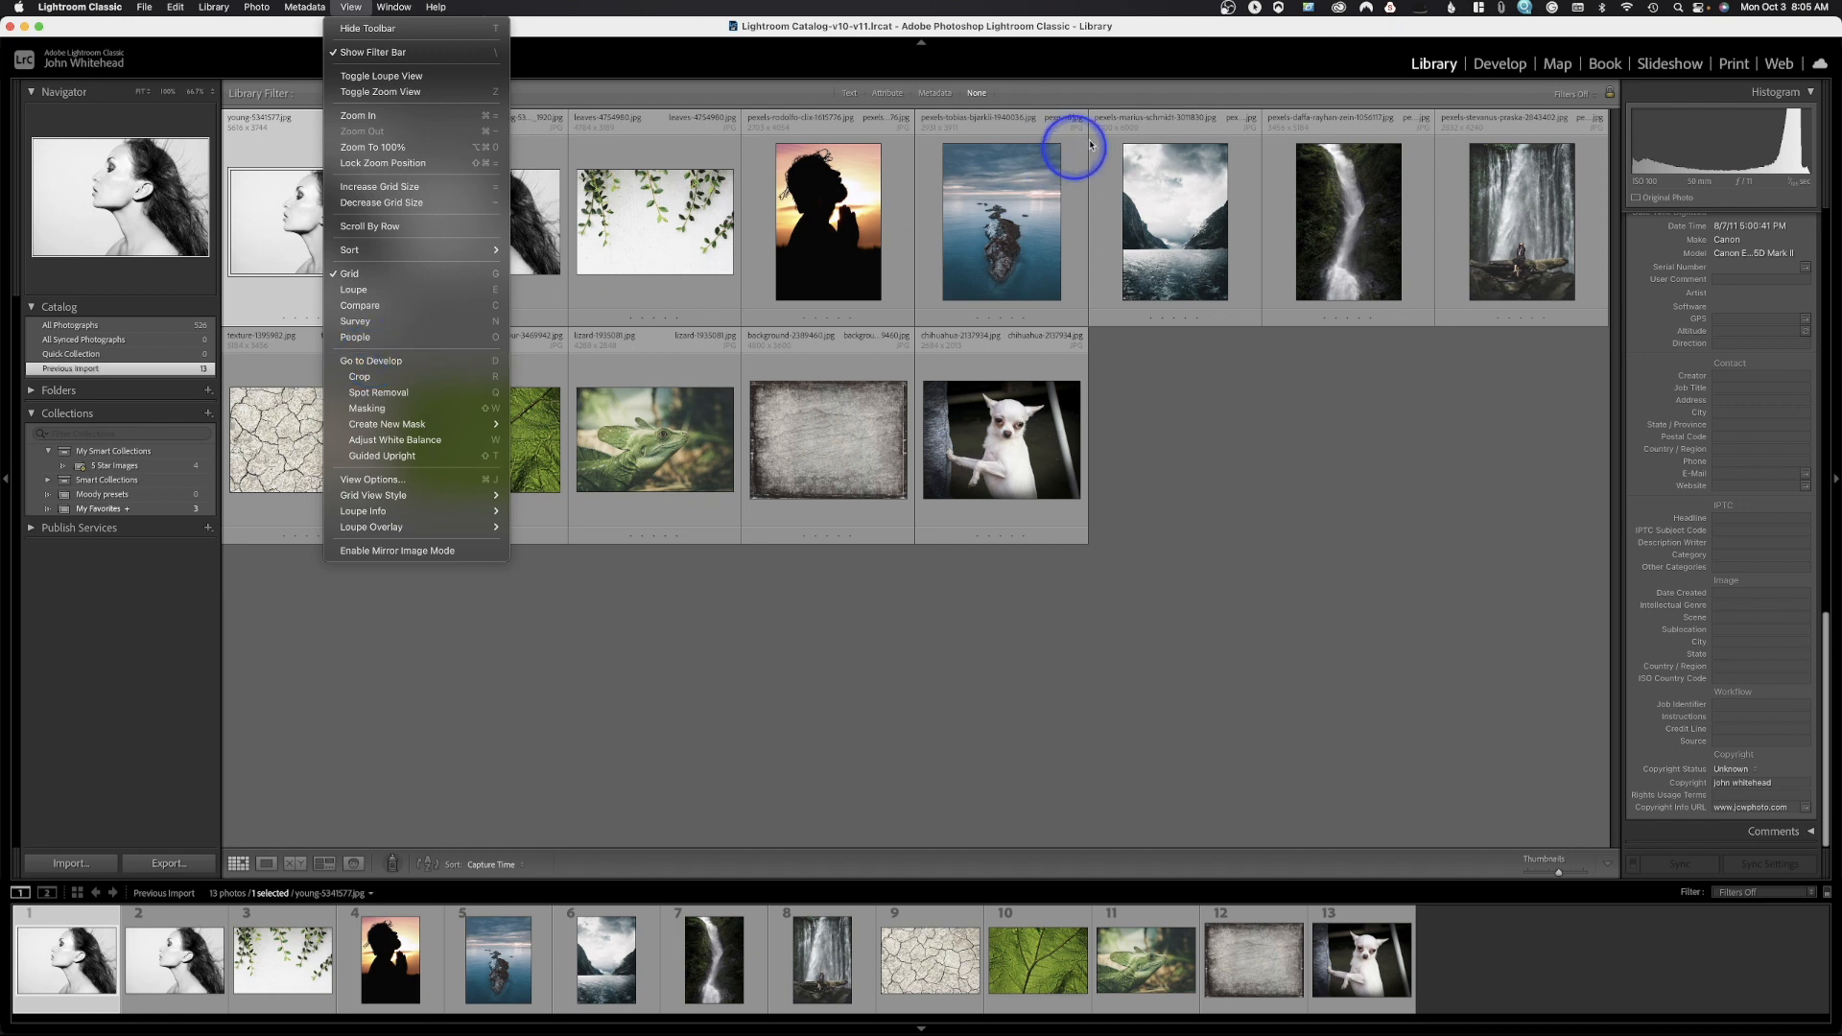
pyautogui.moveTo(393, 376)
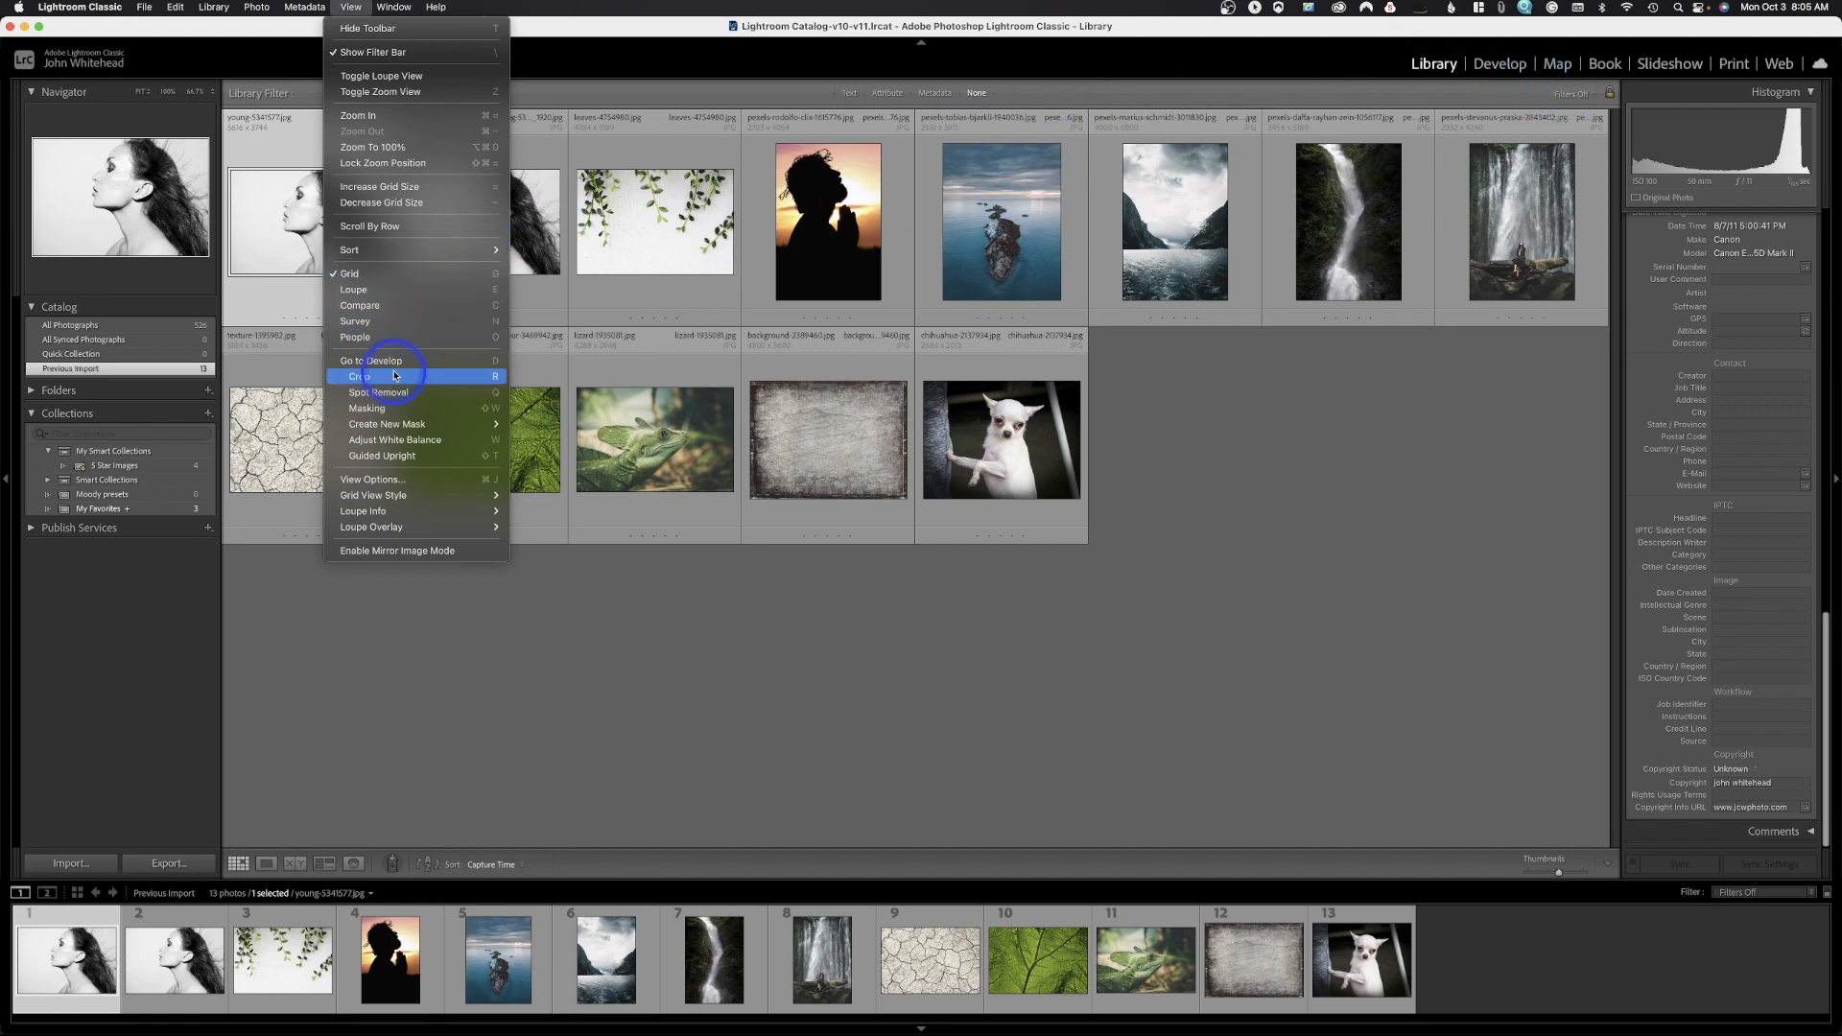
pyautogui.moveTo(388, 392)
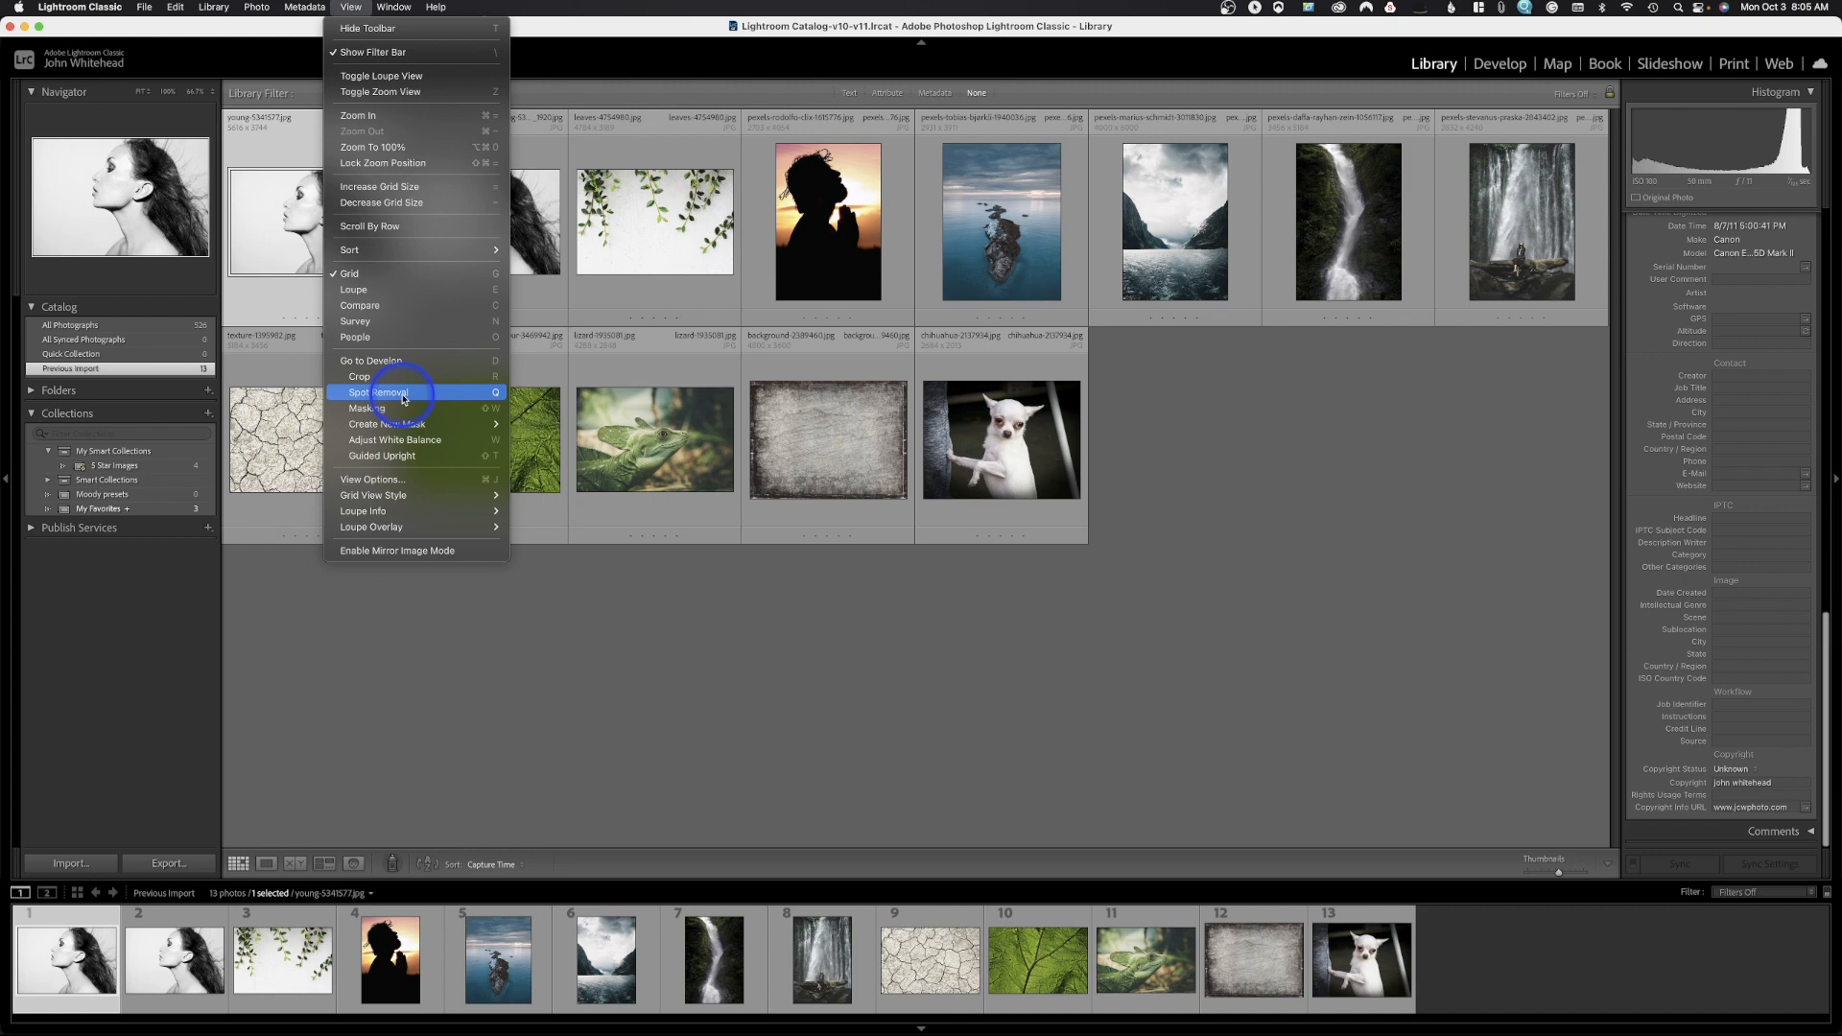
pyautogui.moveTo(471, 397)
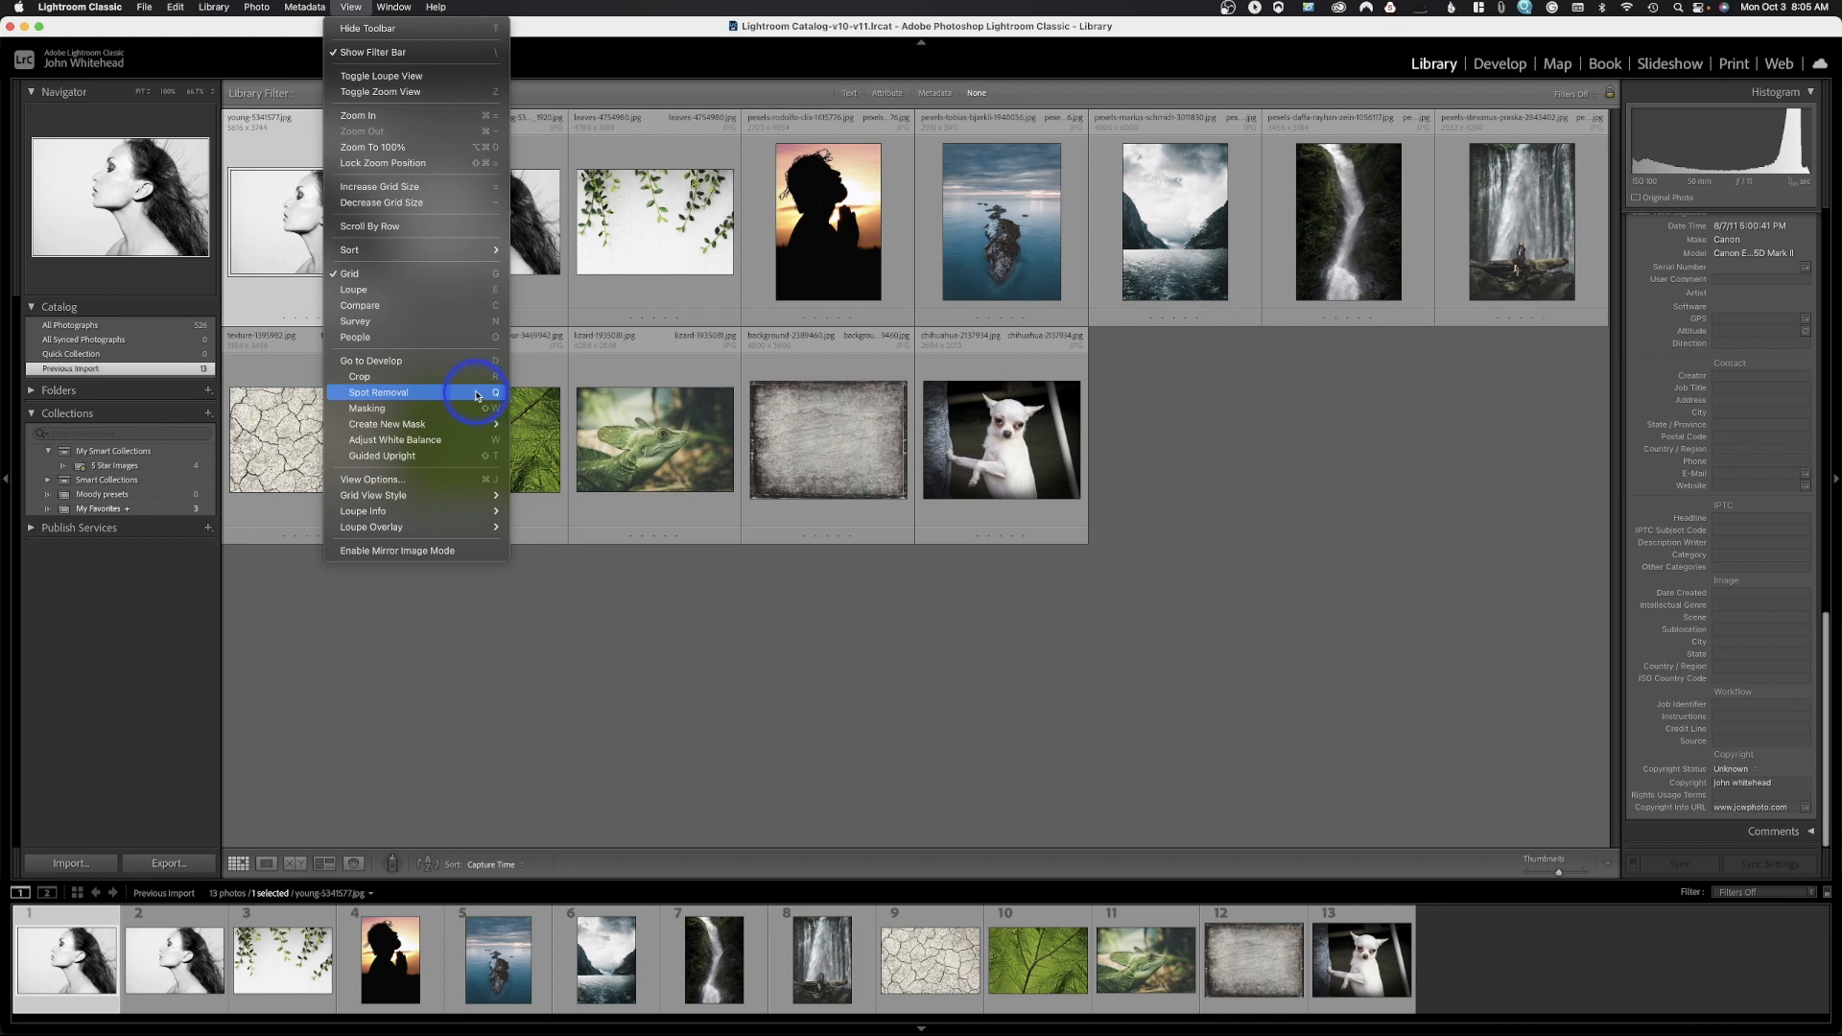
pyautogui.click(255, 6)
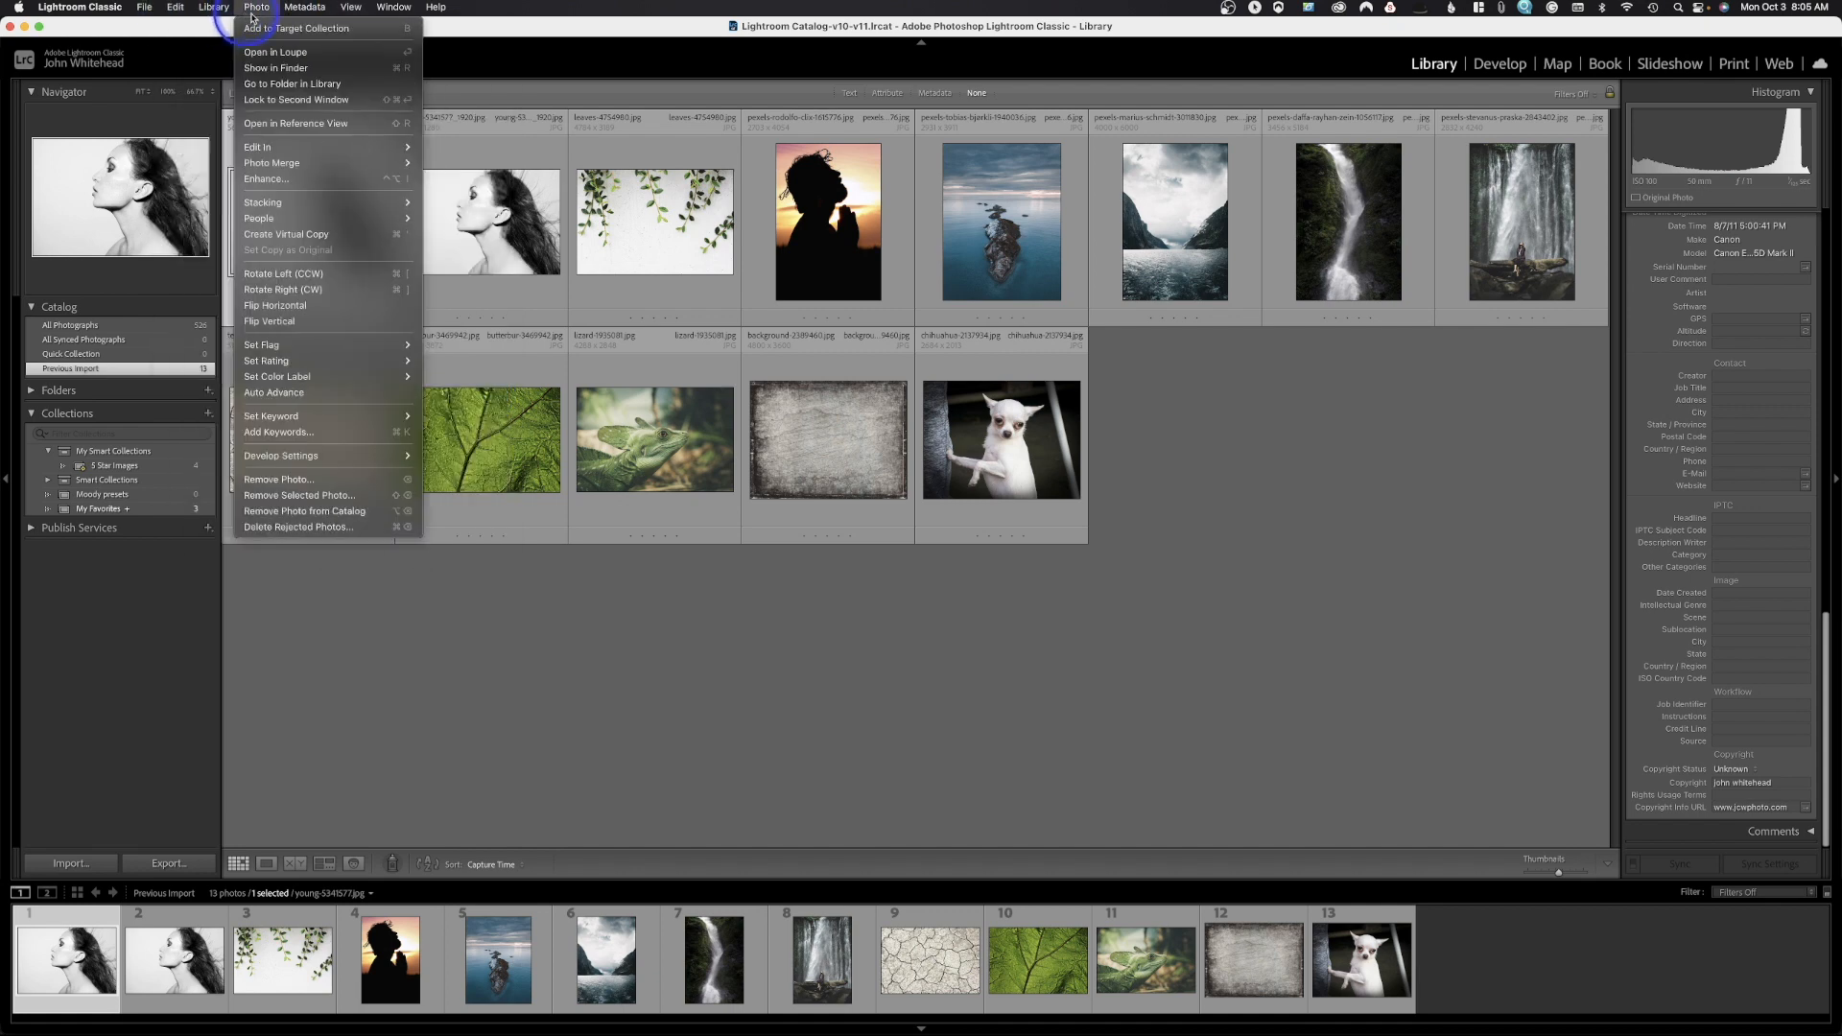
pyautogui.click(350, 6)
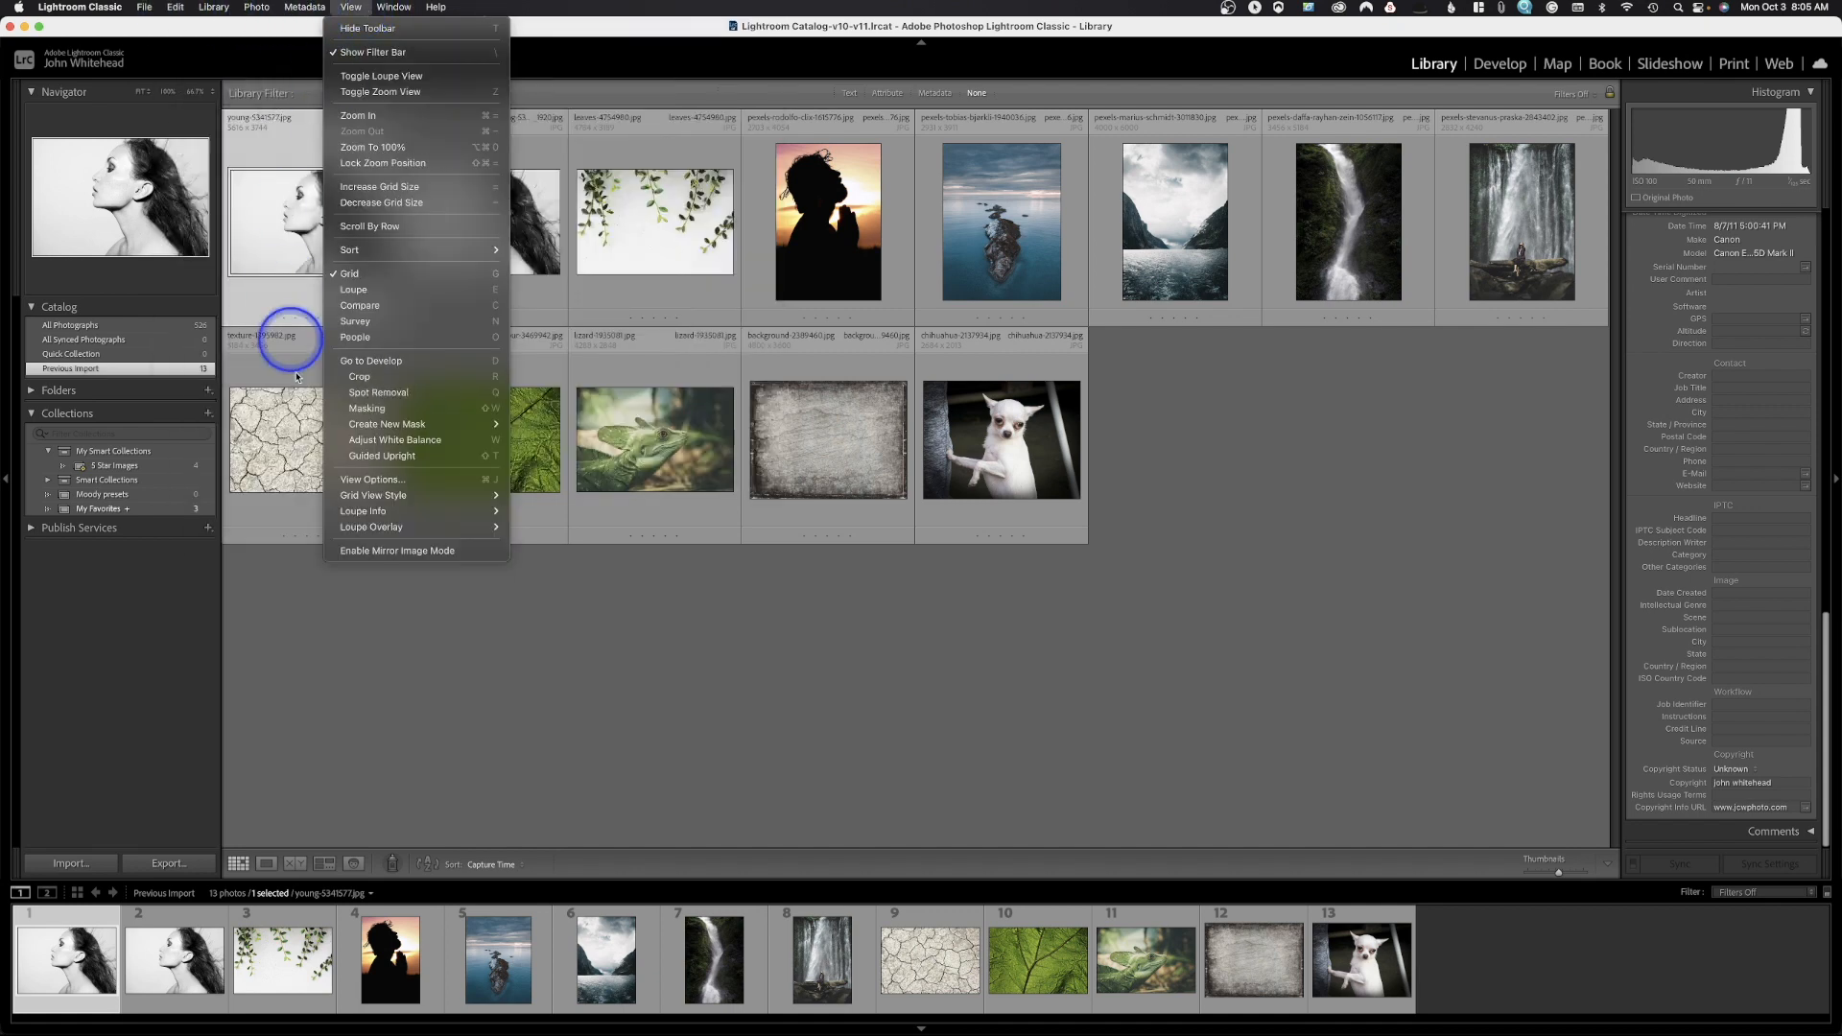
pyautogui.moveTo(686, 722)
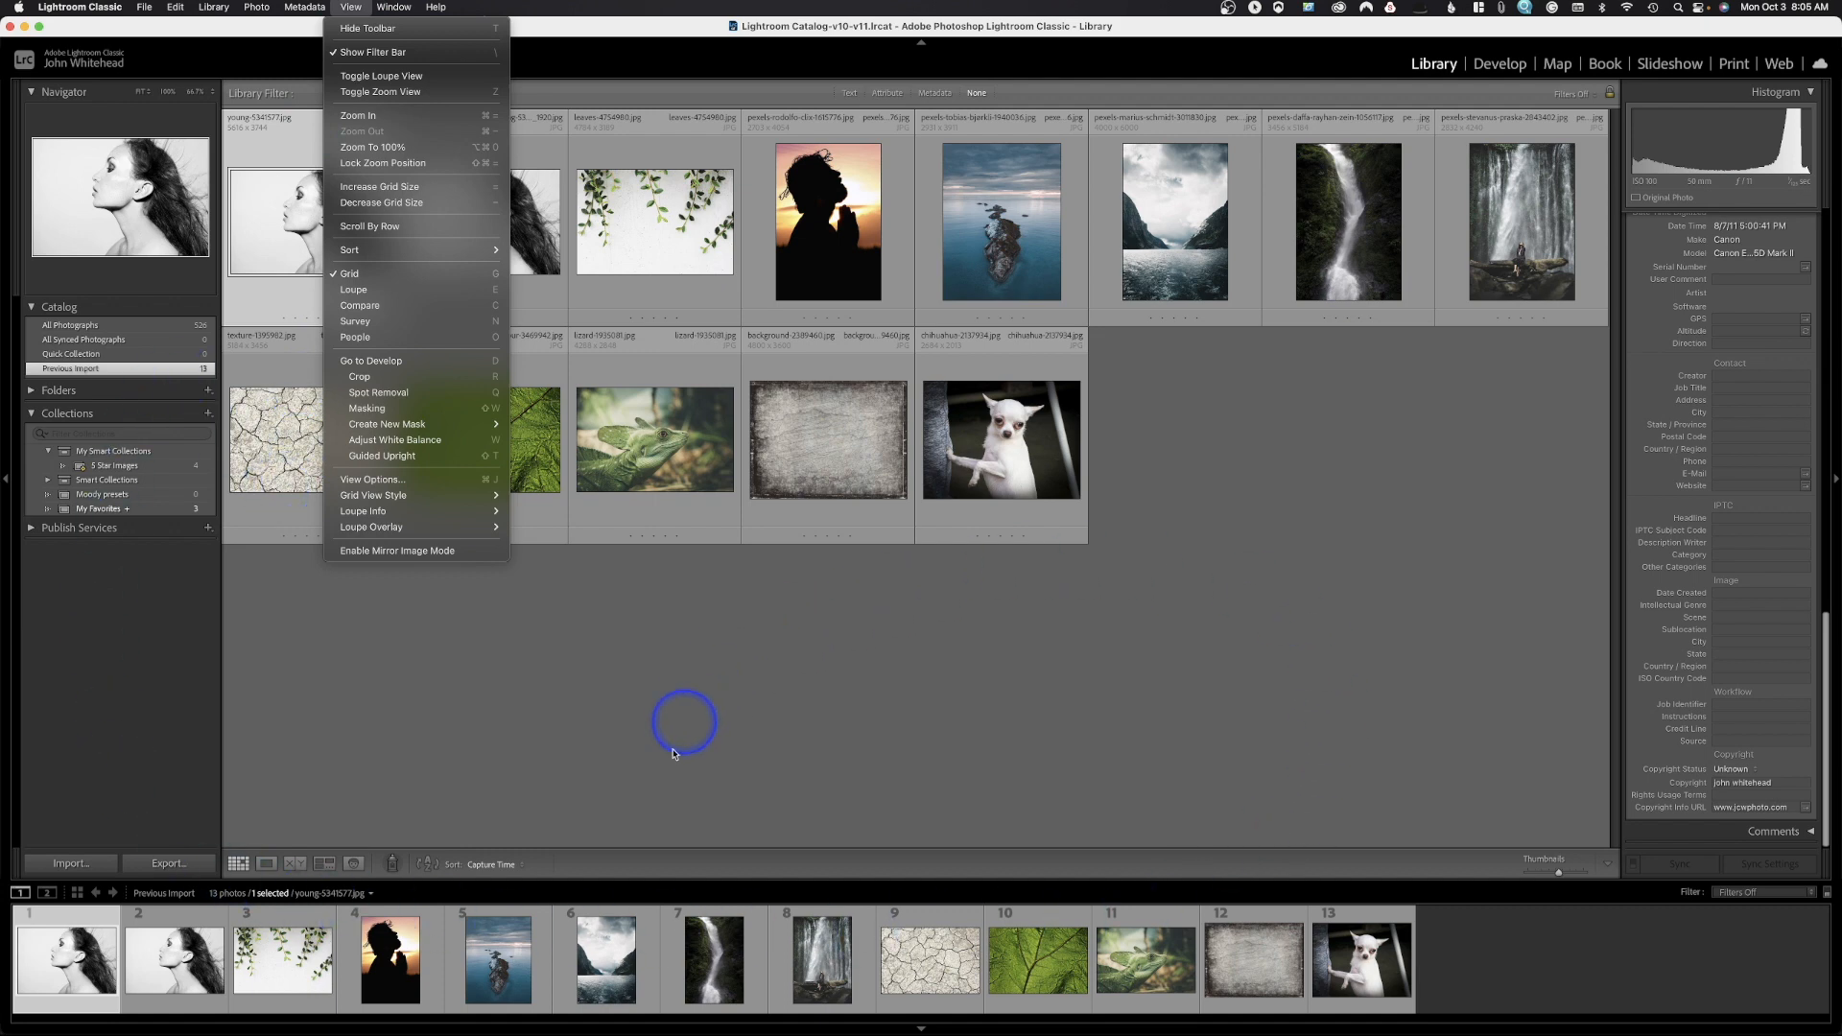
pyautogui.moveTo(411, 361)
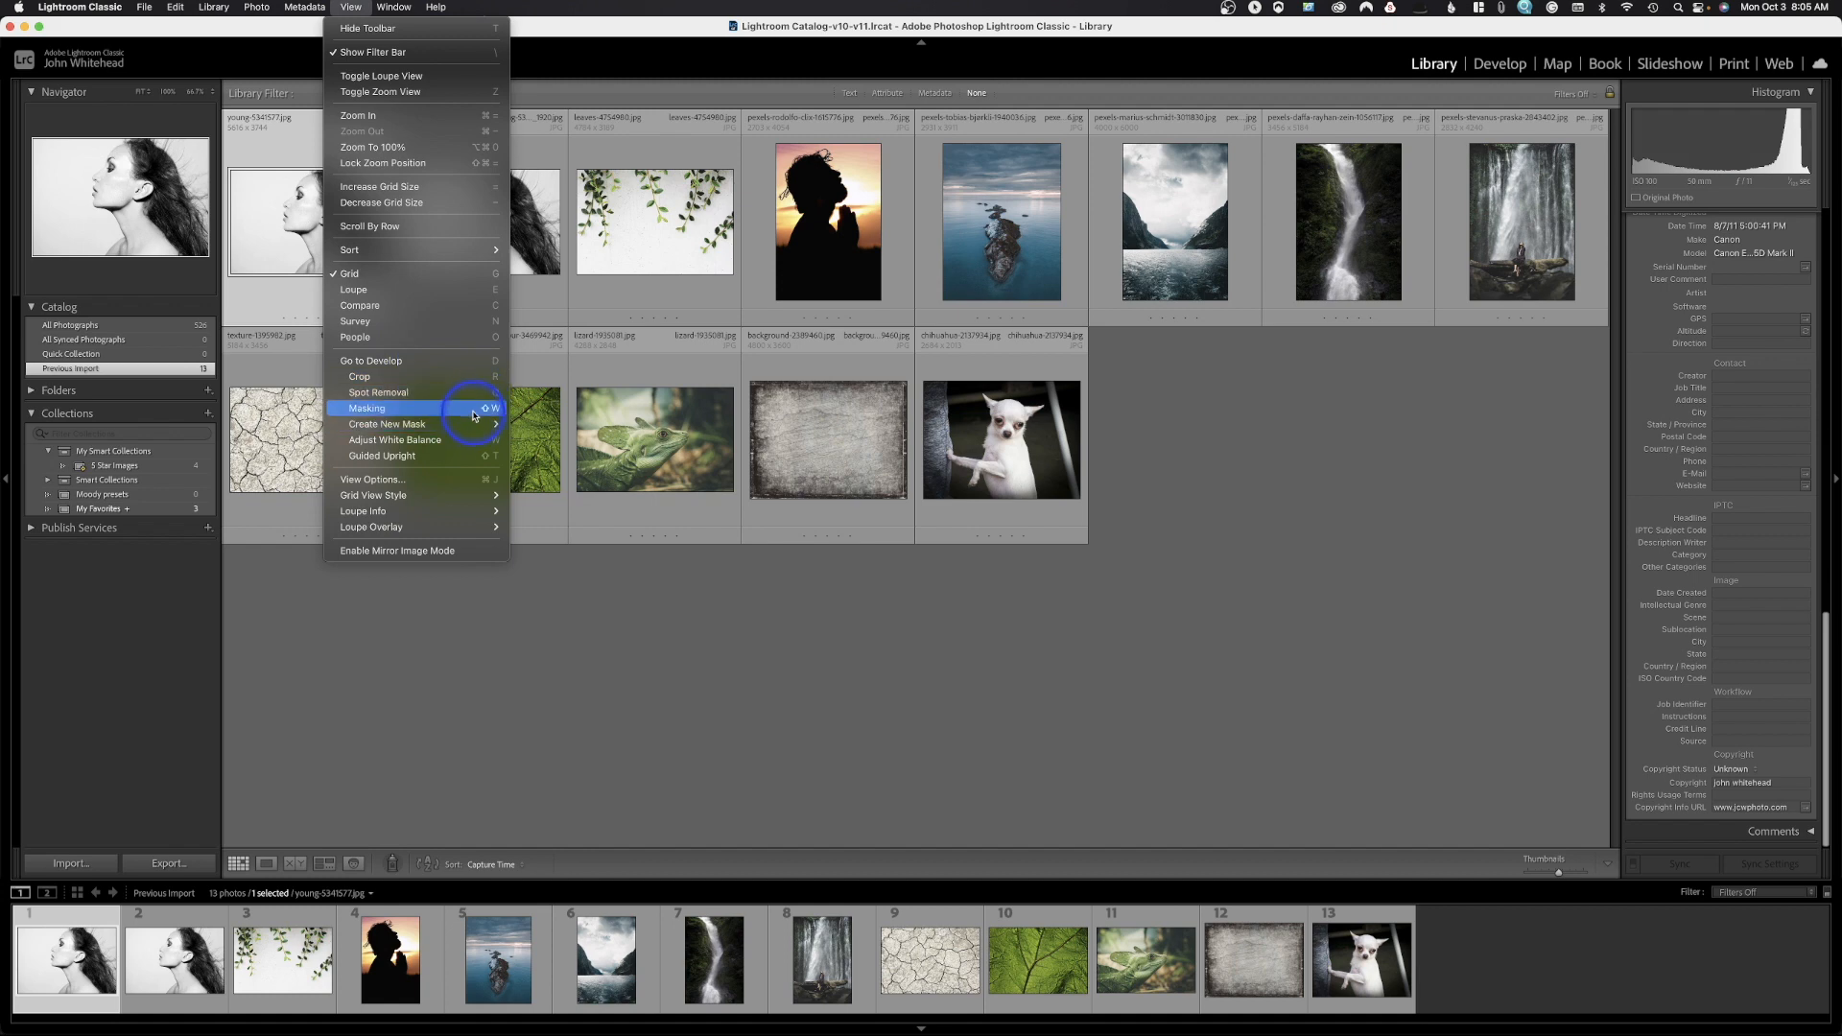
pyautogui.moveTo(370, 478)
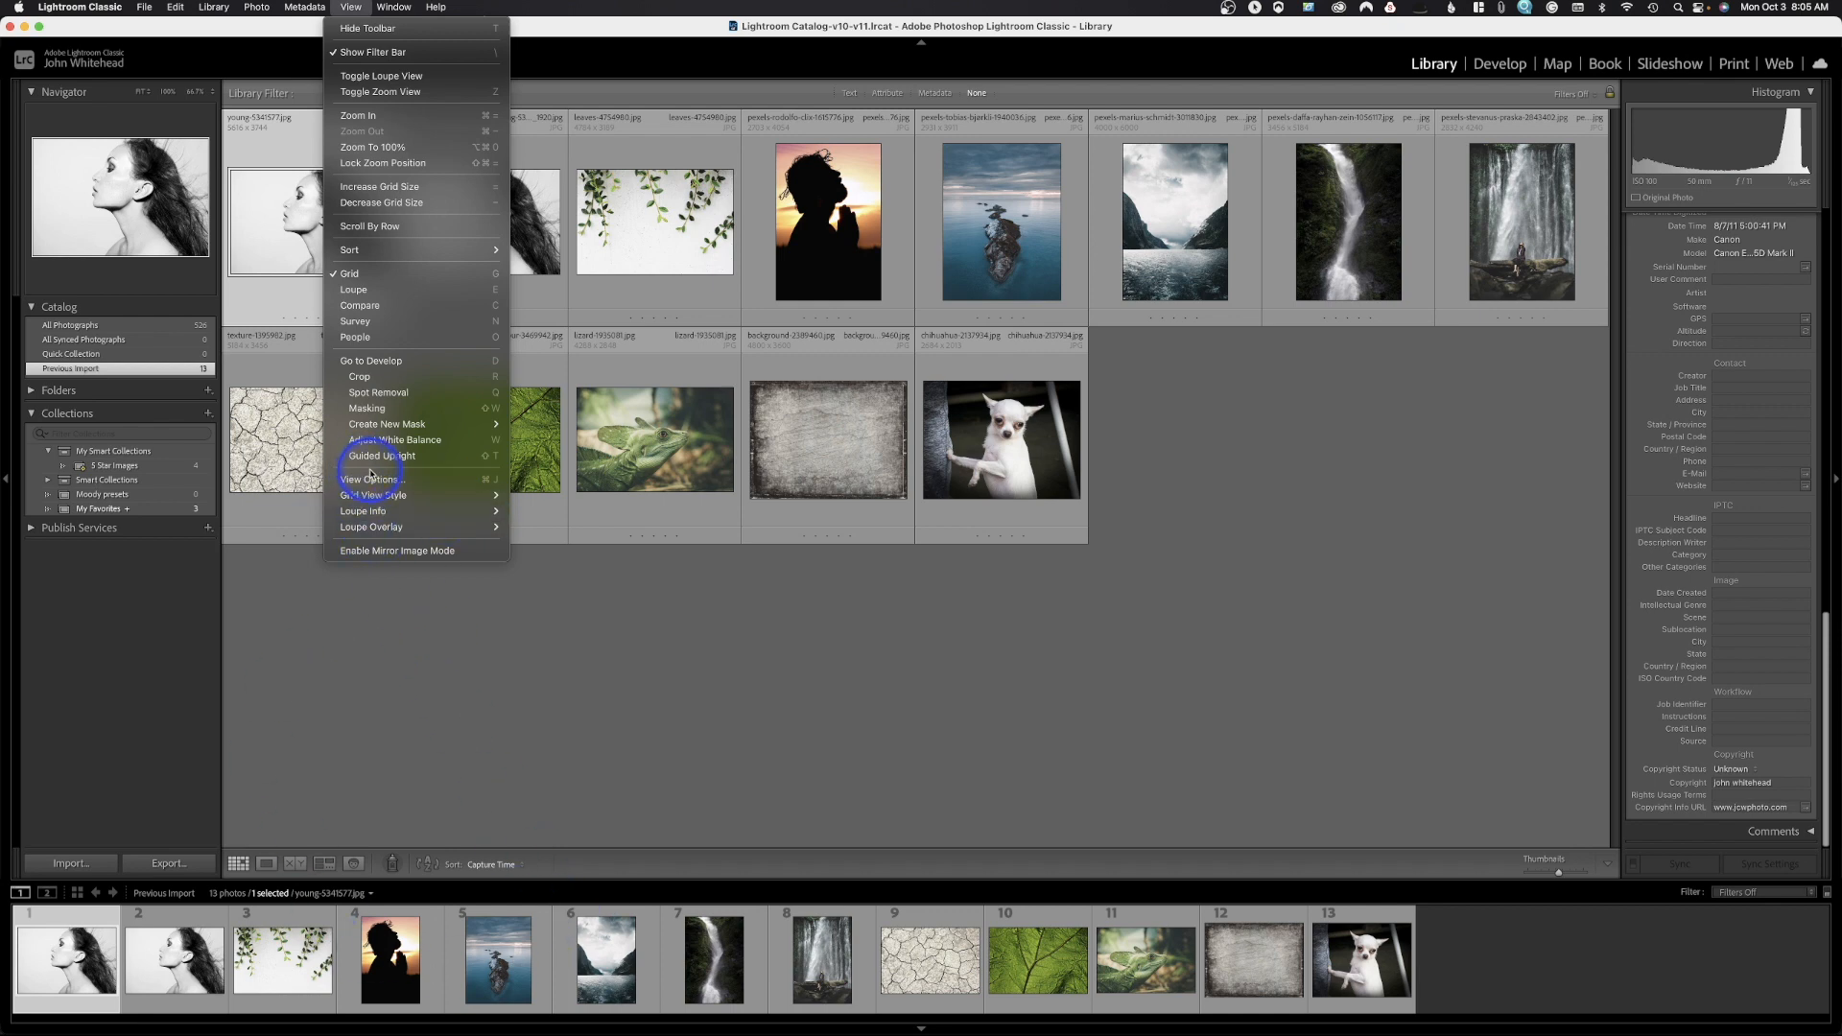
pyautogui.moveTo(373, 480)
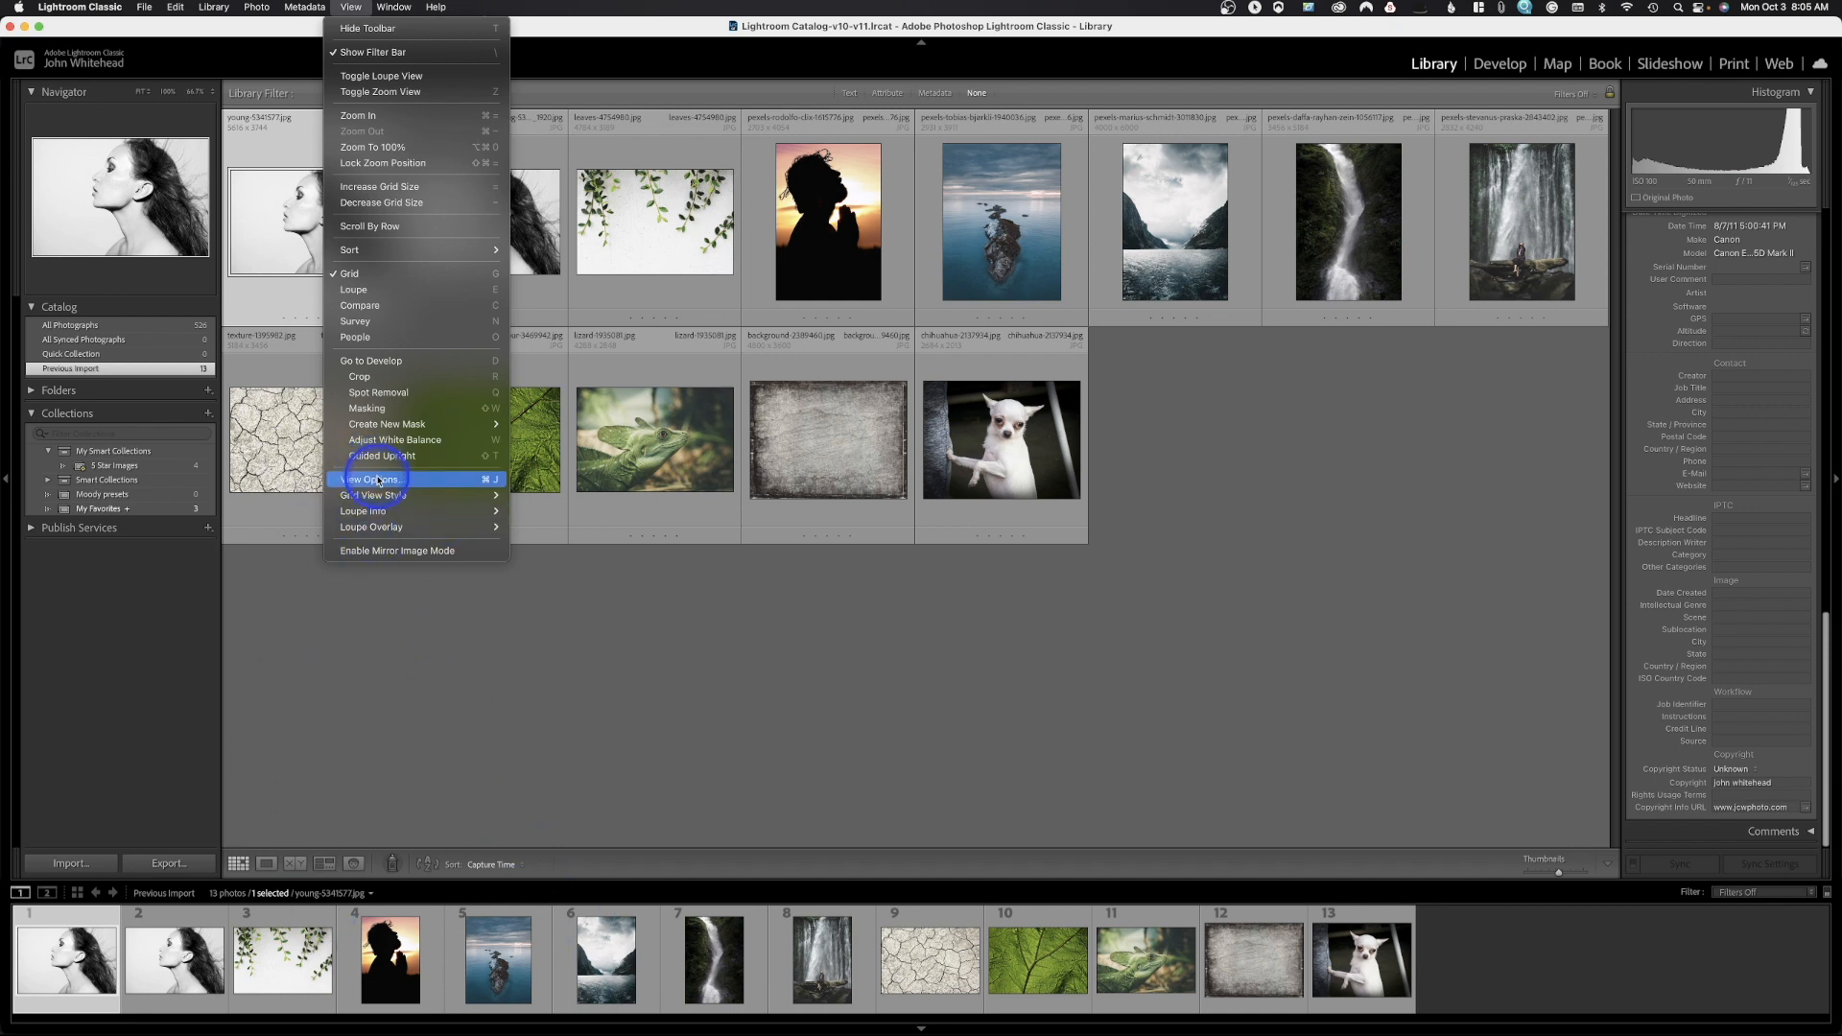
pyautogui.moveTo(414, 550)
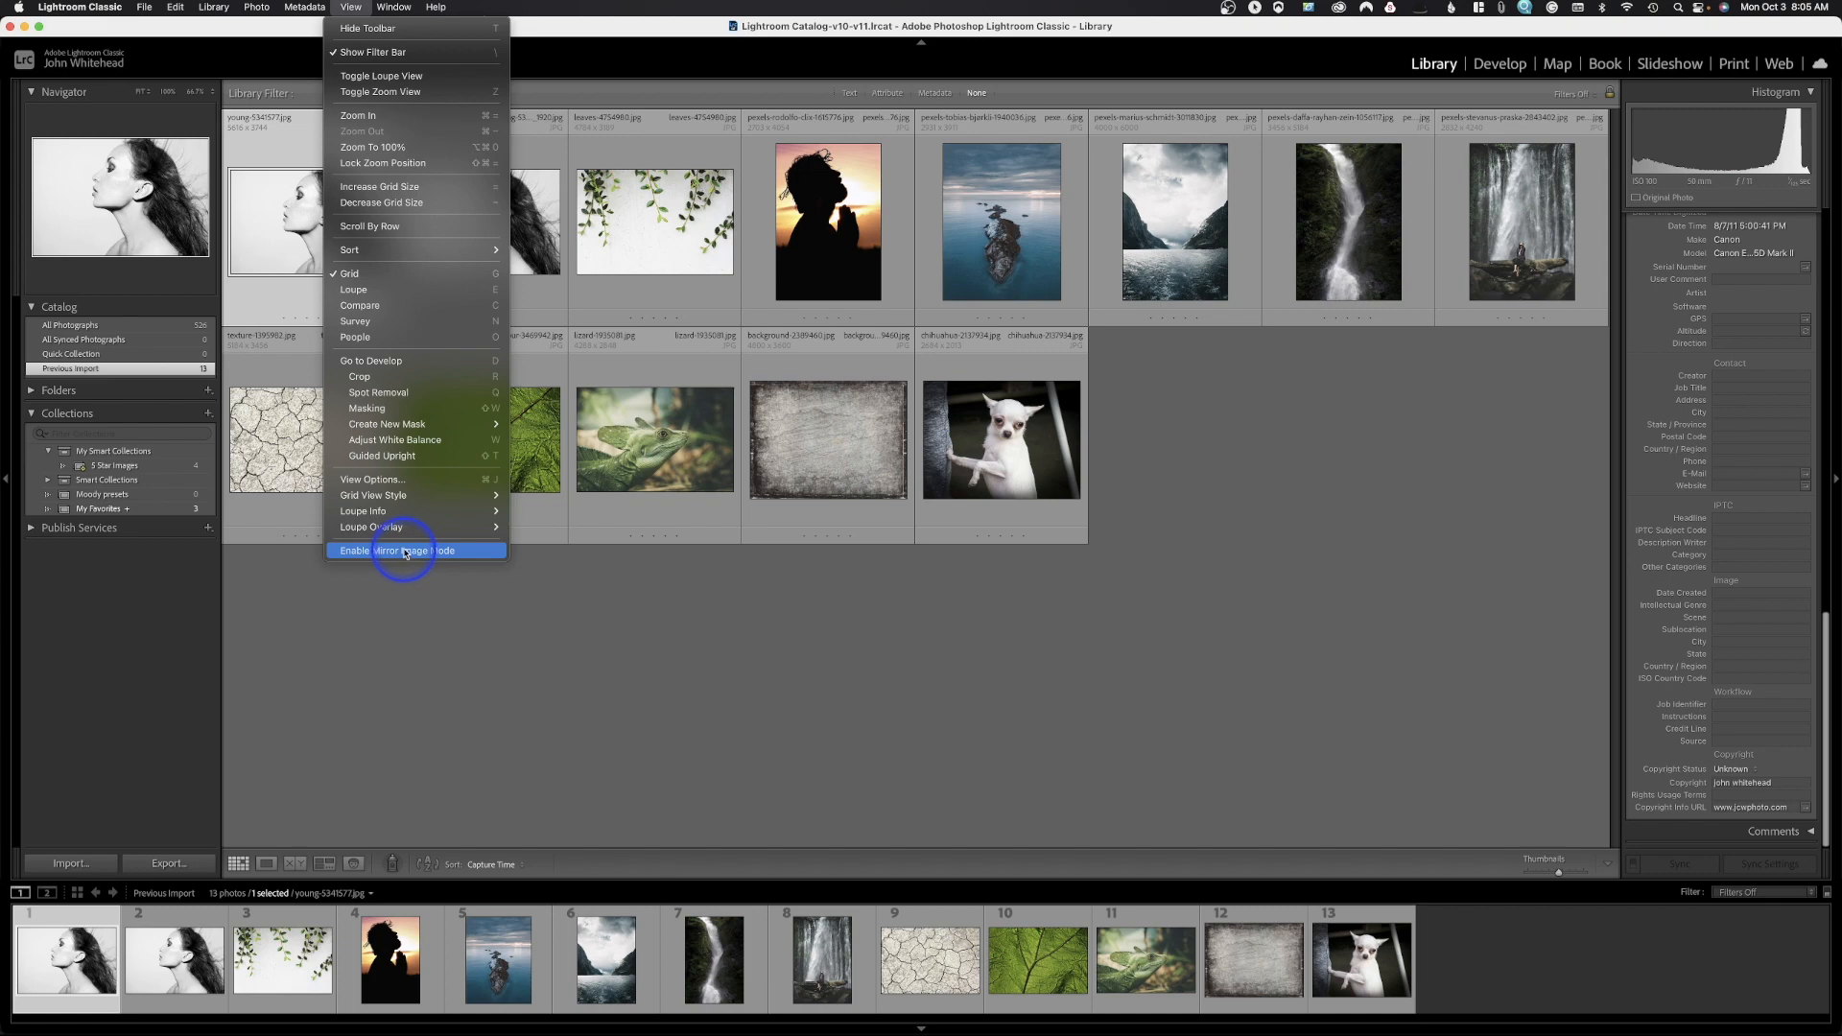
pyautogui.click(394, 7)
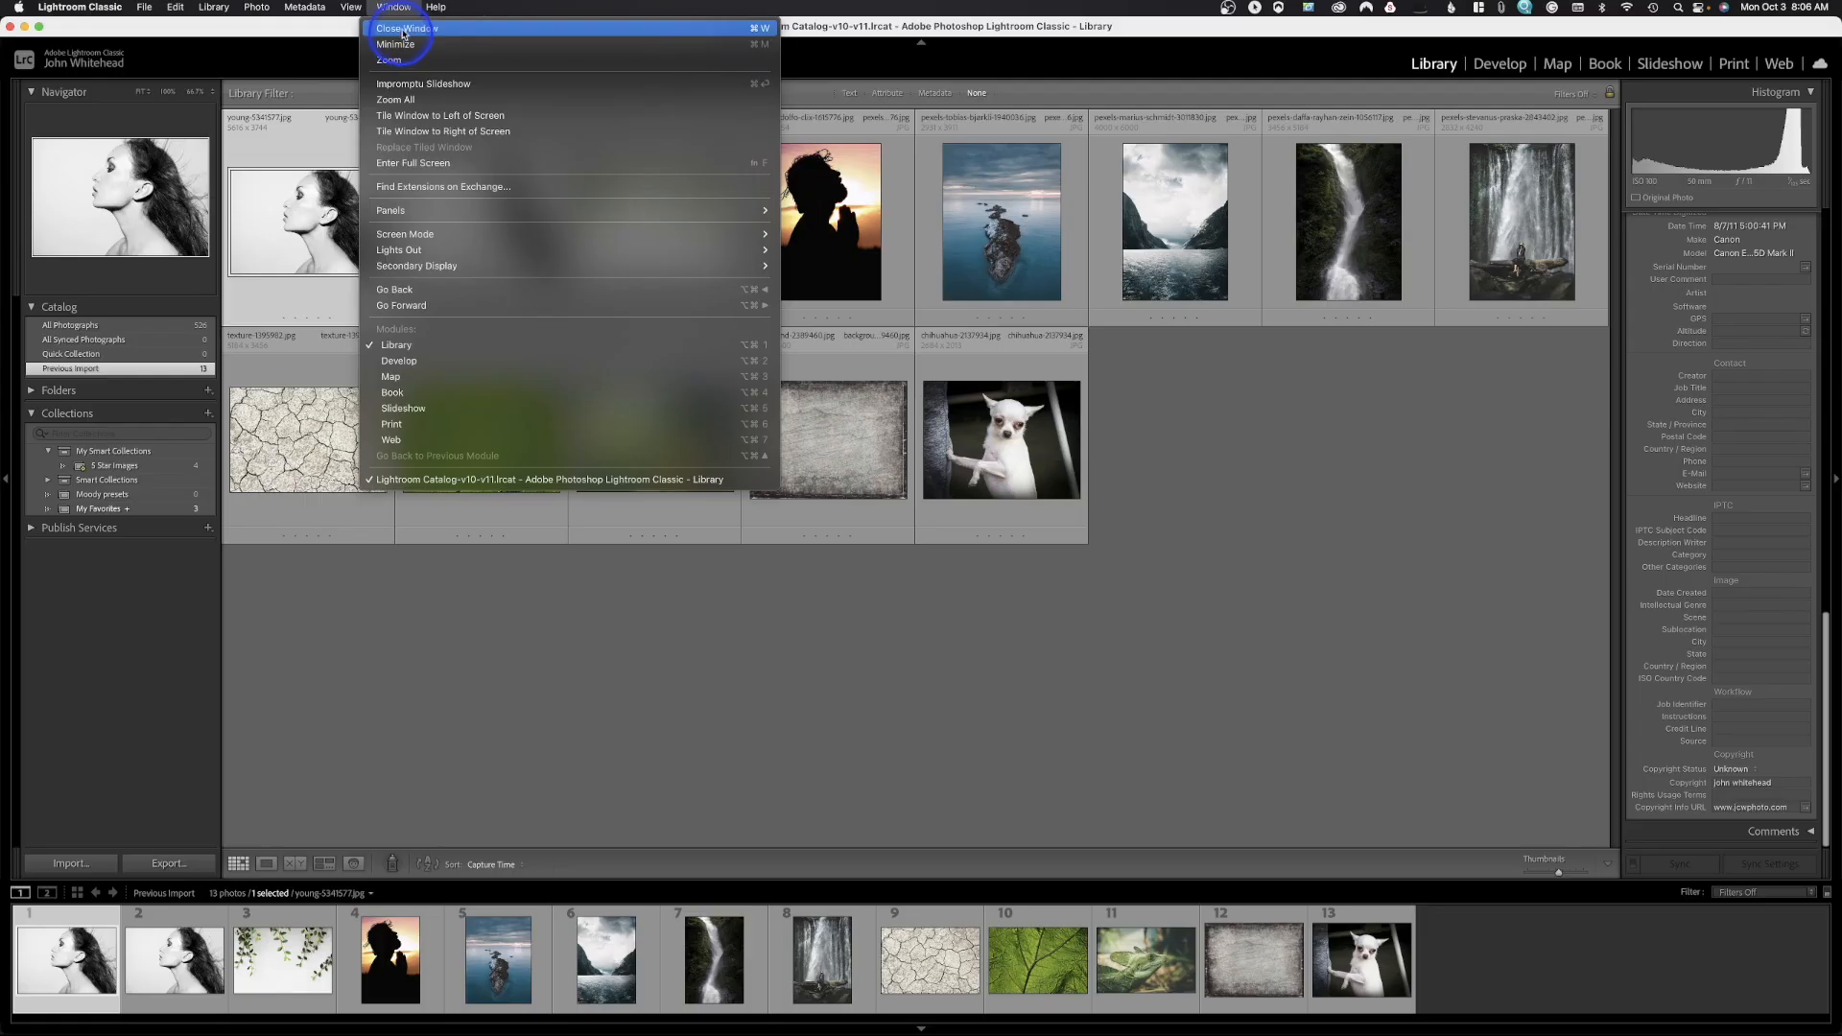
pyautogui.moveTo(405, 162)
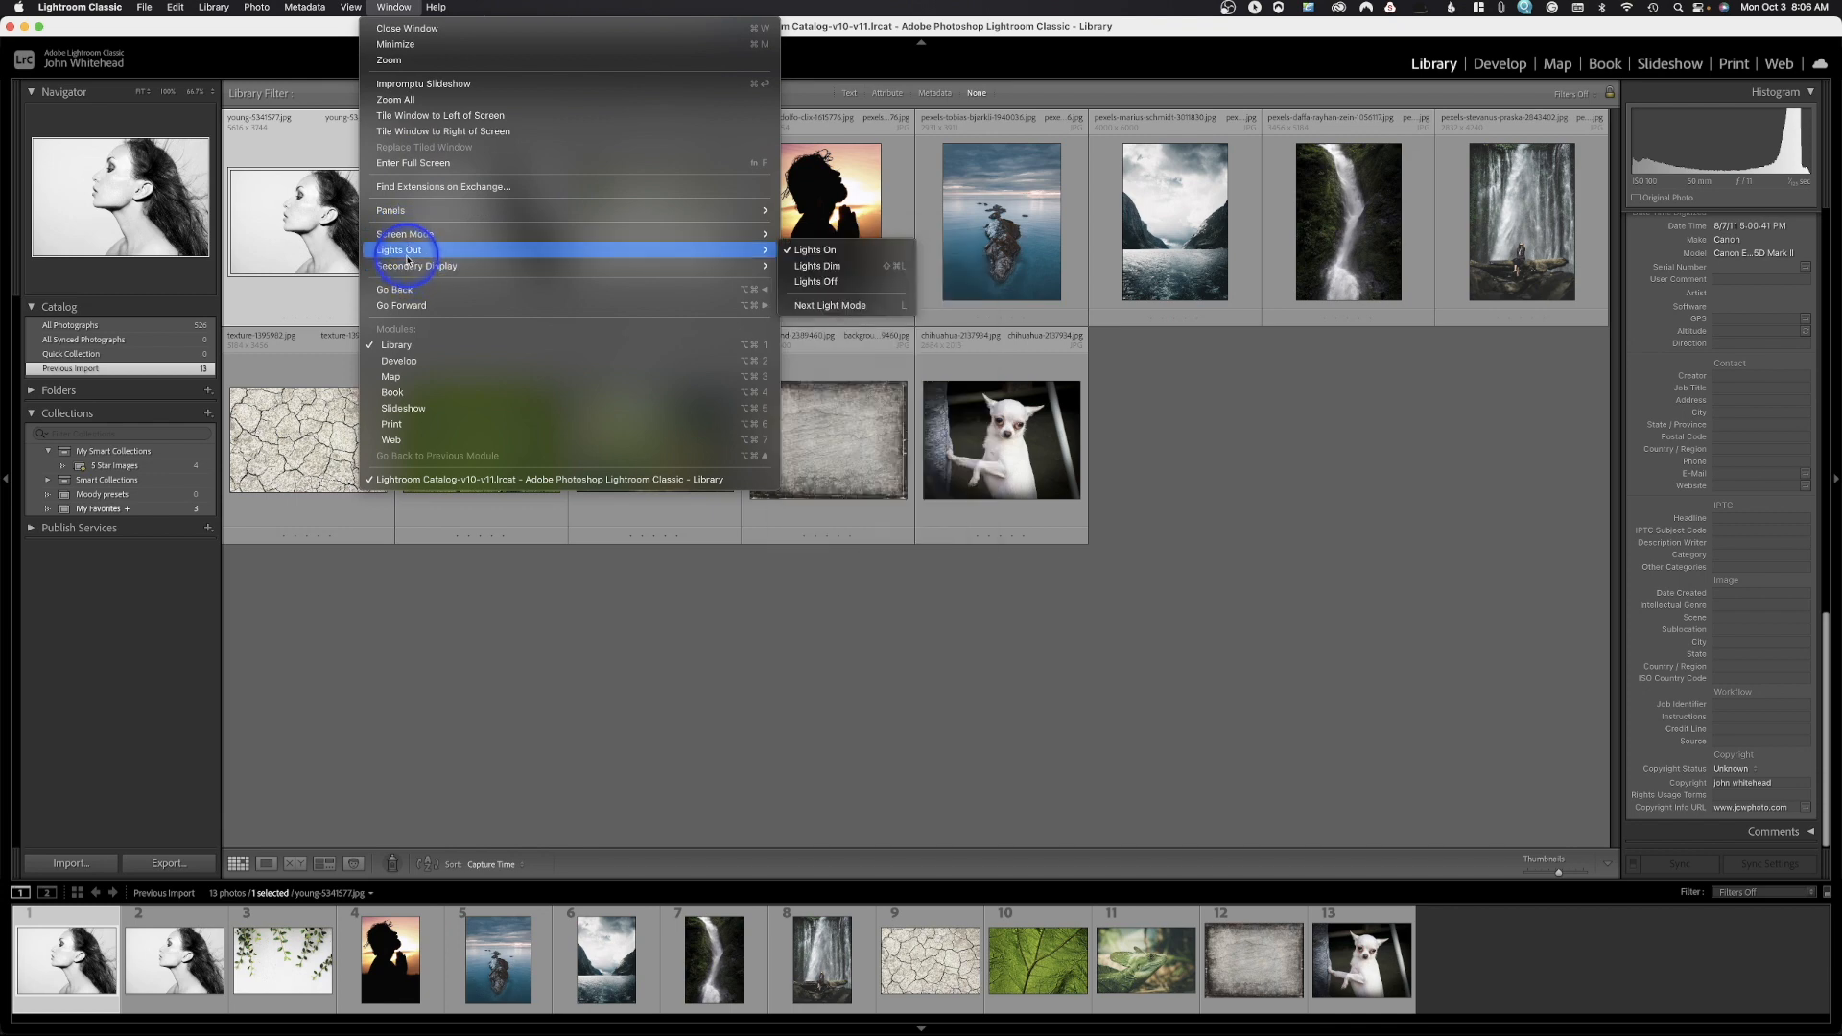
pyautogui.moveTo(397, 343)
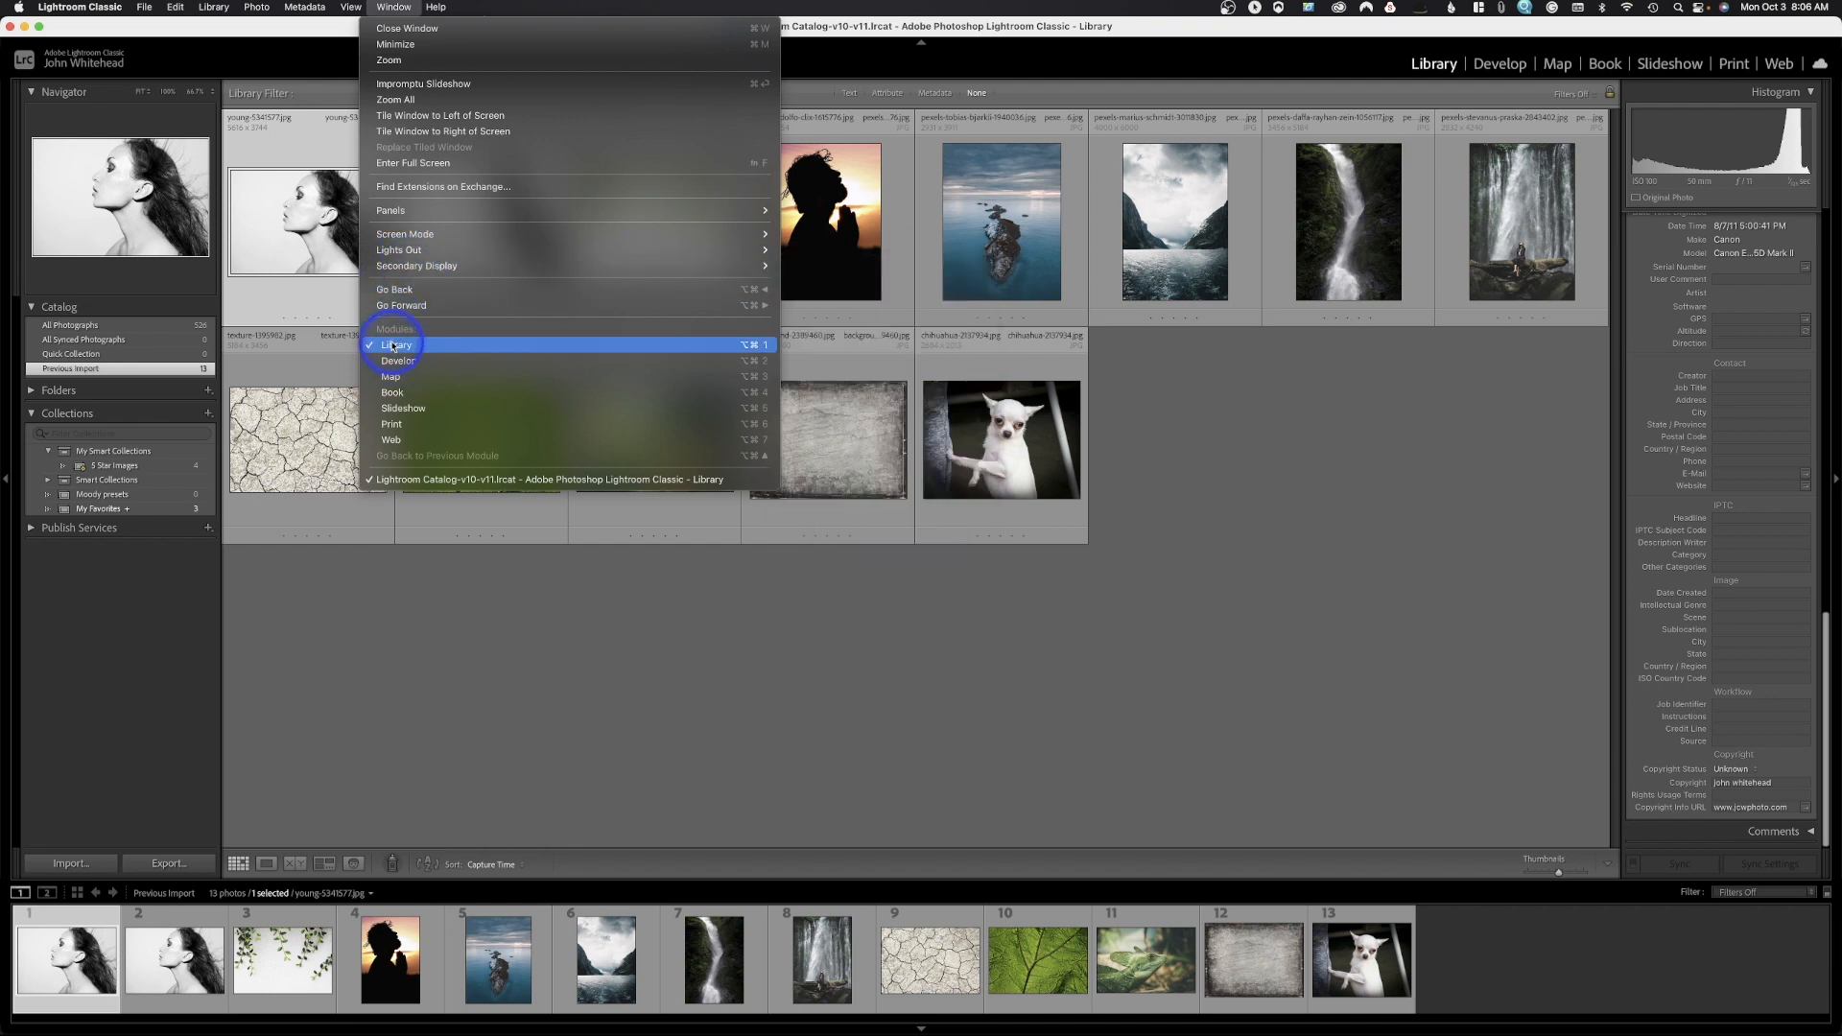
pyautogui.moveTo(403, 408)
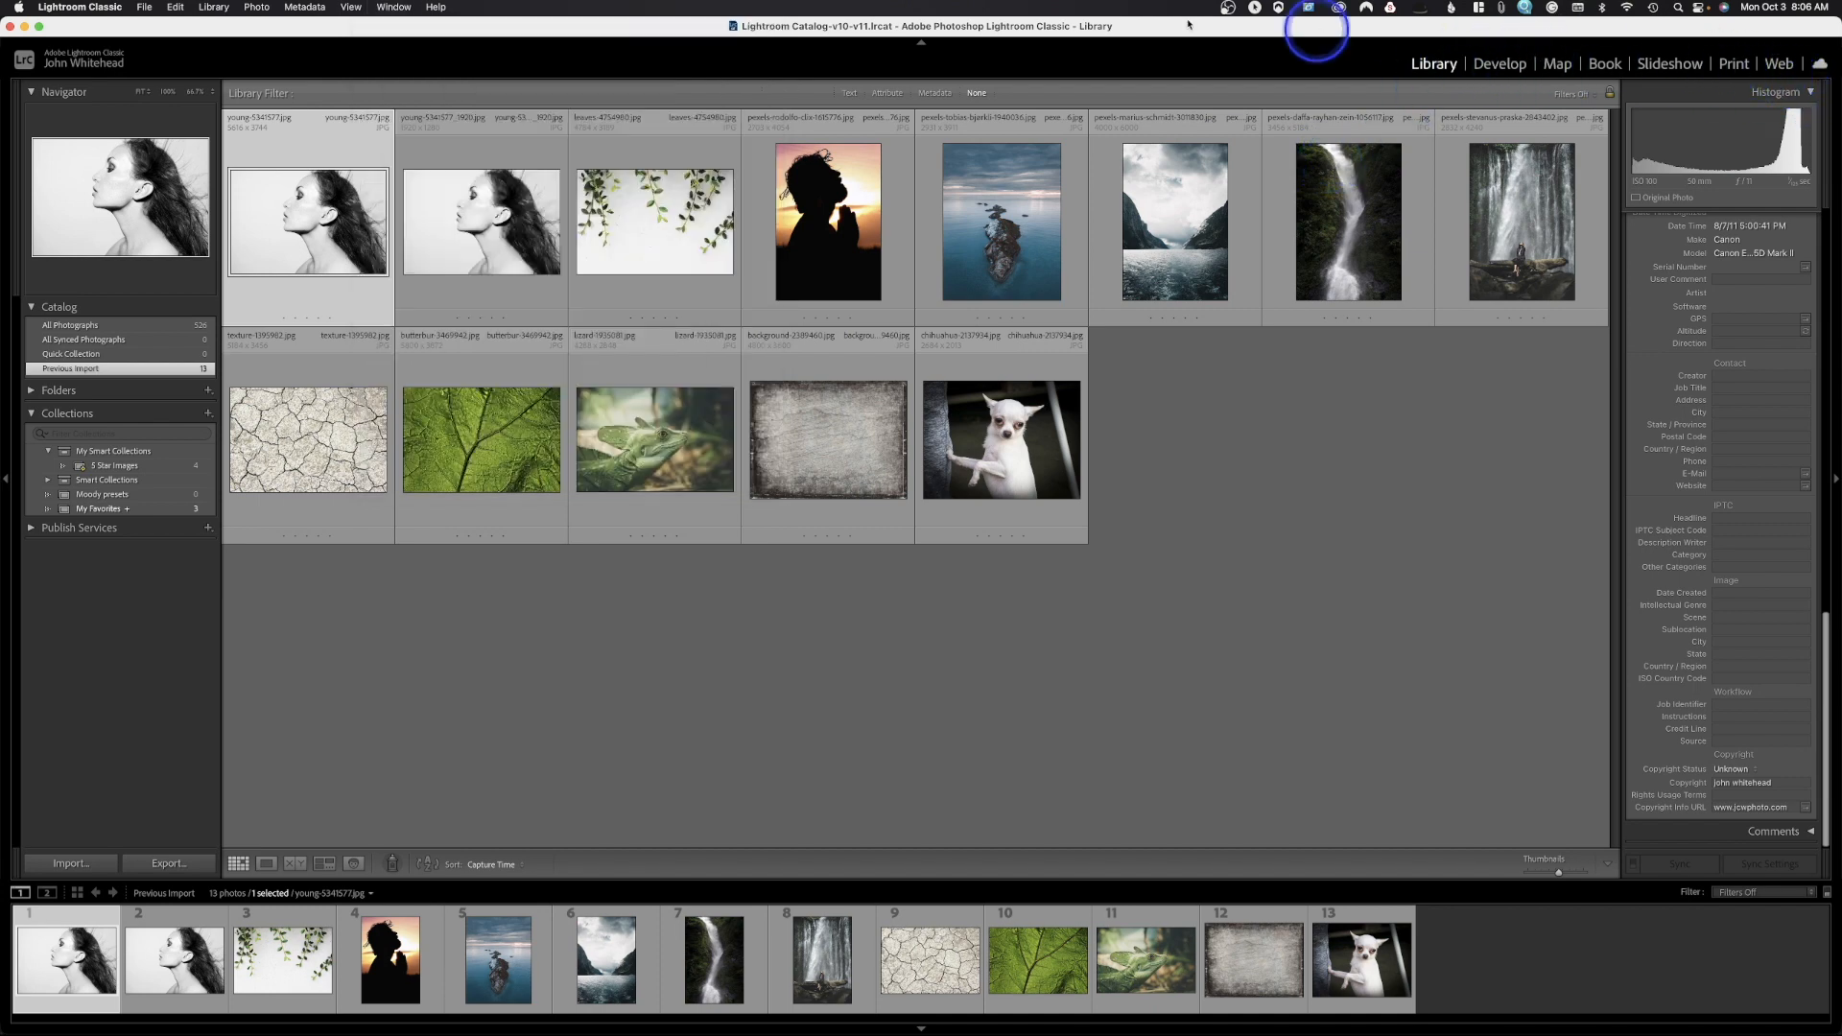
pyautogui.click(435, 7)
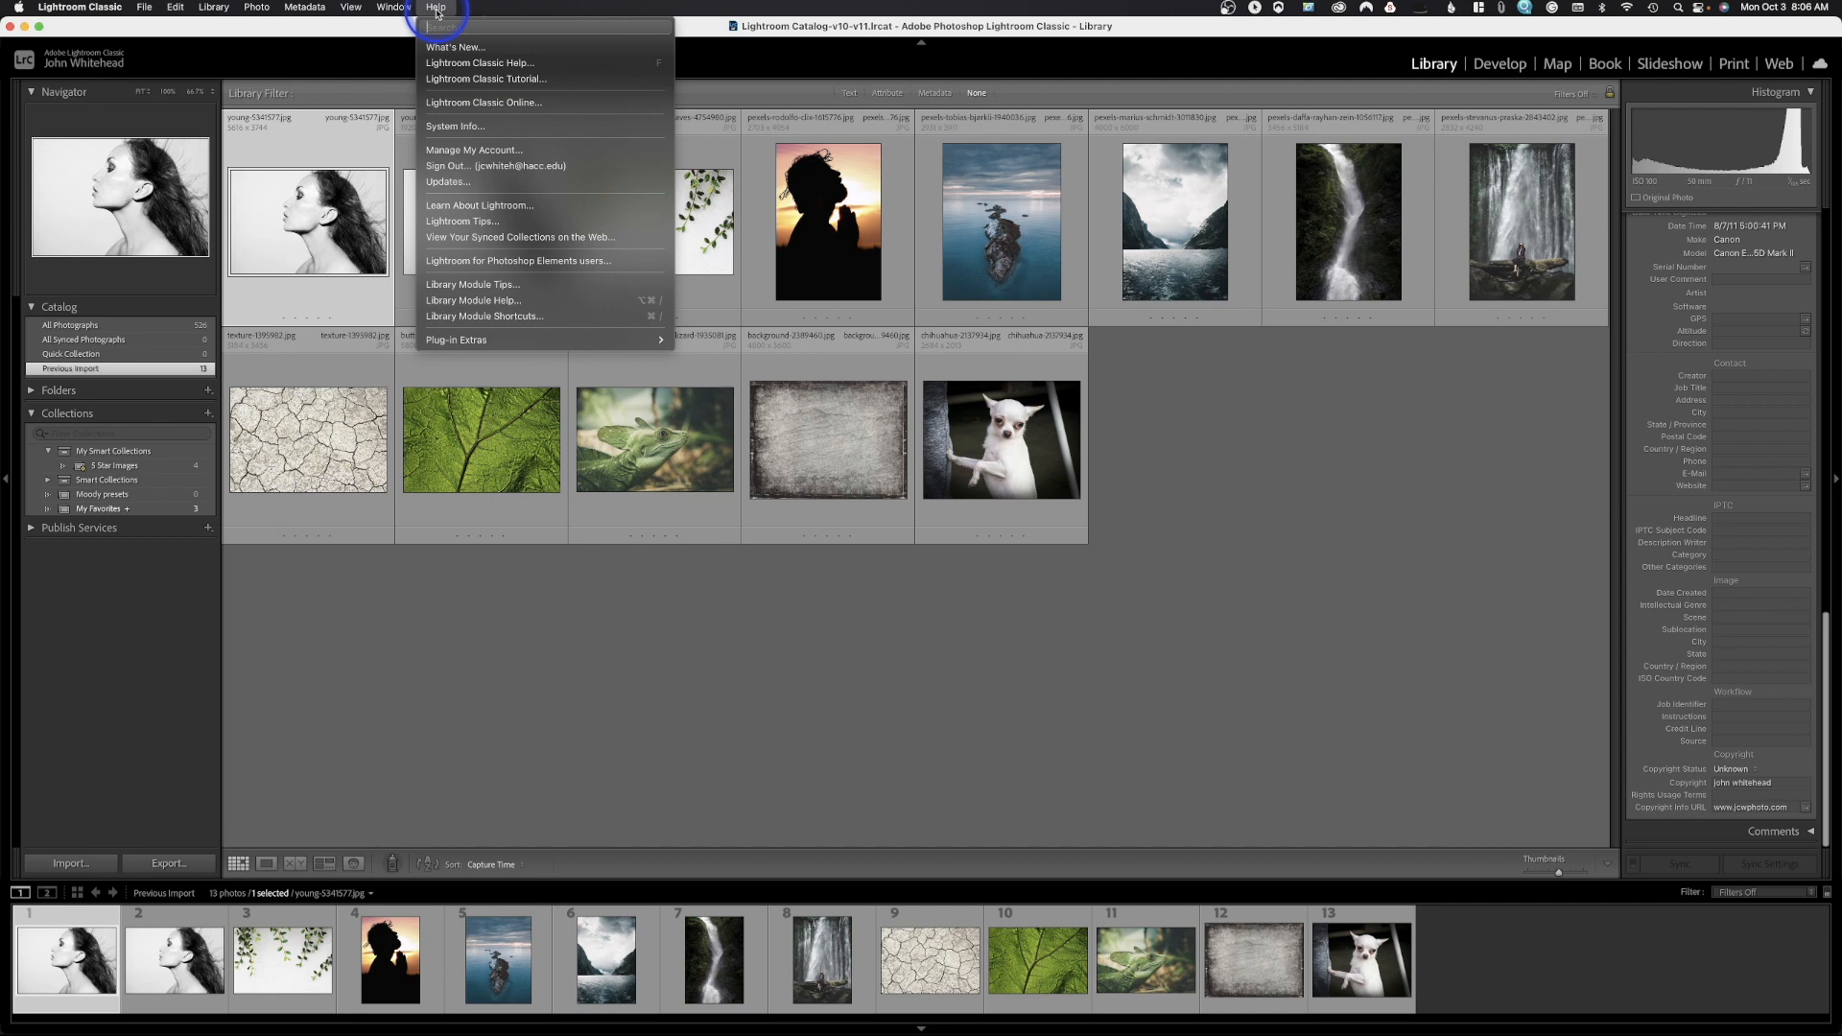
pyautogui.click(214, 7)
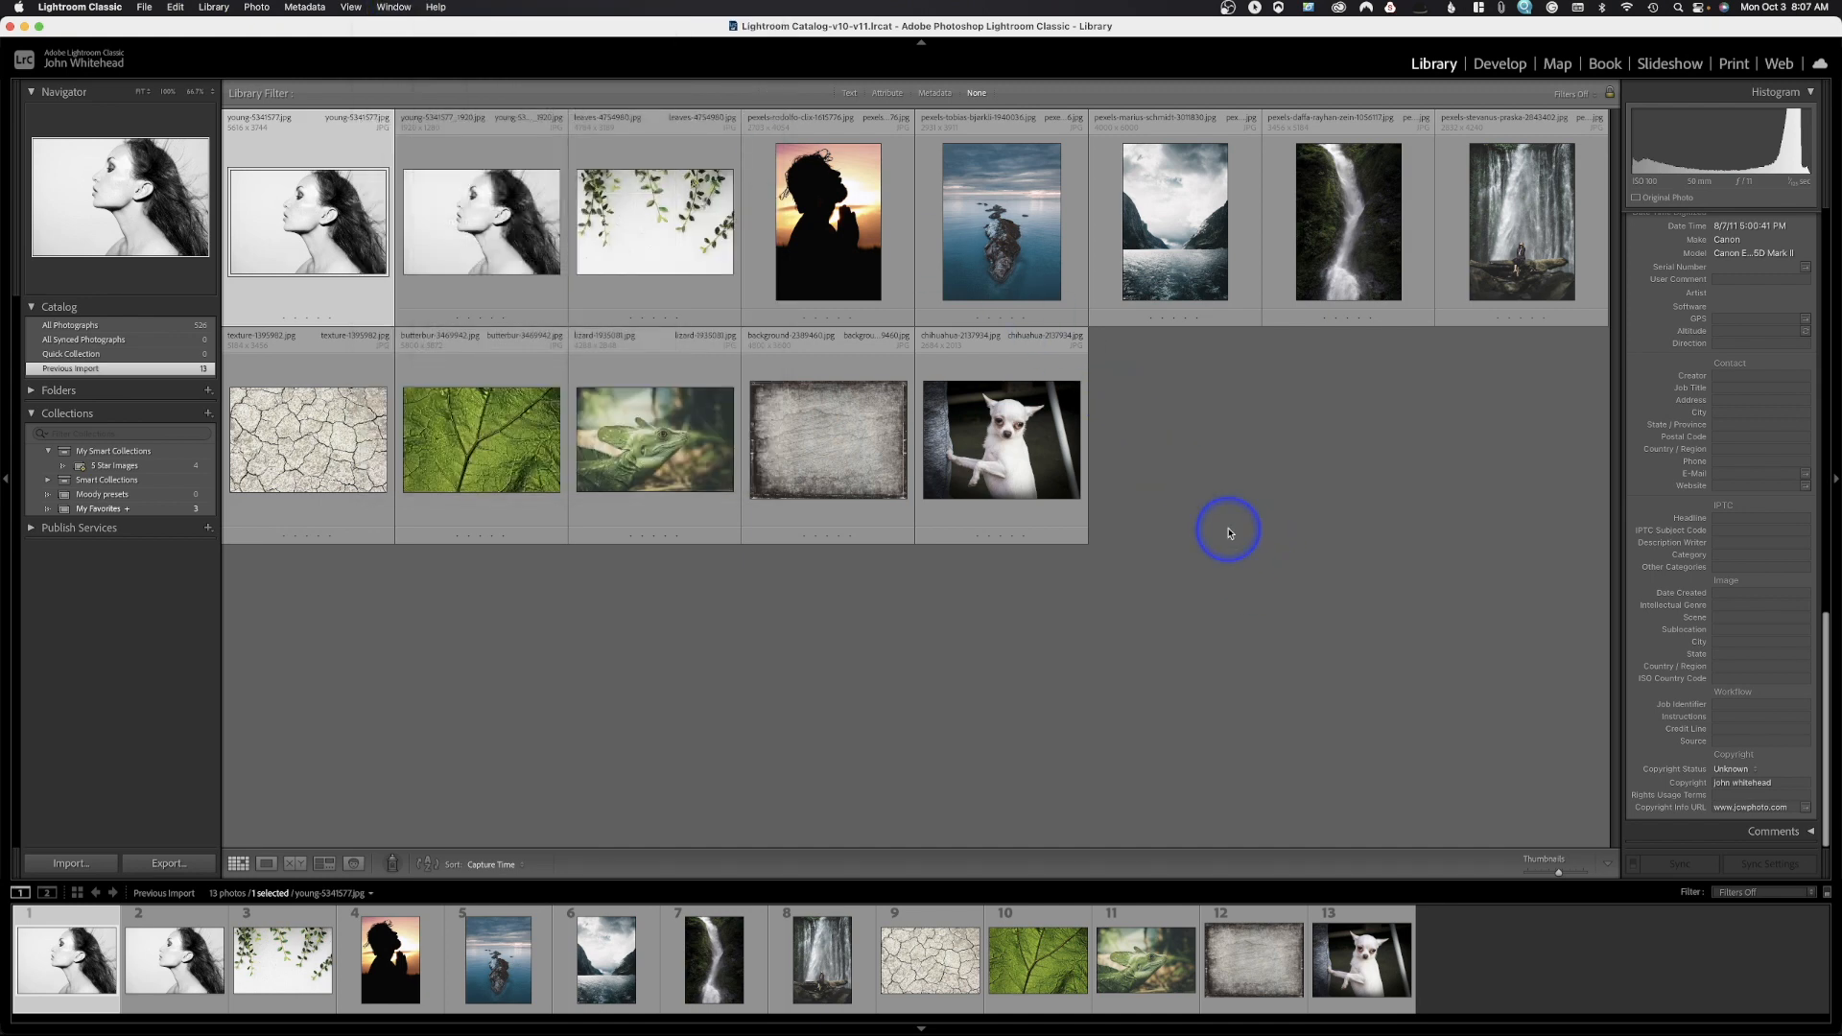
pyautogui.moveTo(1192, 560)
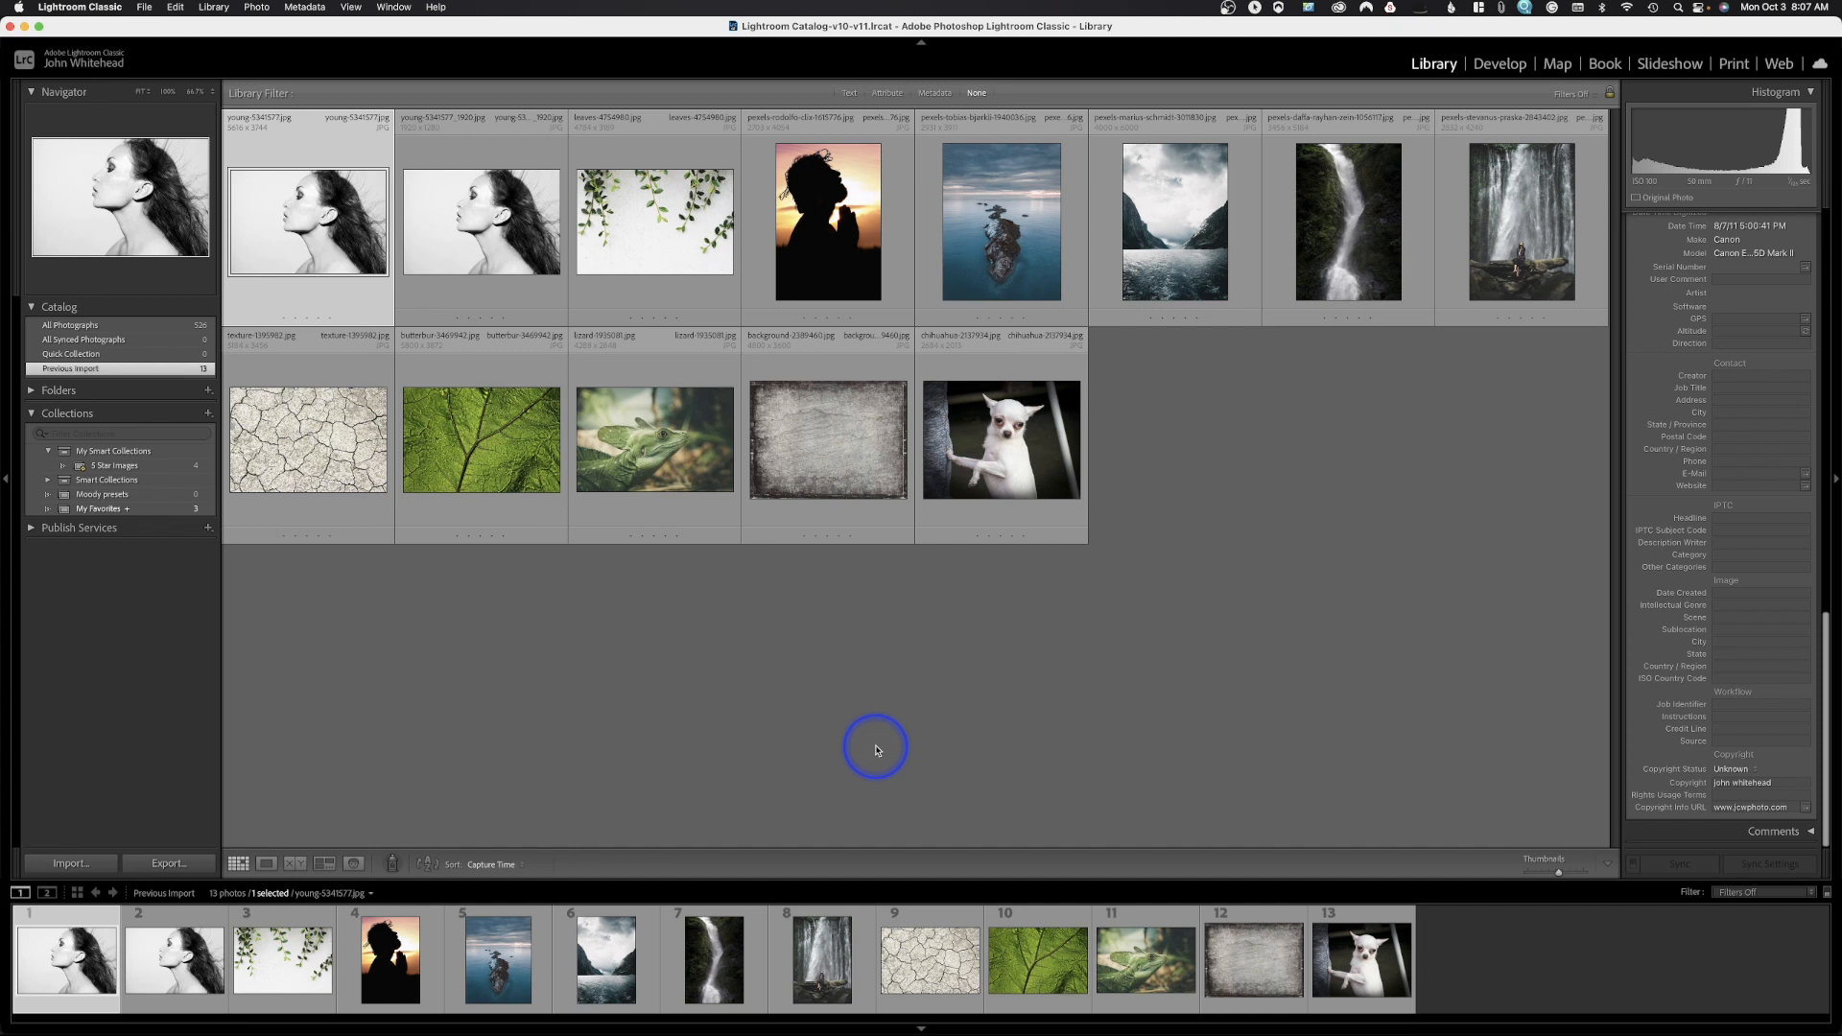
pyautogui.moveTo(876, 742)
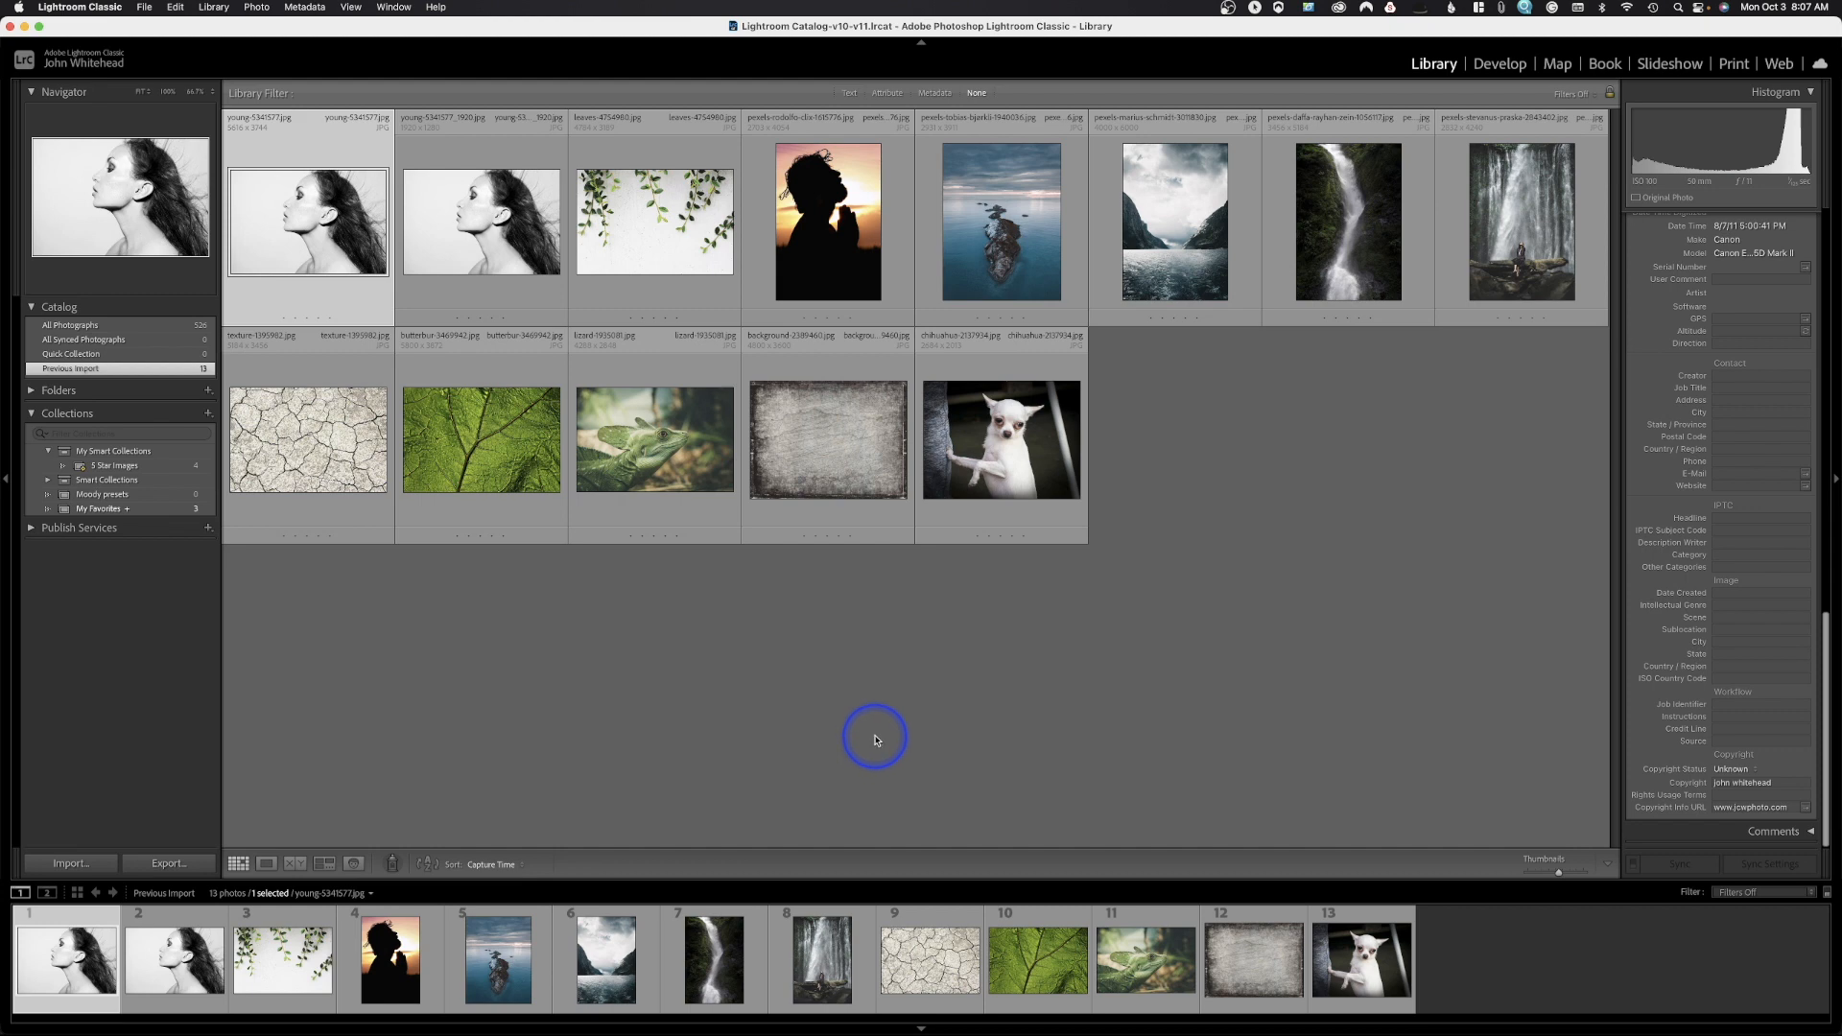
pyautogui.moveTo(598, 741)
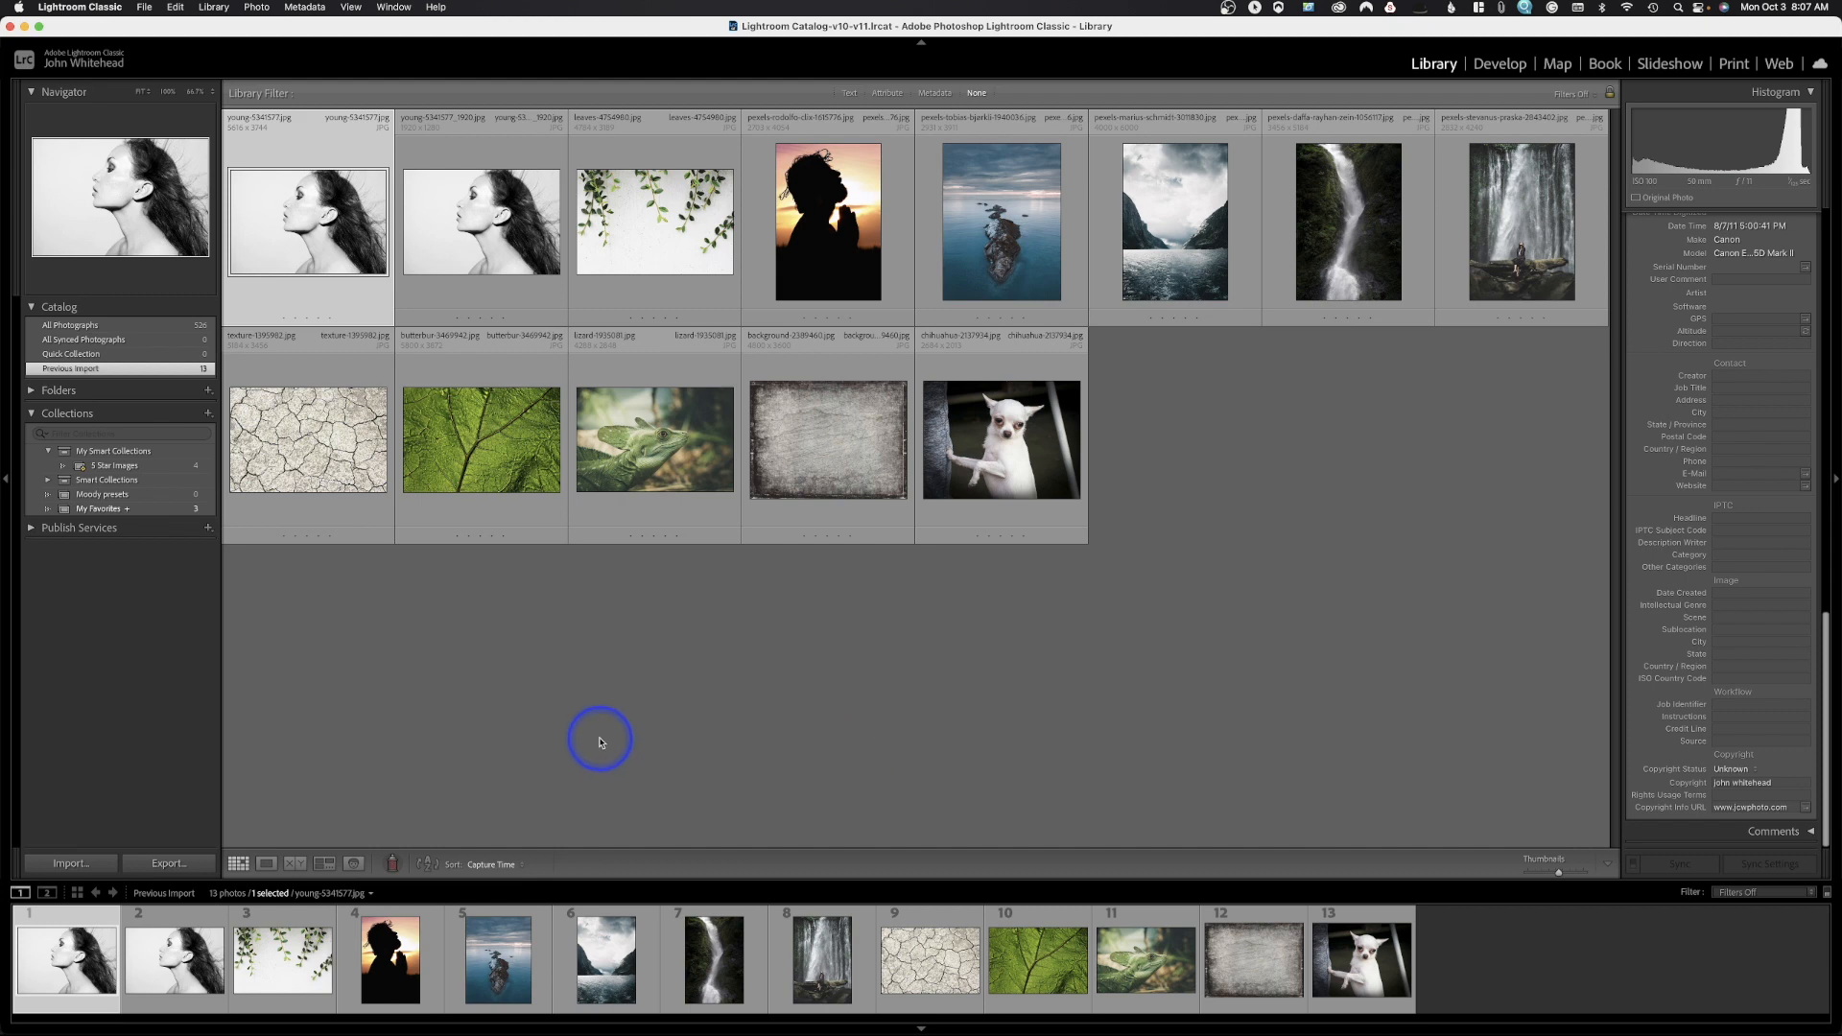
pyautogui.moveTo(451, 737)
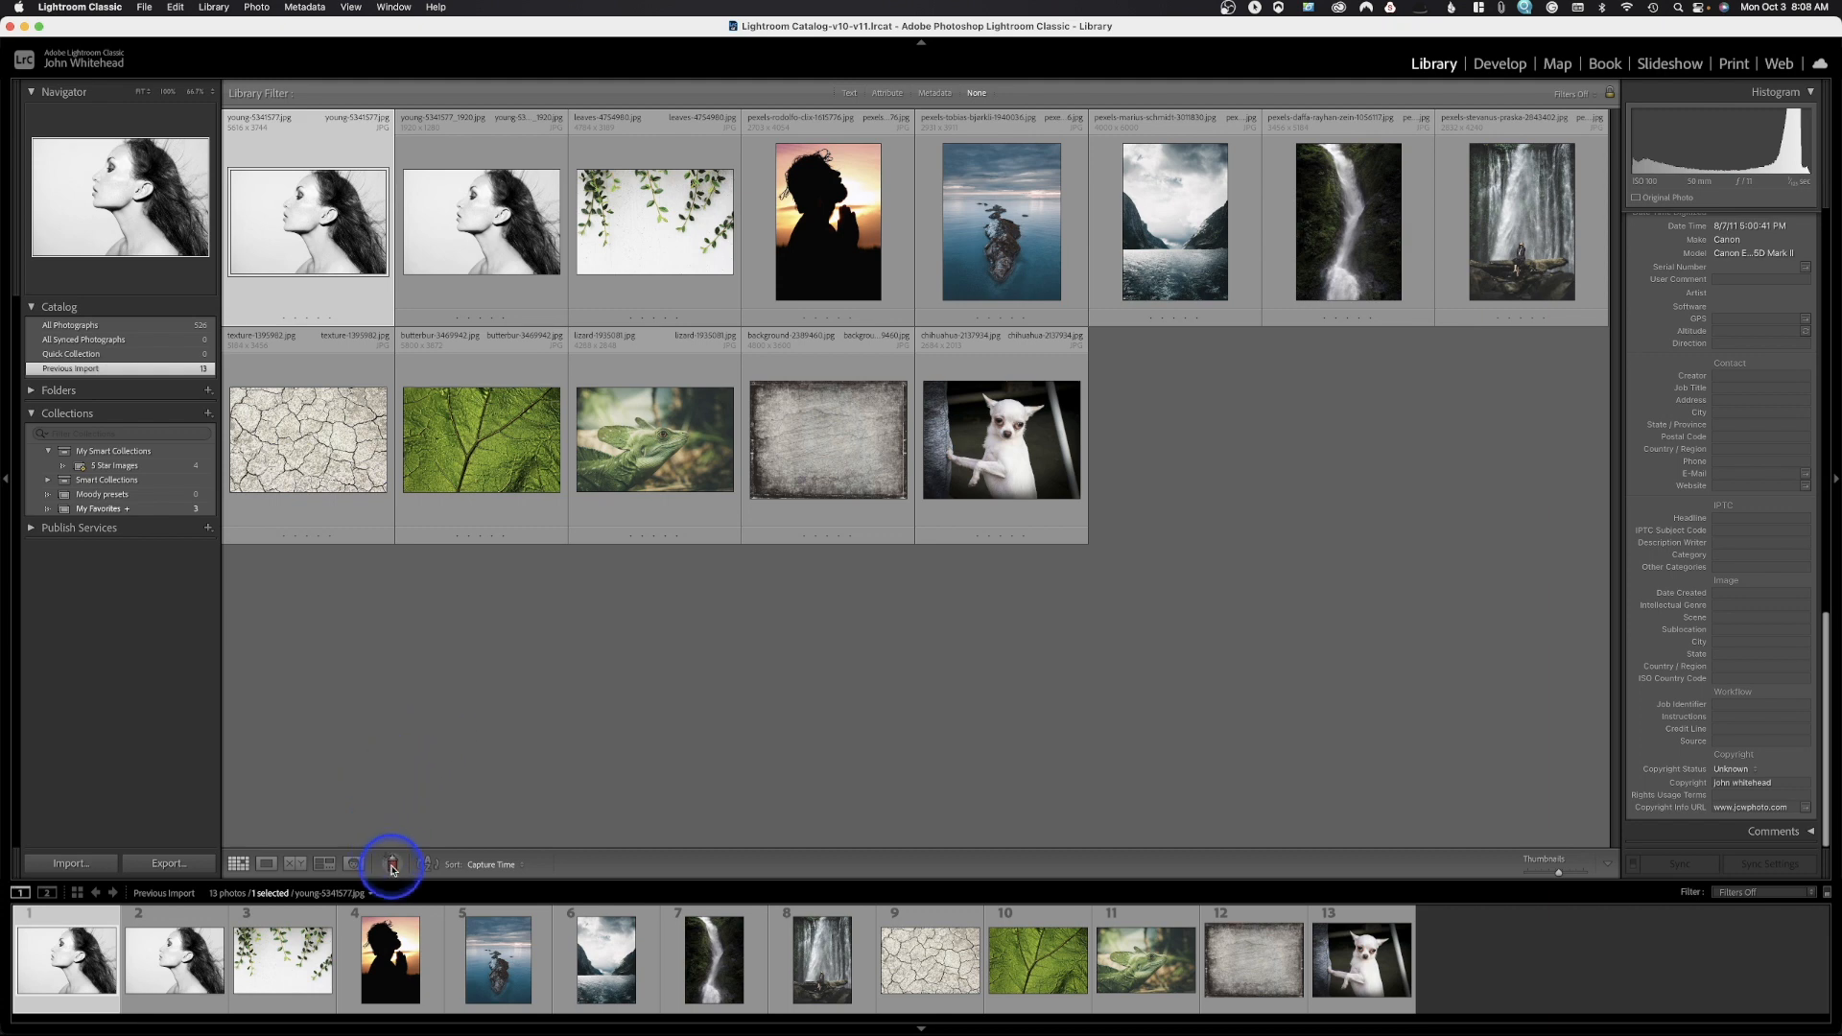
pyautogui.moveTo(393, 863)
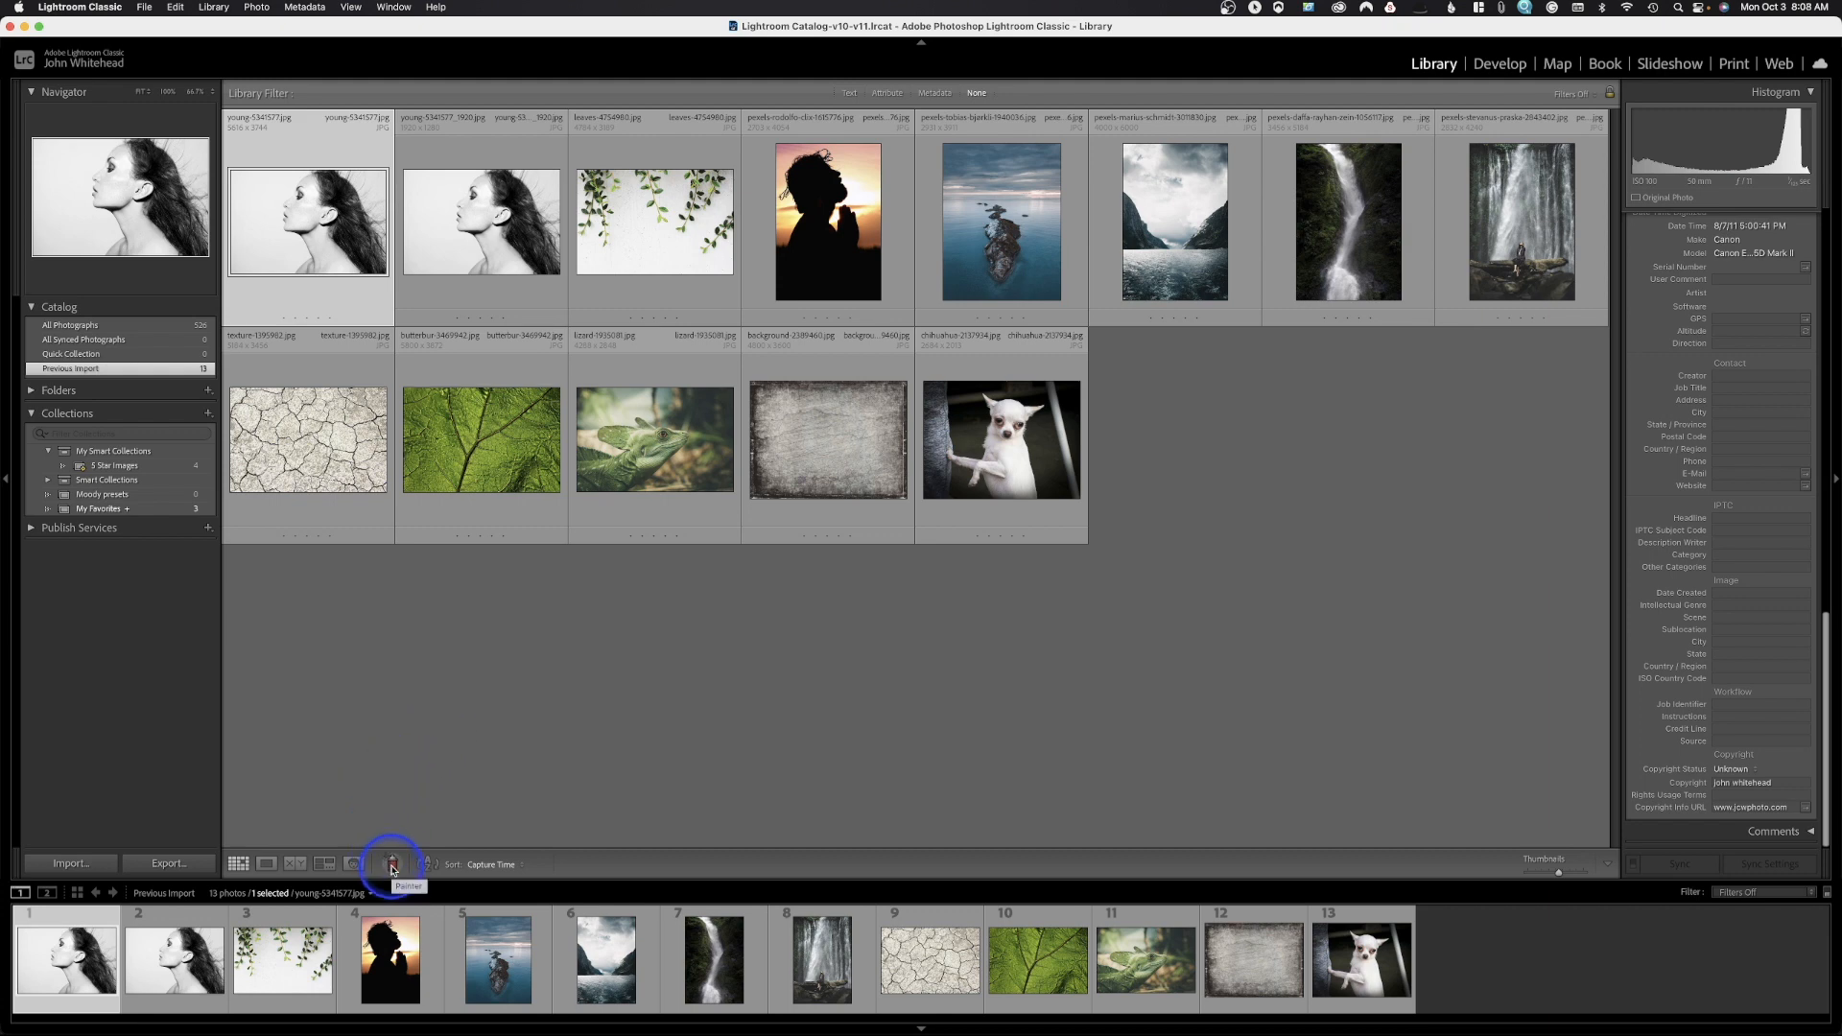
# - Set the Painter tool to paint the purple colour label
pyautogui.click(393, 864)
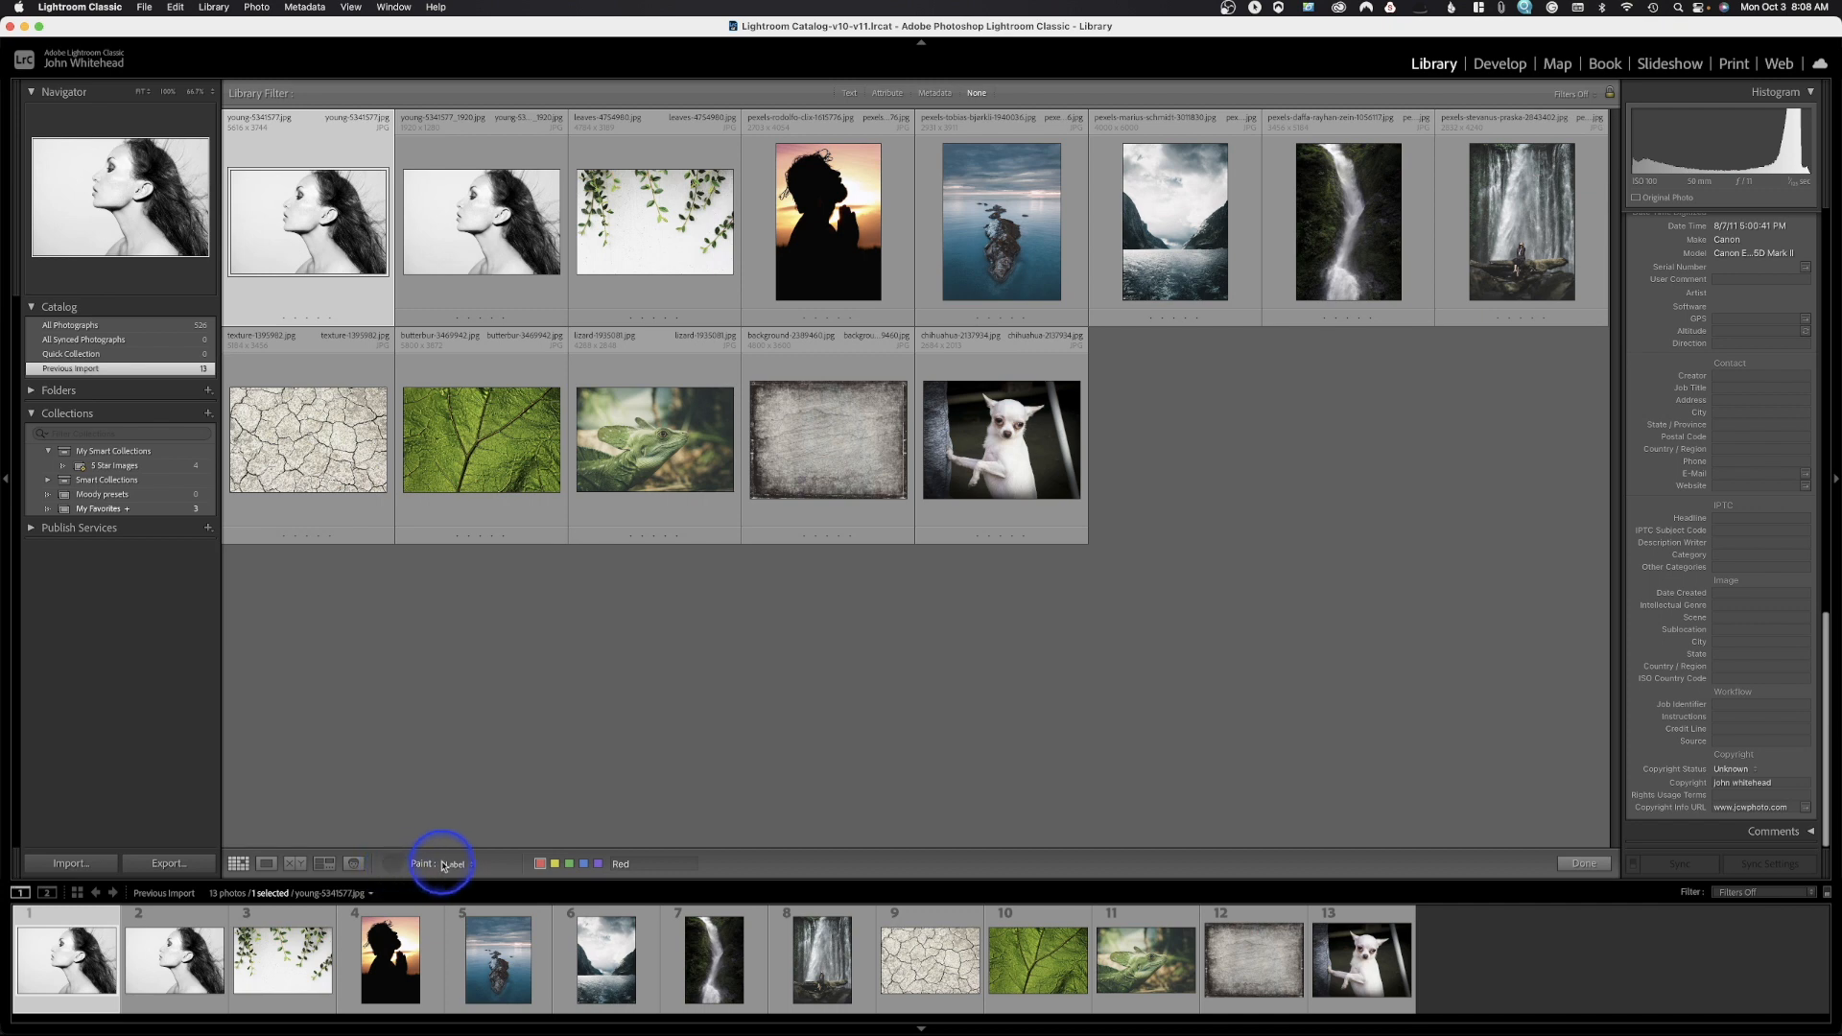
pyautogui.click(441, 864)
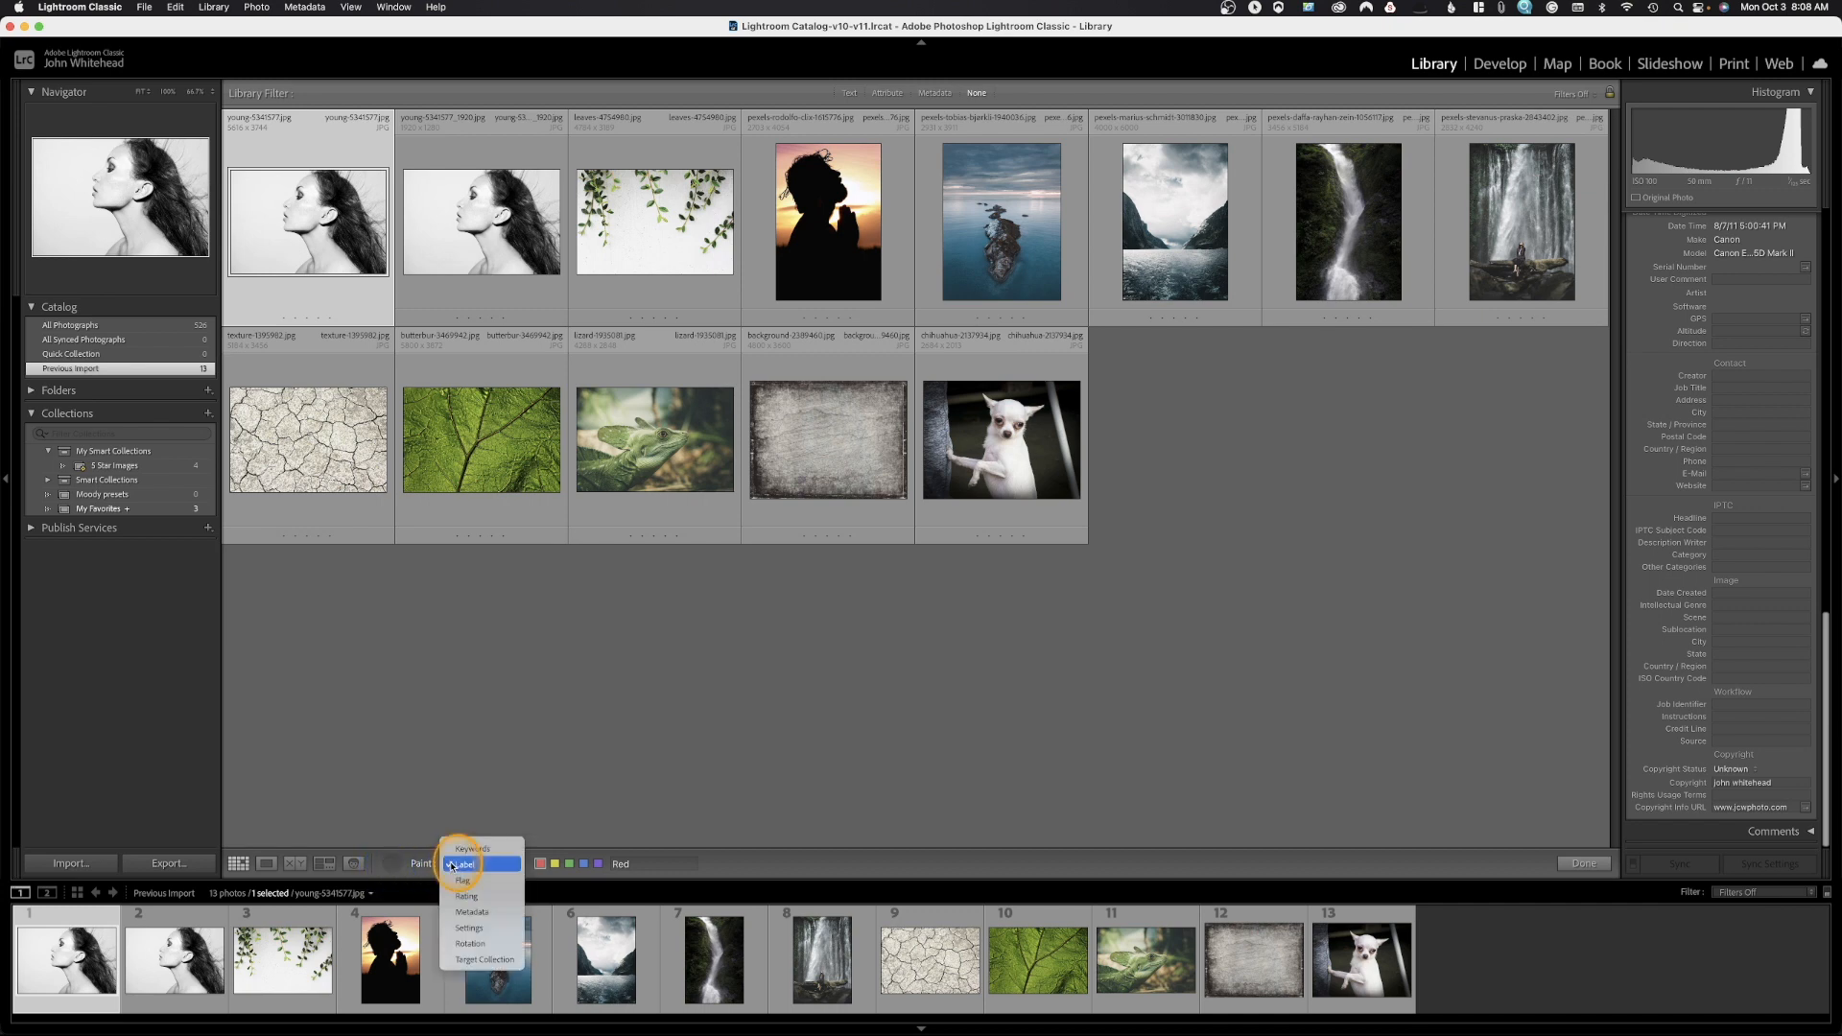
pyautogui.click(465, 865)
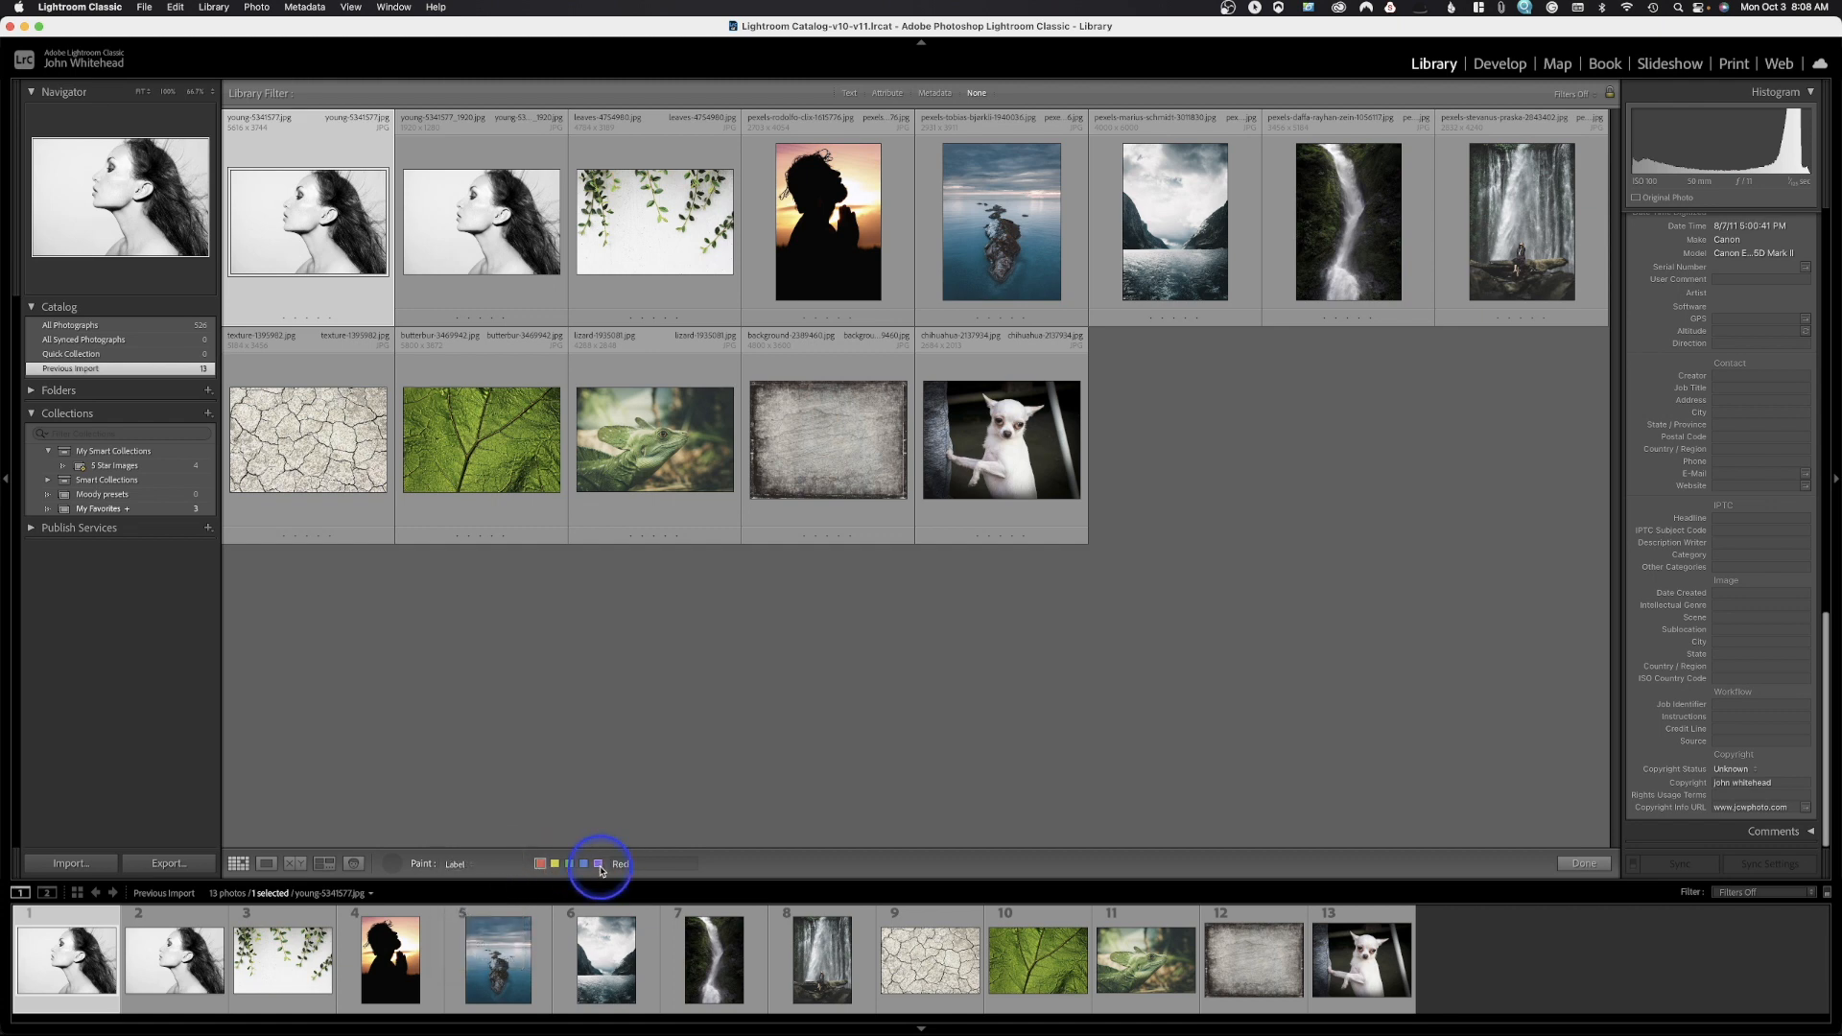
pyautogui.click(596, 865)
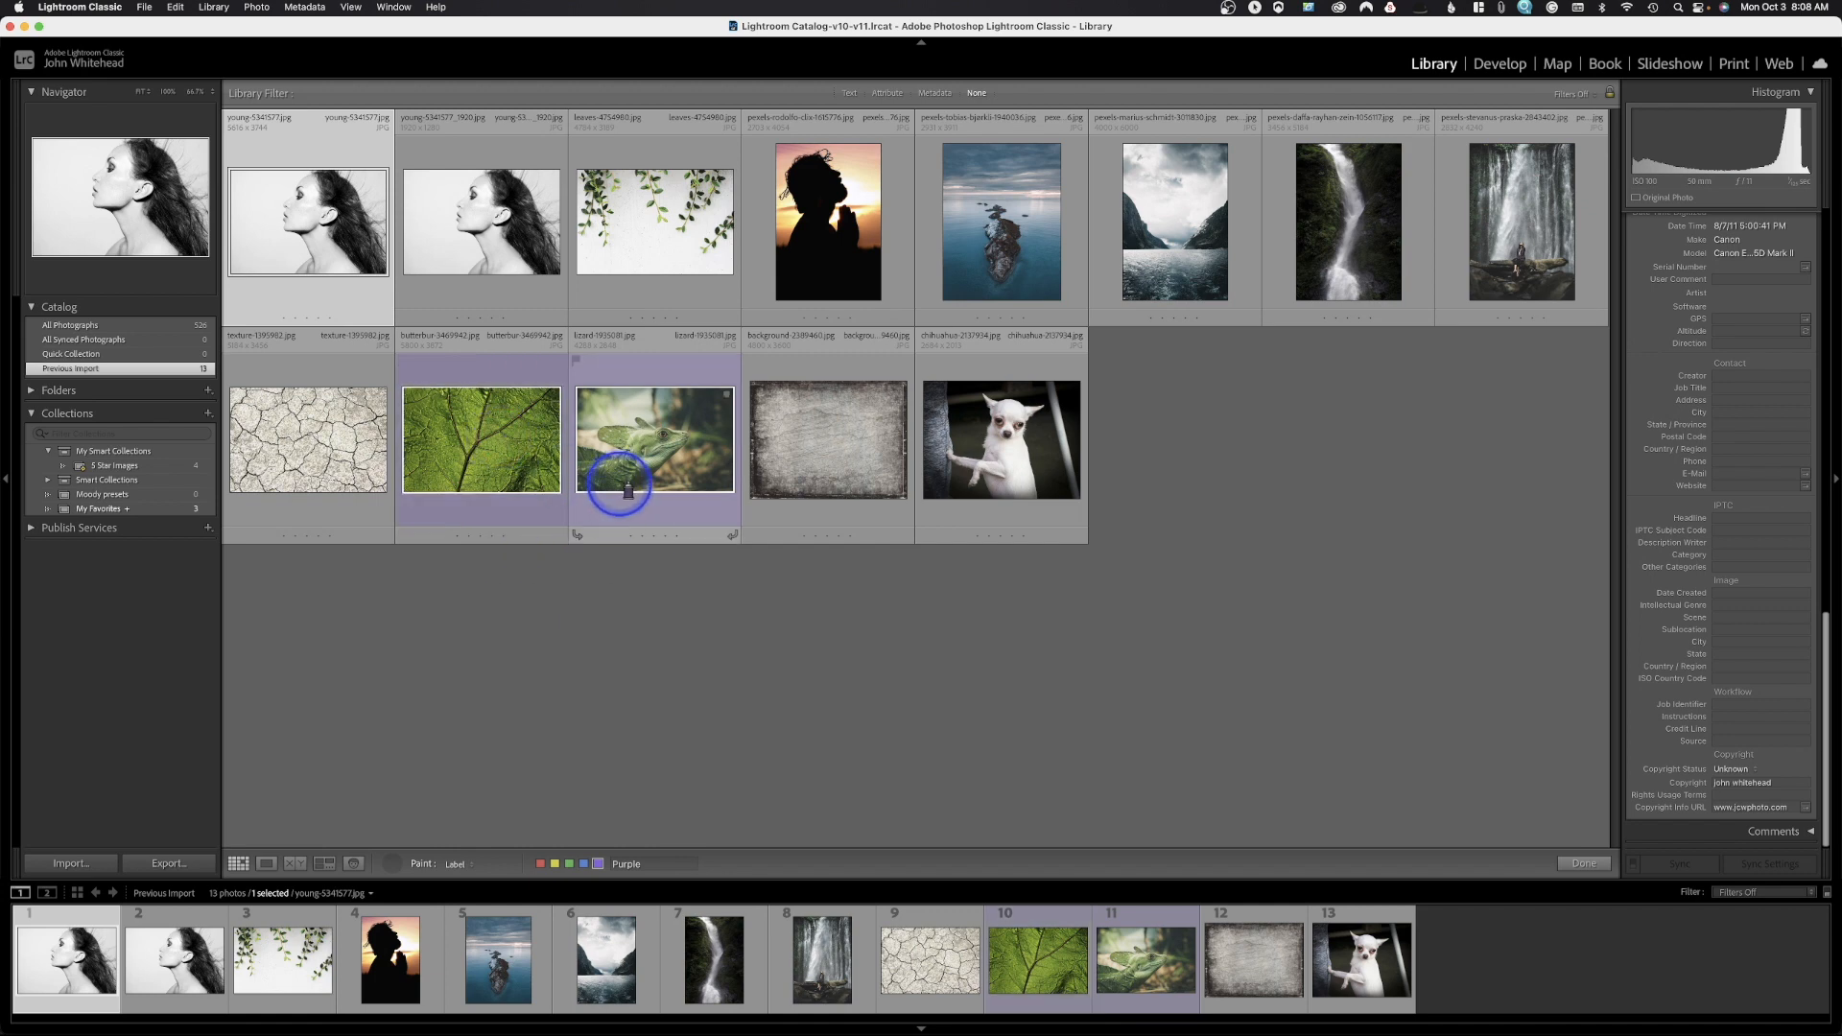
pyautogui.moveTo(827, 441)
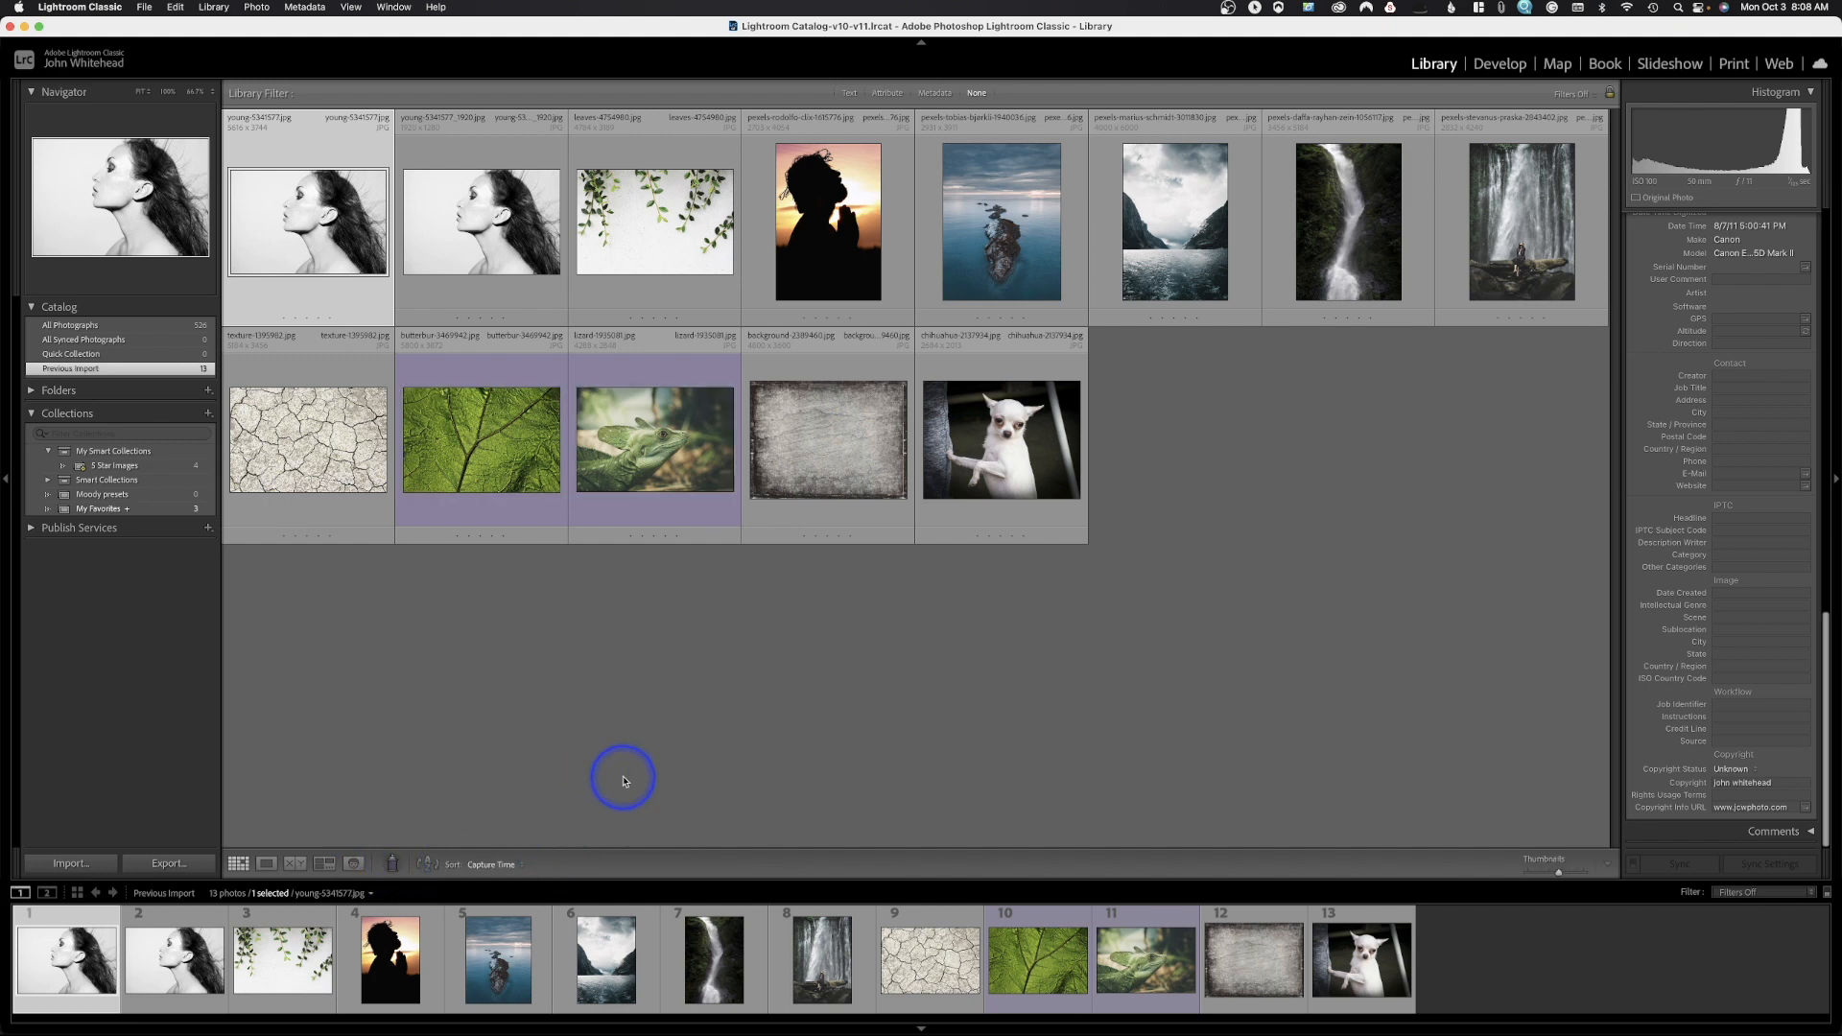
pyautogui.moveTo(623, 768)
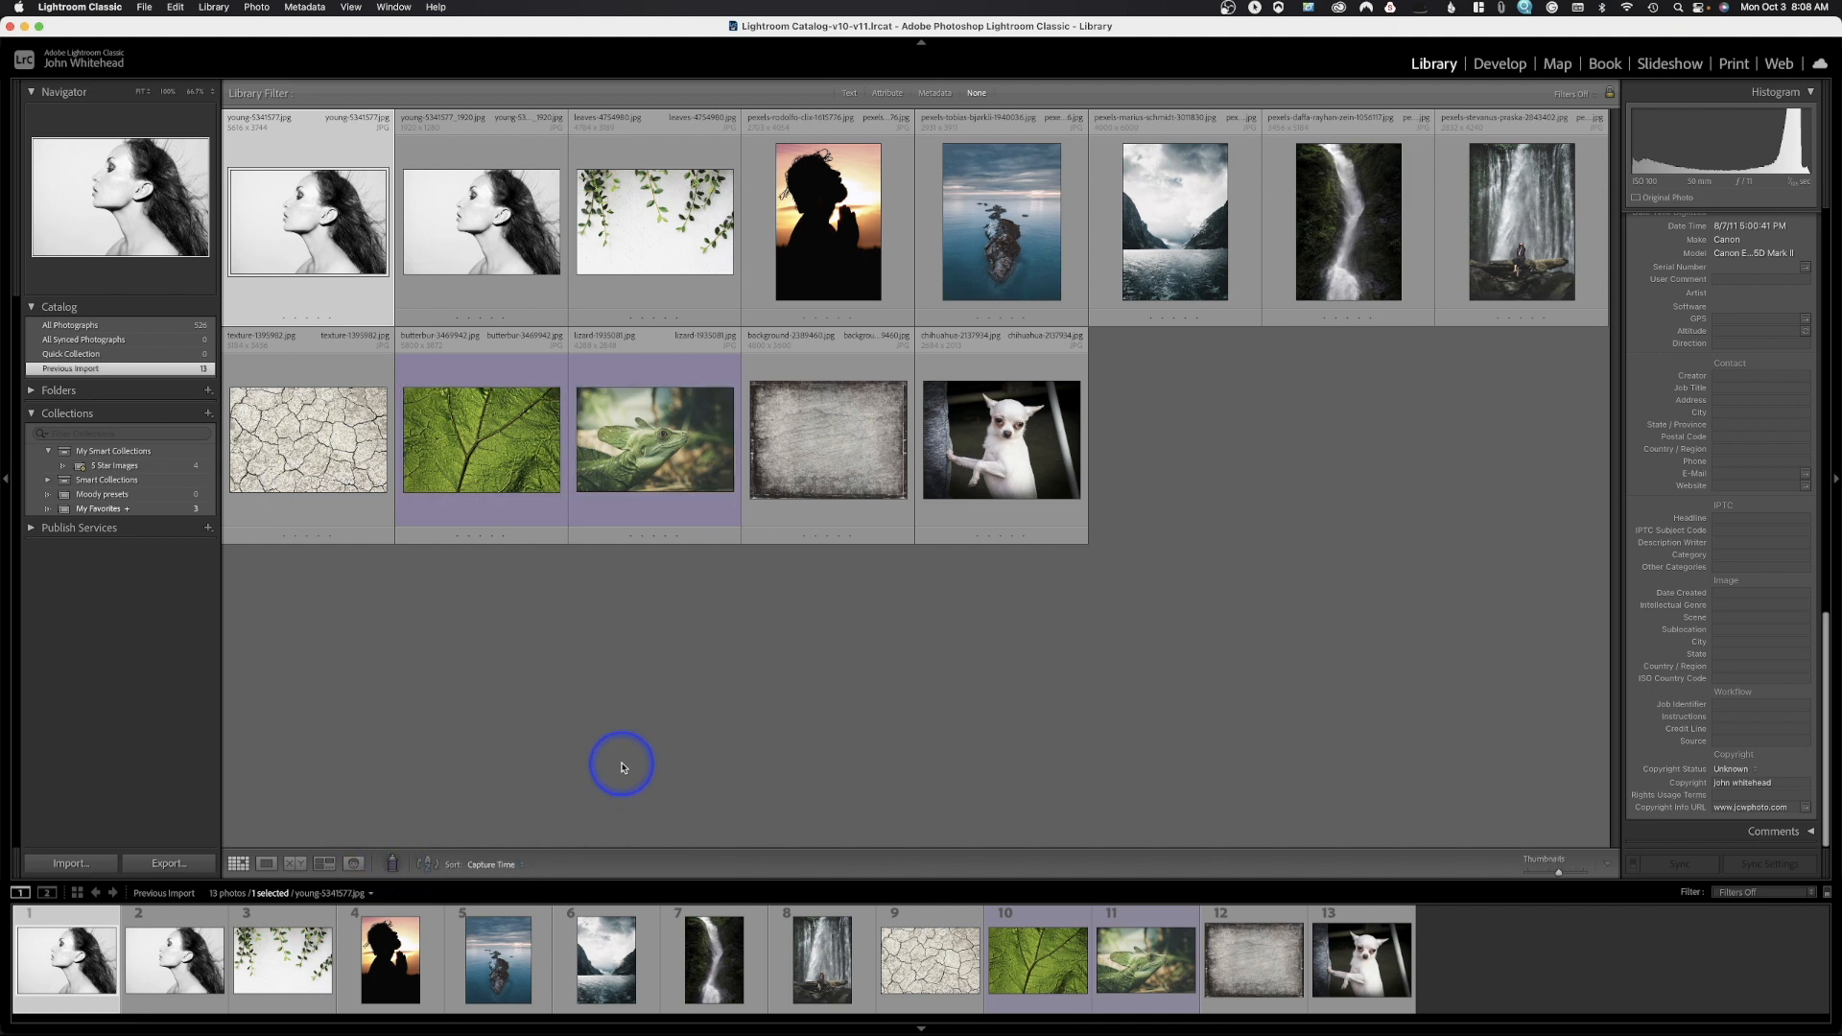
pyautogui.moveTo(676, 747)
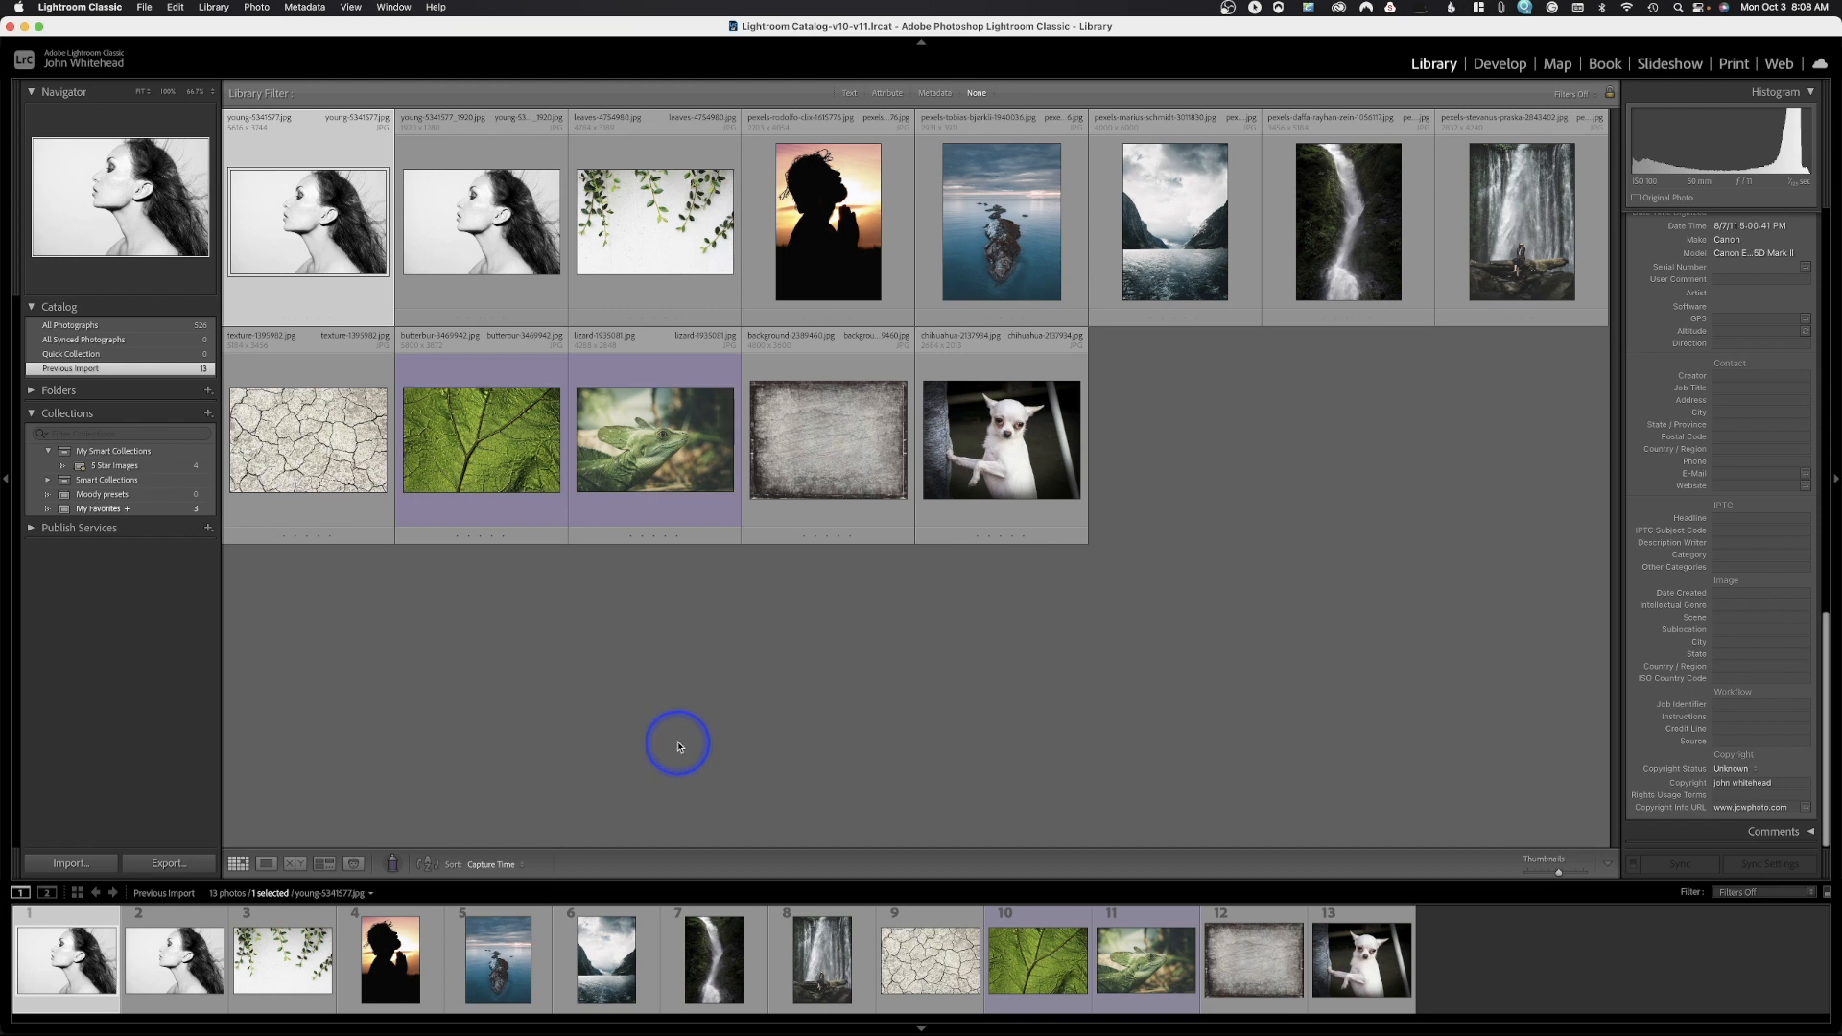